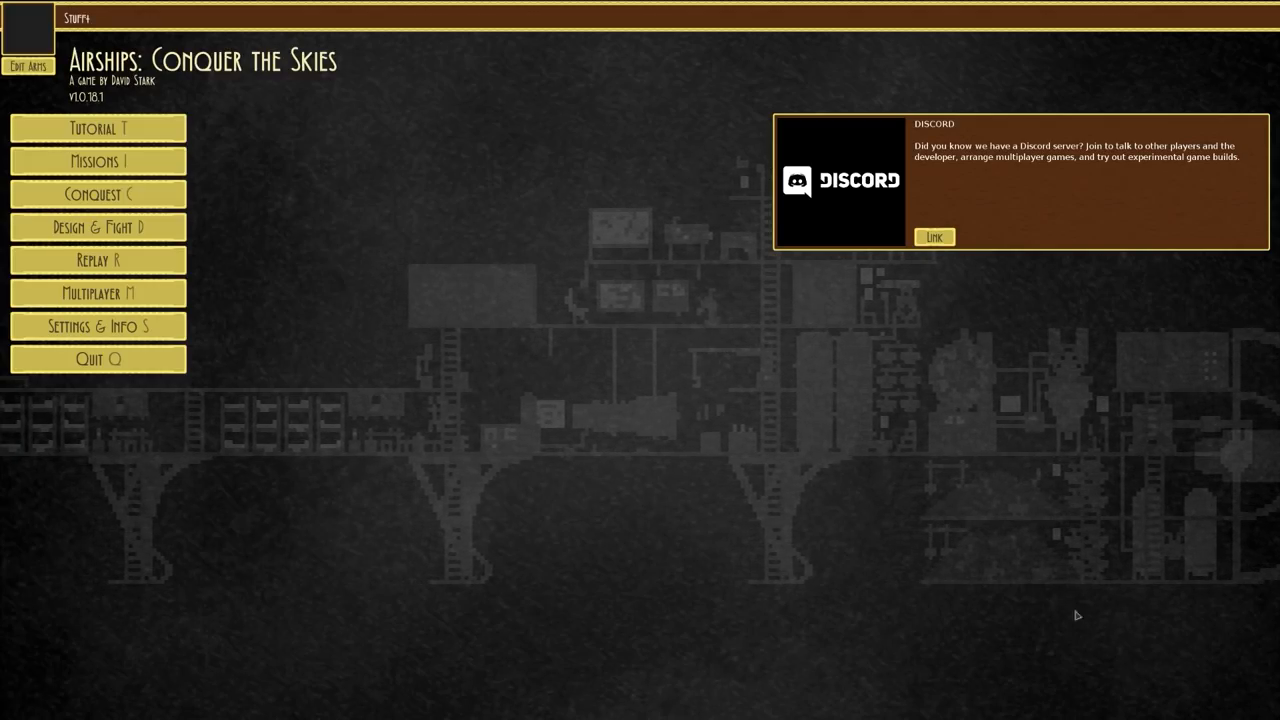
pyautogui.moveTo(98, 227)
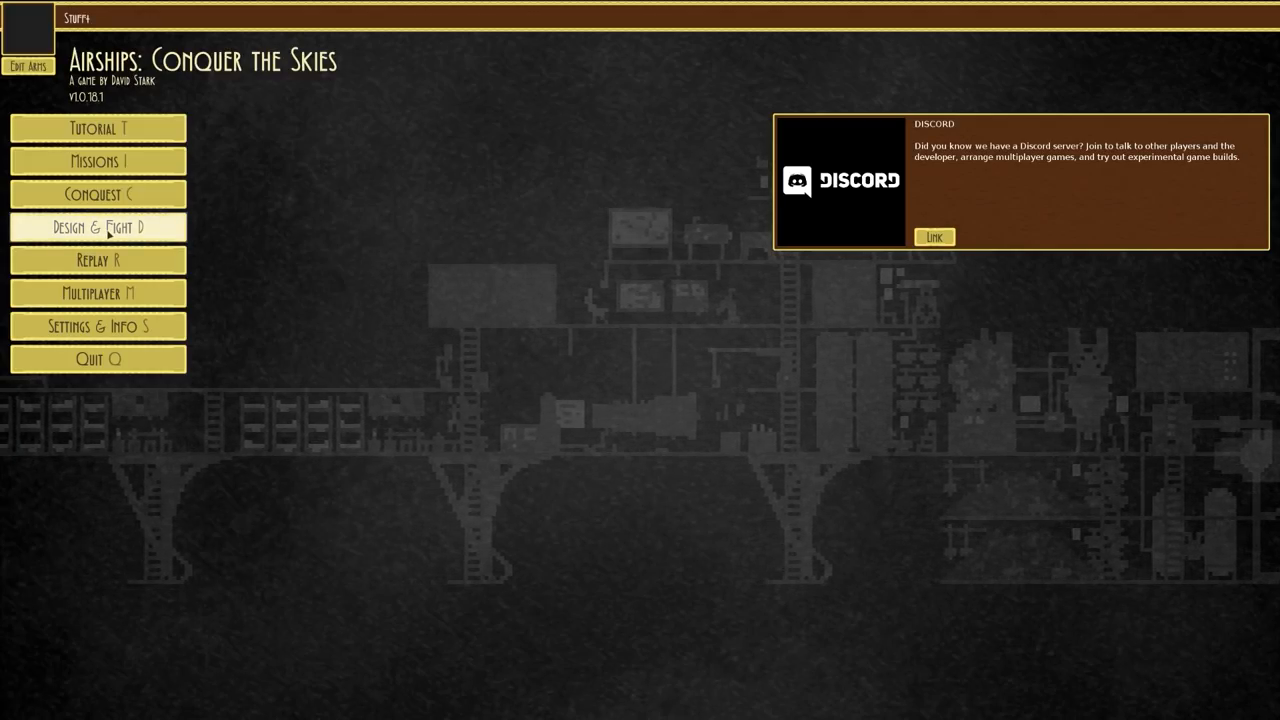
# Enter the airship editor and load a saved torpedo-armed airship design.
pyautogui.click(98, 227)
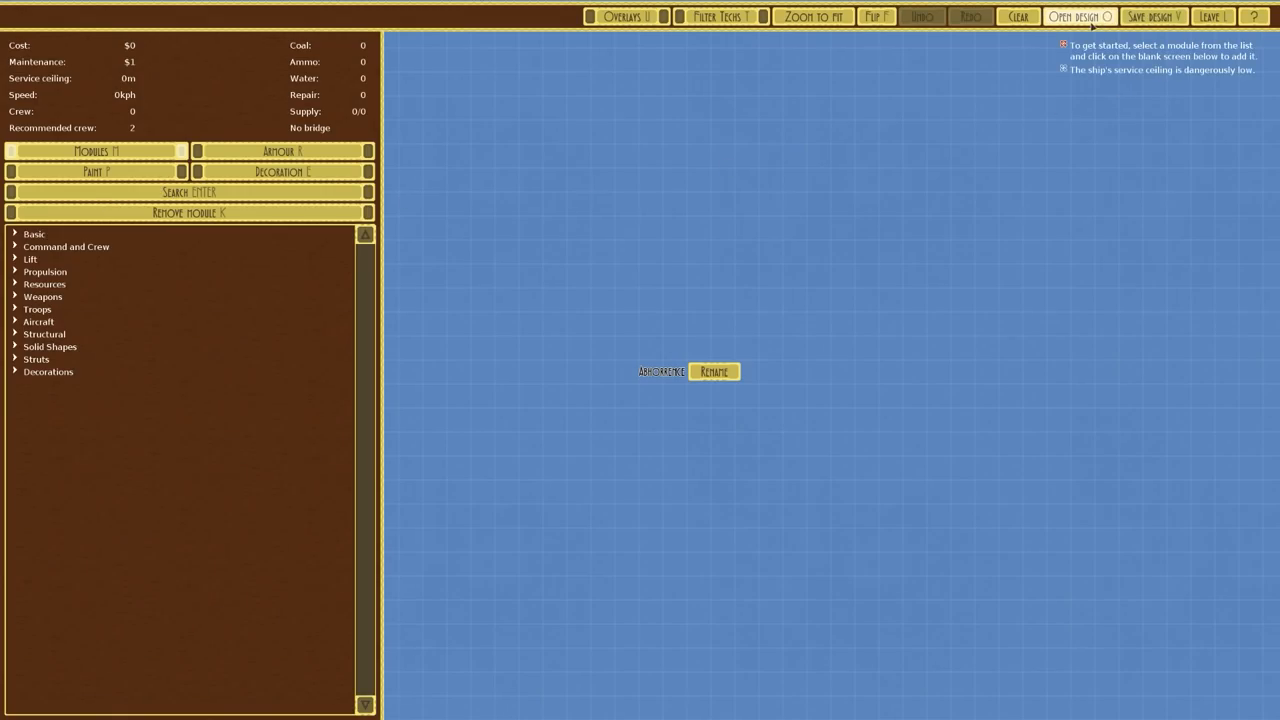
pyautogui.click(1080, 16)
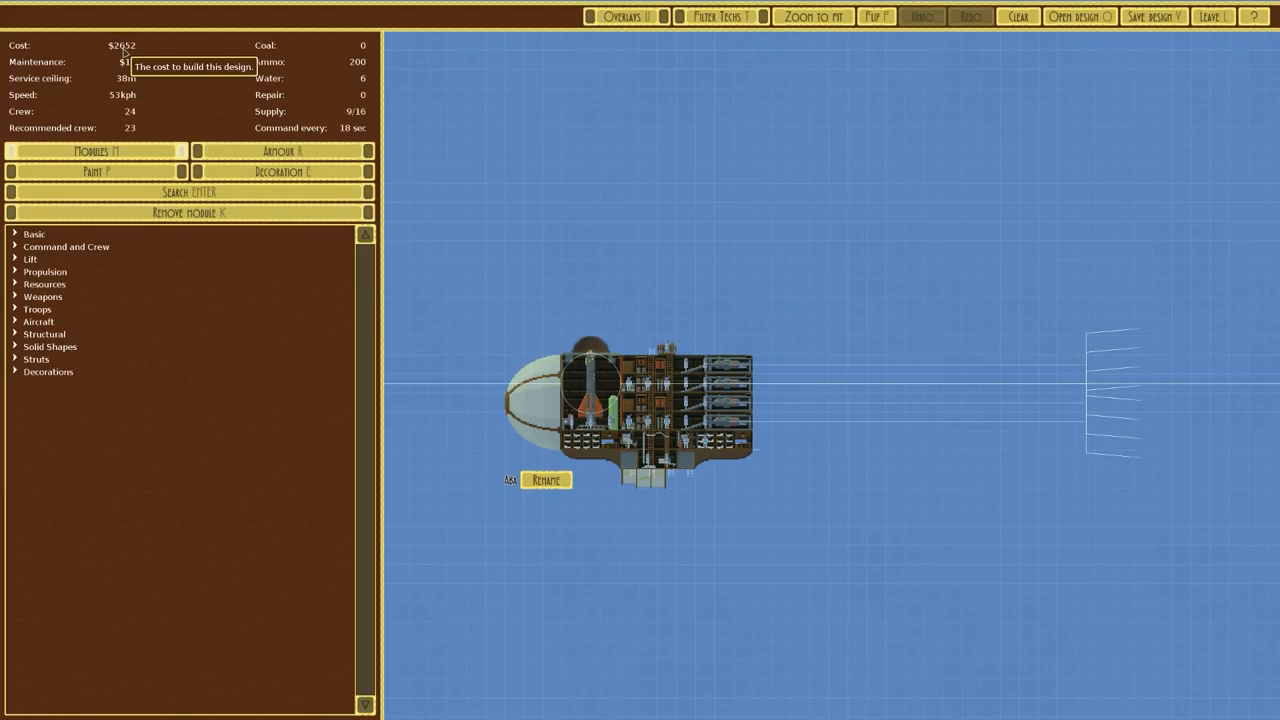
pyautogui.moveTo(547, 342)
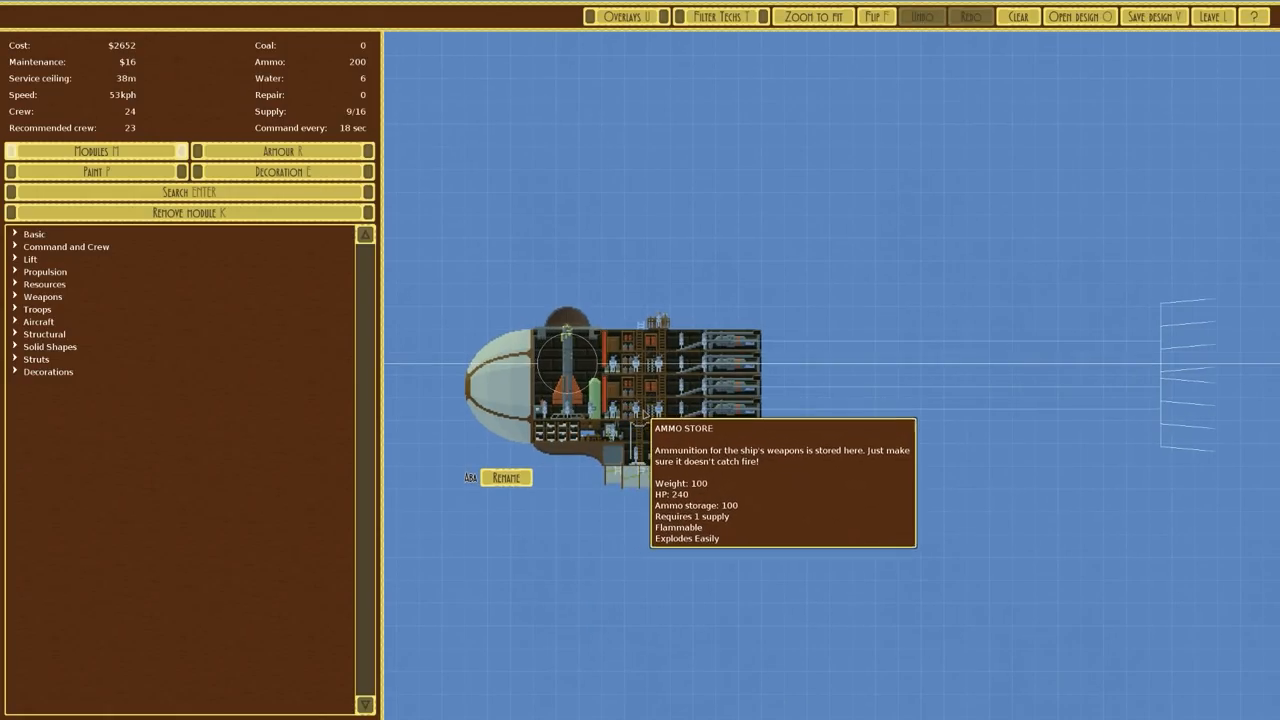
pyautogui.moveTo(725, 388)
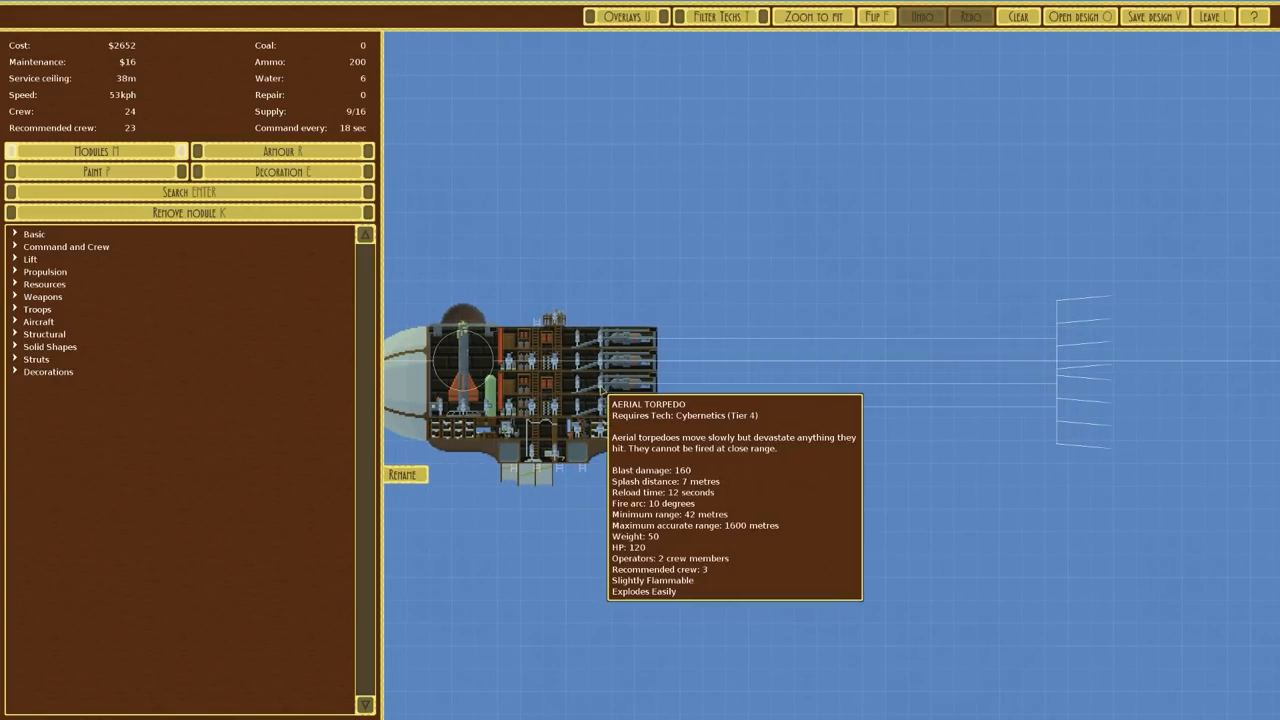
pyautogui.moveTo(607, 385)
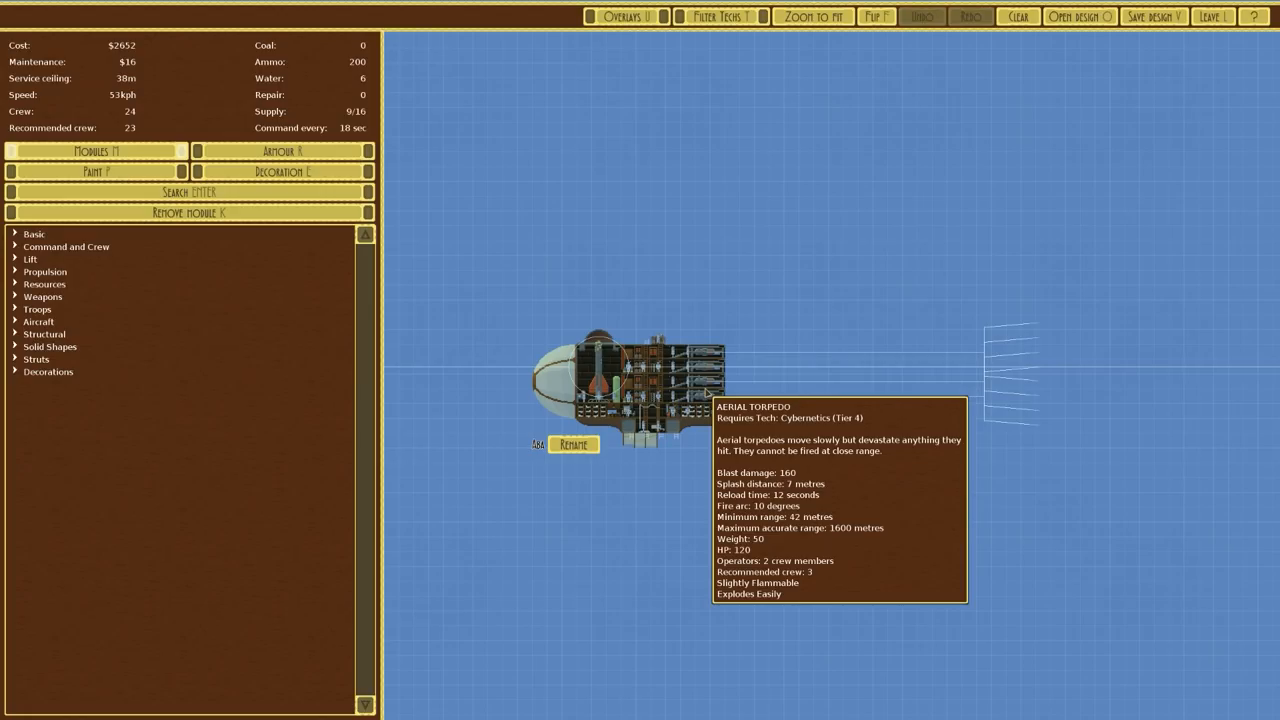
# Leave the airship editor for the landship editor and bring up the saved designs.
pyautogui.click(1211, 16)
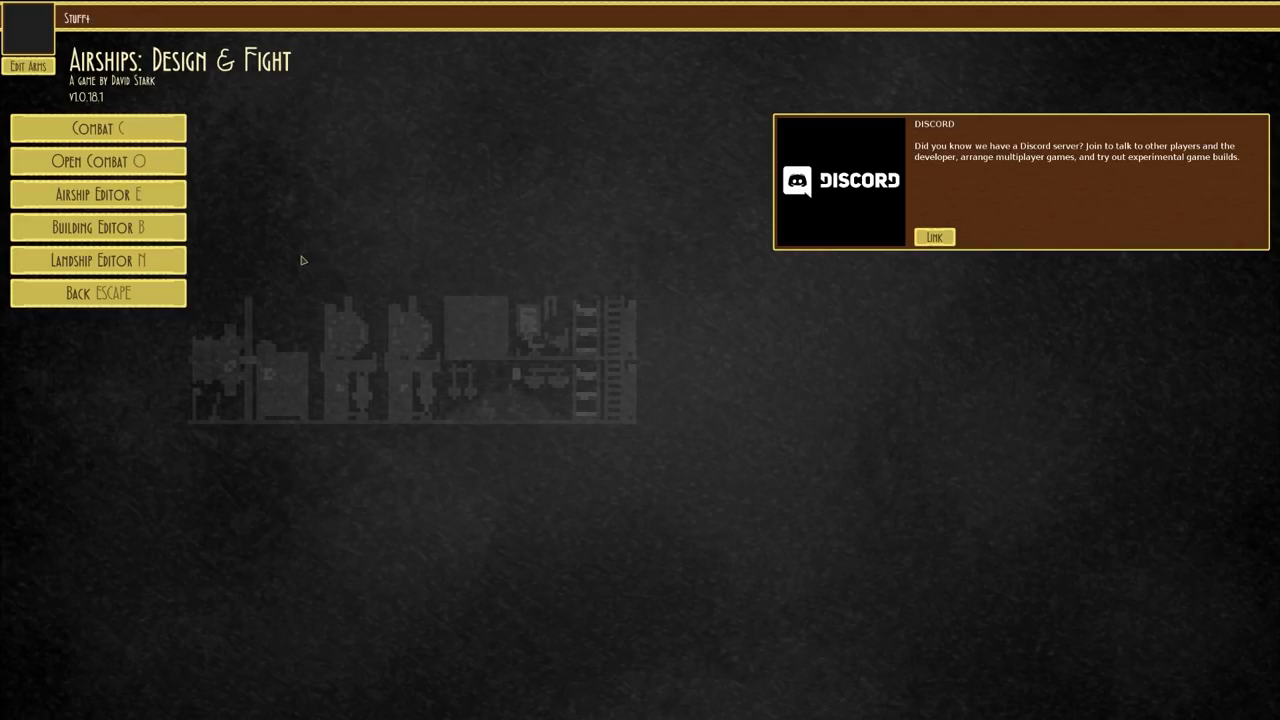
pyautogui.moveTo(98, 260)
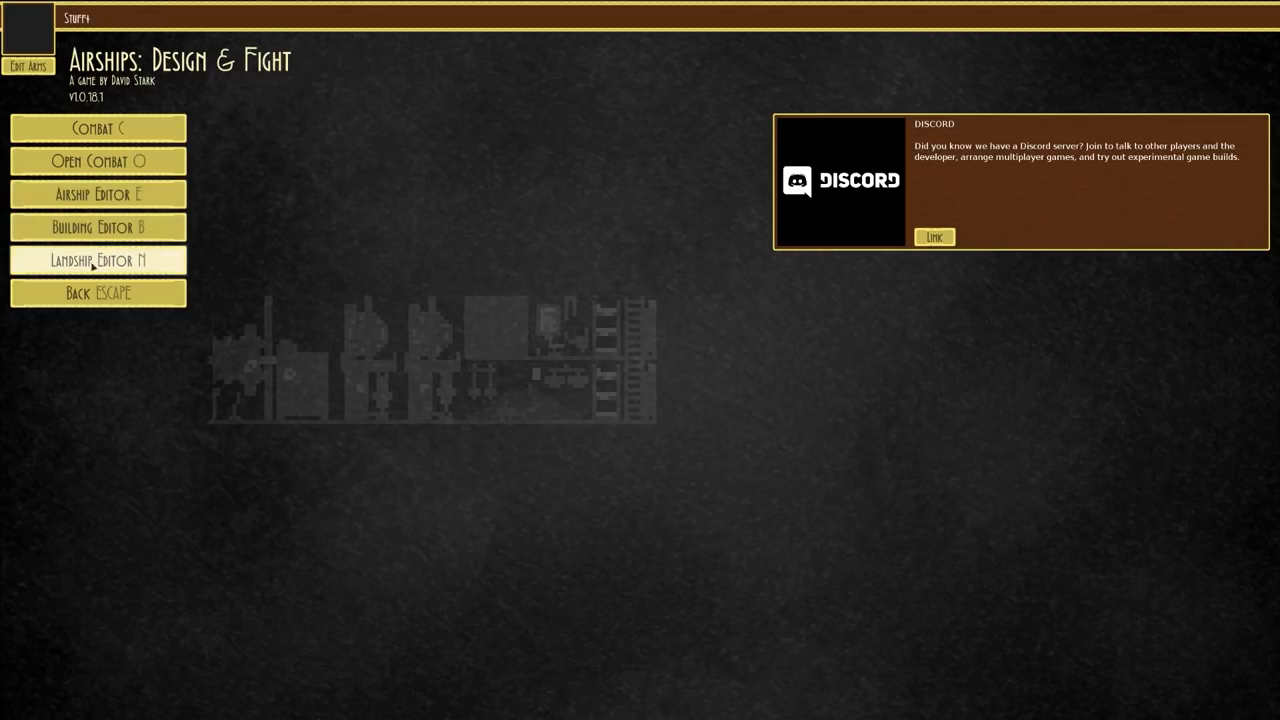
pyautogui.click(97, 194)
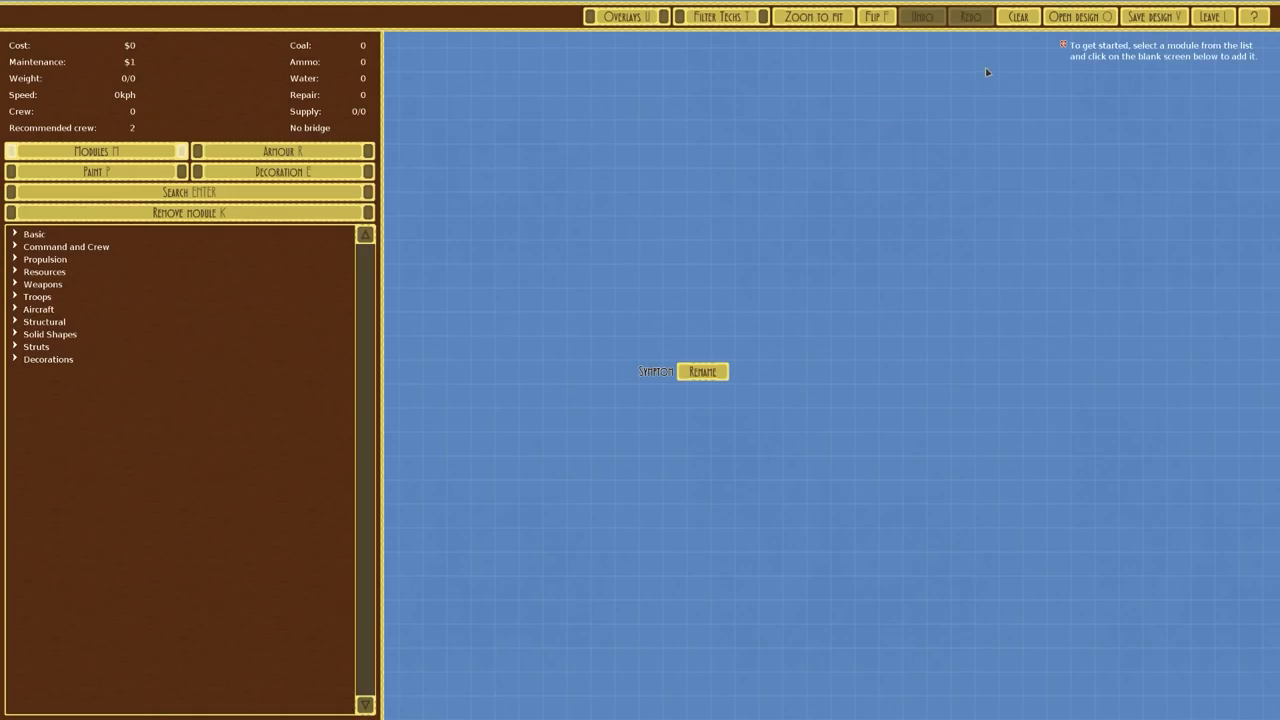
pyautogui.click(1079, 16)
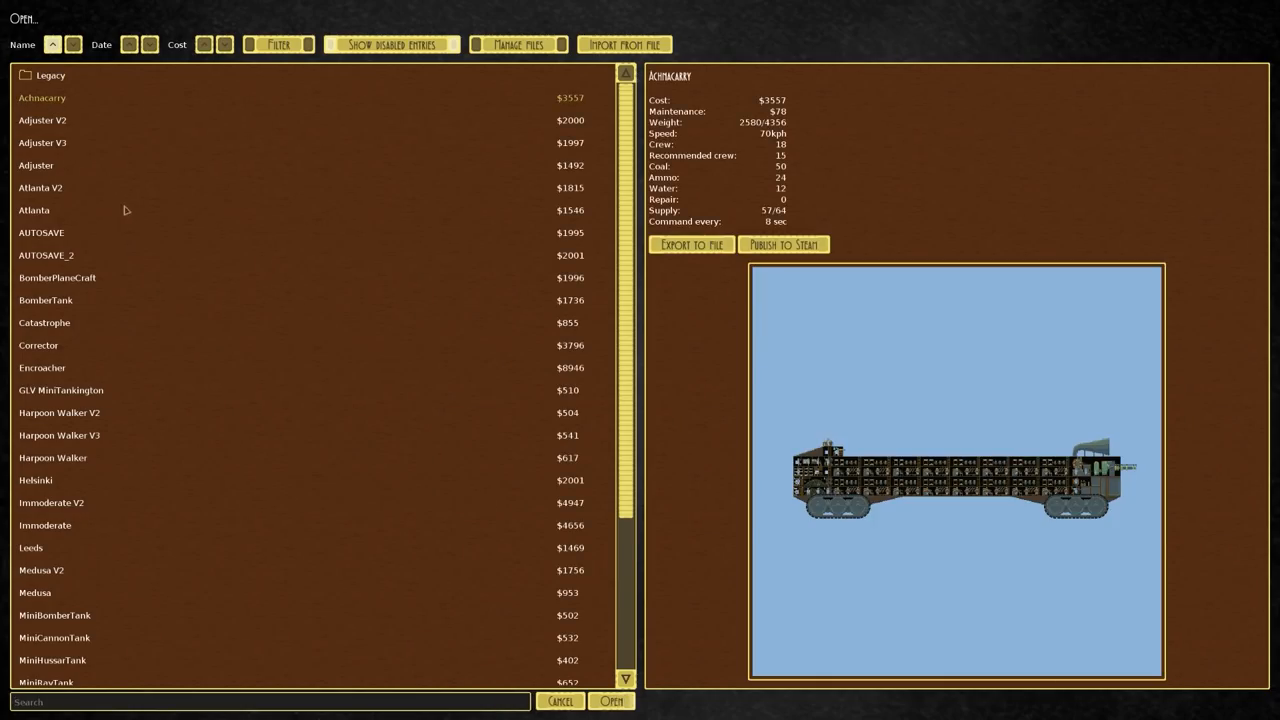
# Preview Adjuster, BomberTank, Encroacher, Corrector, Harpoon Walker, Immoderate V2, Leeds, MiniTorpTank and Harpoon Walker V3.
pyautogui.click(36, 165)
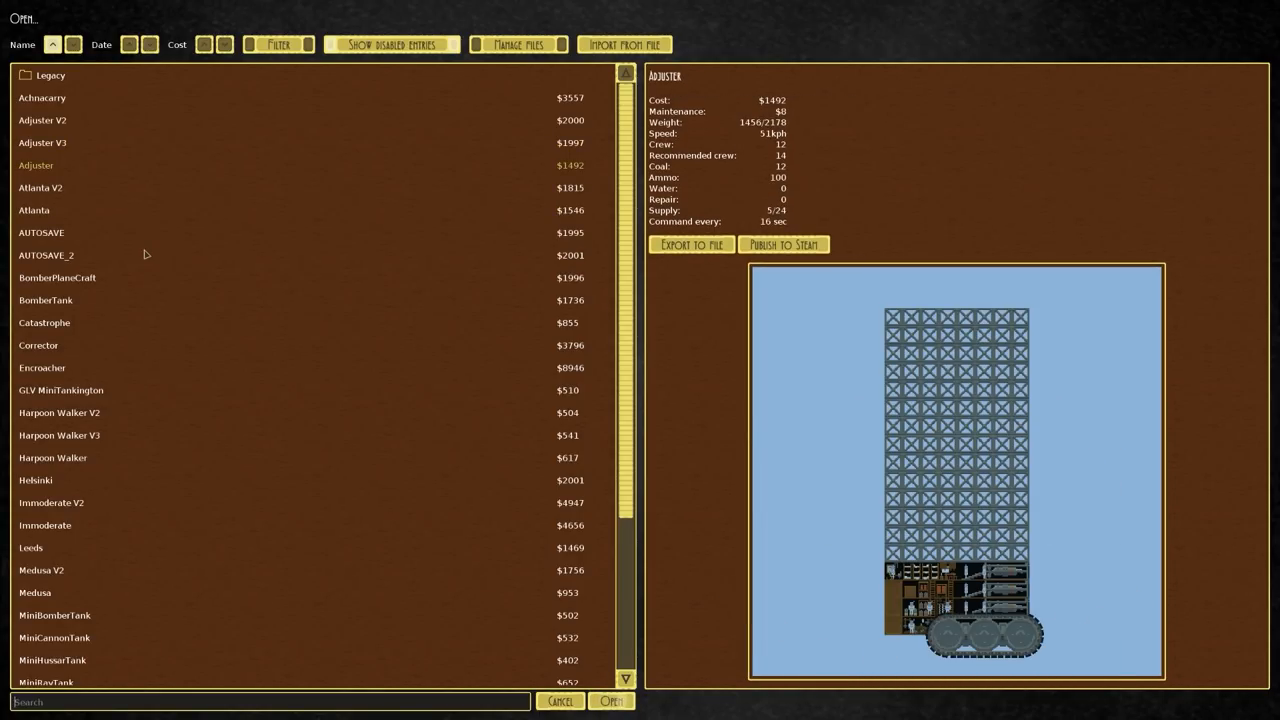
pyautogui.click(45, 300)
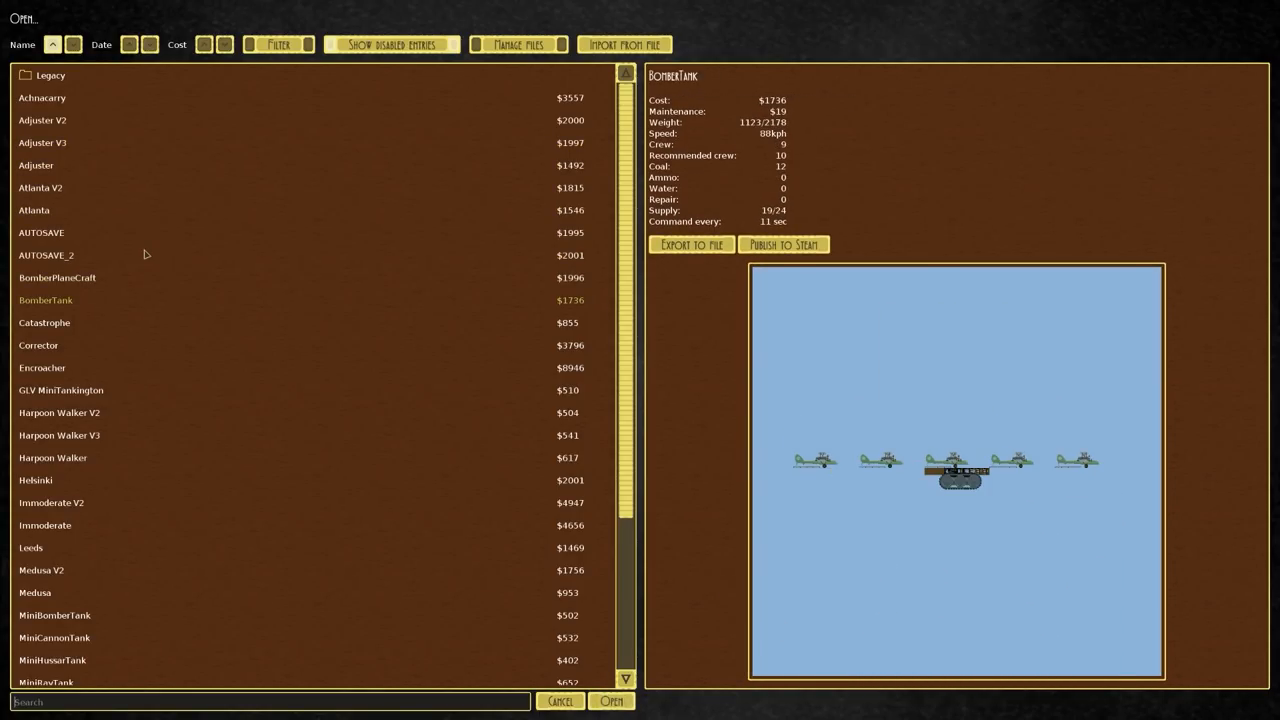
pyautogui.click(42, 367)
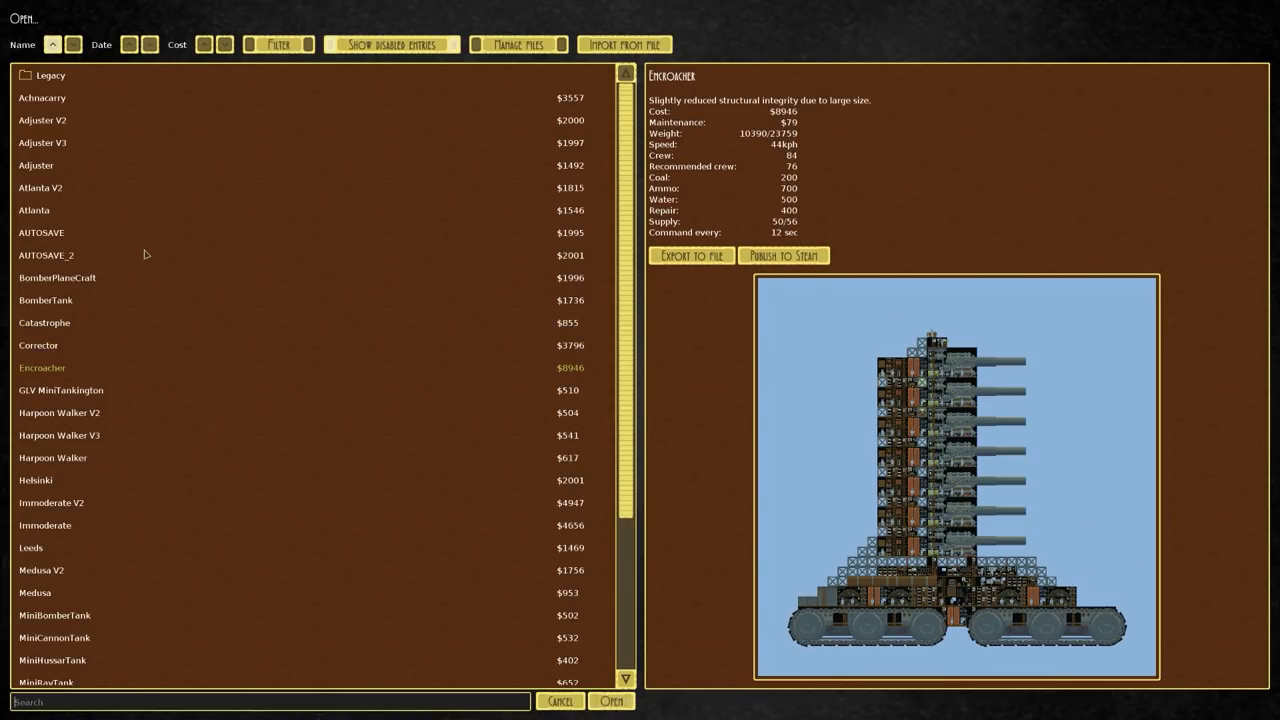
pyautogui.click(38, 345)
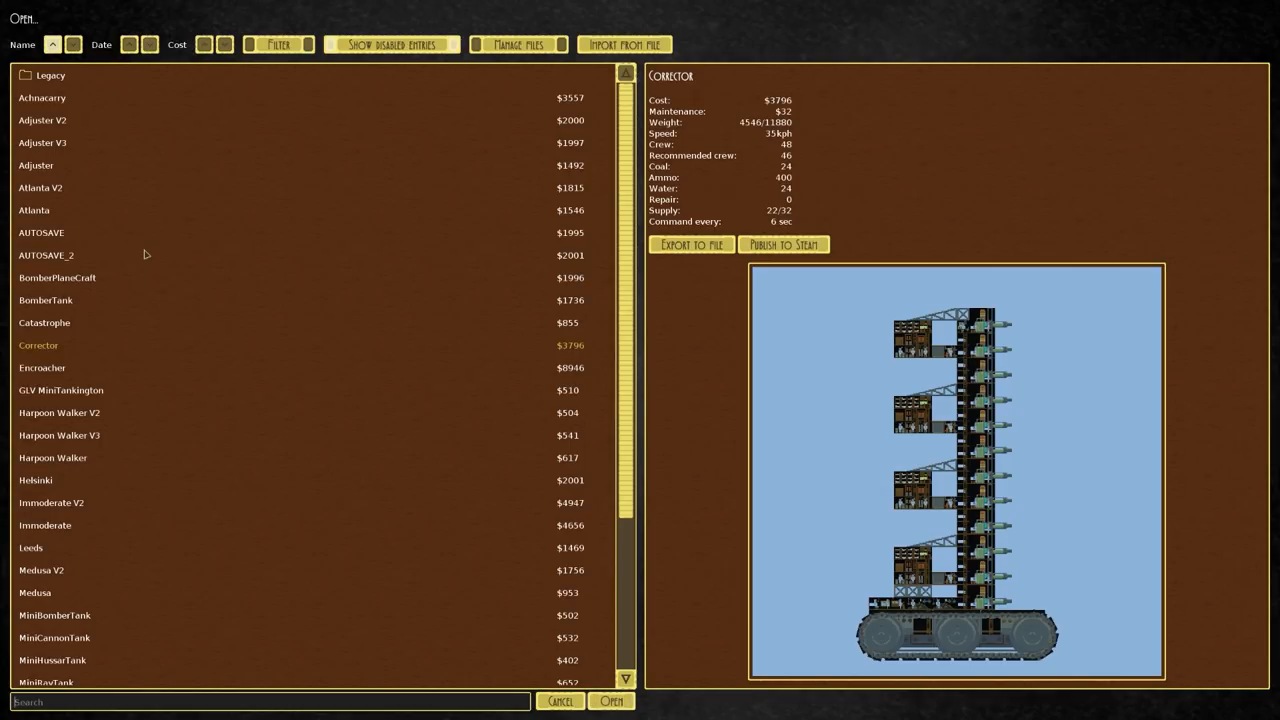
pyautogui.click(42, 367)
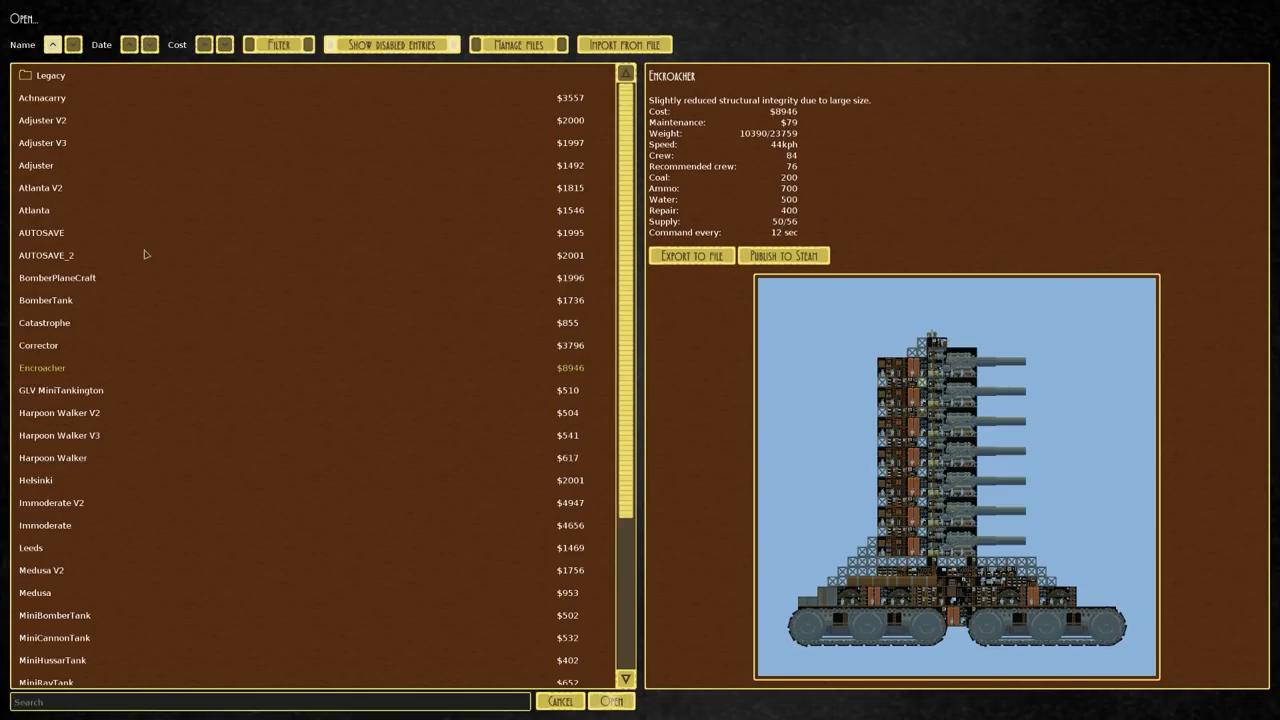
pyautogui.click(52, 457)
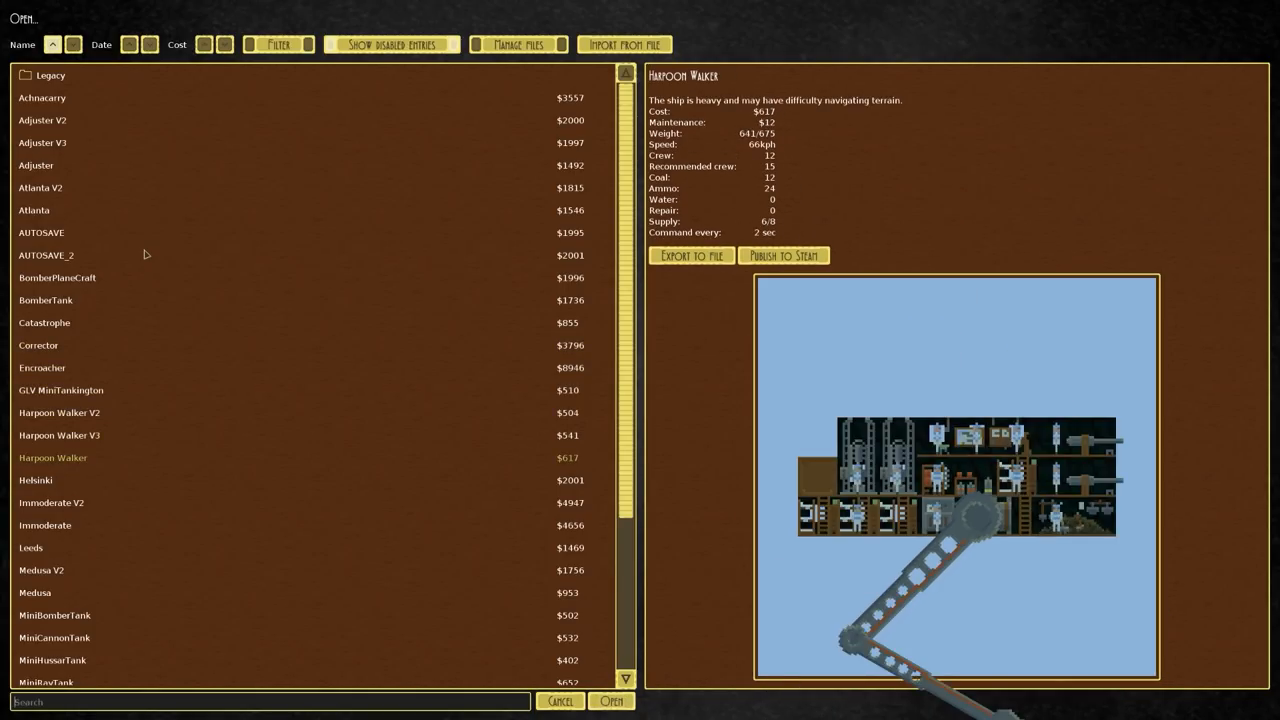
pyautogui.click(51, 502)
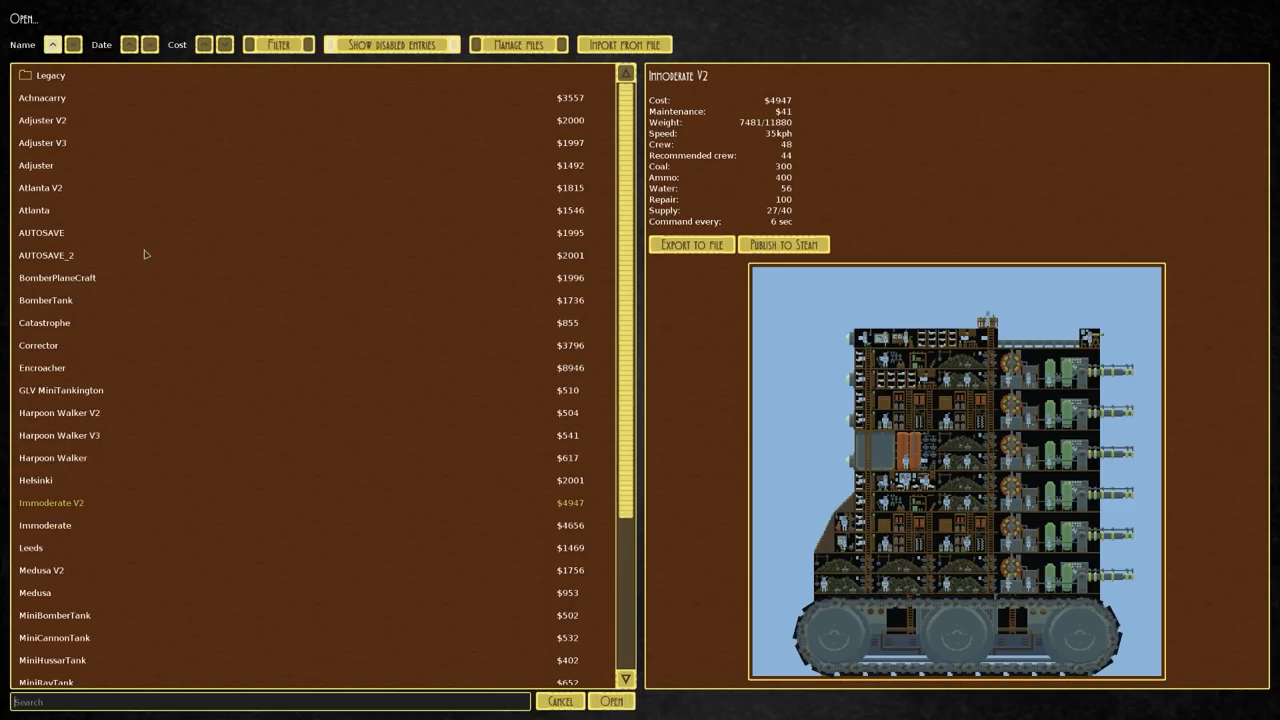
pyautogui.click(31, 547)
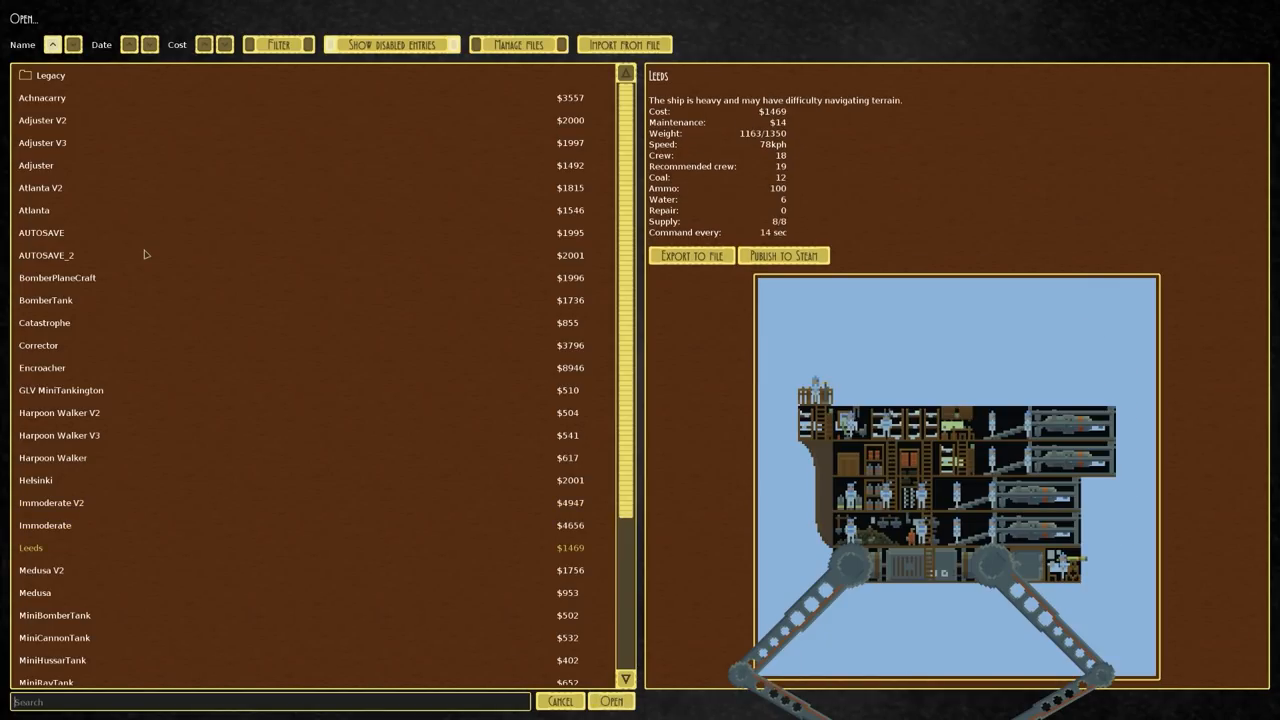
pyautogui.click(35, 592)
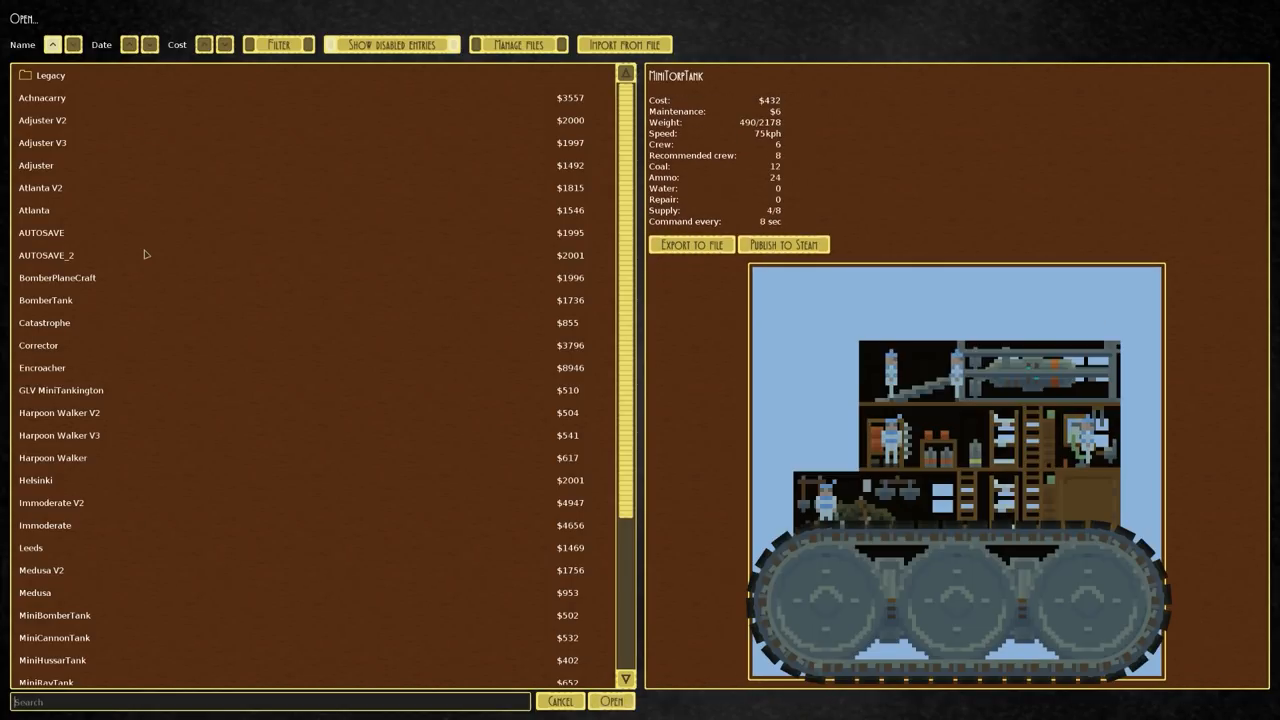
pyautogui.click(59, 435)
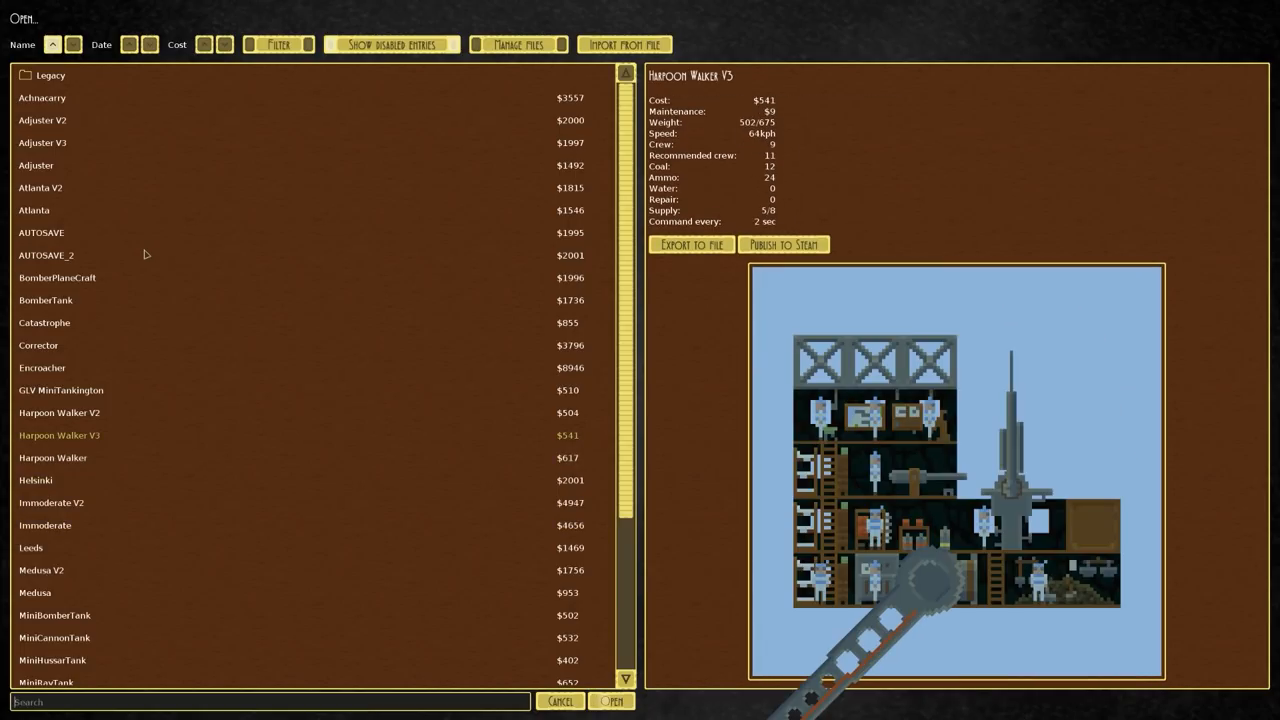
pyautogui.moveTo(50, 84)
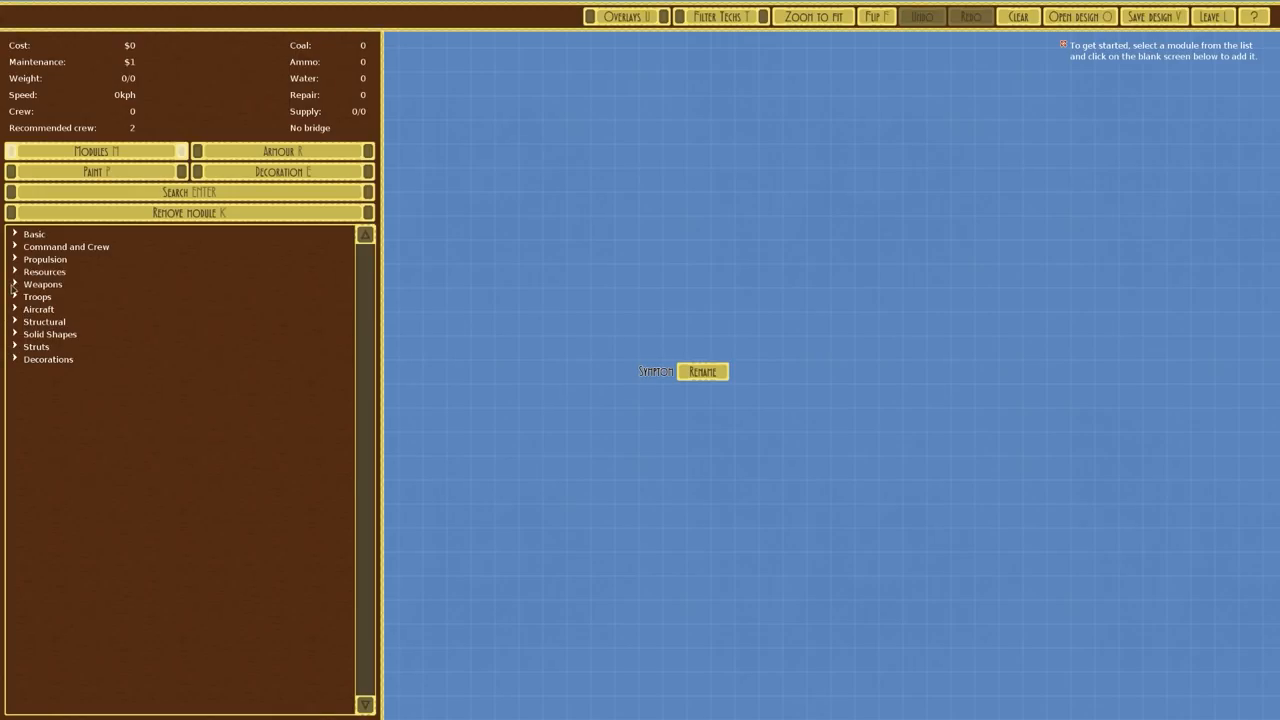
# Stack aerial torpedo launchers into a six-high column, costing $2496.
pyautogui.click(43, 284)
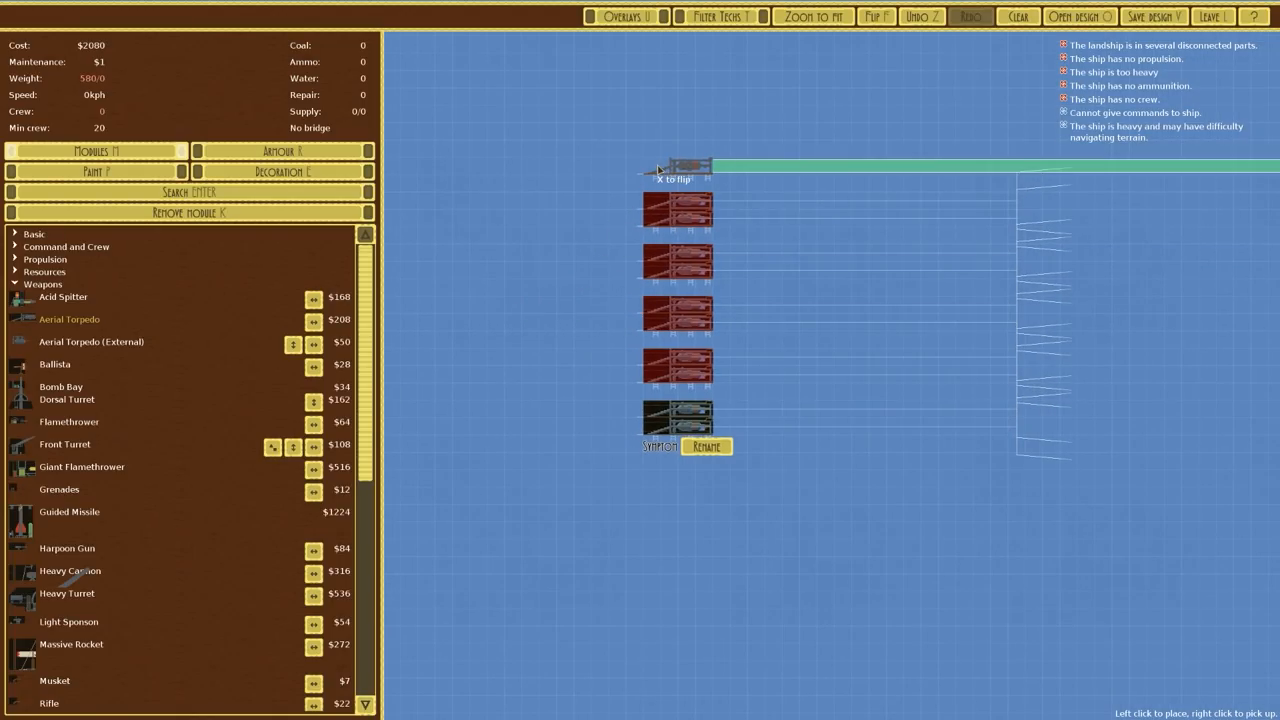
pyautogui.click(678, 163)
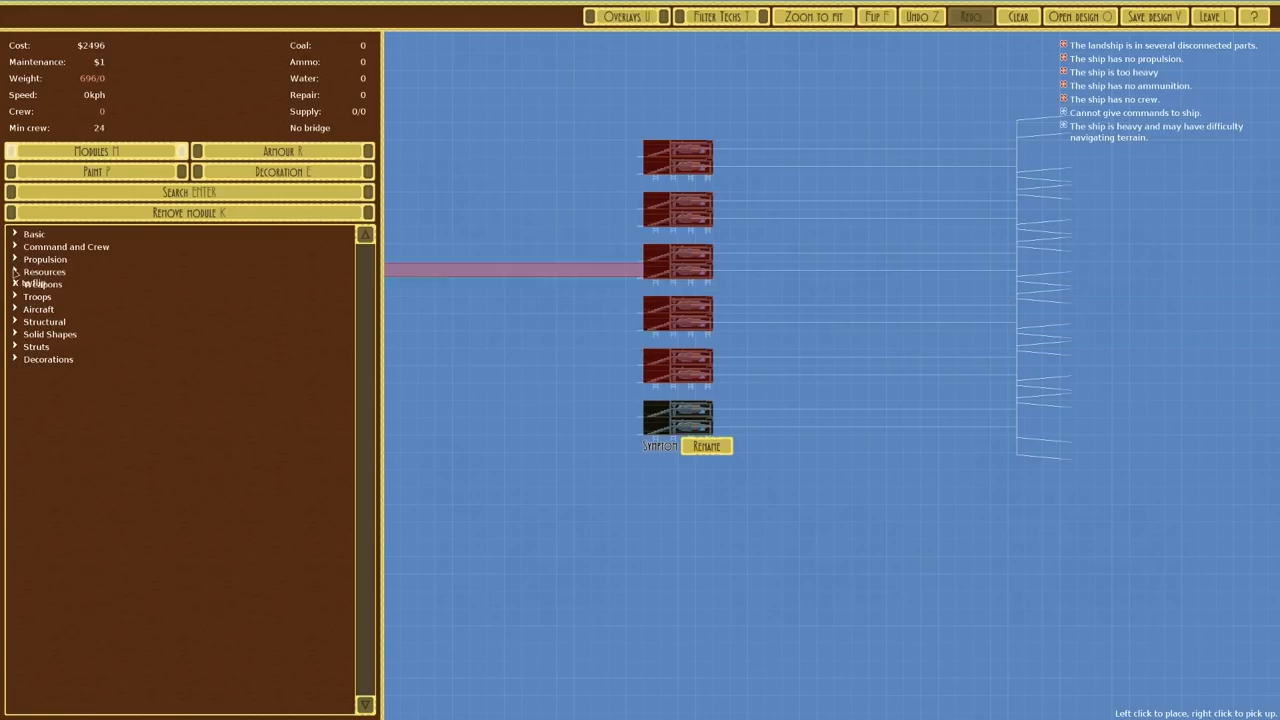
# Add ammo stores and ladder corridors connecting the torpedo decks.
pyautogui.click(44, 271)
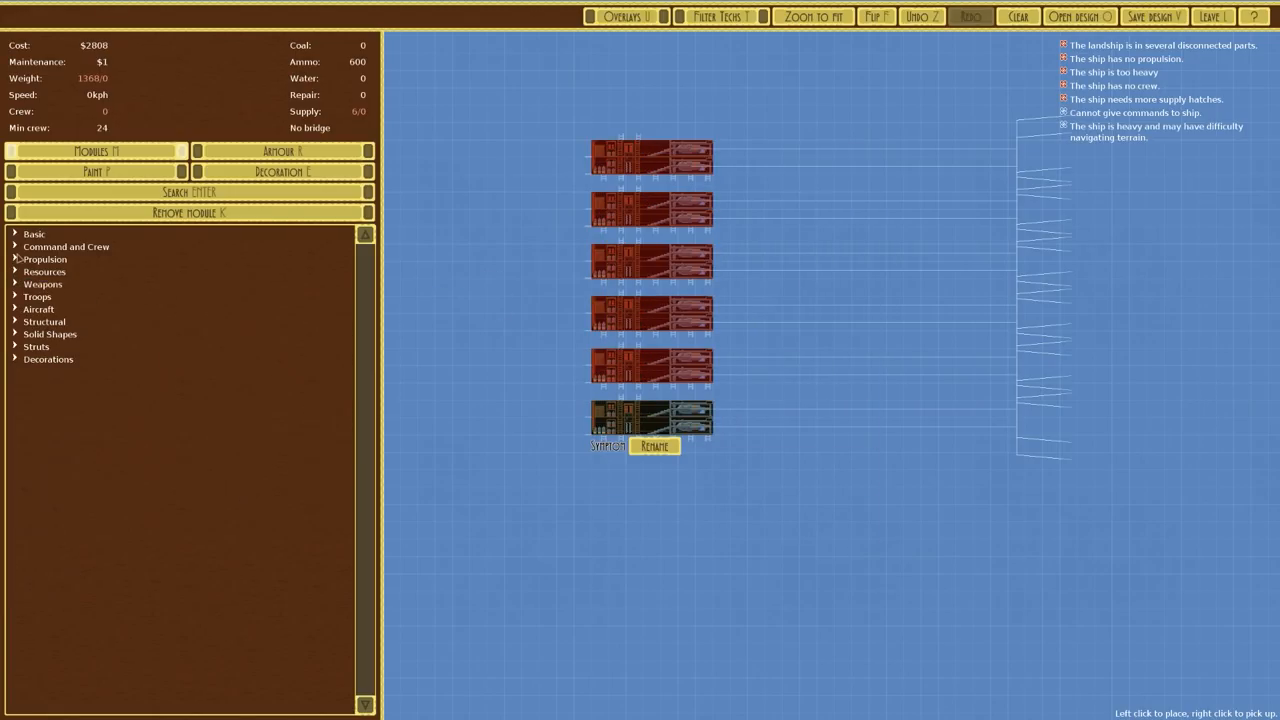
pyautogui.click(34, 233)
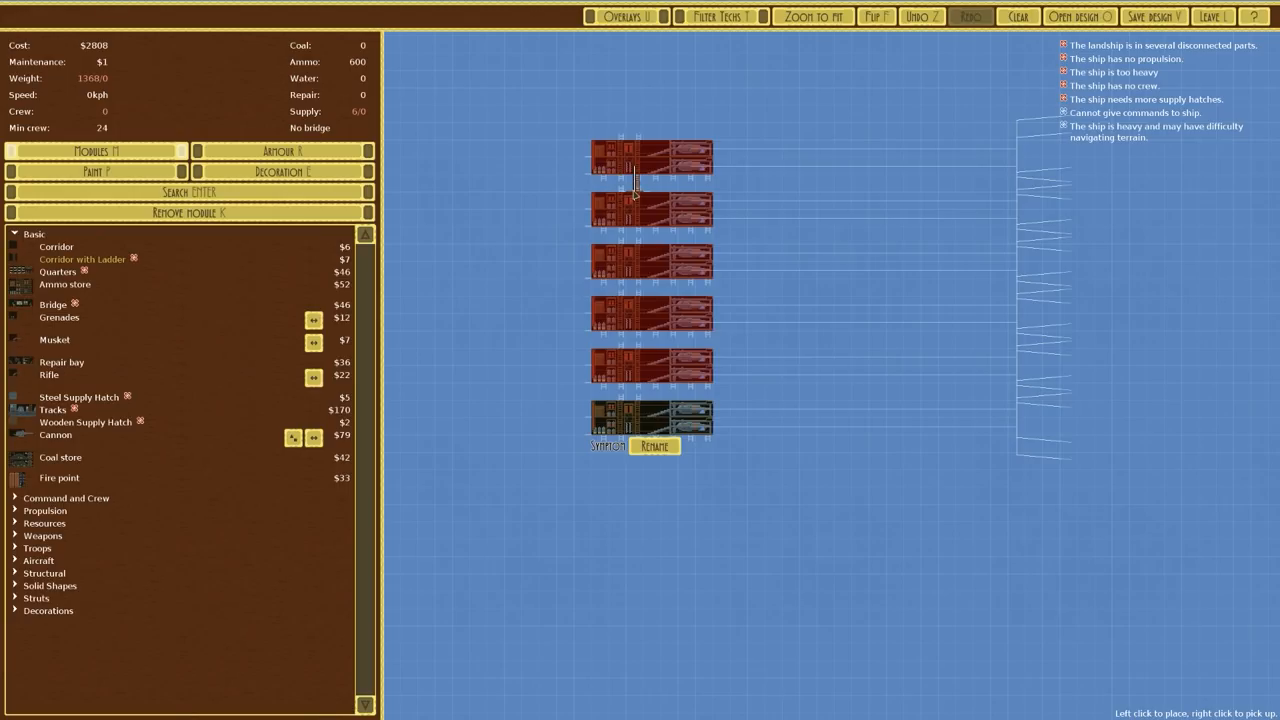
pyautogui.click(633, 185)
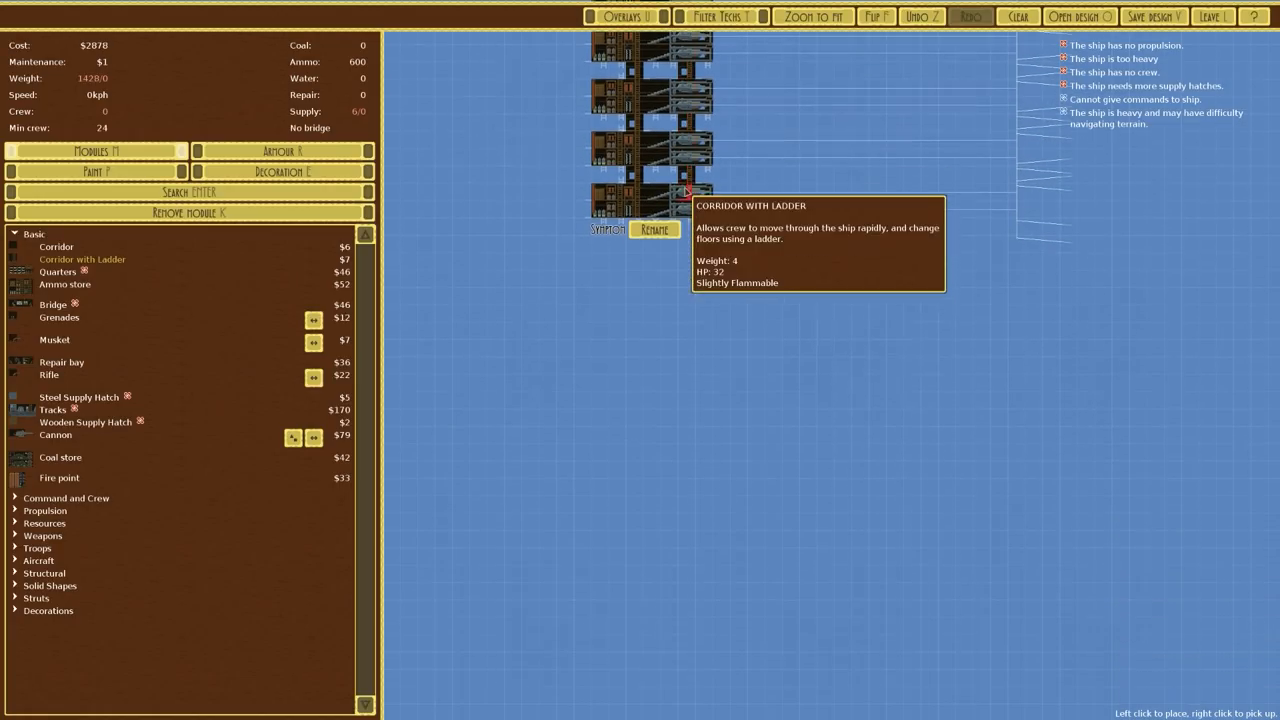
pyautogui.click(685, 190)
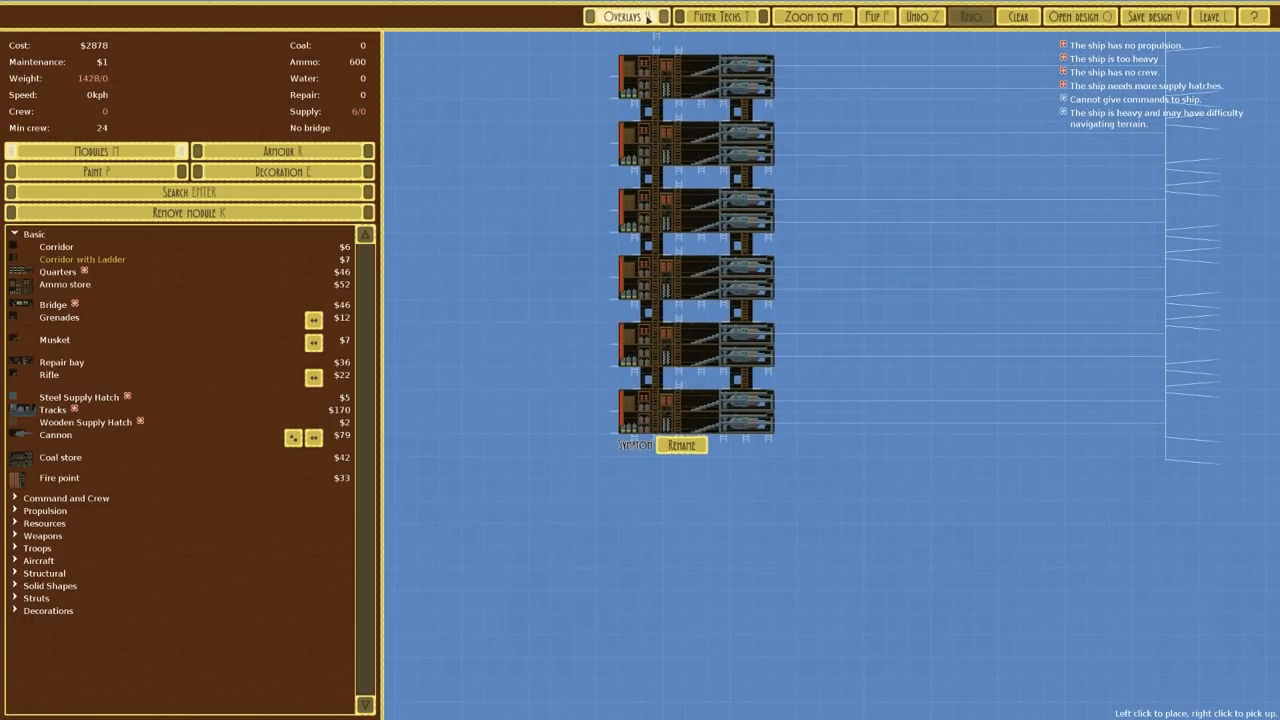
pyautogui.click(620, 16)
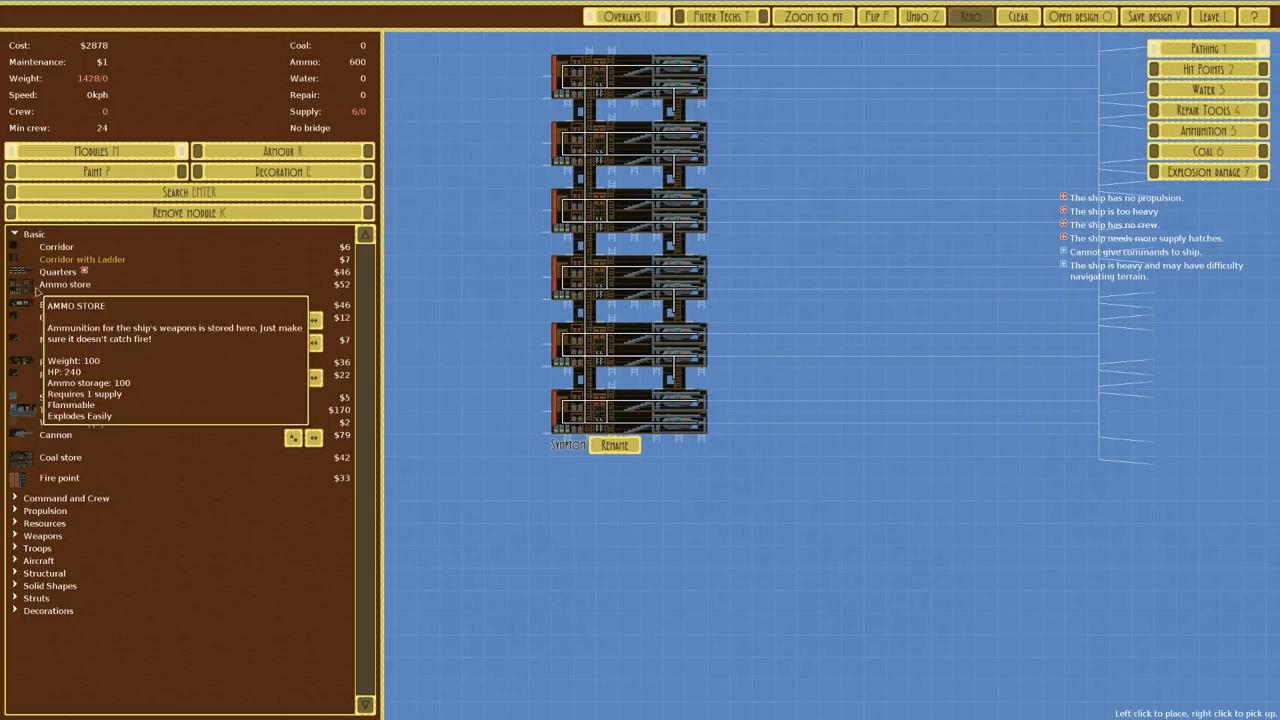
# Add more ammo stores and a ladder corridor beneath the bottom deck.
pyautogui.click(34, 233)
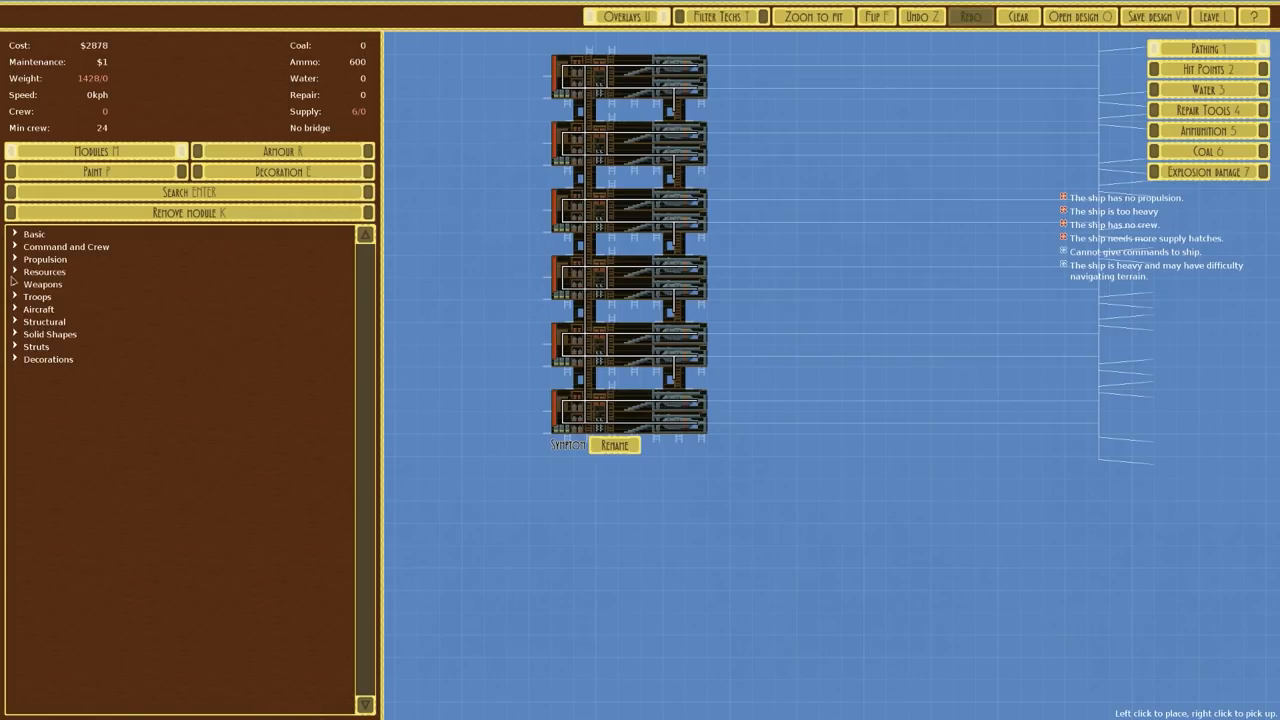
pyautogui.click(44, 271)
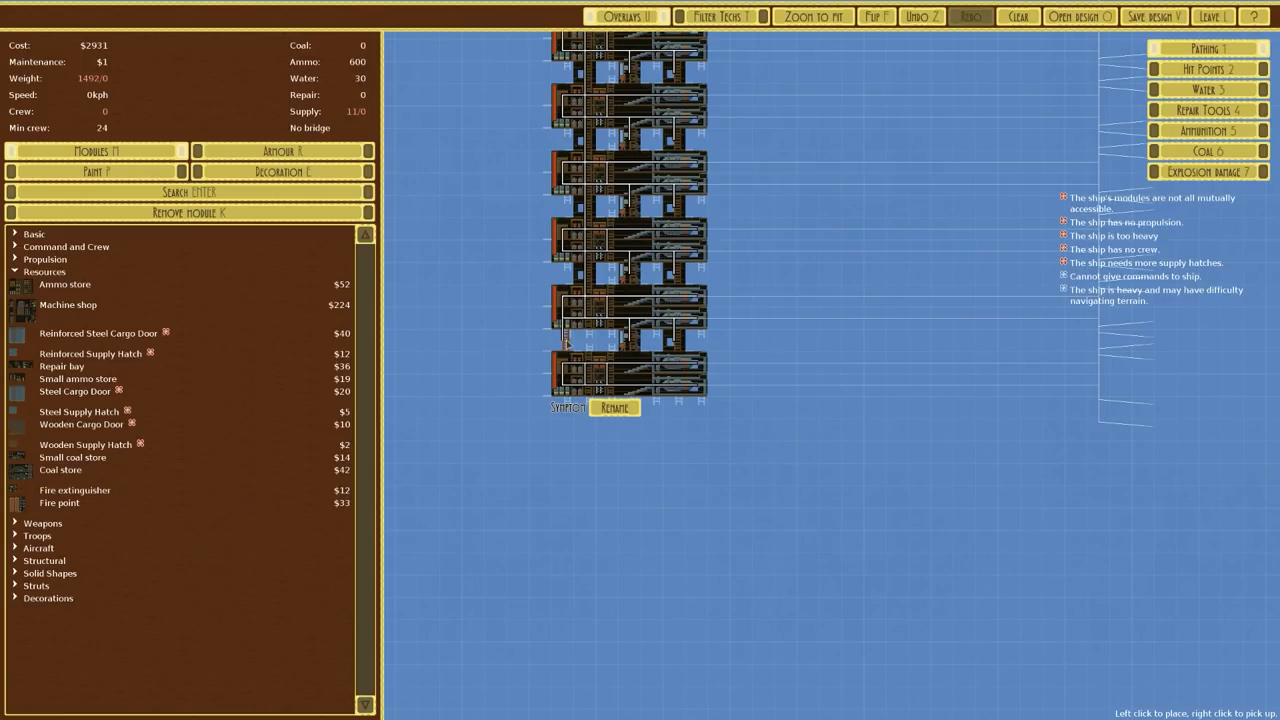
pyautogui.click(587, 339)
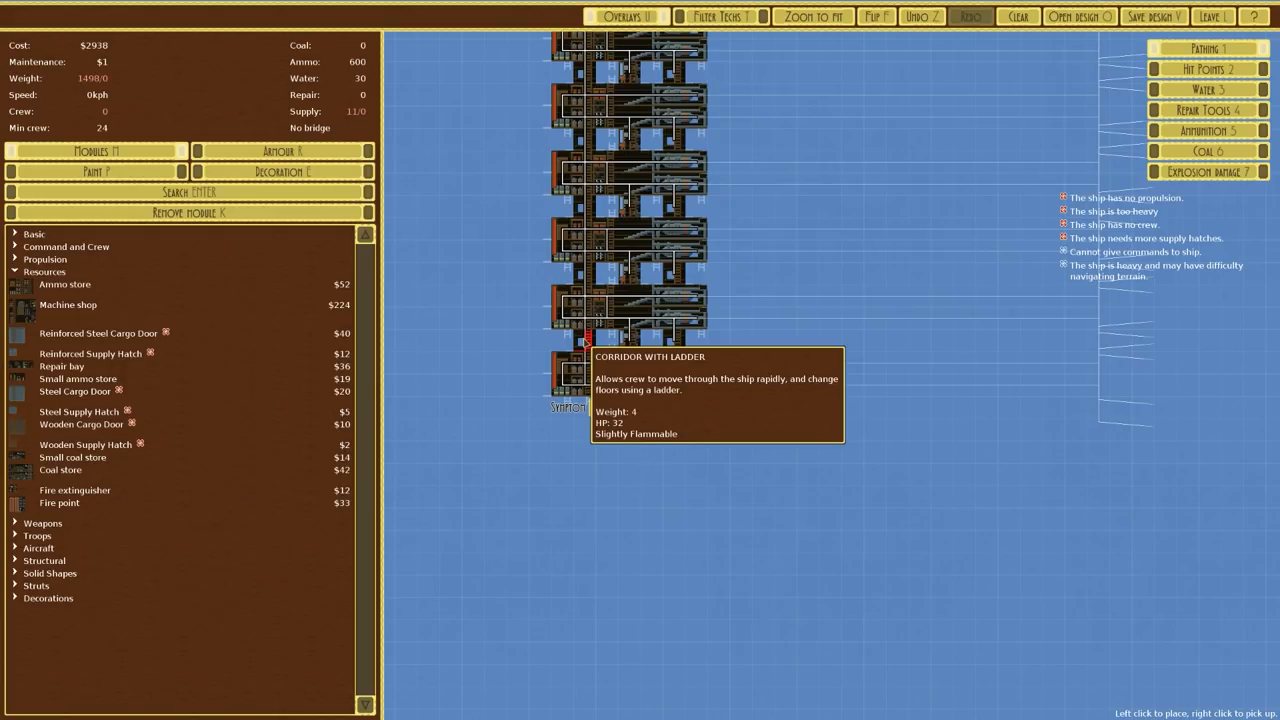
pyautogui.click(34, 233)
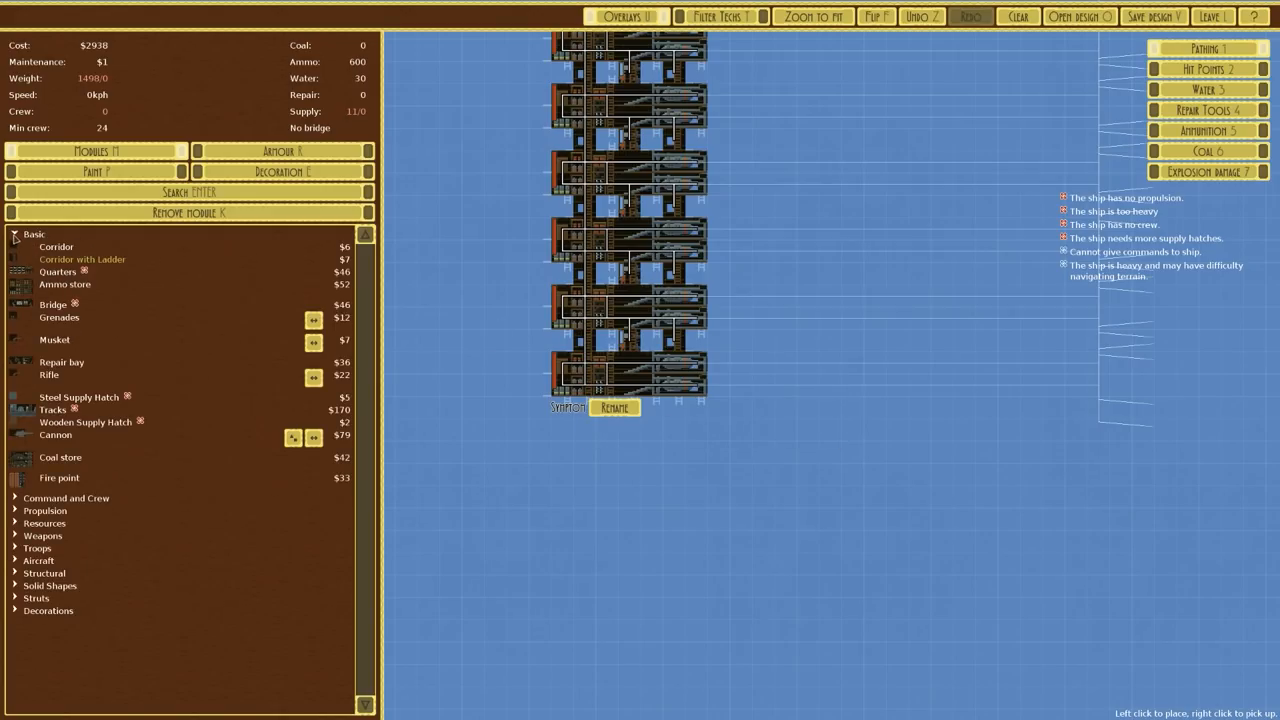
pyautogui.click(14, 234)
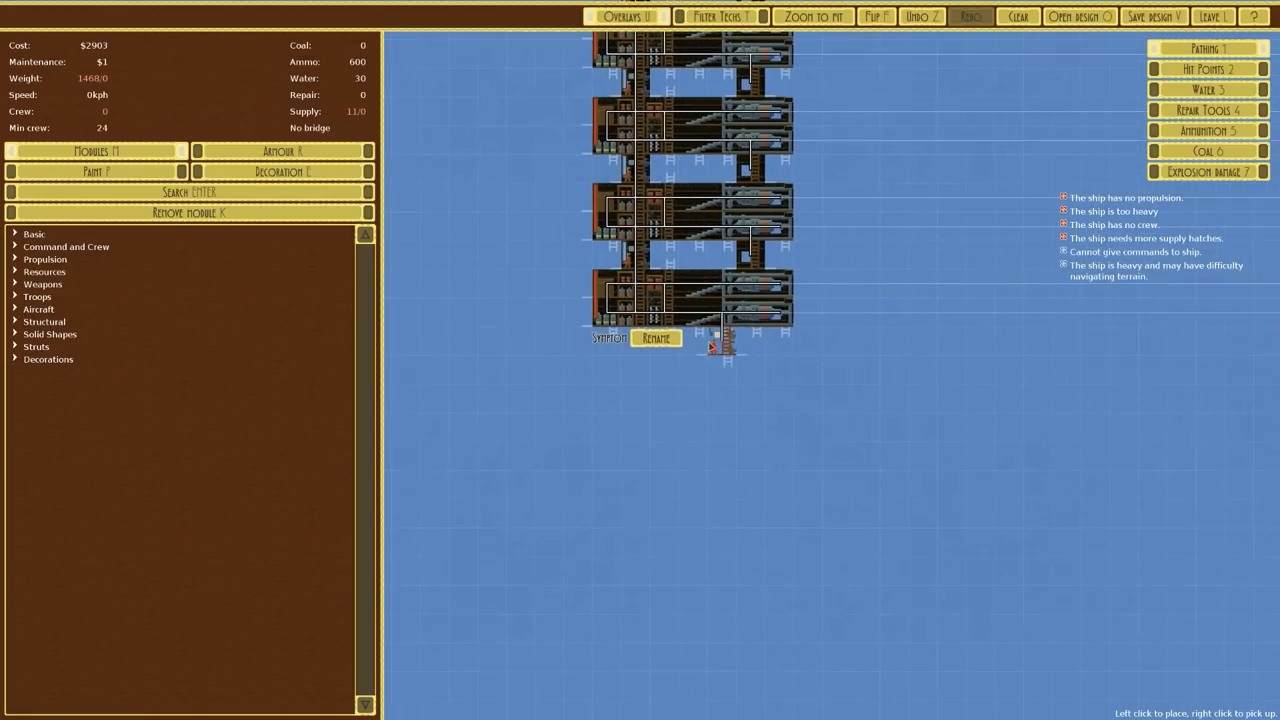
# Plate the torpedo tower hull in heavy steel armour, raising cost to $3655.
pyautogui.click(66, 246)
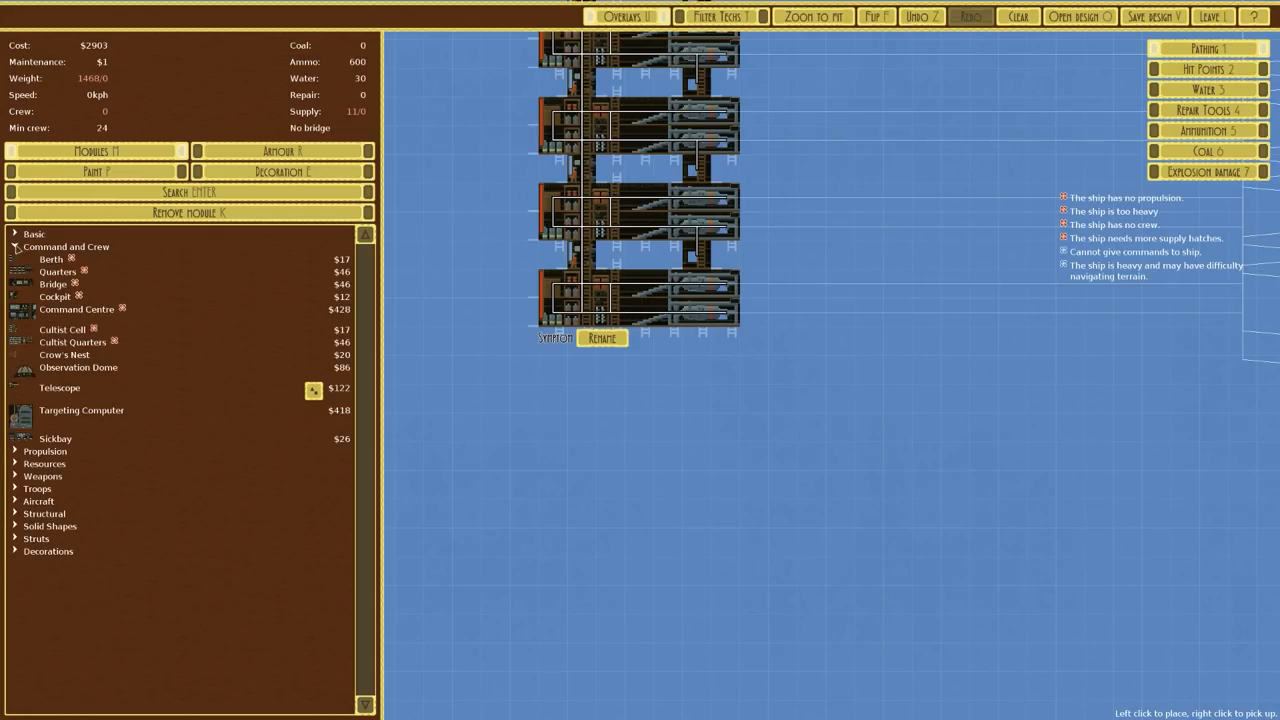
pyautogui.click(66, 246)
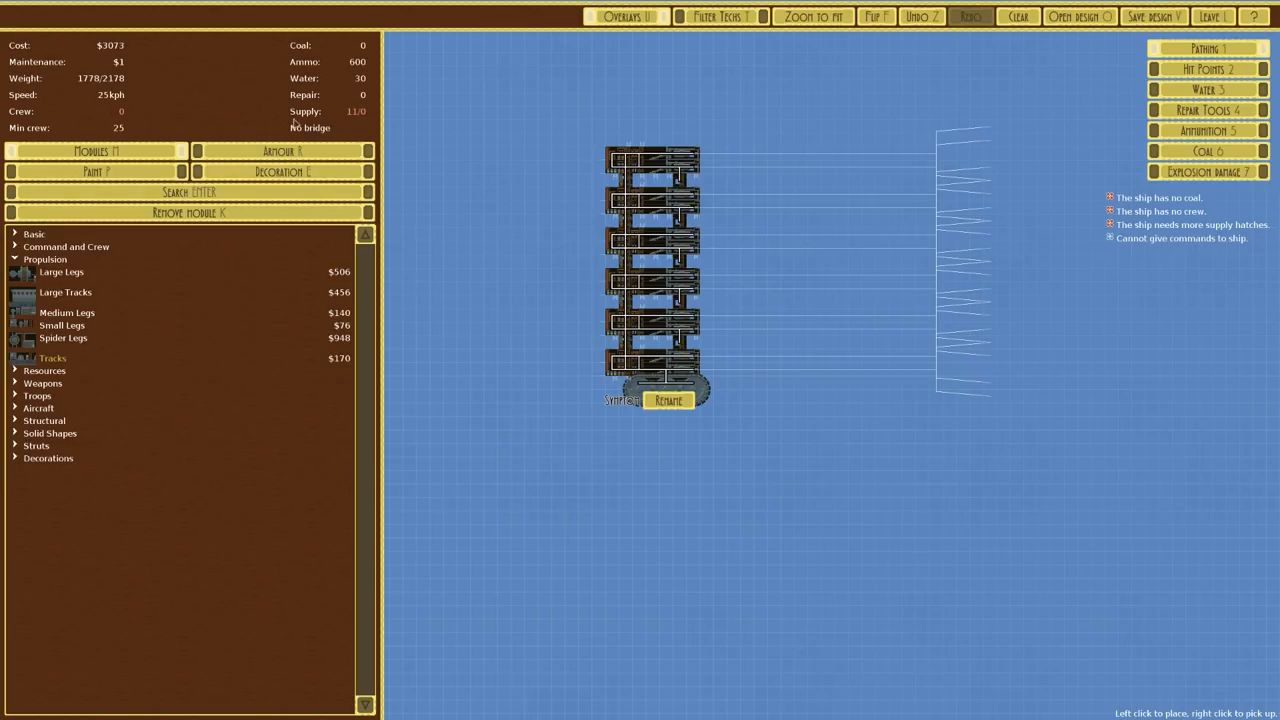
pyautogui.click(283, 151)
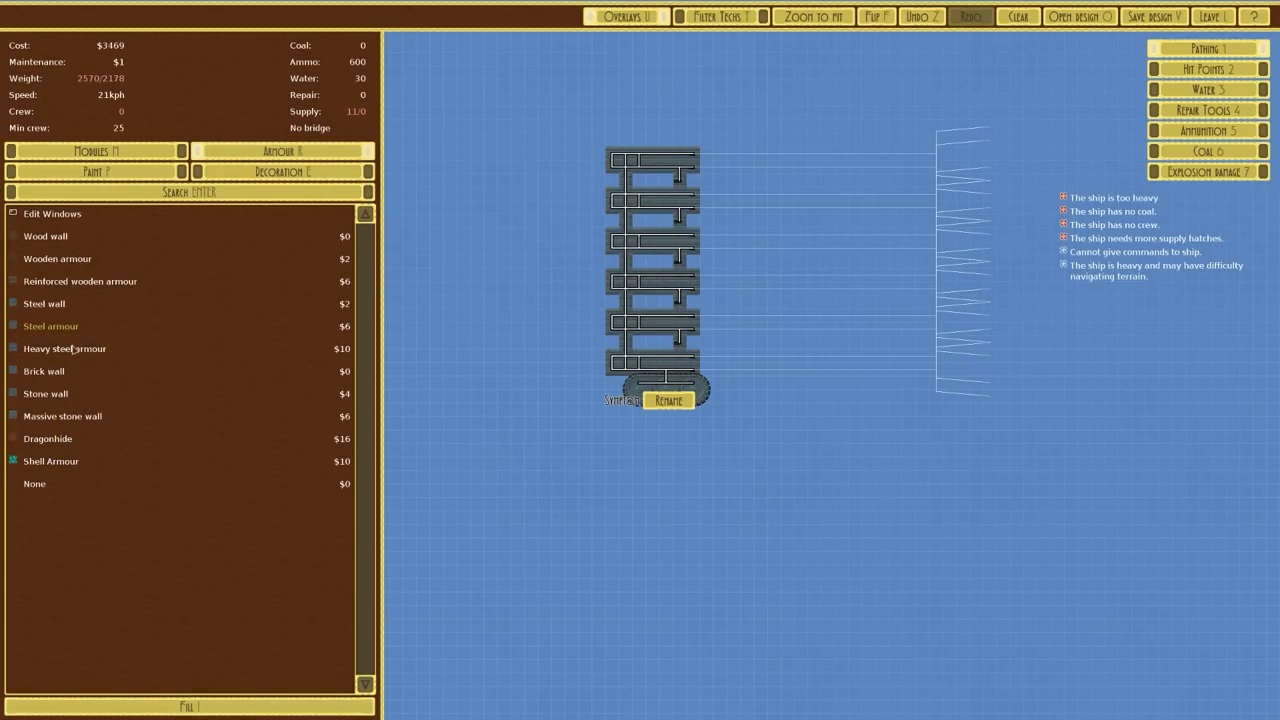
pyautogui.click(64, 348)
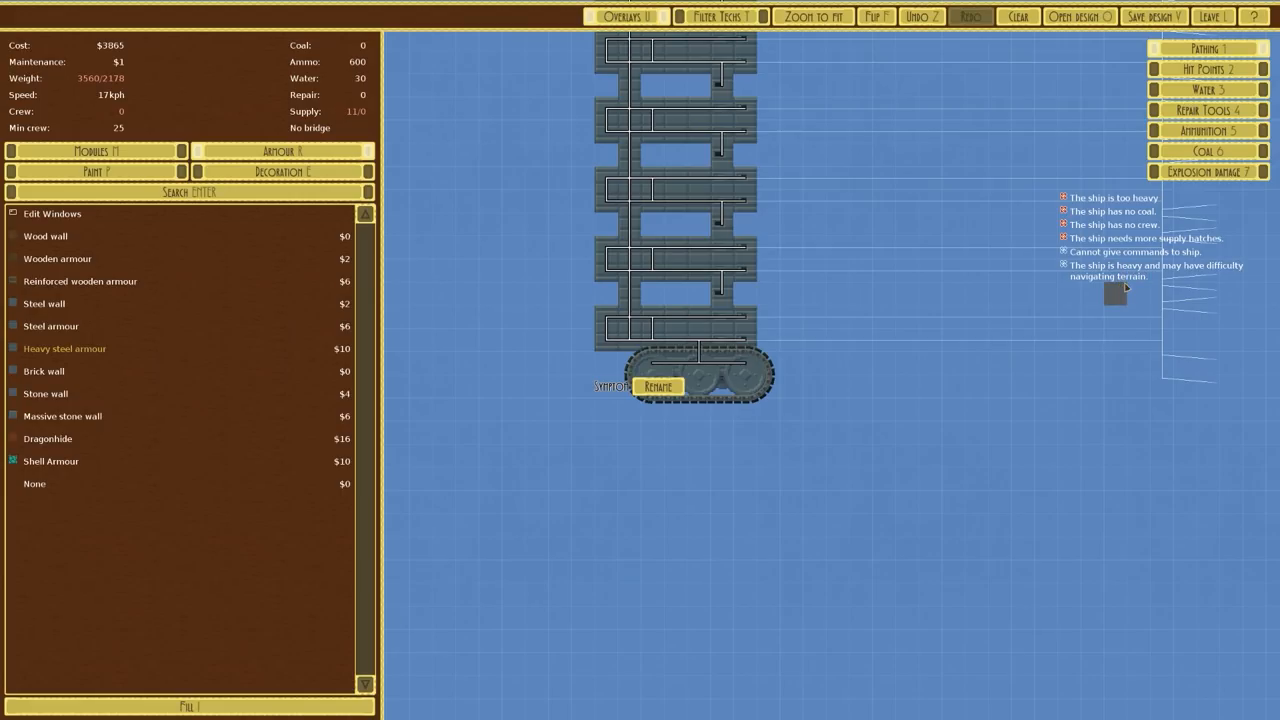
pyautogui.click(96, 151)
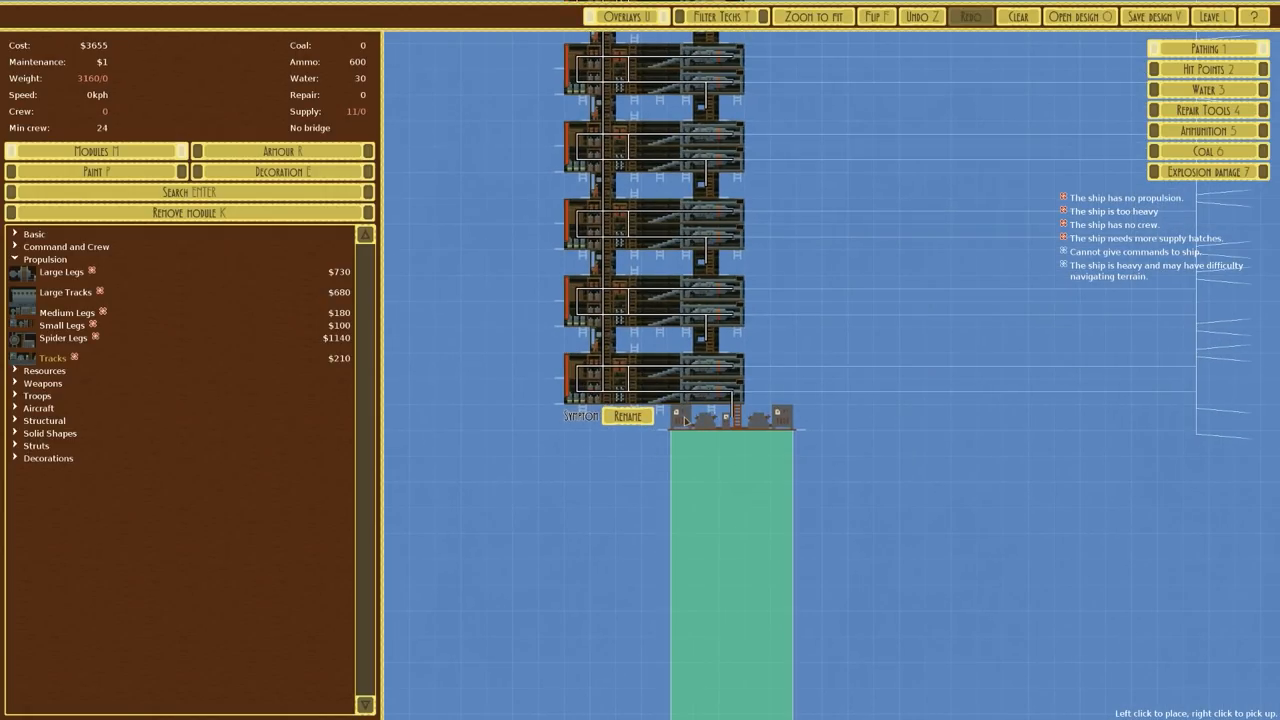
# Place two joined tracks modules side by side beneath the tower.
pyautogui.click(730, 425)
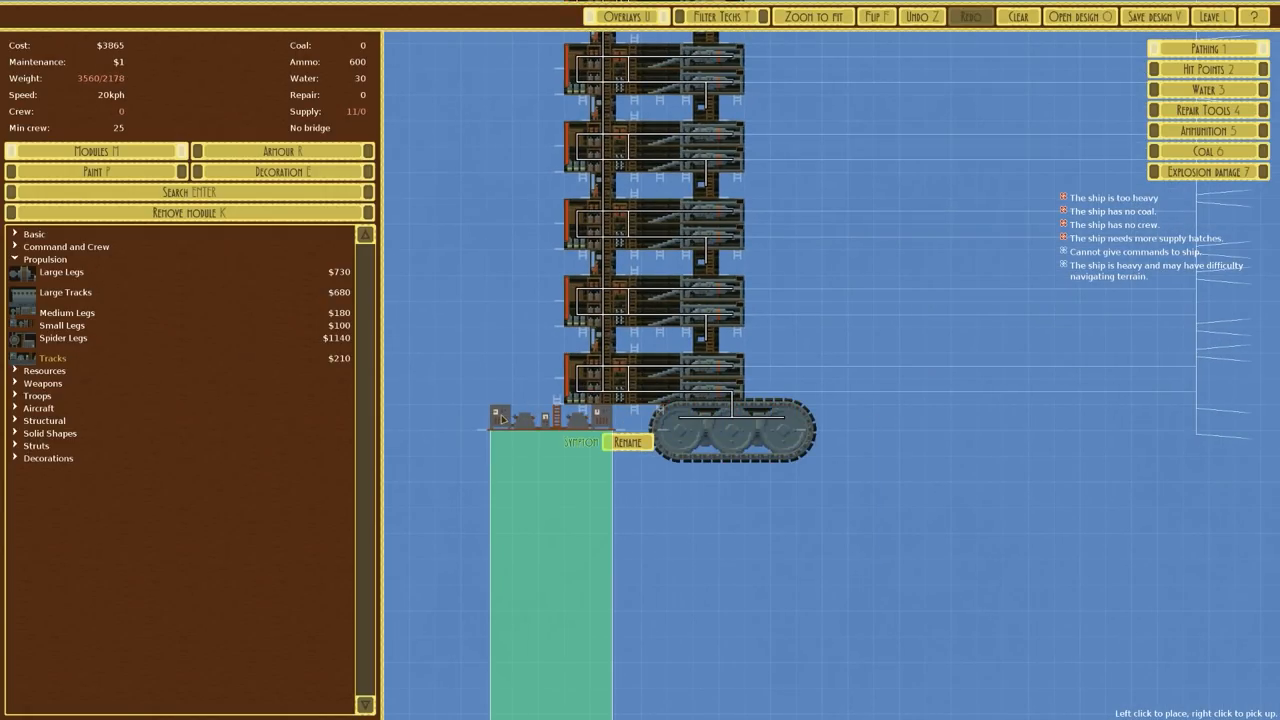
pyautogui.click(550, 430)
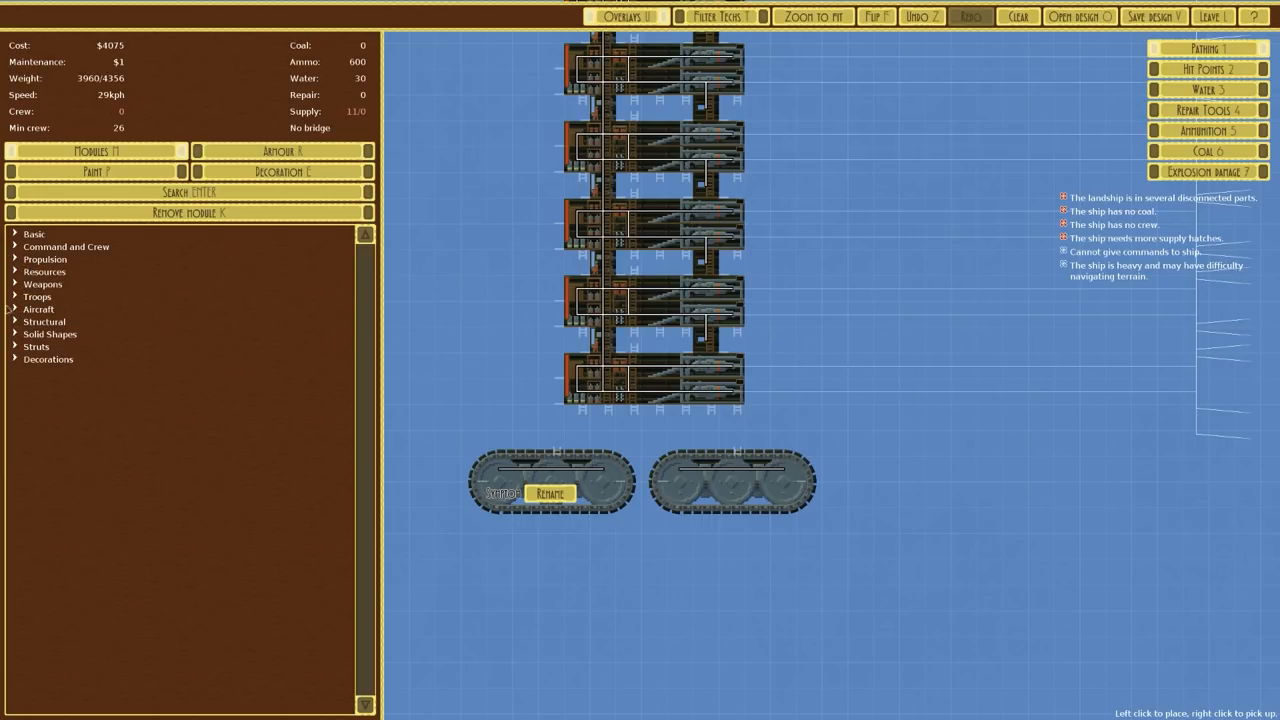
pyautogui.click(44, 271)
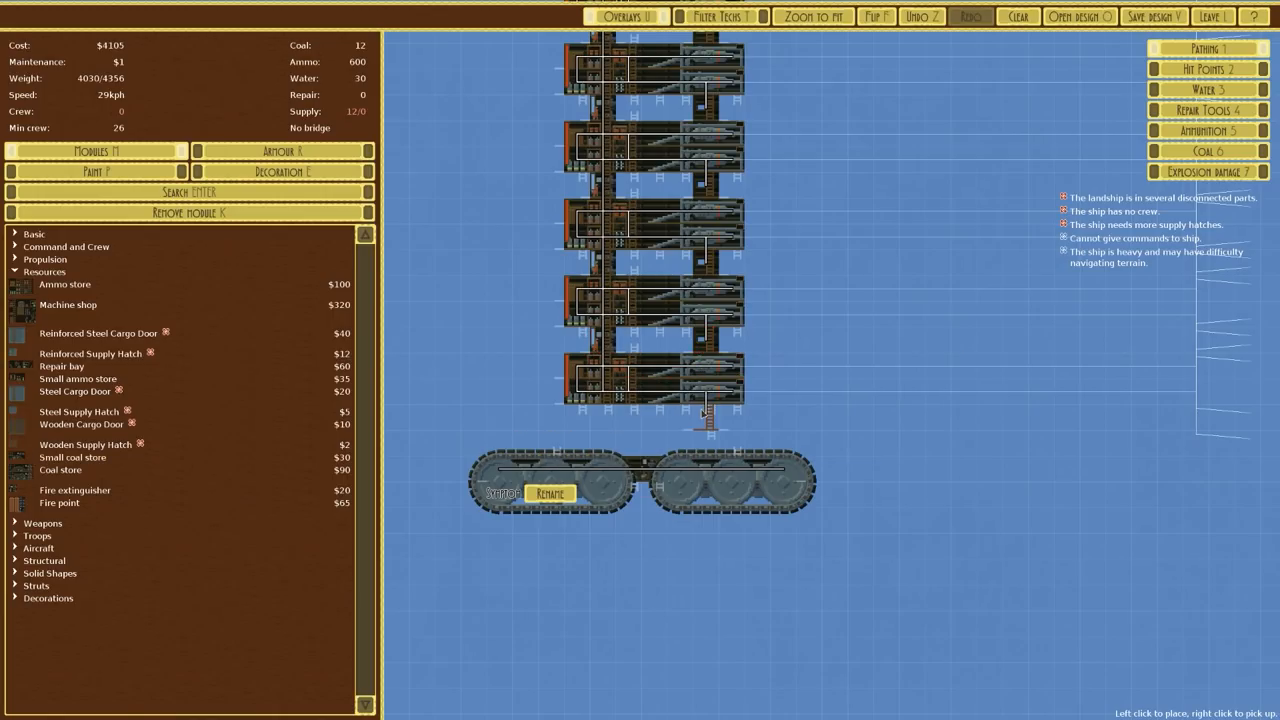
# Link the tower to the tracks by ladder and add crew quarters, reaching 48 crew.
pyautogui.click(705, 430)
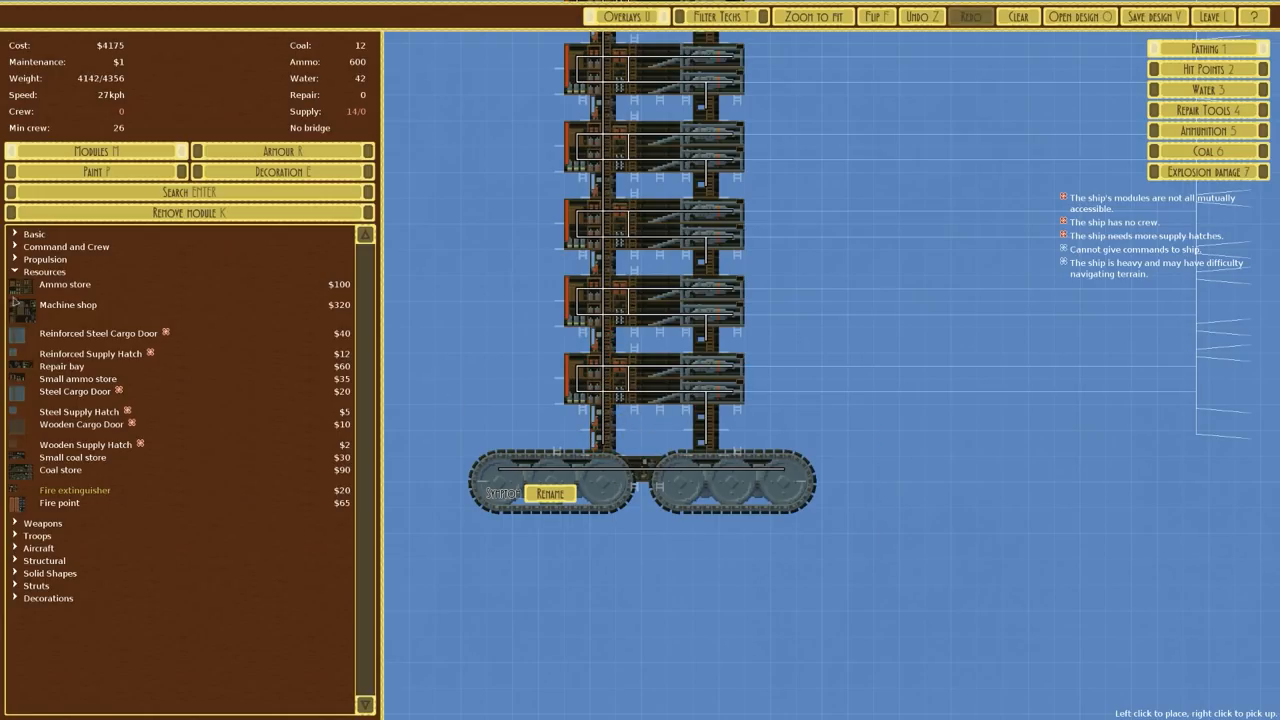
pyautogui.click(66, 246)
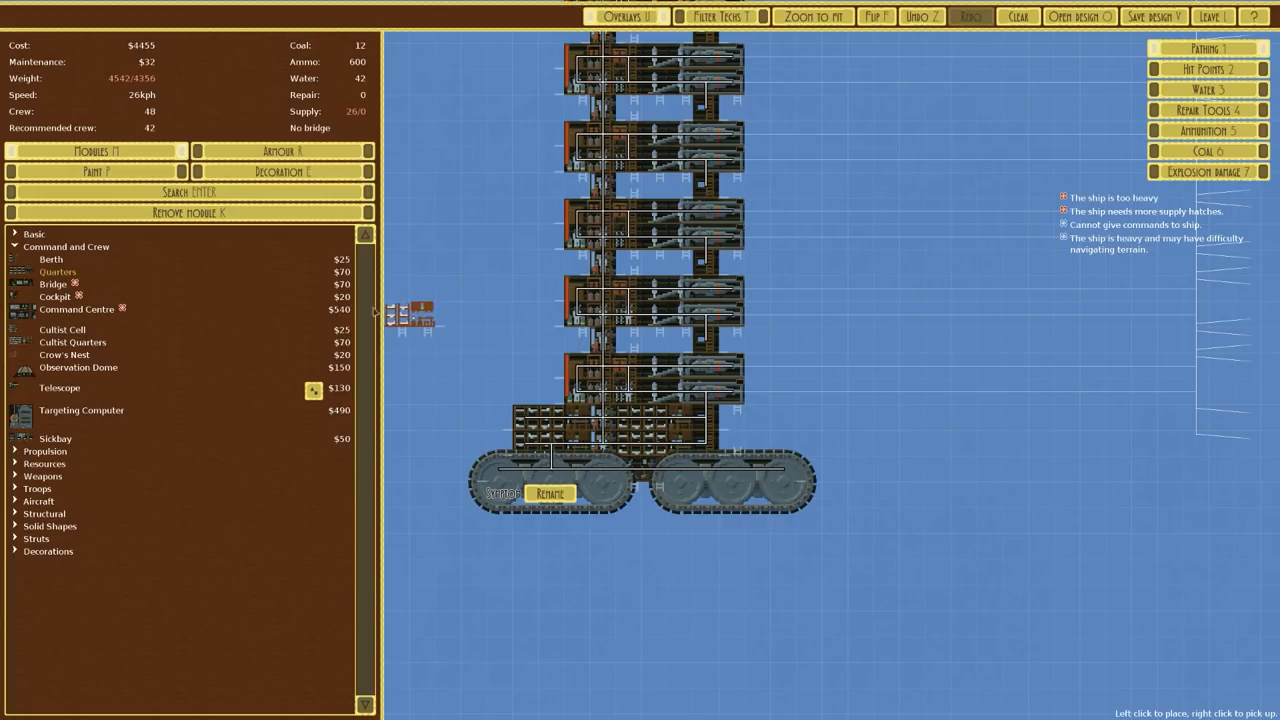
pyautogui.moveTo(147, 111)
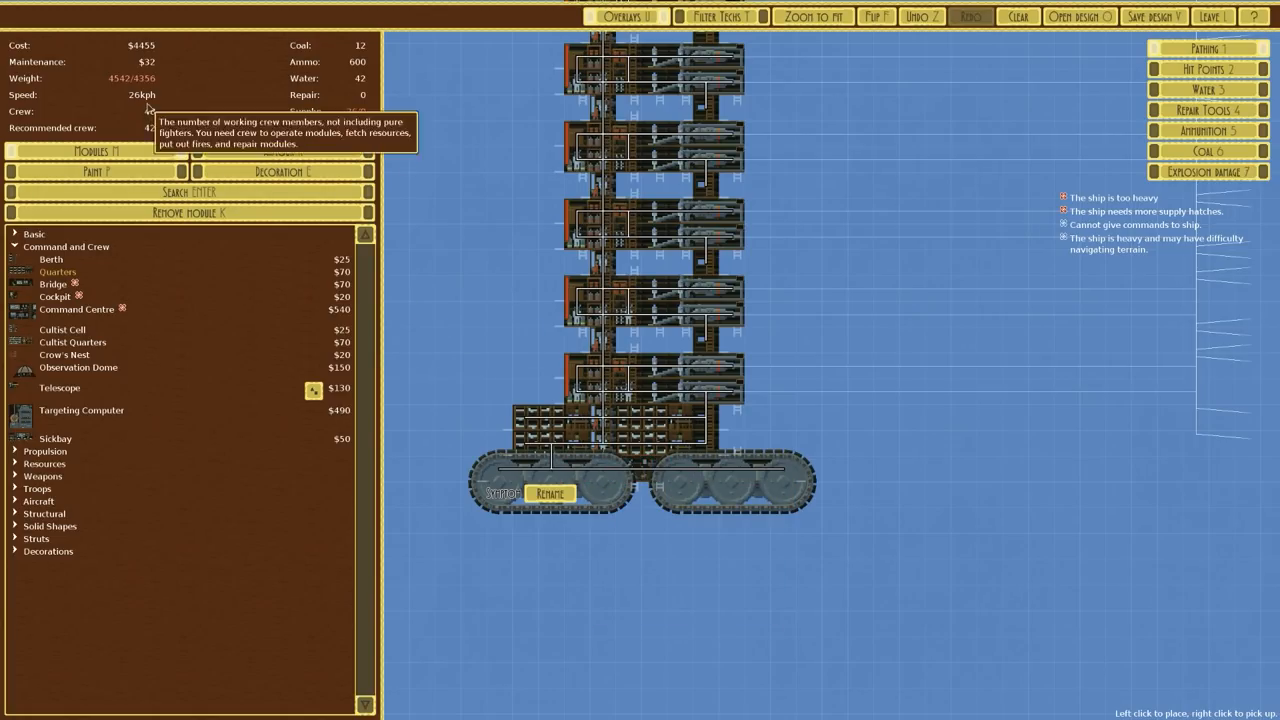
pyautogui.moveTo(130, 90)
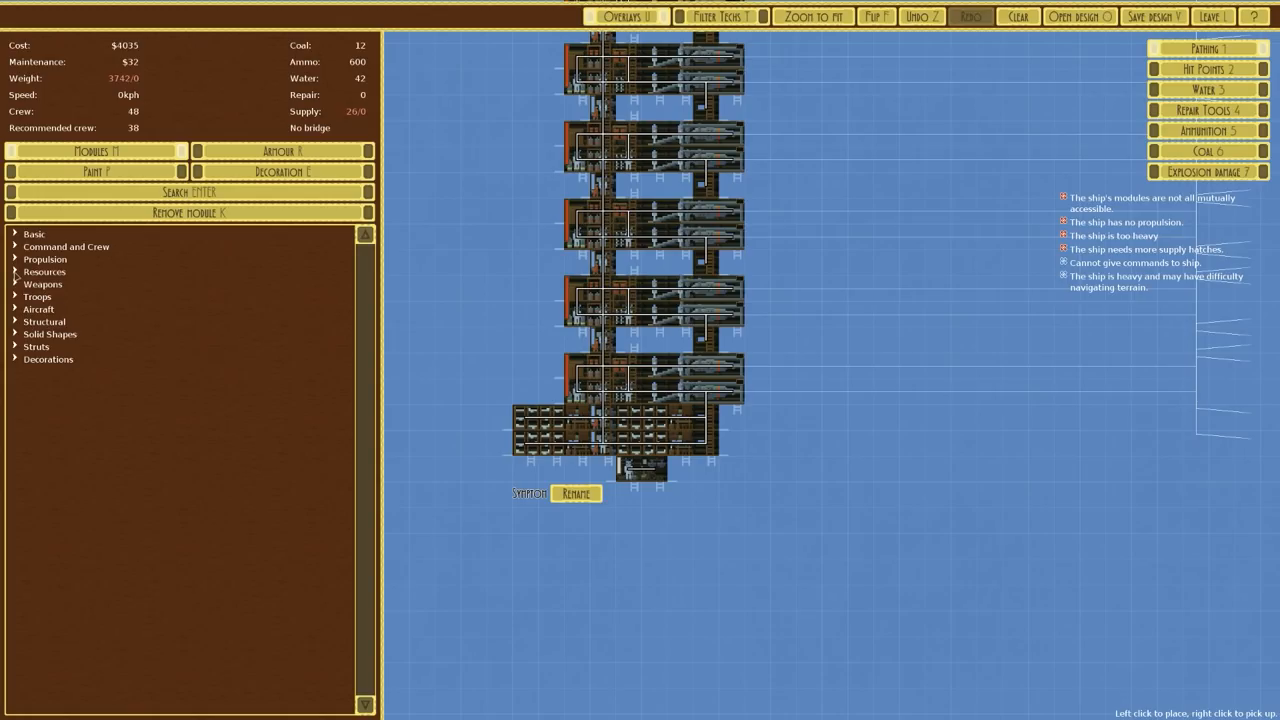
# Remove both tracks from under the tower to swap in medium legs.
pyautogui.click(45, 259)
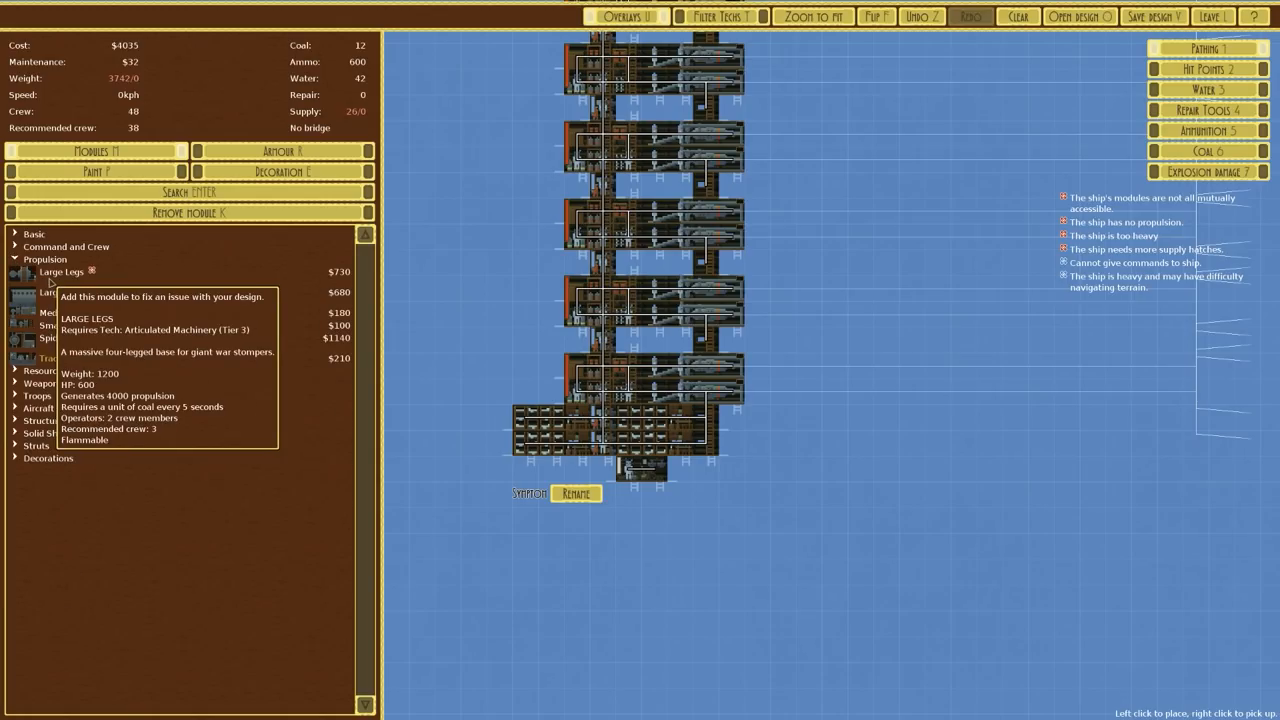
pyautogui.moveTo(53, 357)
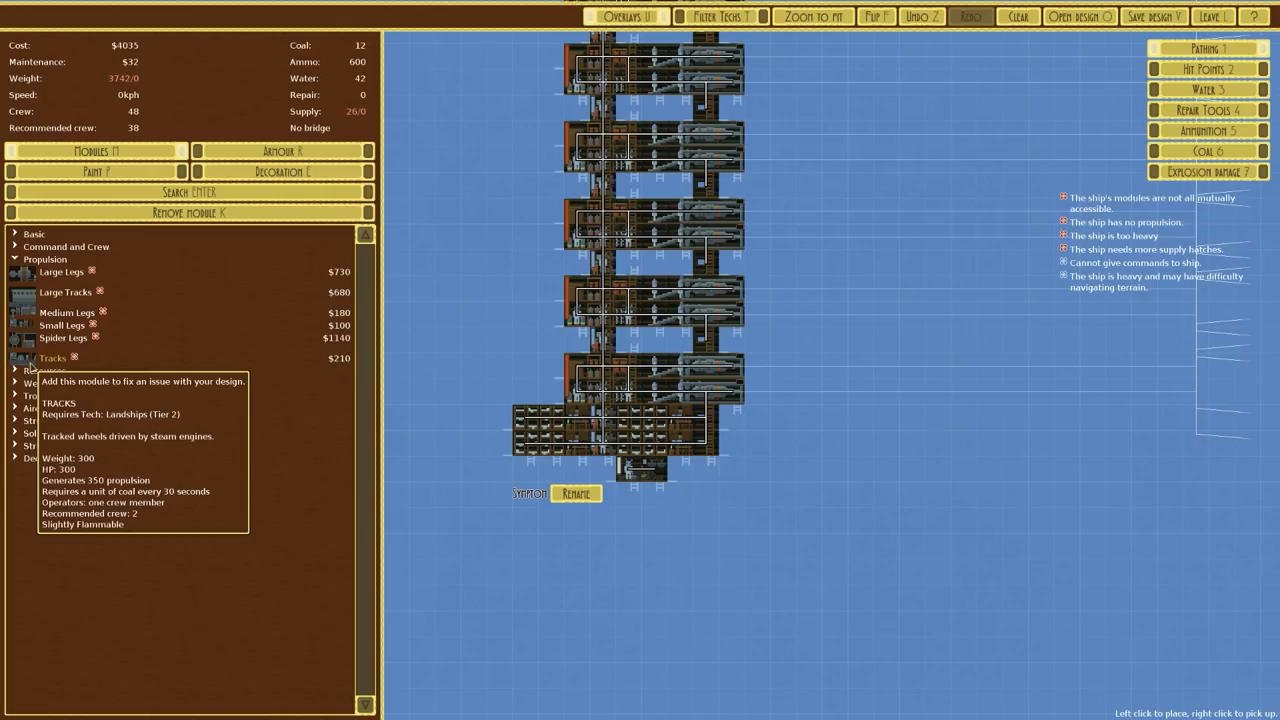
pyautogui.moveTo(65, 291)
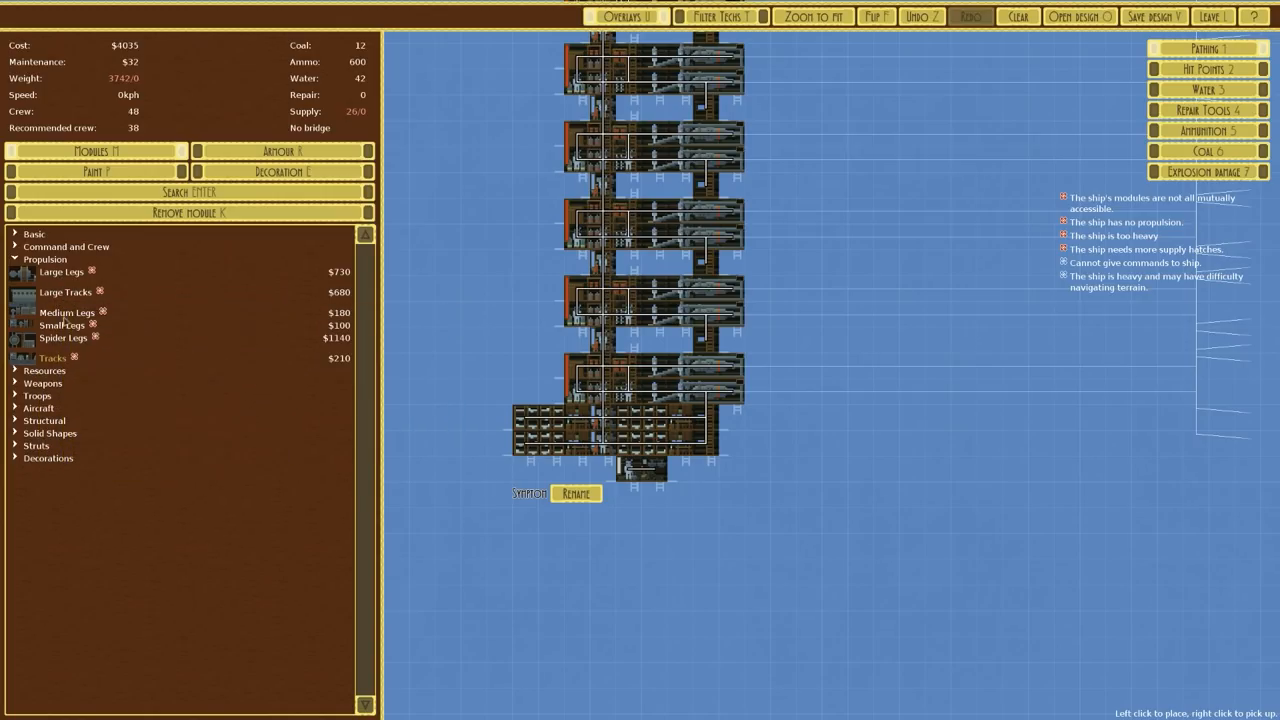
pyautogui.moveTo(67, 312)
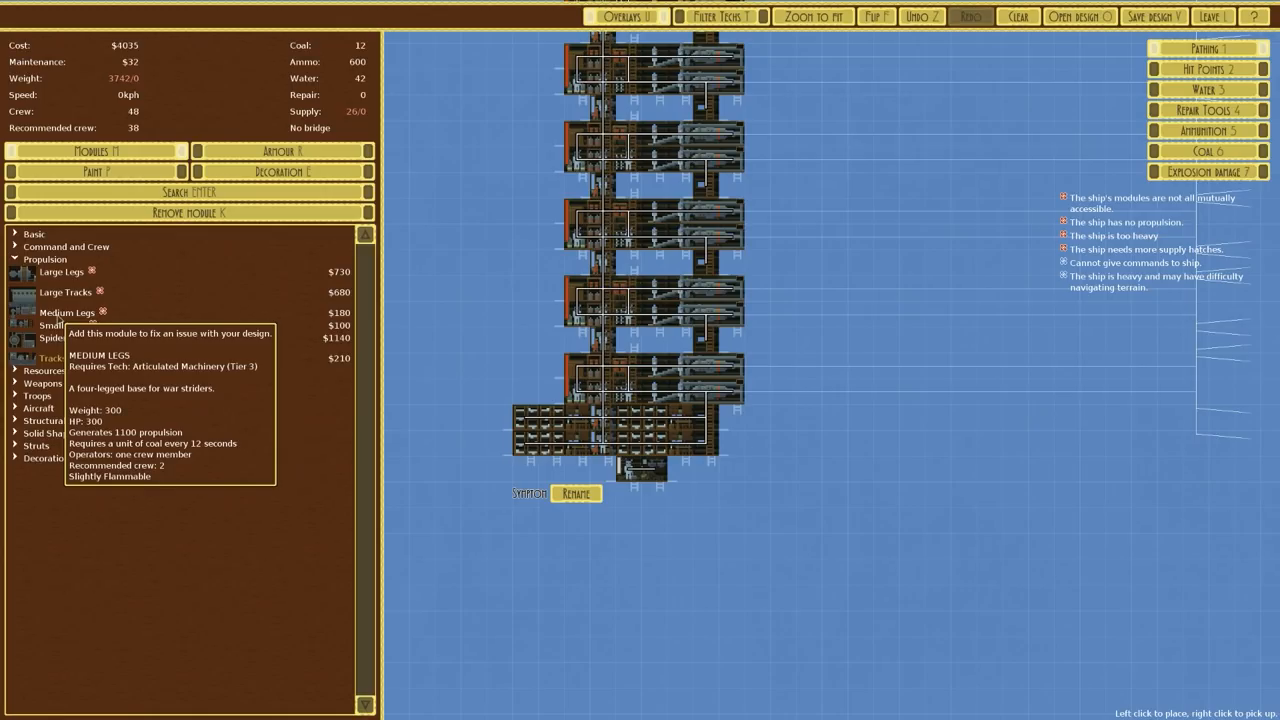
pyautogui.moveTo(52, 358)
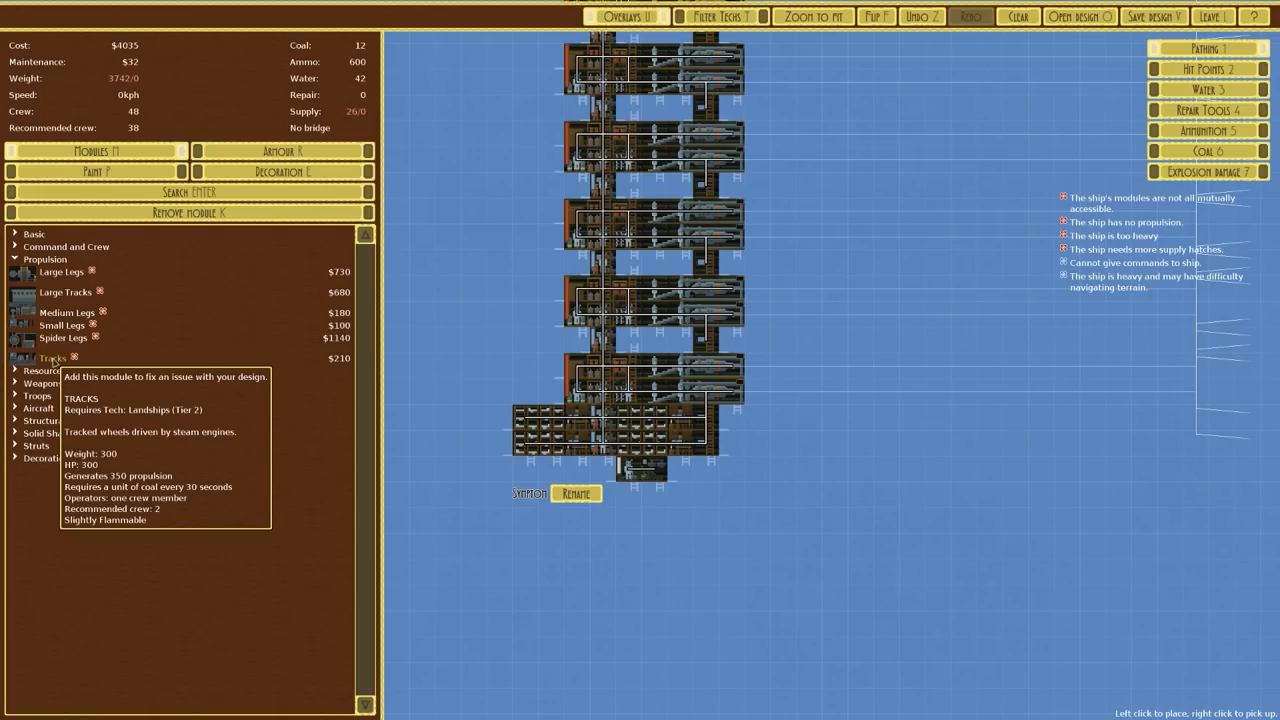
pyautogui.moveTo(57, 304)
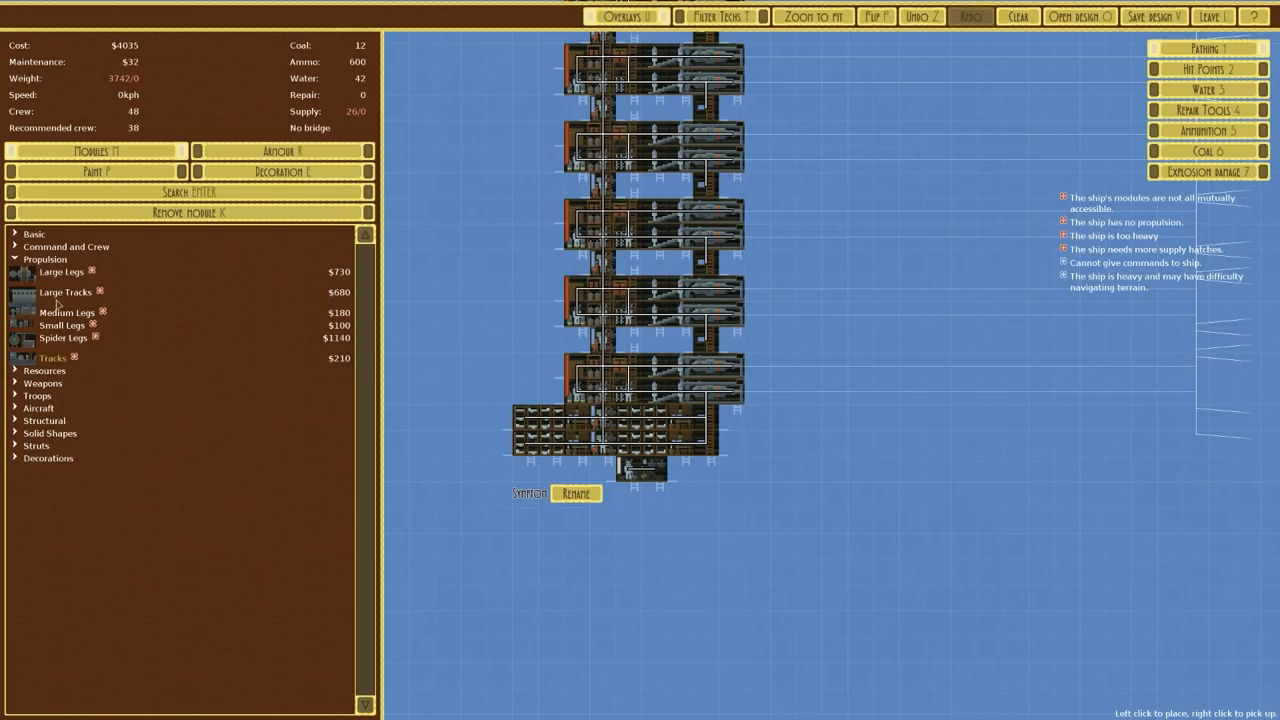
pyautogui.moveTo(67, 312)
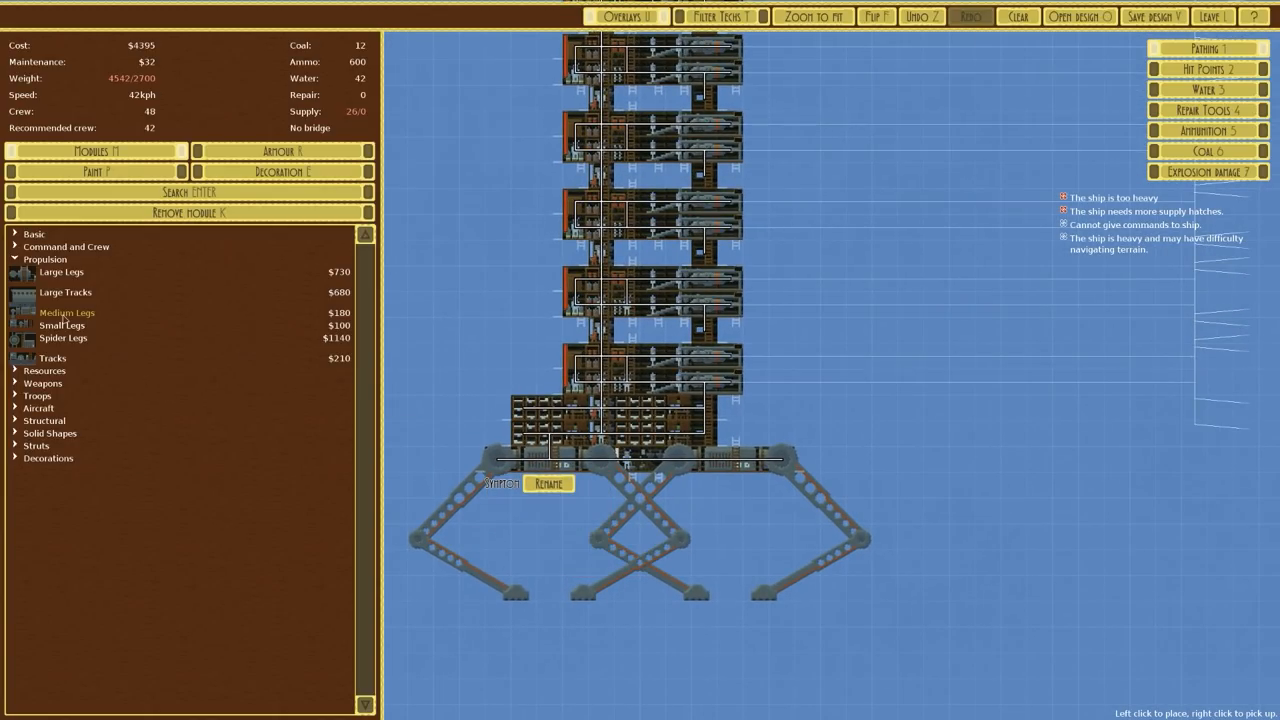
pyautogui.moveTo(67, 312)
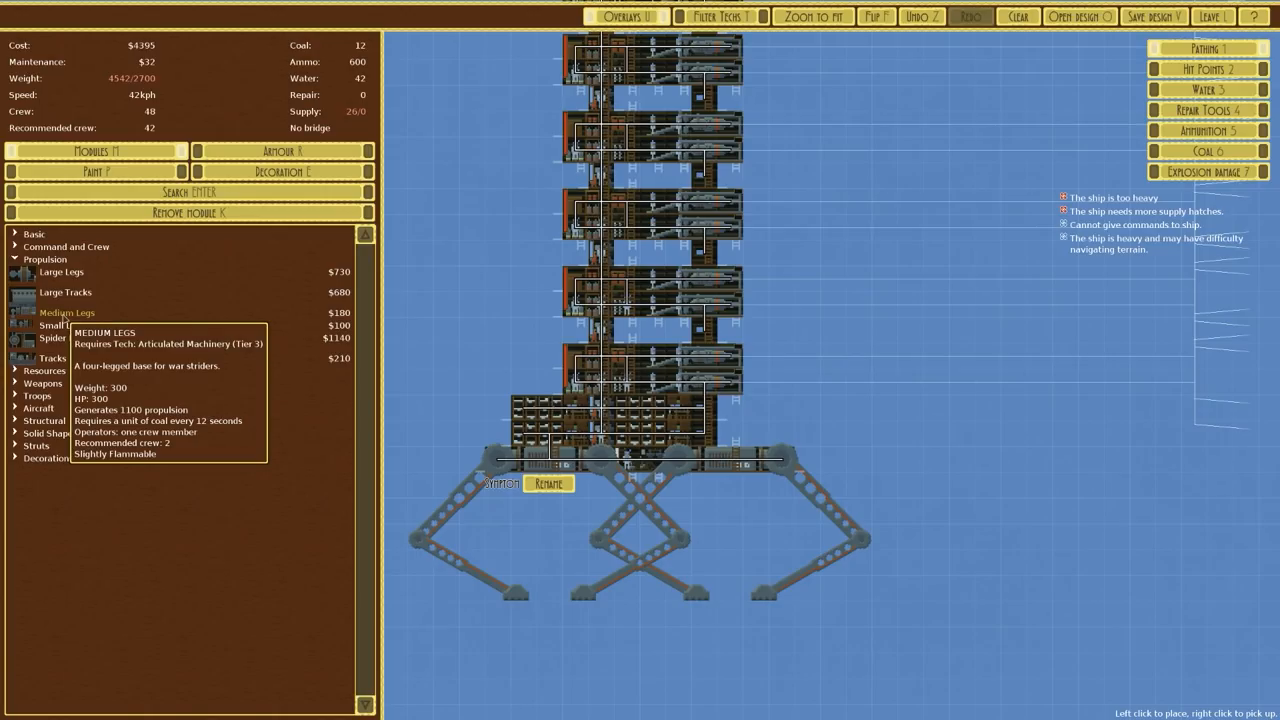
pyautogui.moveTo(52, 358)
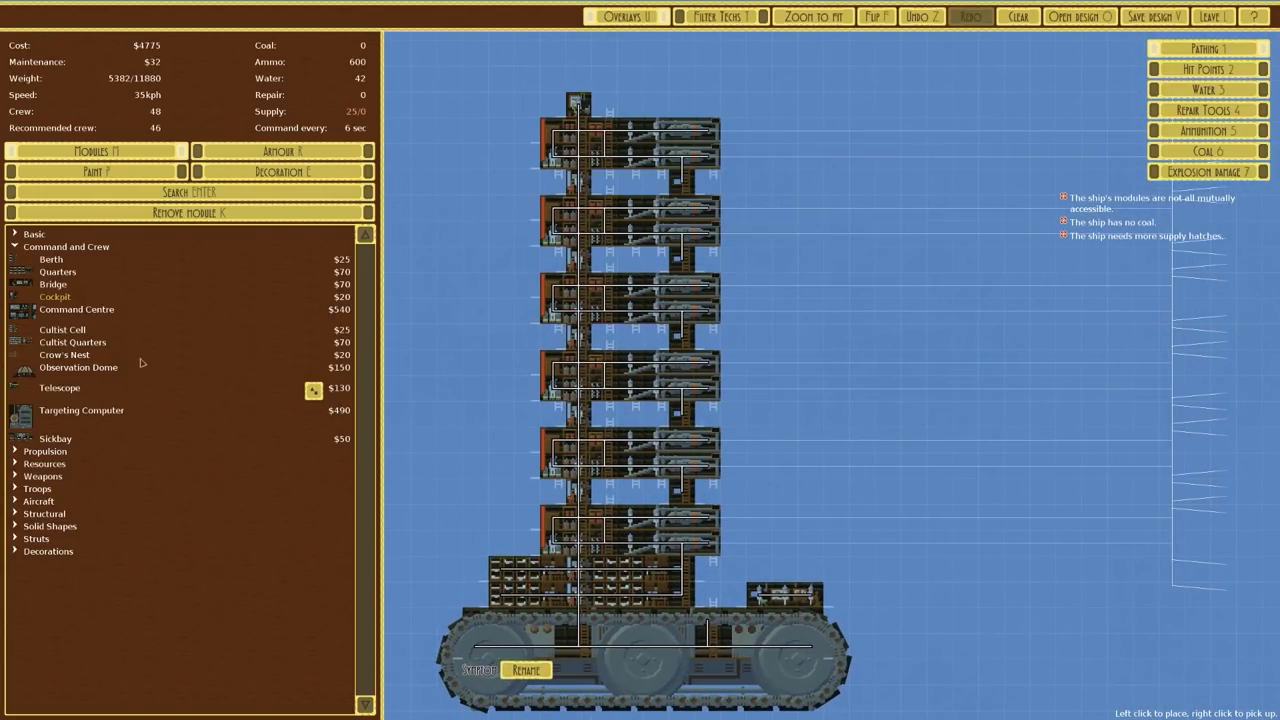
pyautogui.moveTo(60, 388)
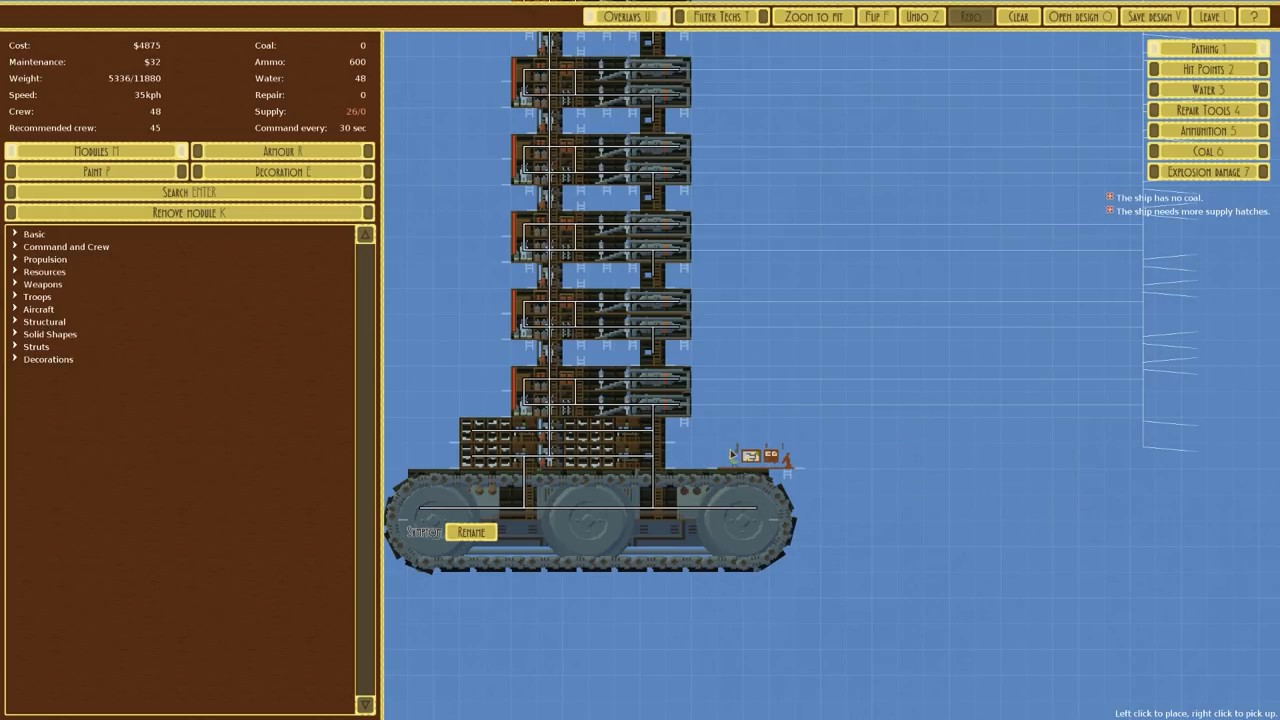
# Set the command room on the tracks' right end and add a small coal store.
pyautogui.click(755, 455)
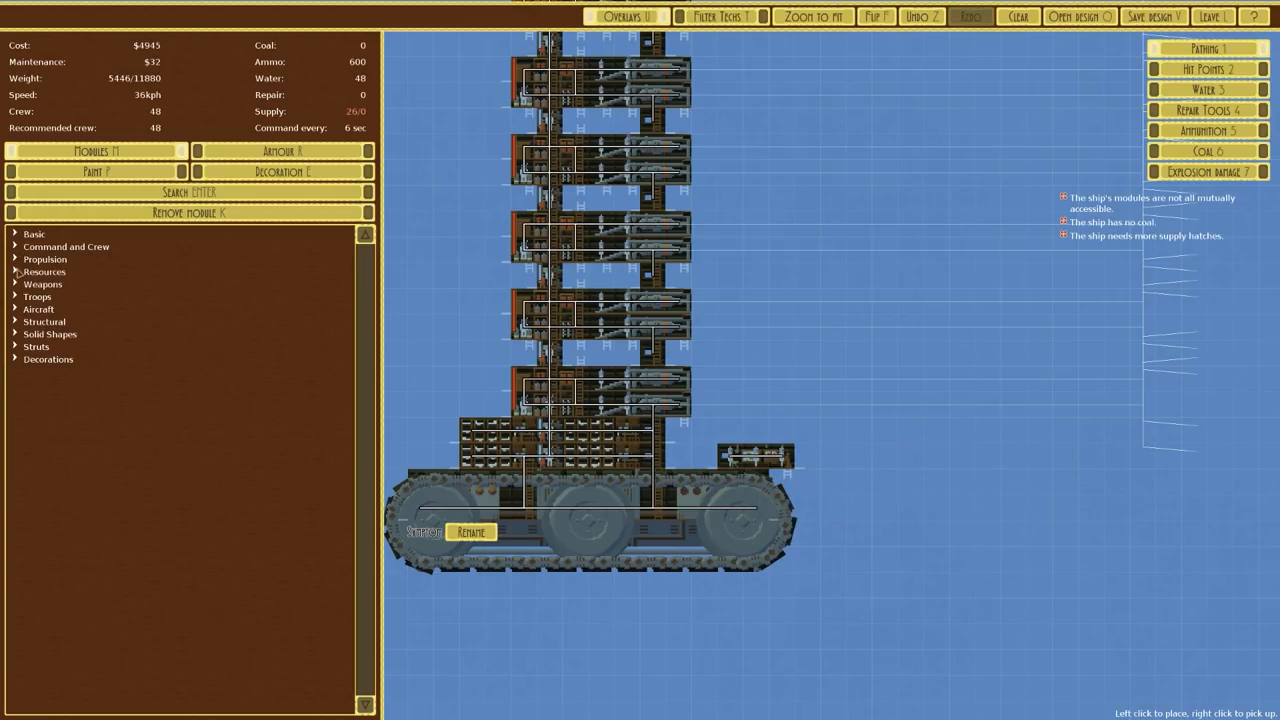
pyautogui.click(45, 271)
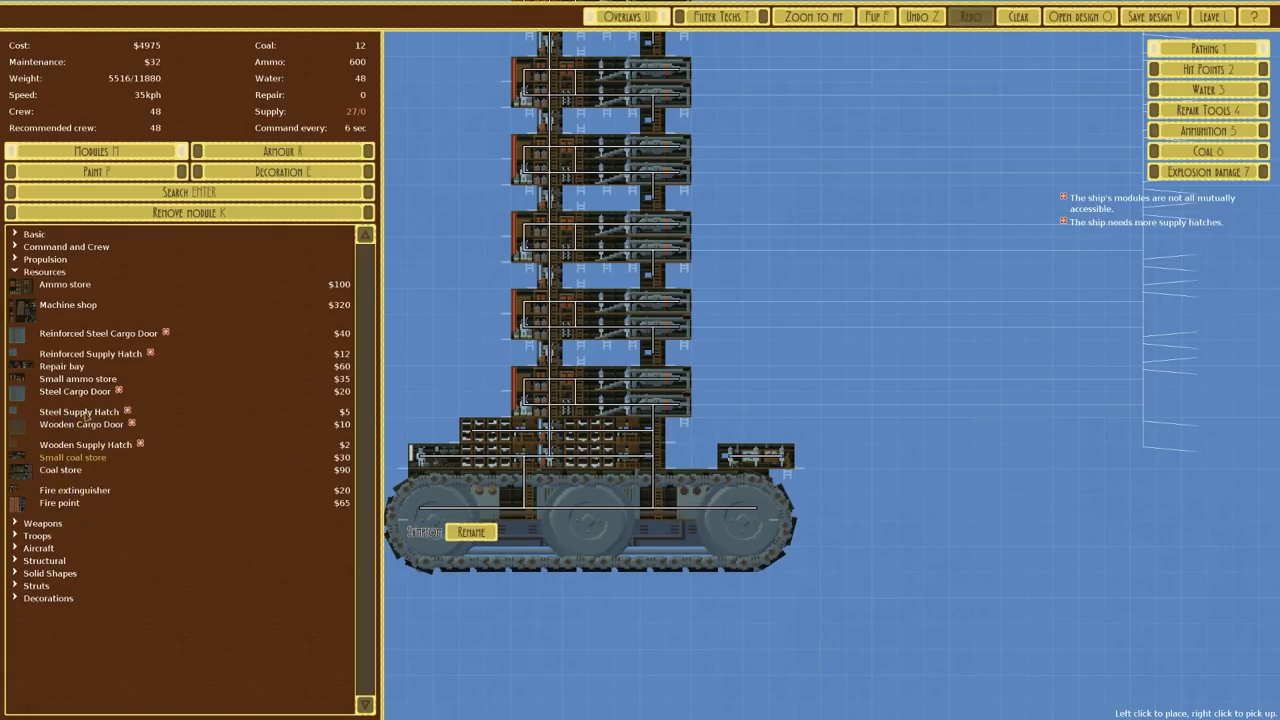
pyautogui.click(74, 391)
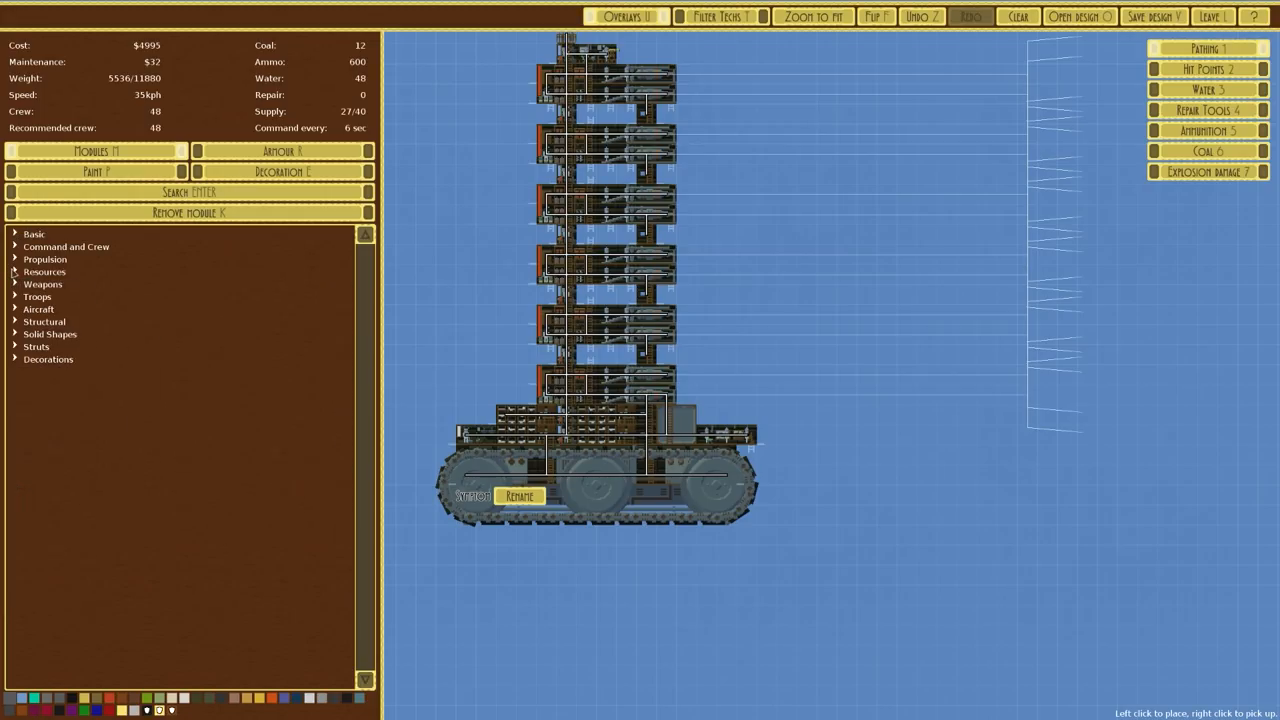
# Swap tower floor modules for 1200 ammo, 33/40 supply and $4867 cost.
pyautogui.click(43, 284)
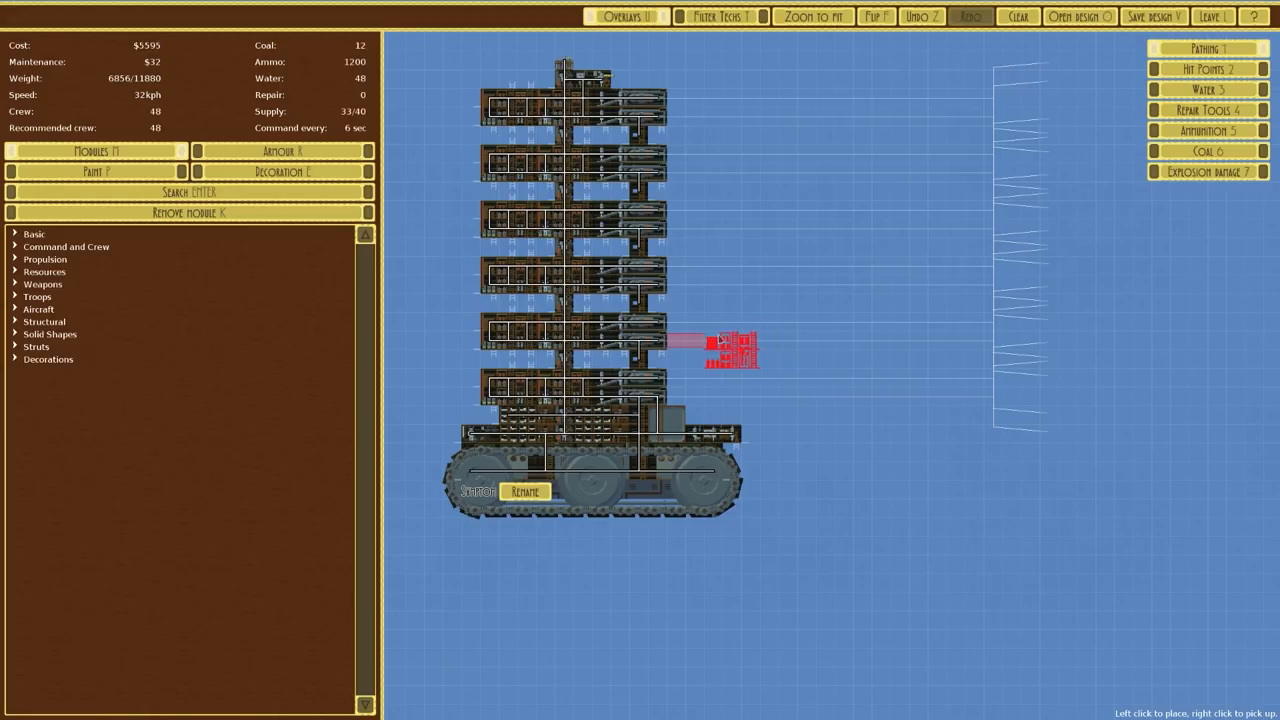
pyautogui.click(282, 151)
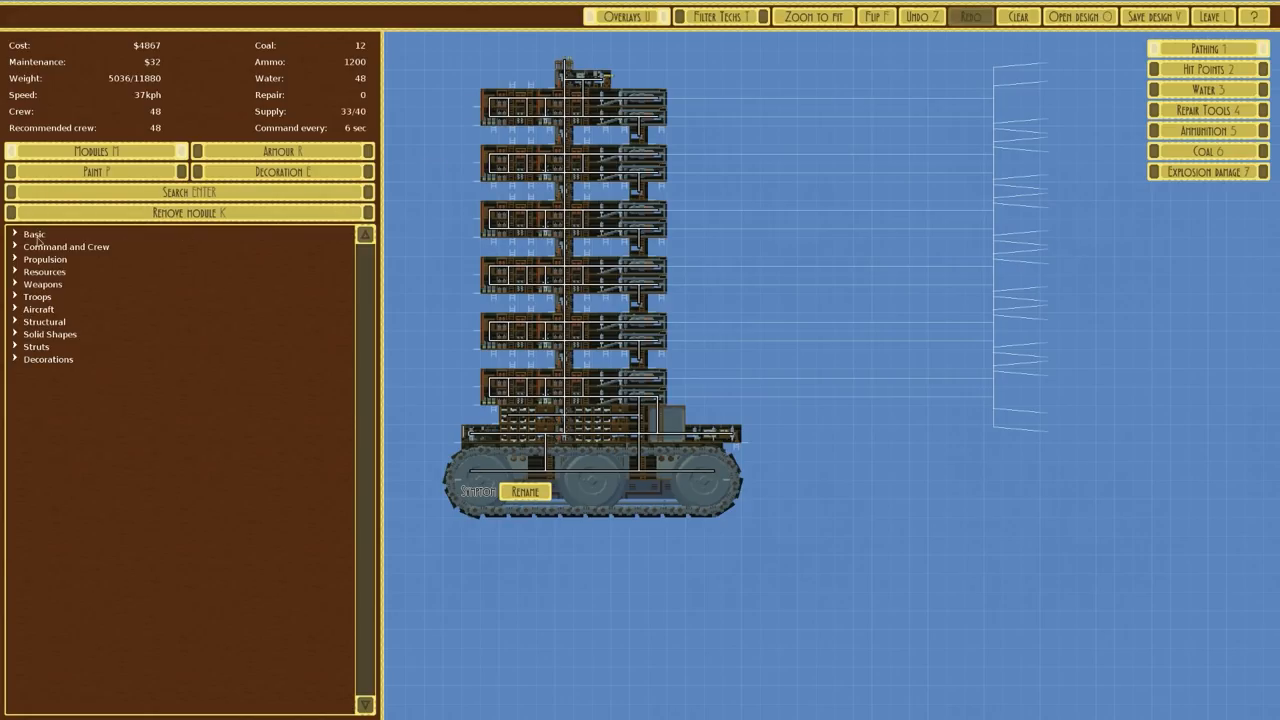
# Rebuild the tower floors from Basic modules, trimming the cost to about $4356.
pyautogui.click(34, 234)
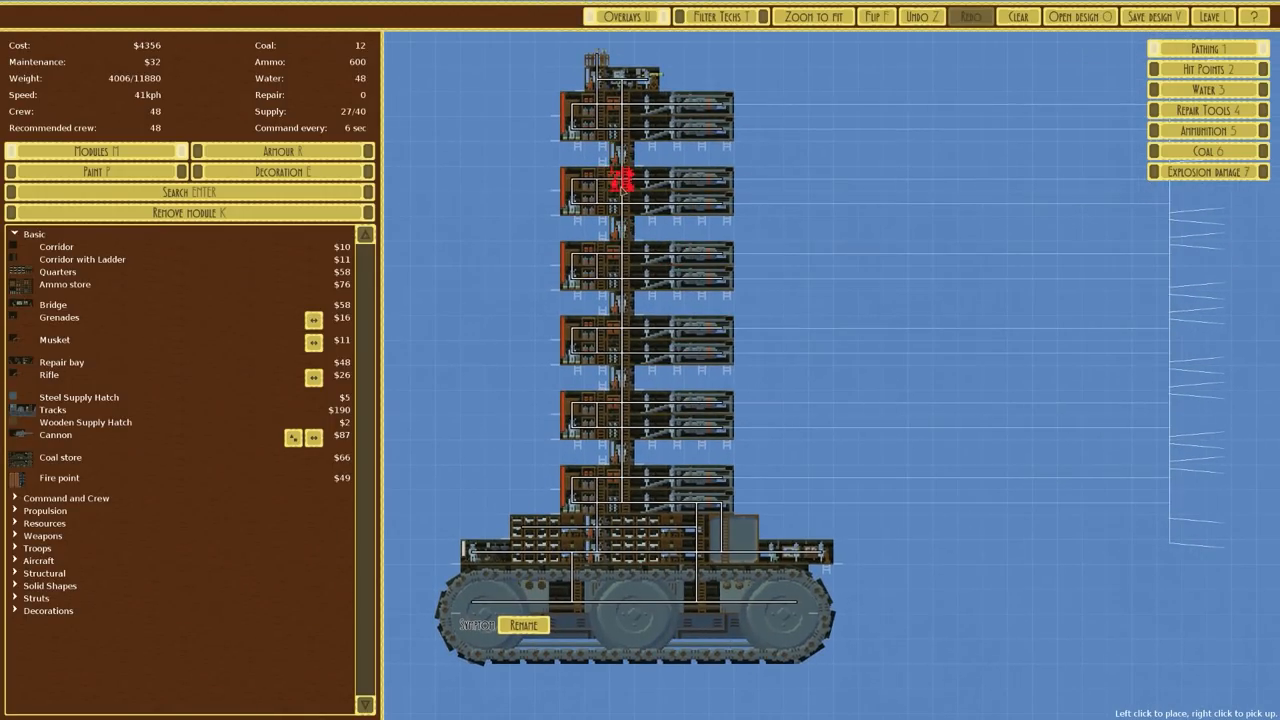
pyautogui.scroll(-3)
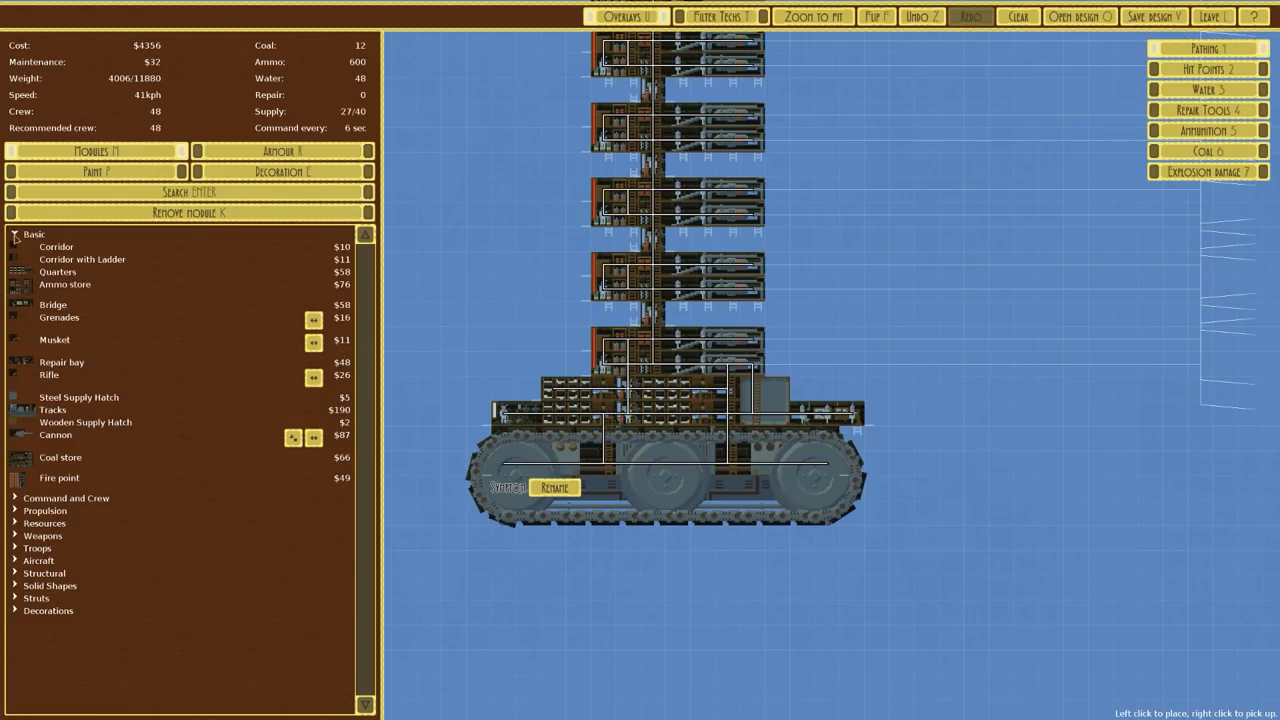
pyautogui.click(34, 234)
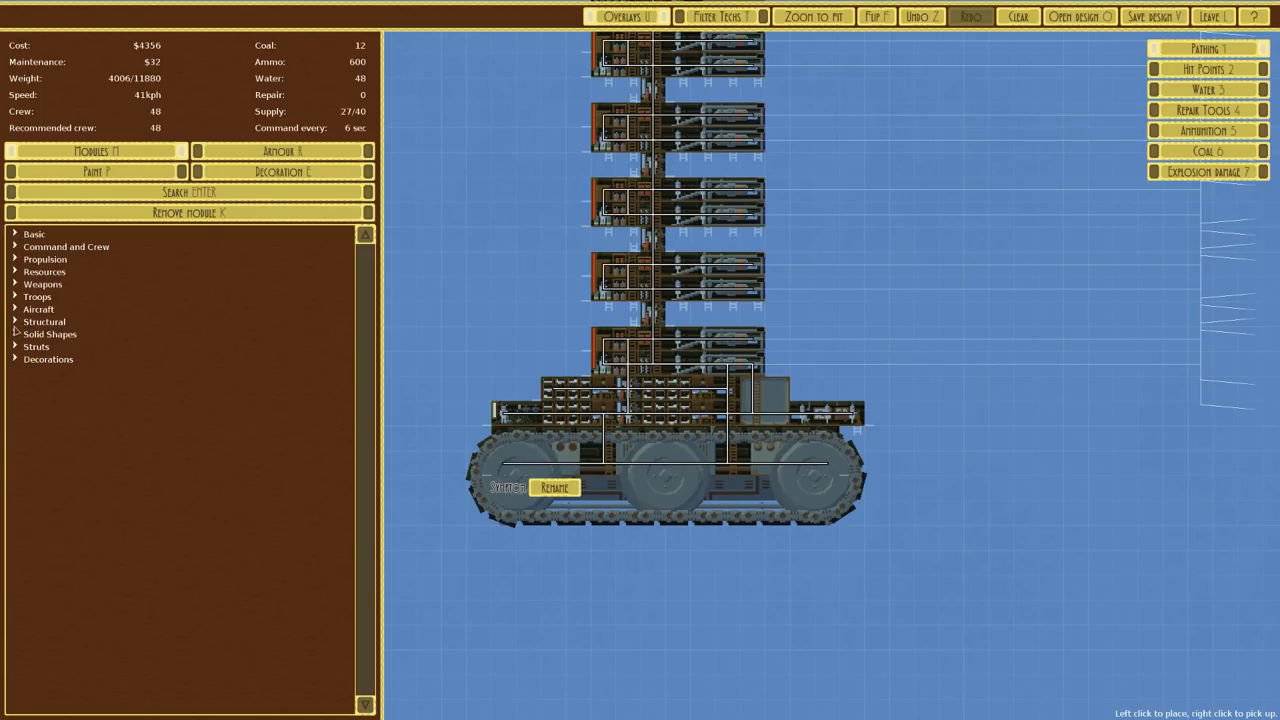
pyautogui.click(50, 334)
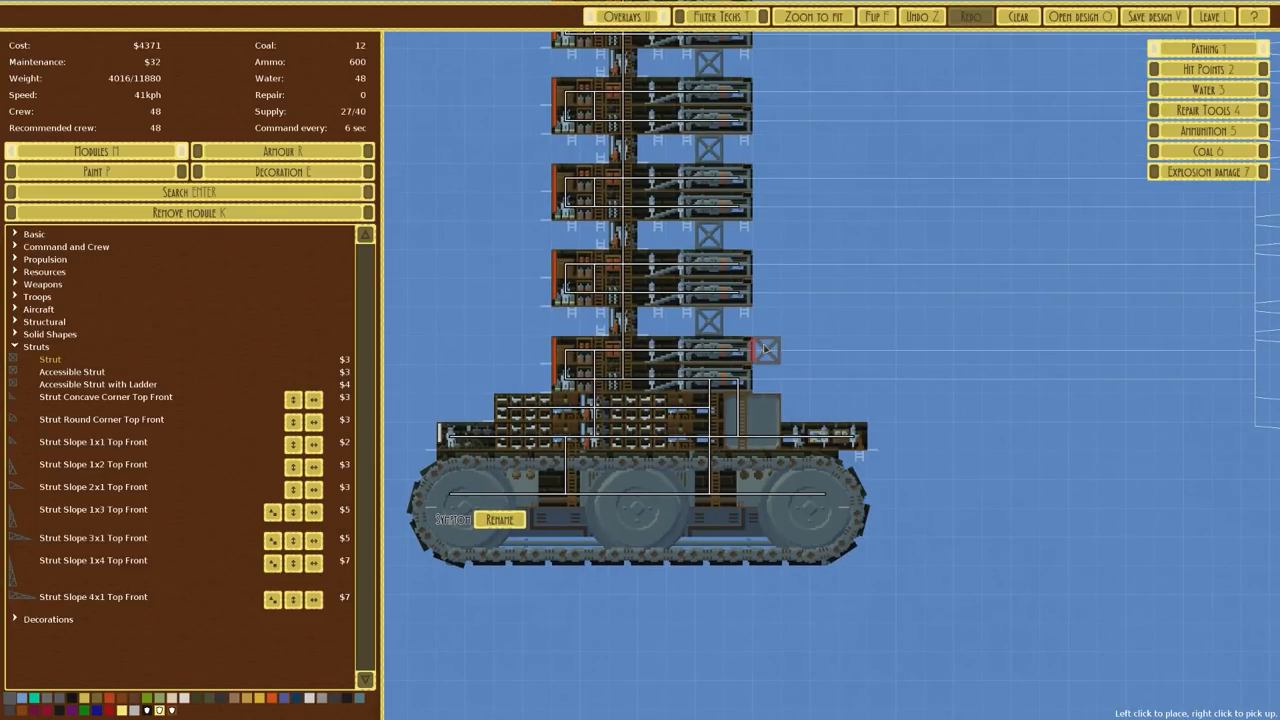
# Place a flipped Slope 2x1 solid block at the hull's end, bringing cost to $4442.
pyautogui.click(35, 346)
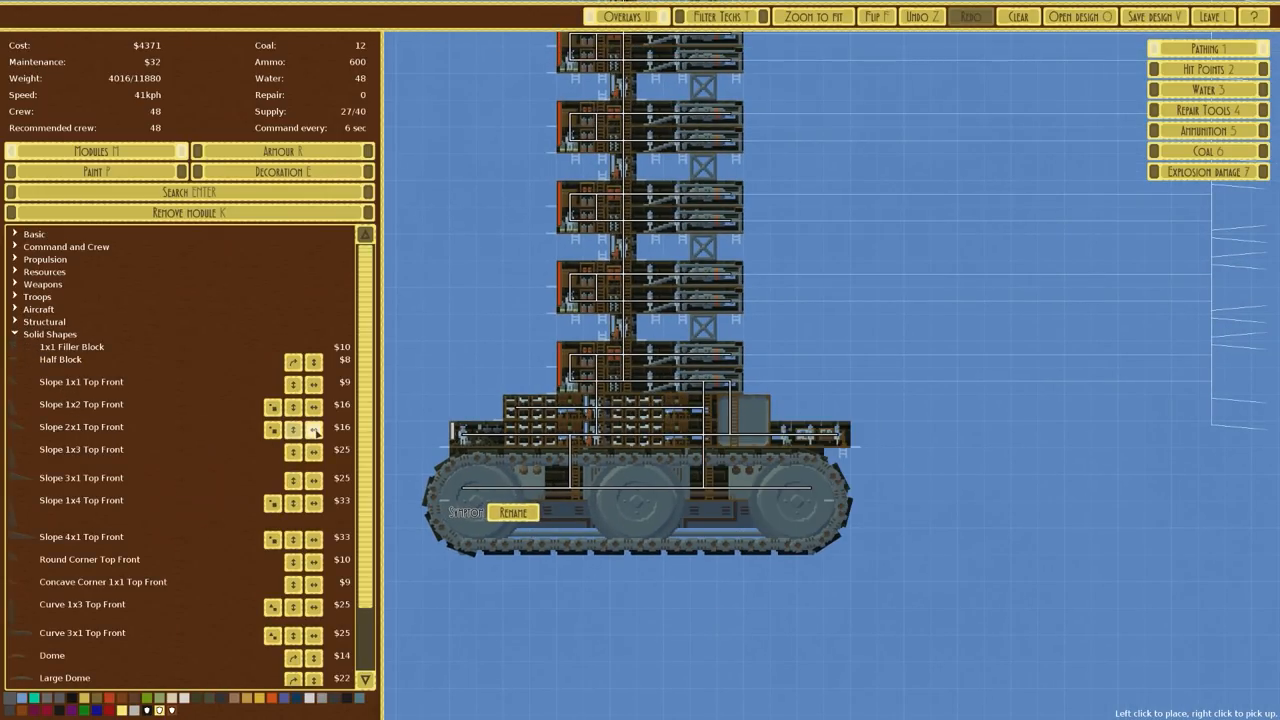
pyautogui.click(313, 427)
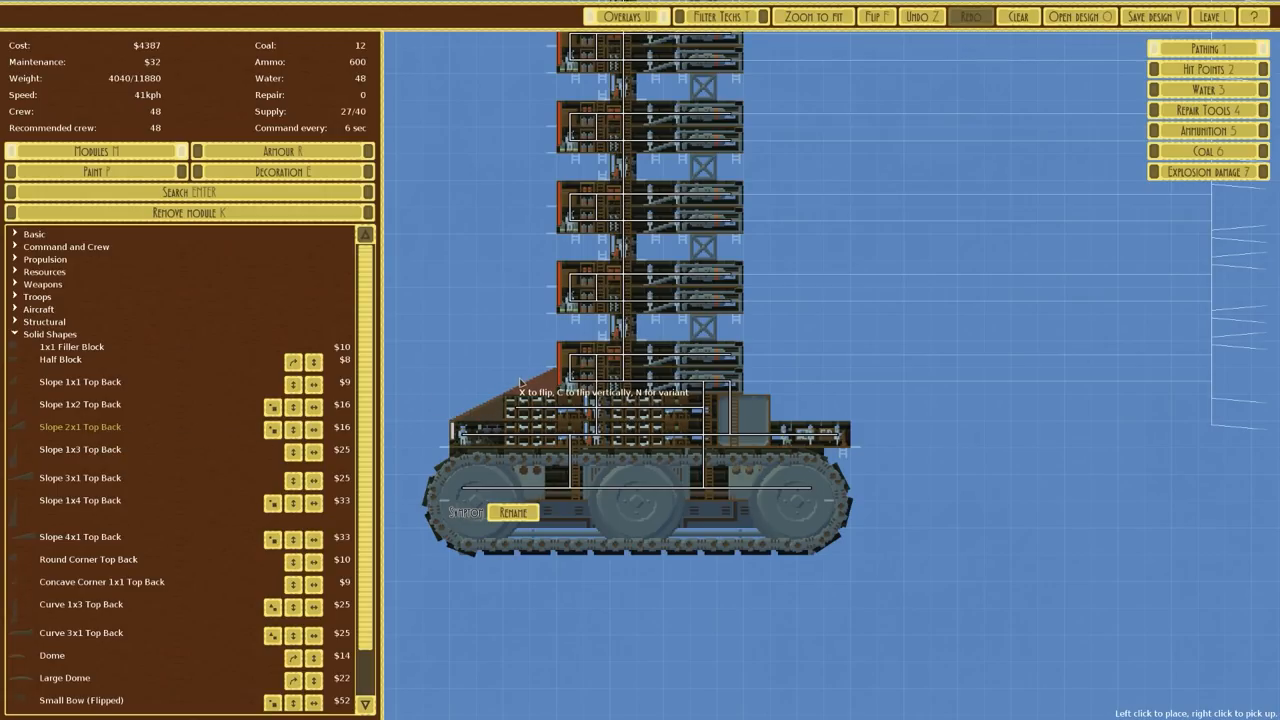
pyautogui.click(535, 380)
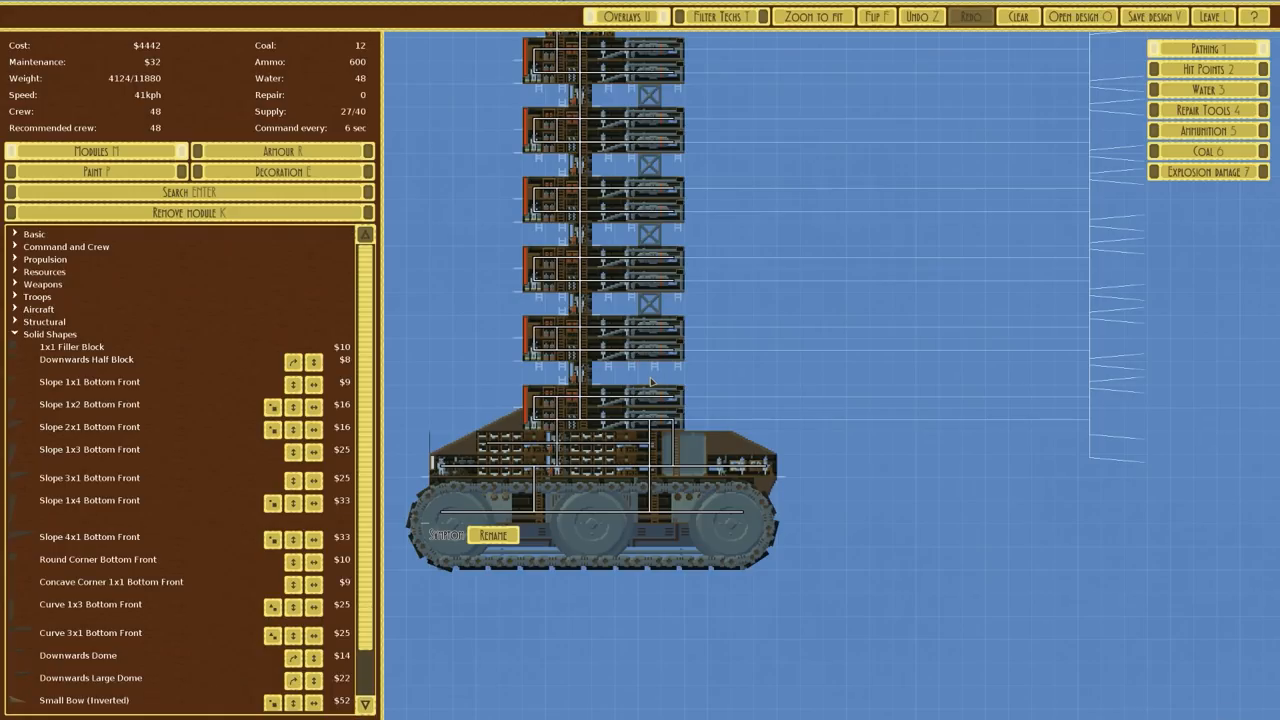
# Place a plain Strut arm jutting from a tower floor, raising cost to $4495.
pyautogui.click(36, 346)
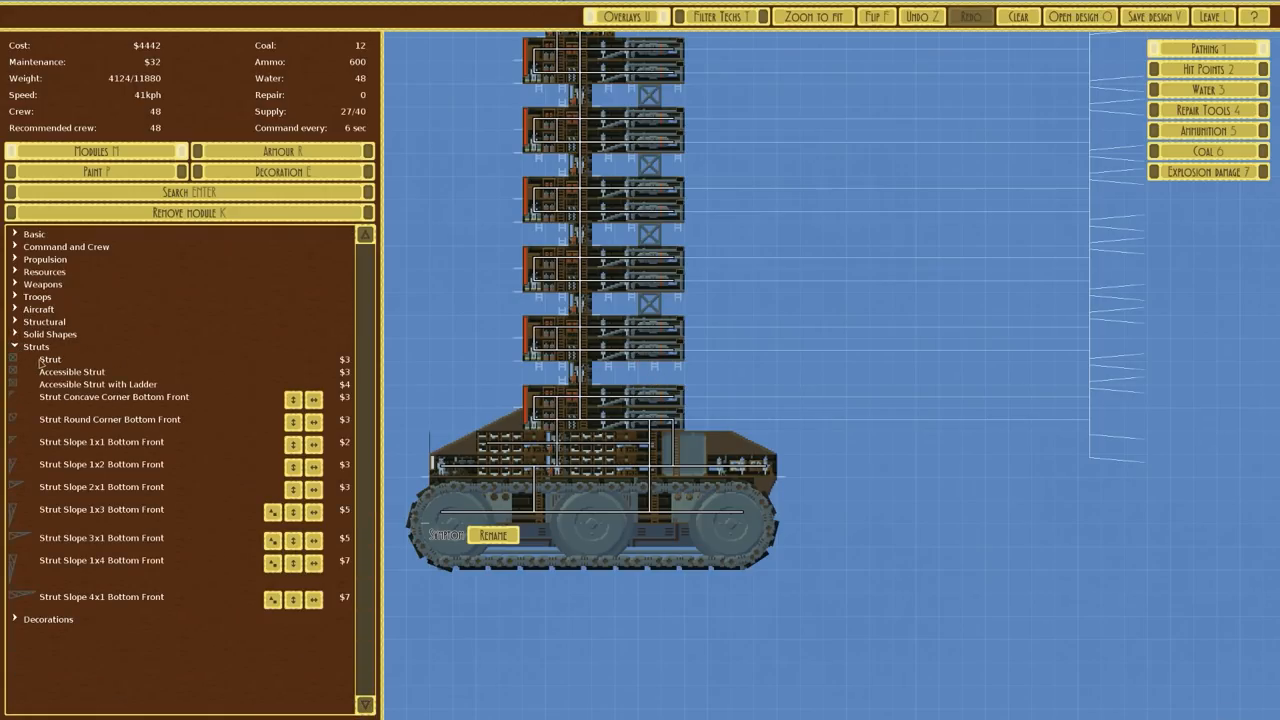
pyautogui.click(49, 359)
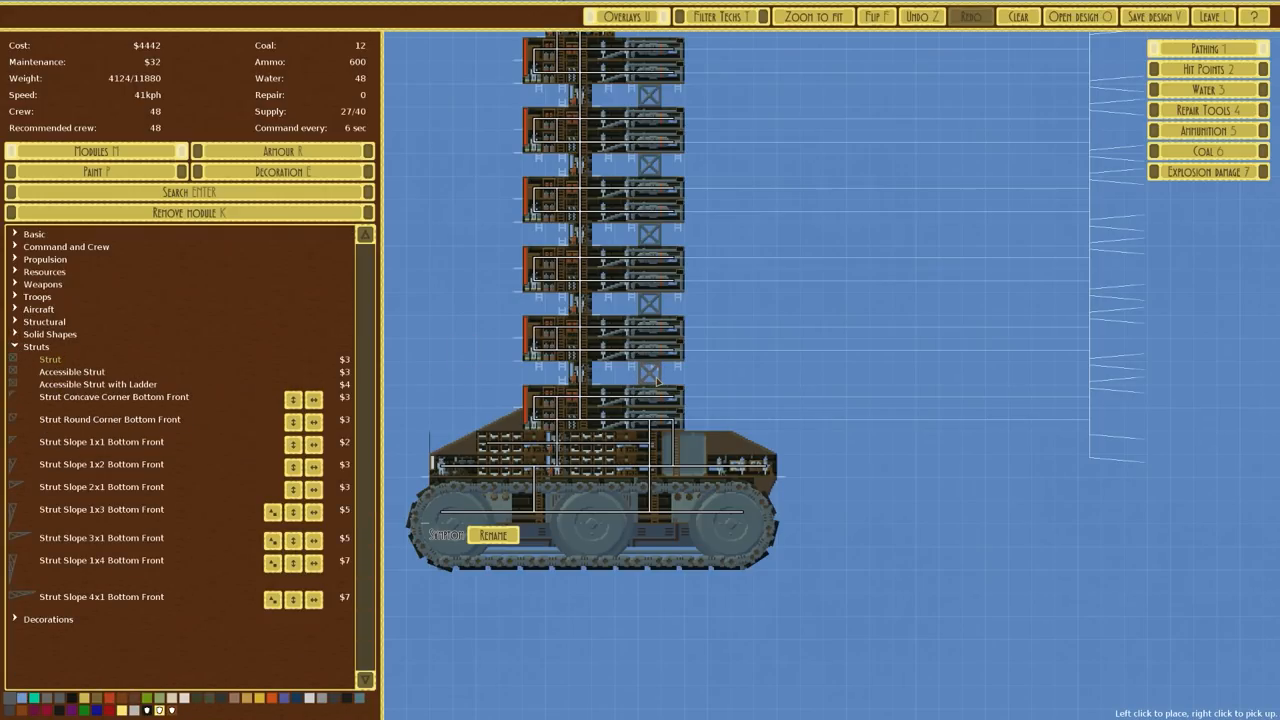
pyautogui.click(657, 378)
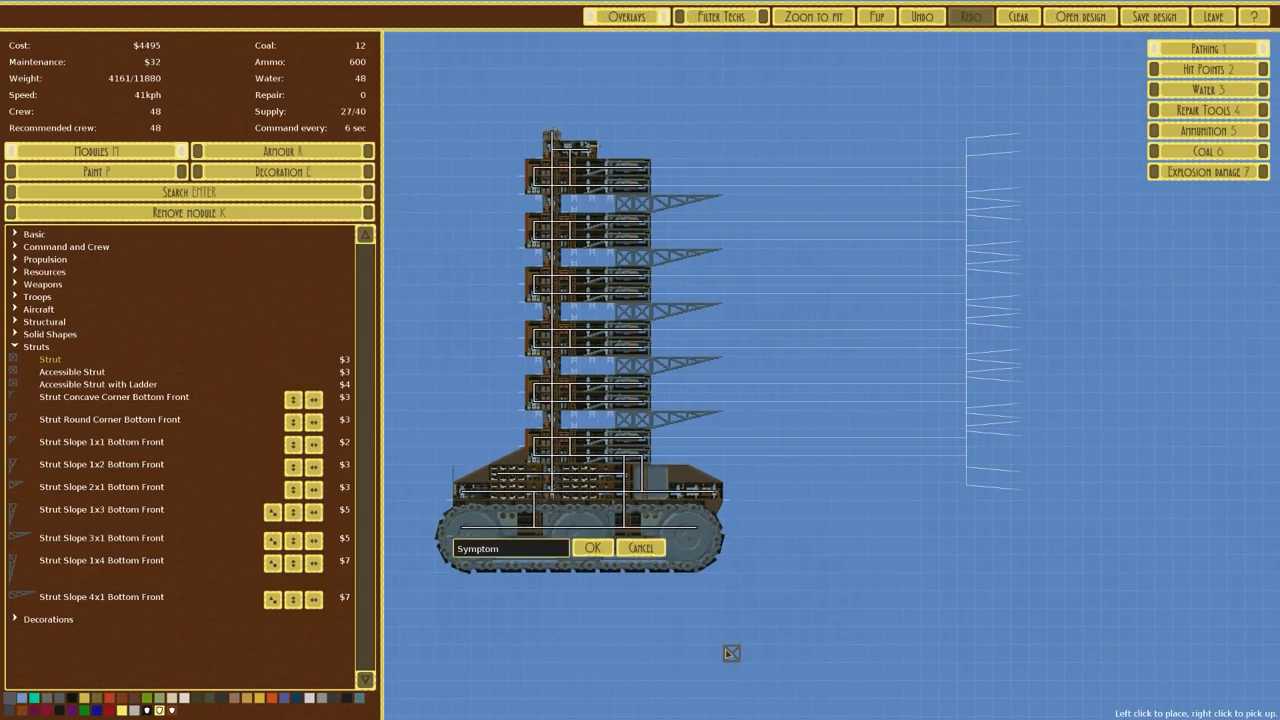
# Name the design Wellington, save over the original, and add the Land Fortress opponent.
pyautogui.write('w')
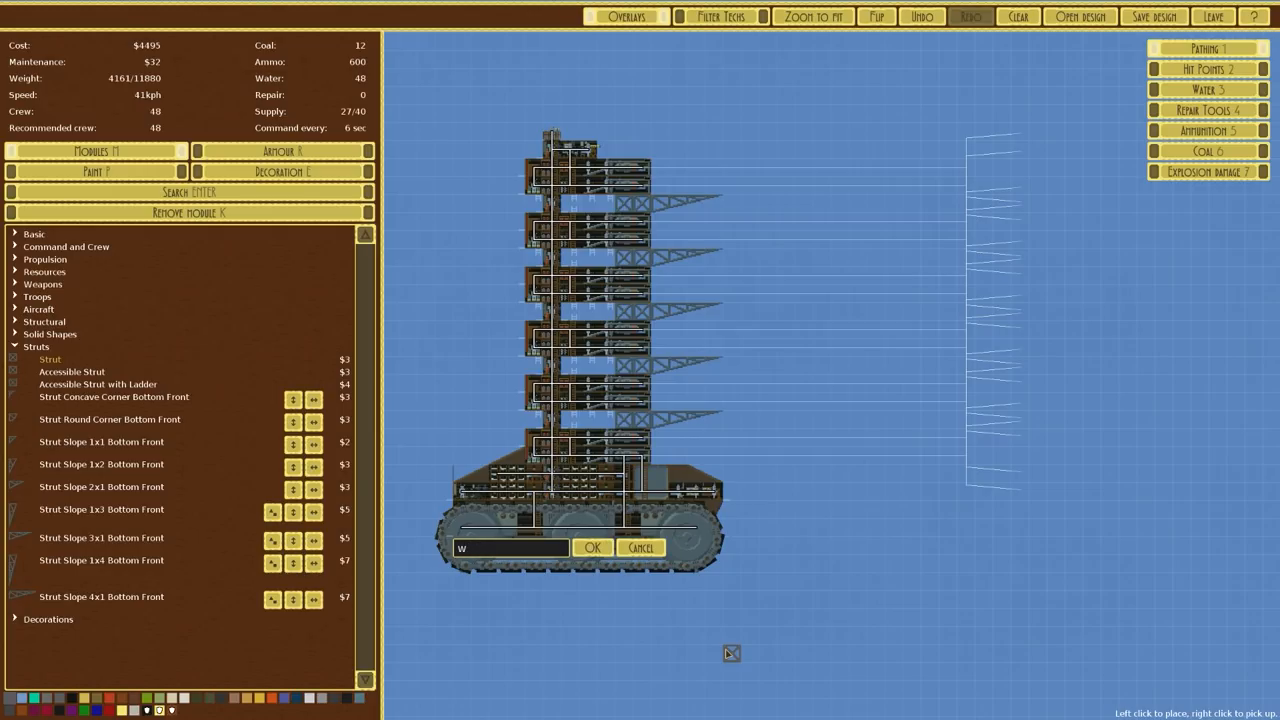
pyautogui.write('ellington')
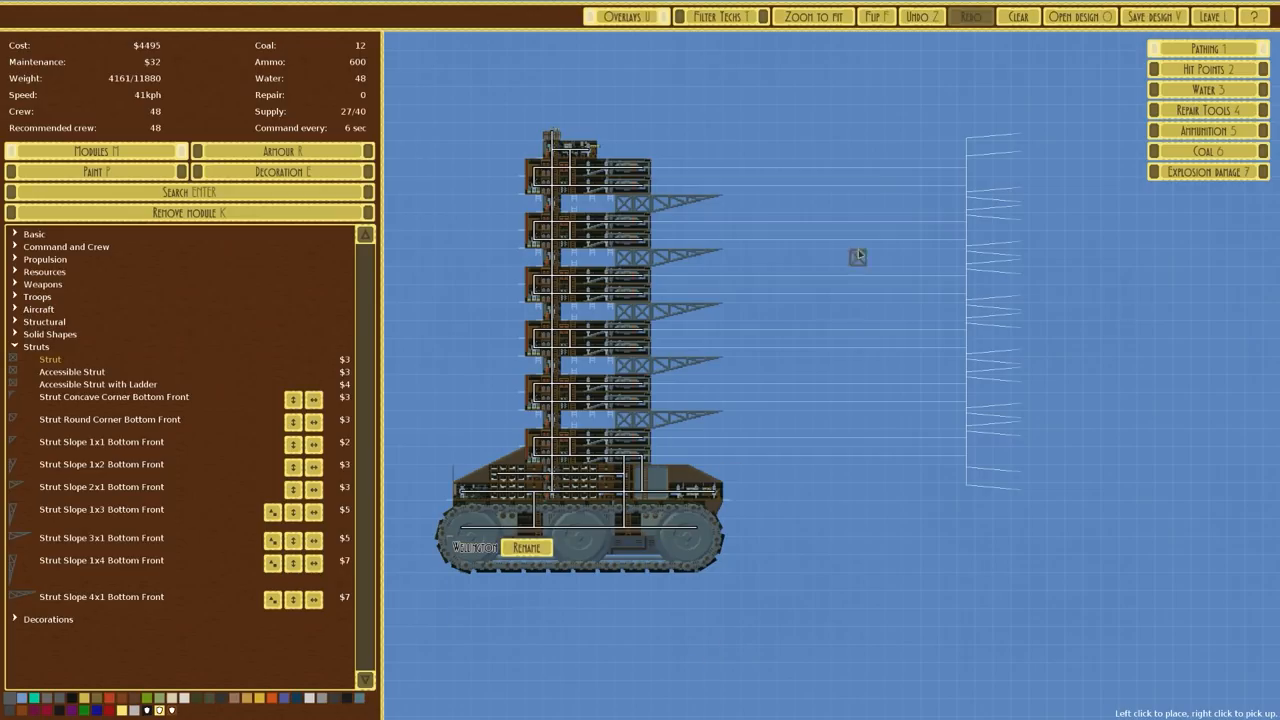
pyautogui.click(1153, 16)
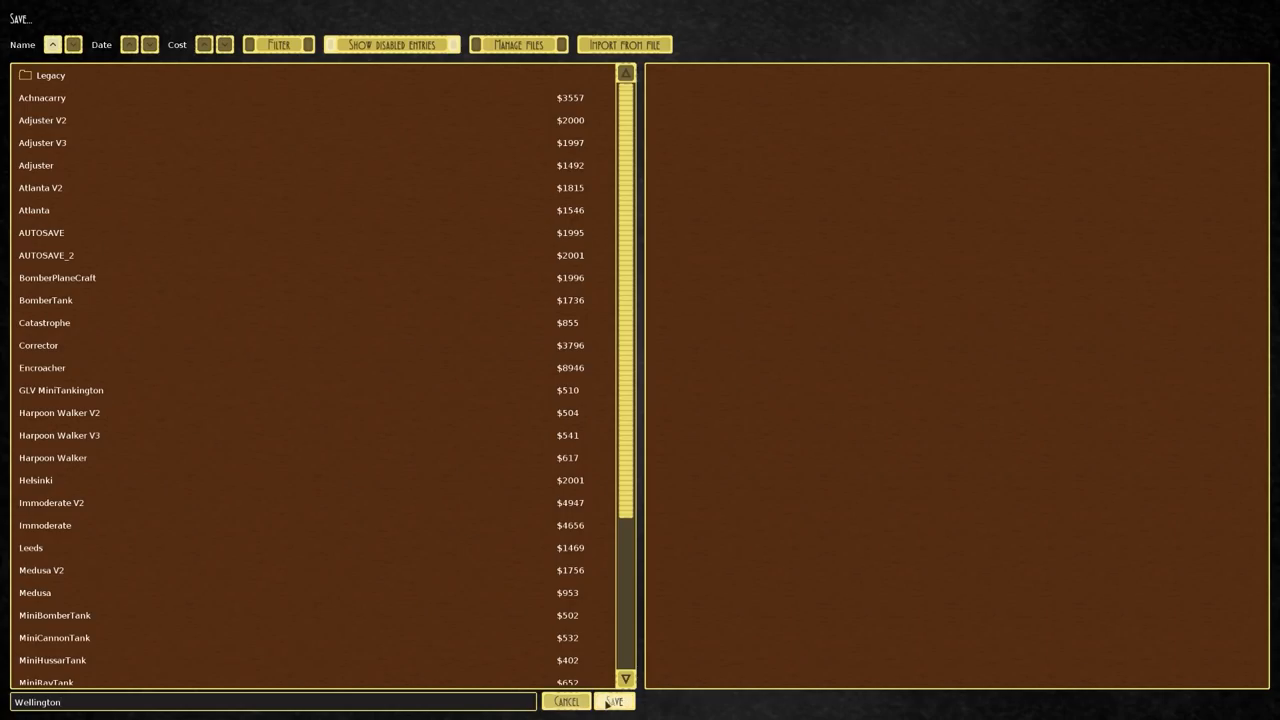
pyautogui.click(614, 701)
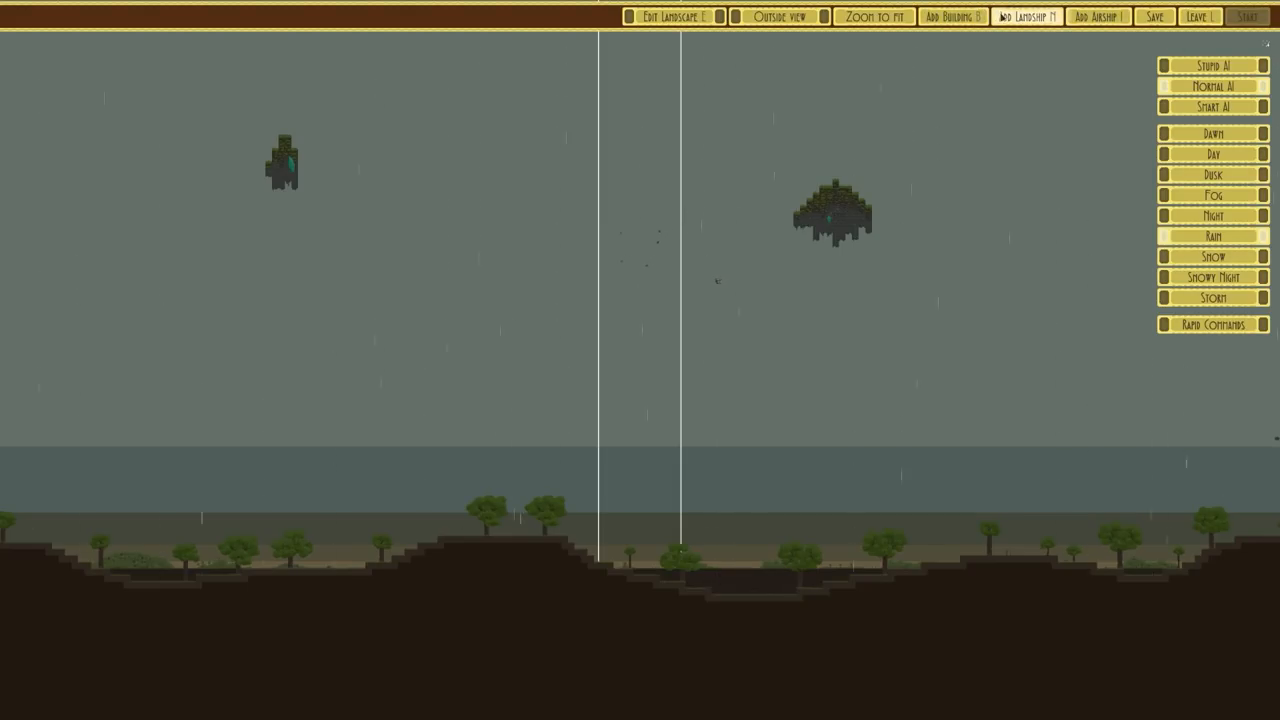
pyautogui.click(1026, 16)
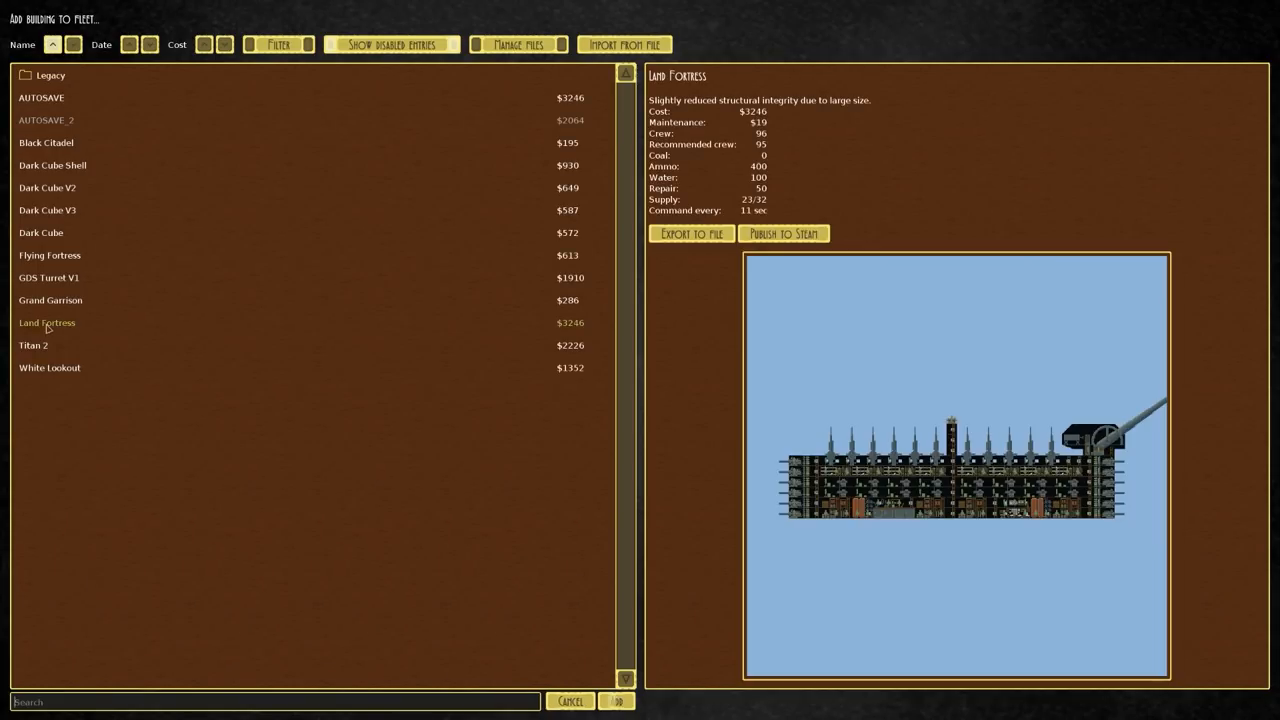
pyautogui.click(616, 701)
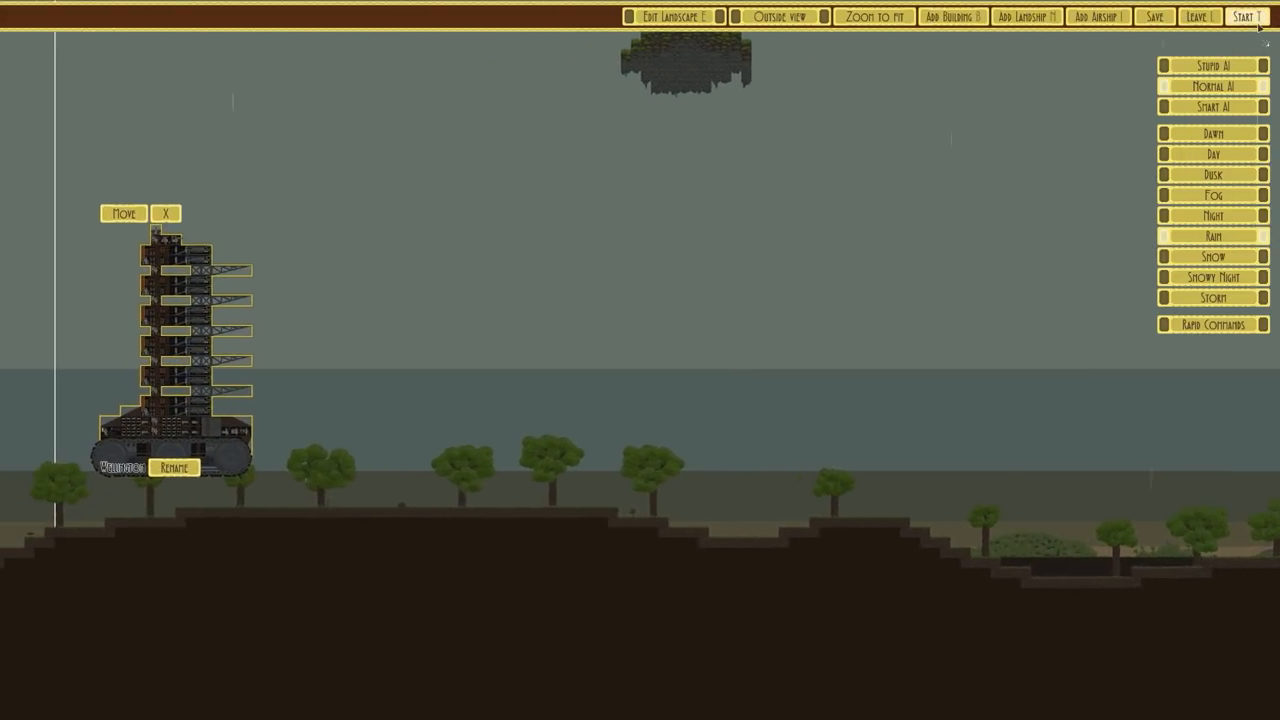
# Start the test battle against the Land Fortress and let it run to victory.
pyautogui.click(1247, 16)
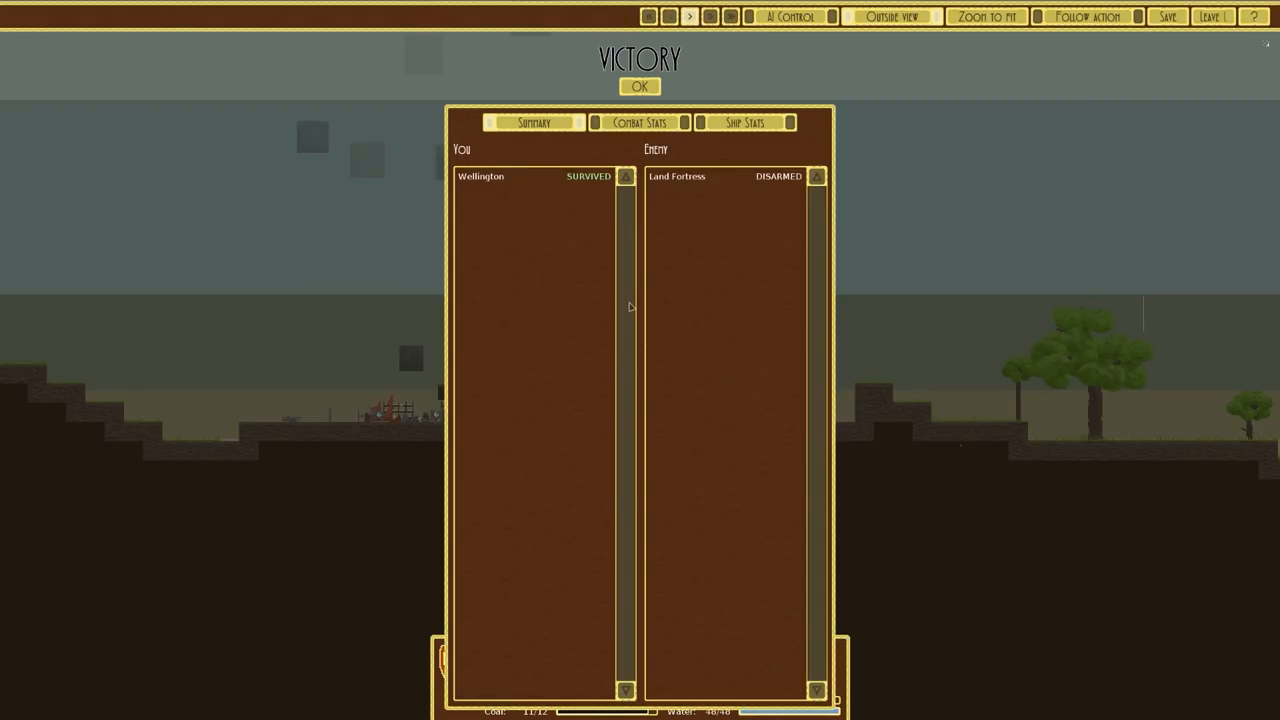
# Dismiss the victory summary and add another building to the battle.
pyautogui.click(639, 87)
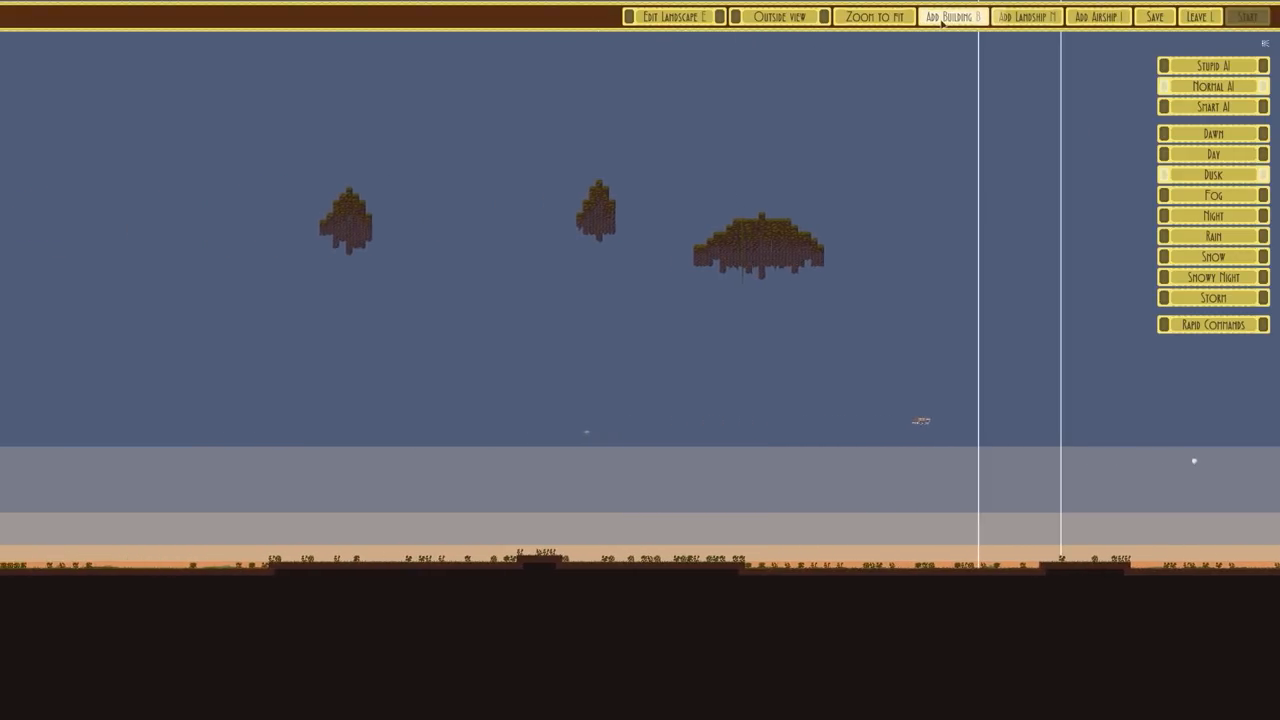
pyautogui.click(951, 16)
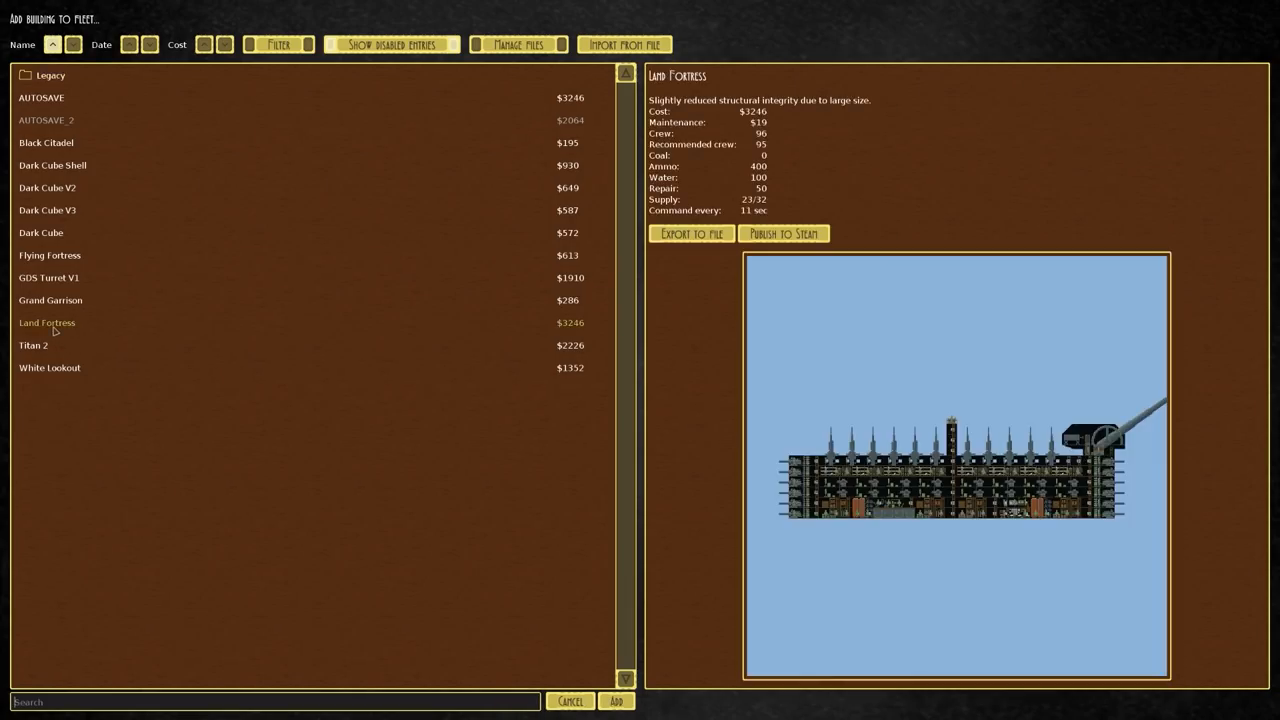
pyautogui.click(616, 701)
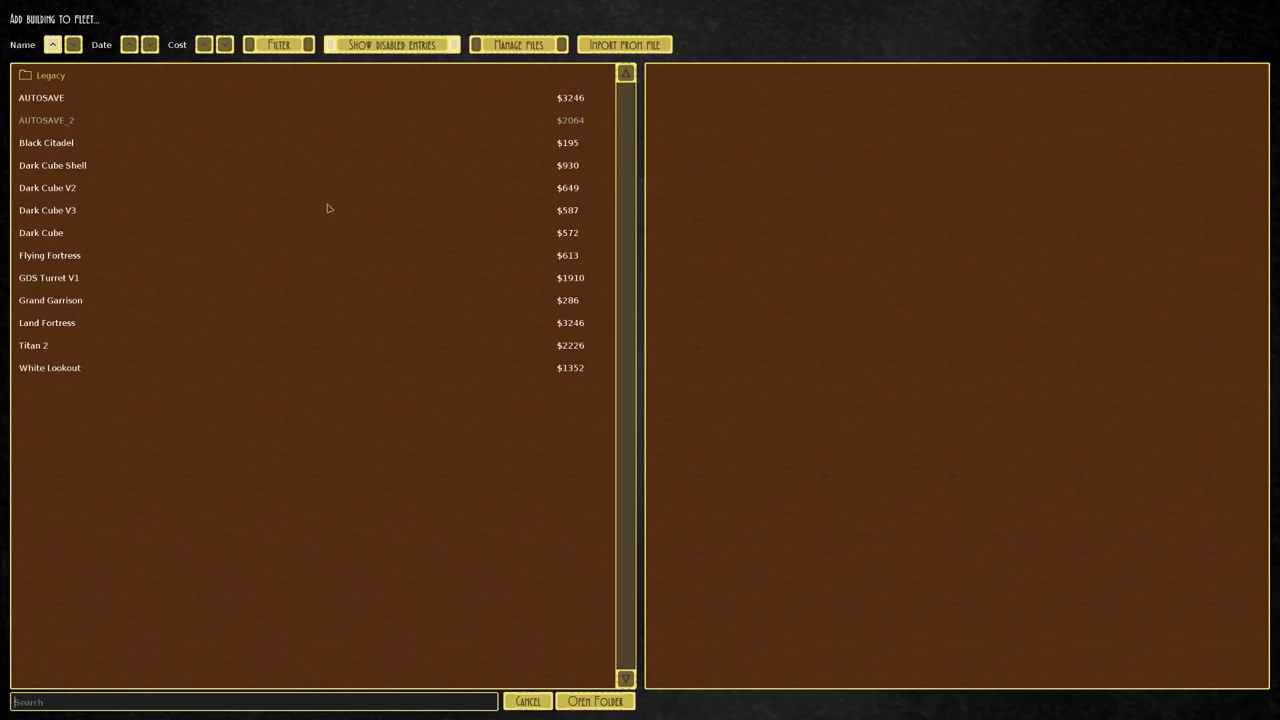
pyautogui.moveTo(70, 367)
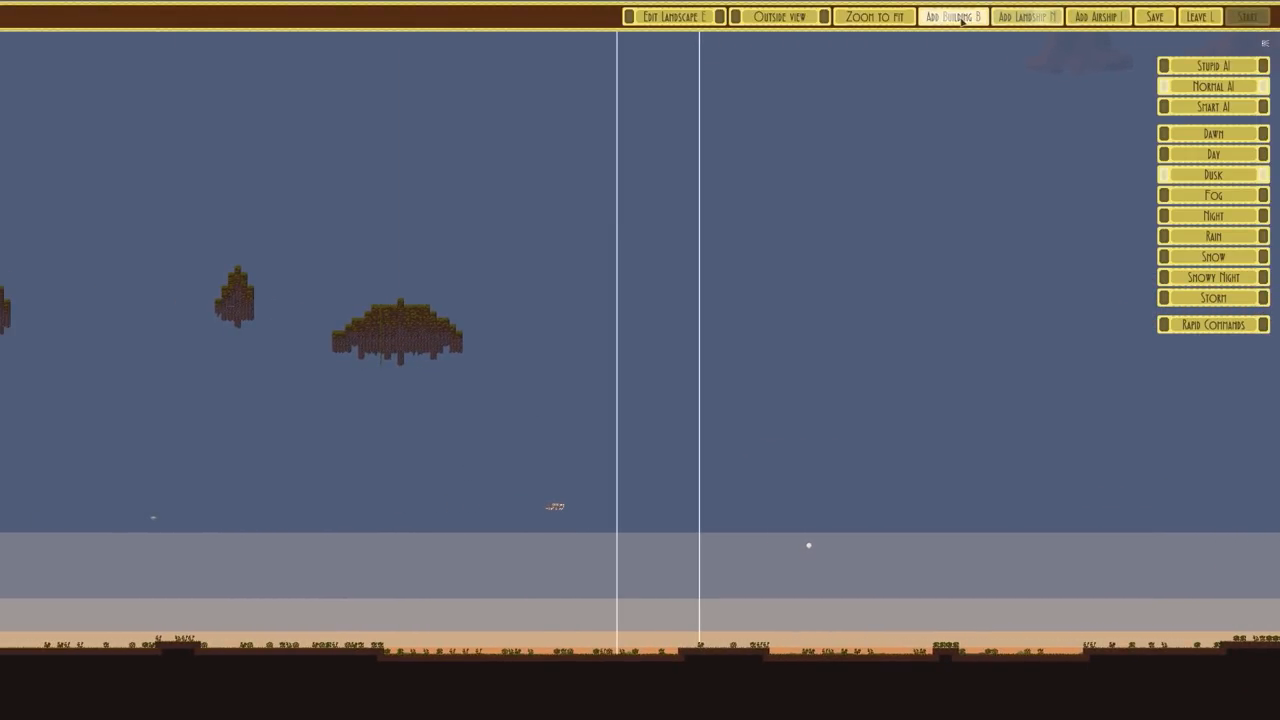
# Search the saved ships for 'wel' and add the Wellington landship.
pyautogui.click(1097, 16)
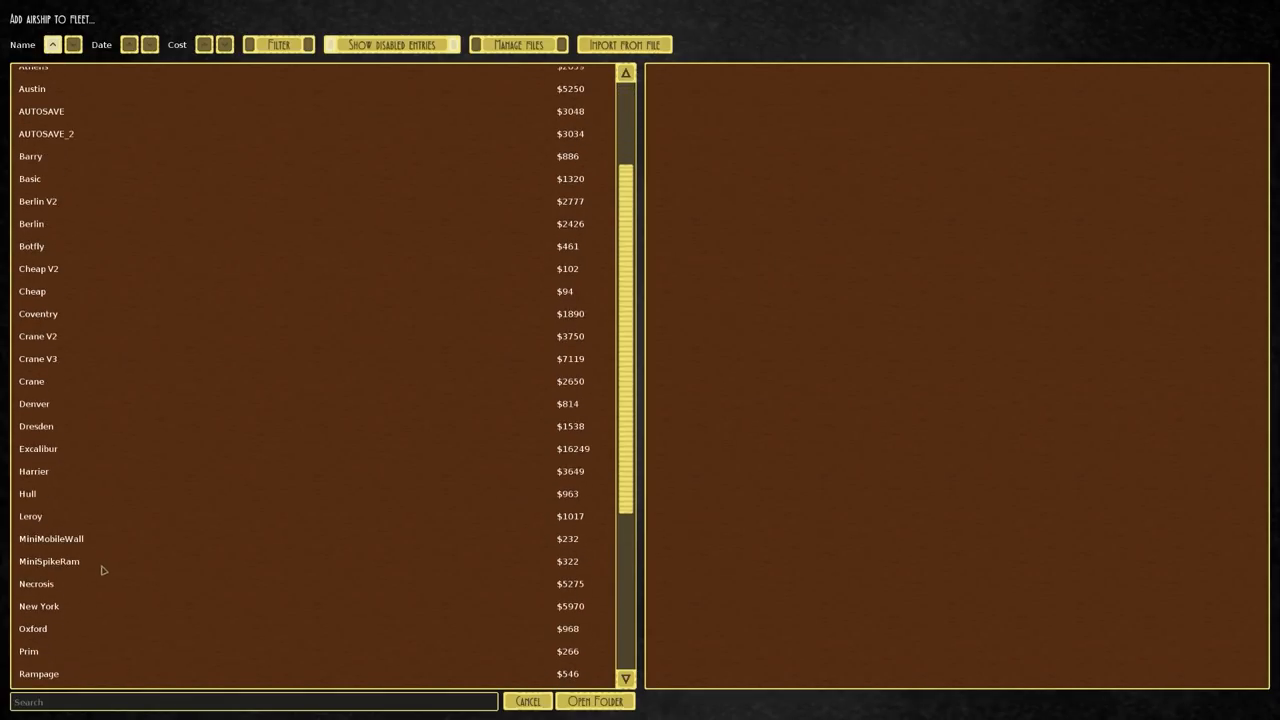
pyautogui.scroll(-3)
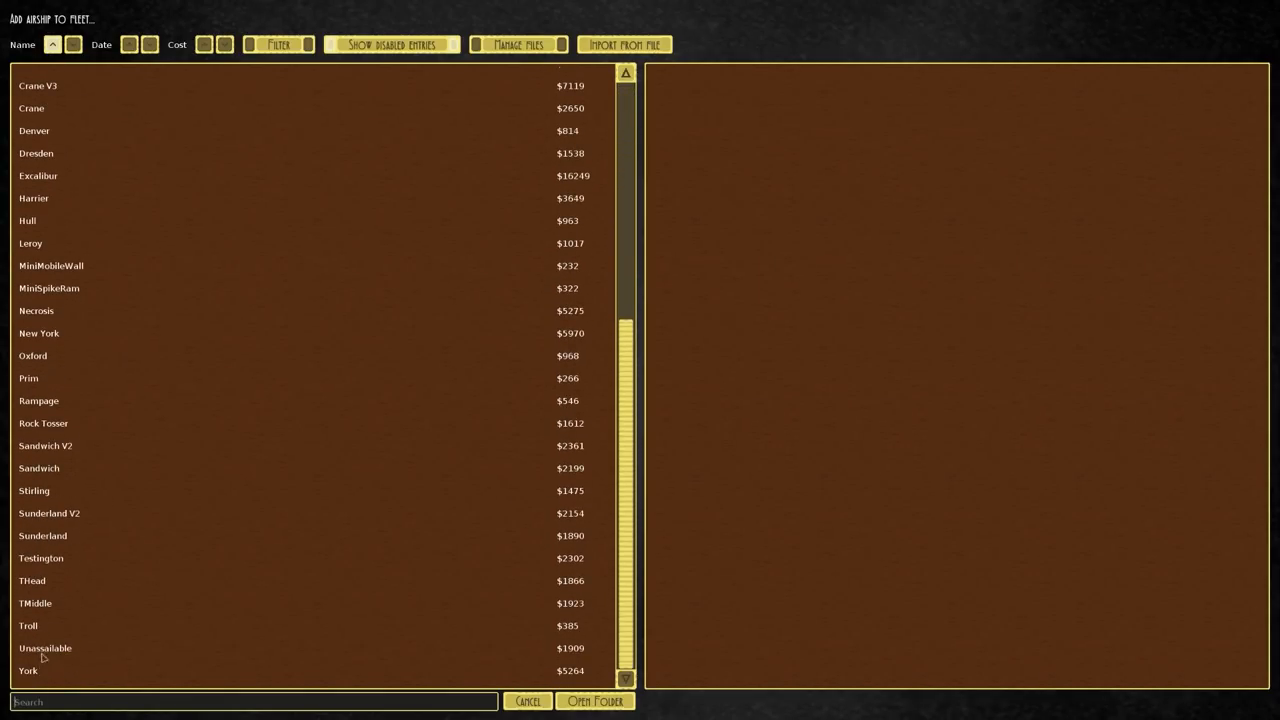
pyautogui.moveTo(43, 612)
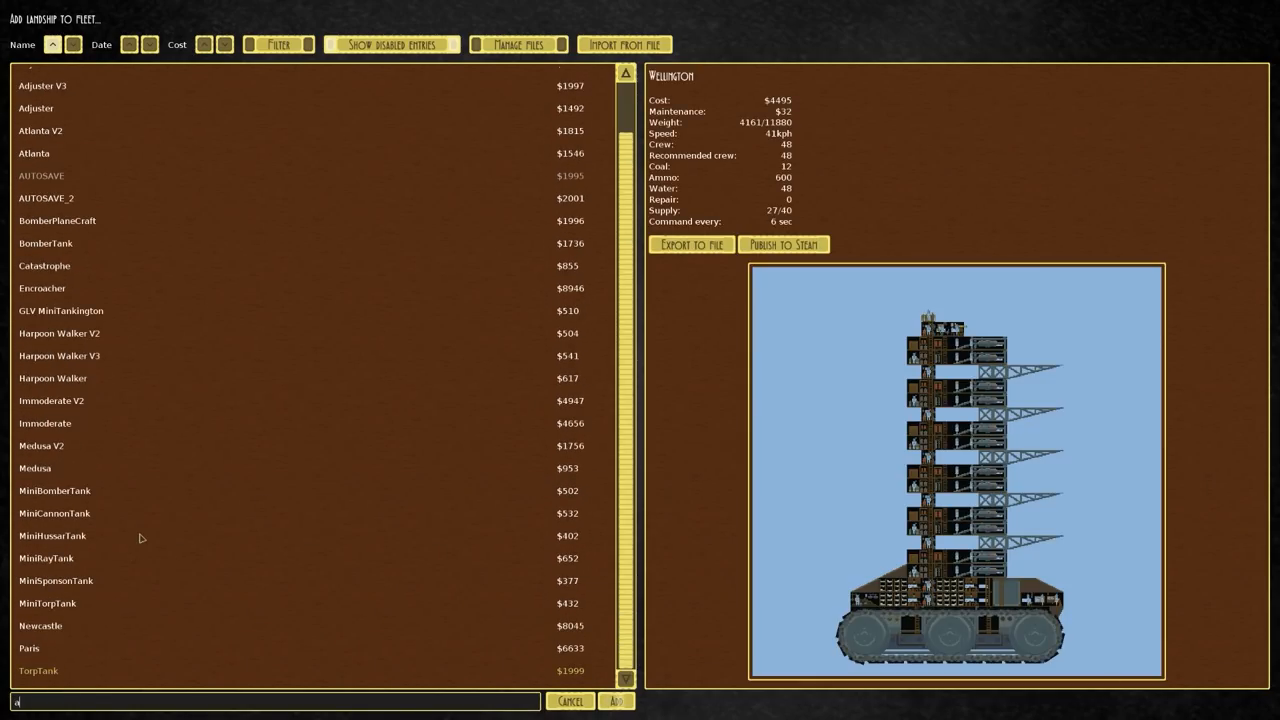
pyautogui.write('wel')
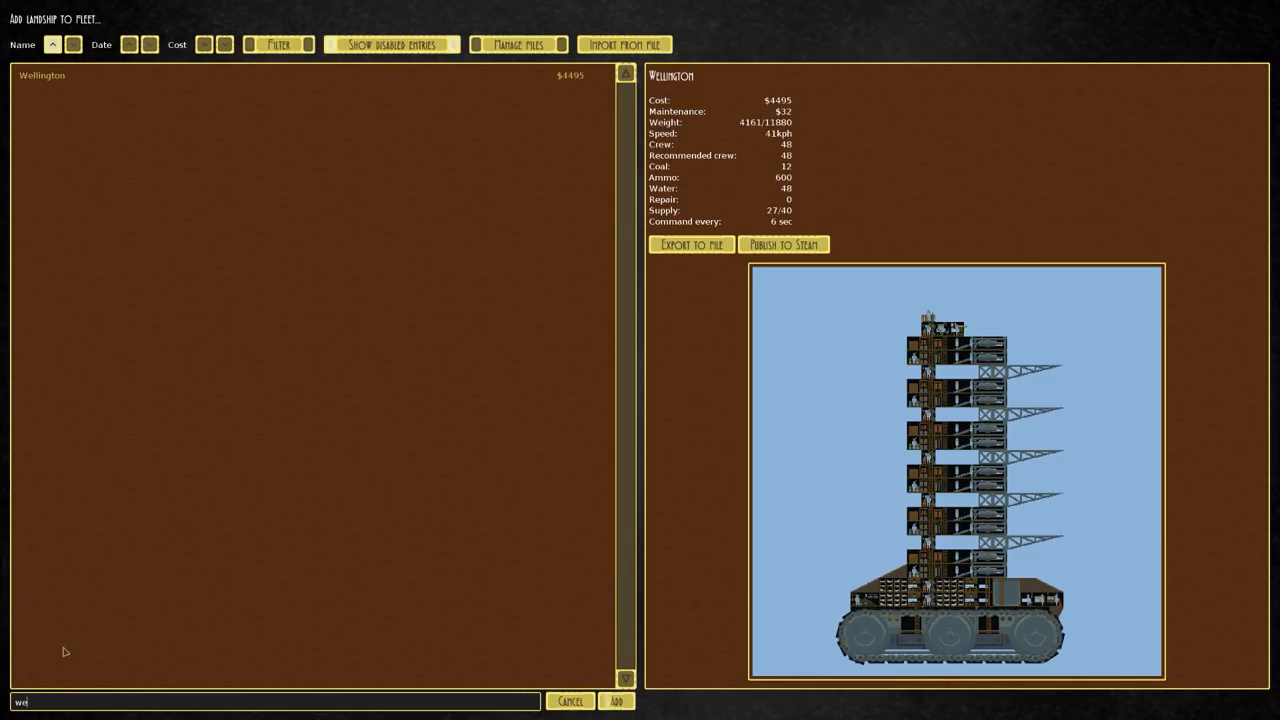
pyautogui.click(616, 701)
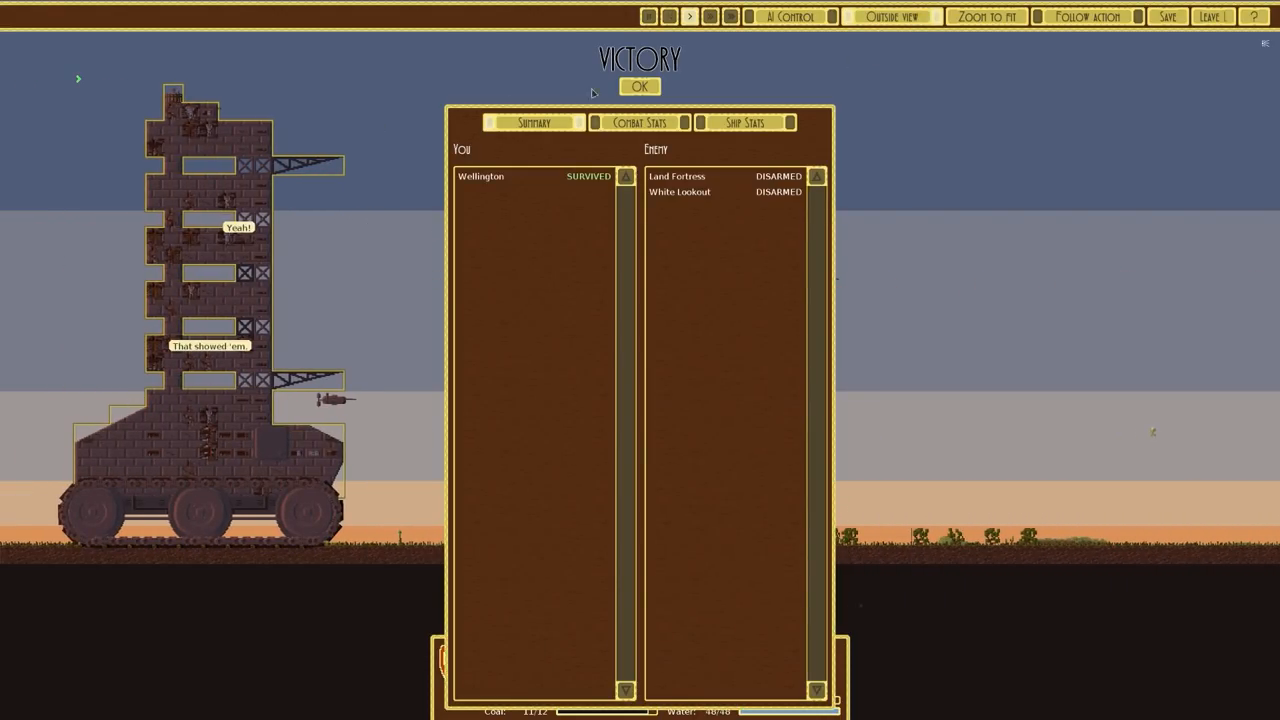
# Close the victory summary once the battle against both buildings is won.
pyautogui.click(639, 86)
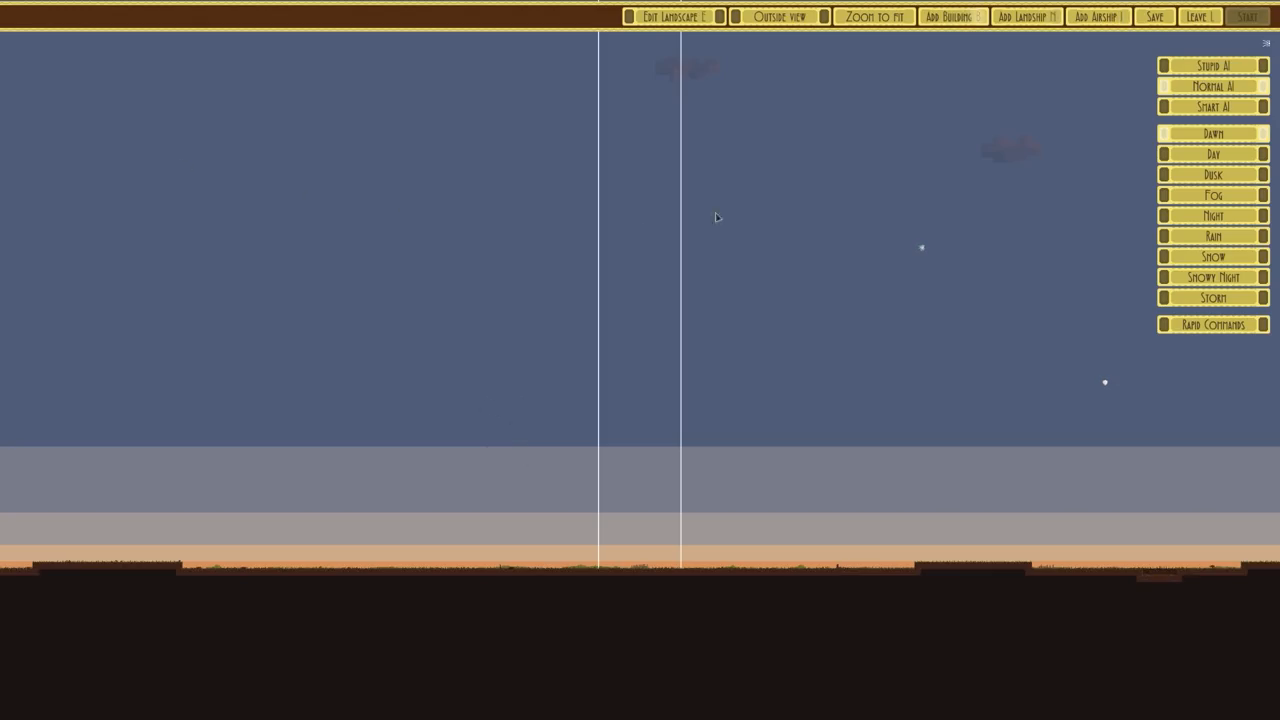
# Cycle through the weather presets, settling on Snowy Night, and bring up the building list.
pyautogui.click(1213, 277)
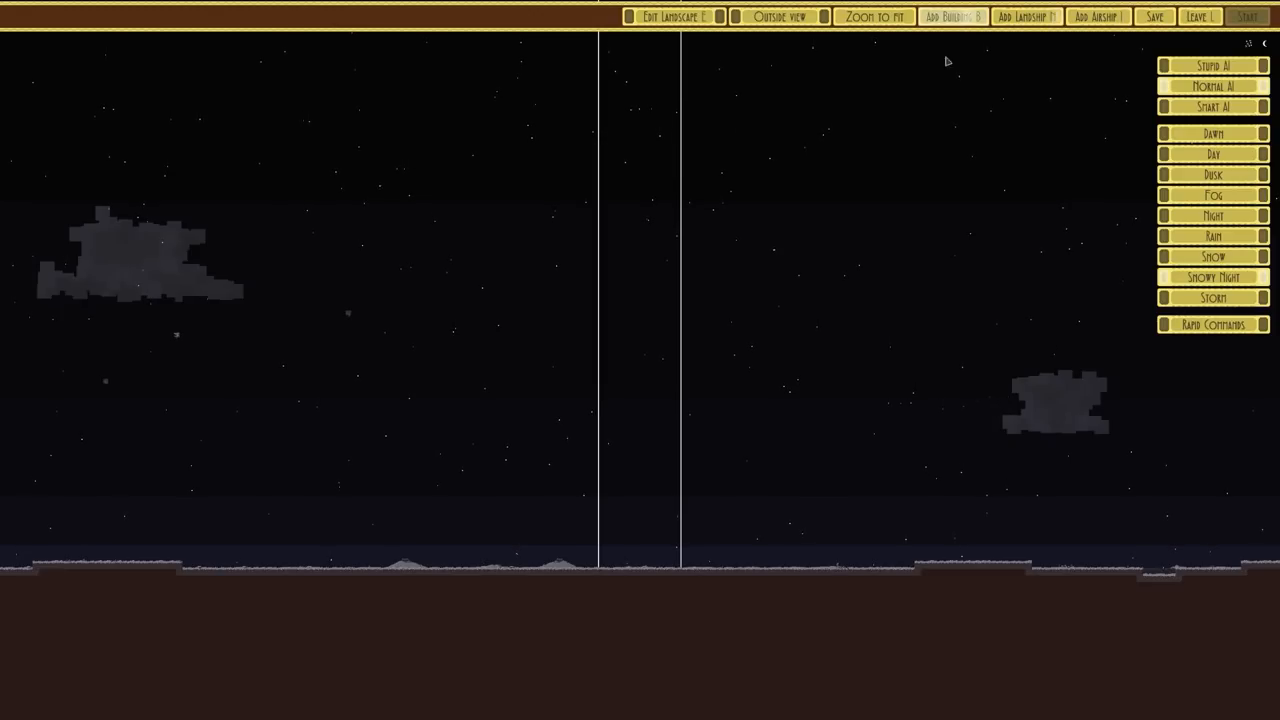
pyautogui.click(1212, 215)
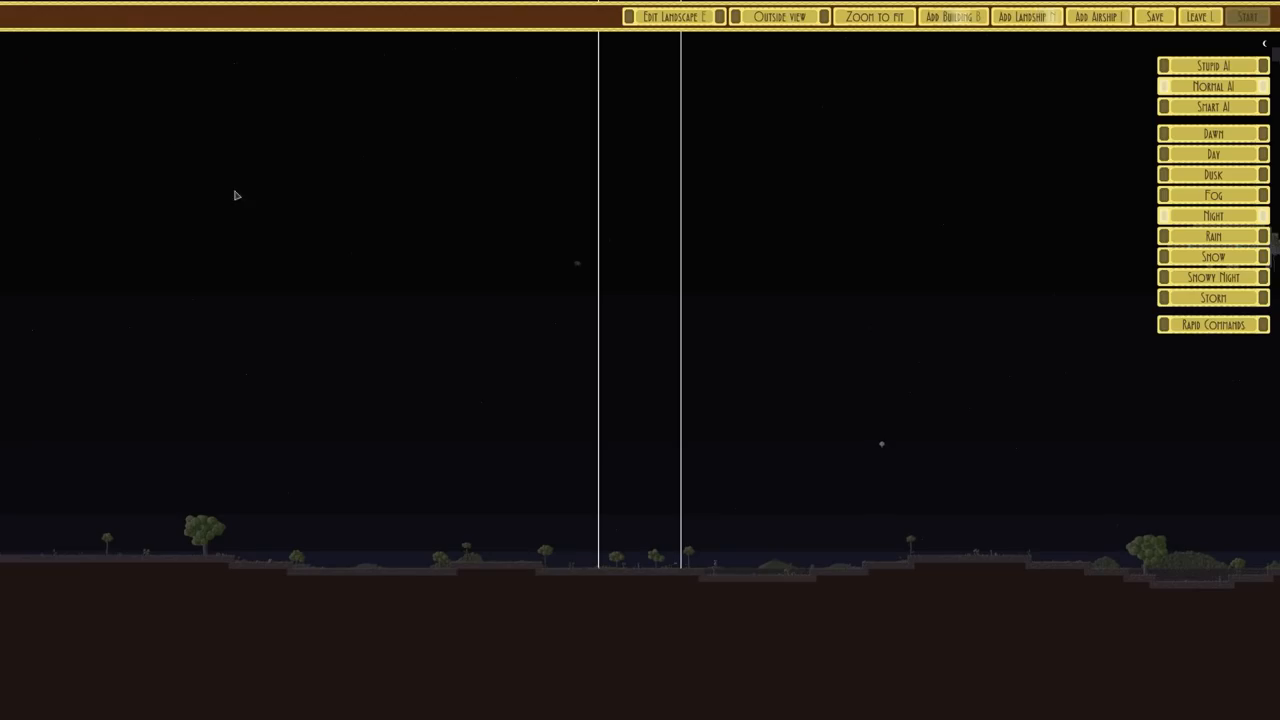
pyautogui.click(1213, 154)
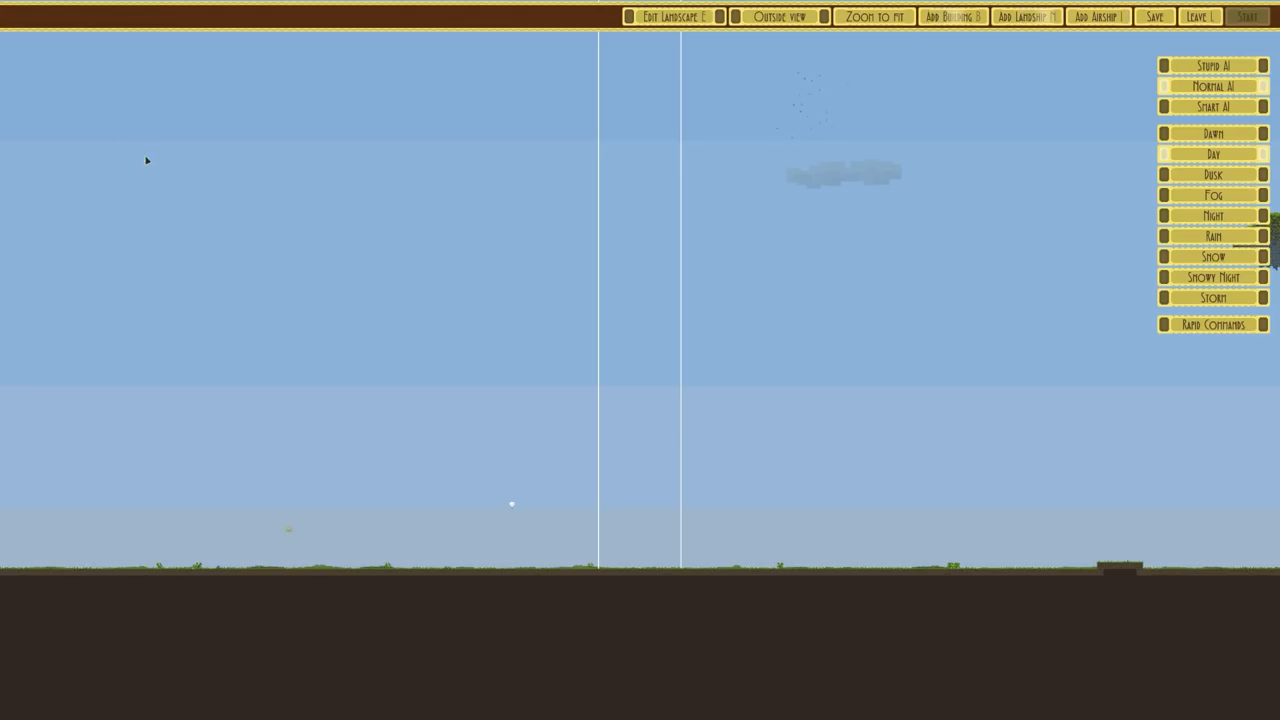
pyautogui.click(1212, 236)
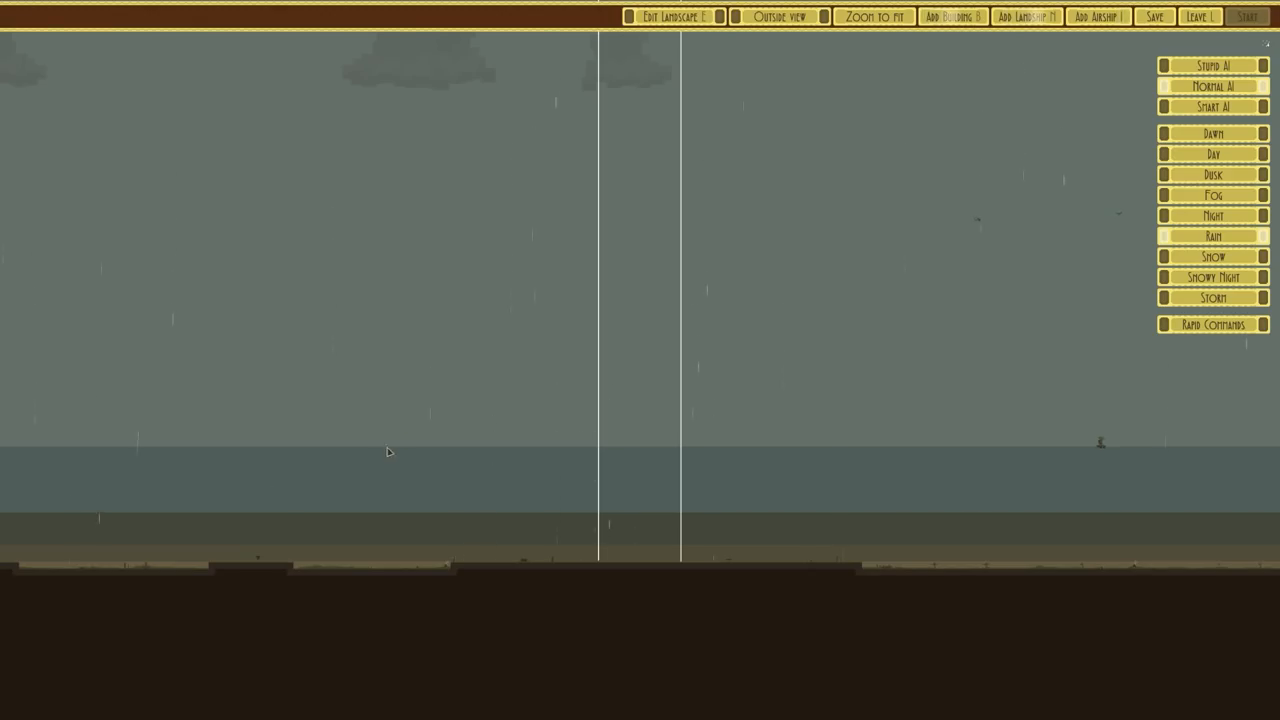
pyautogui.click(1212, 133)
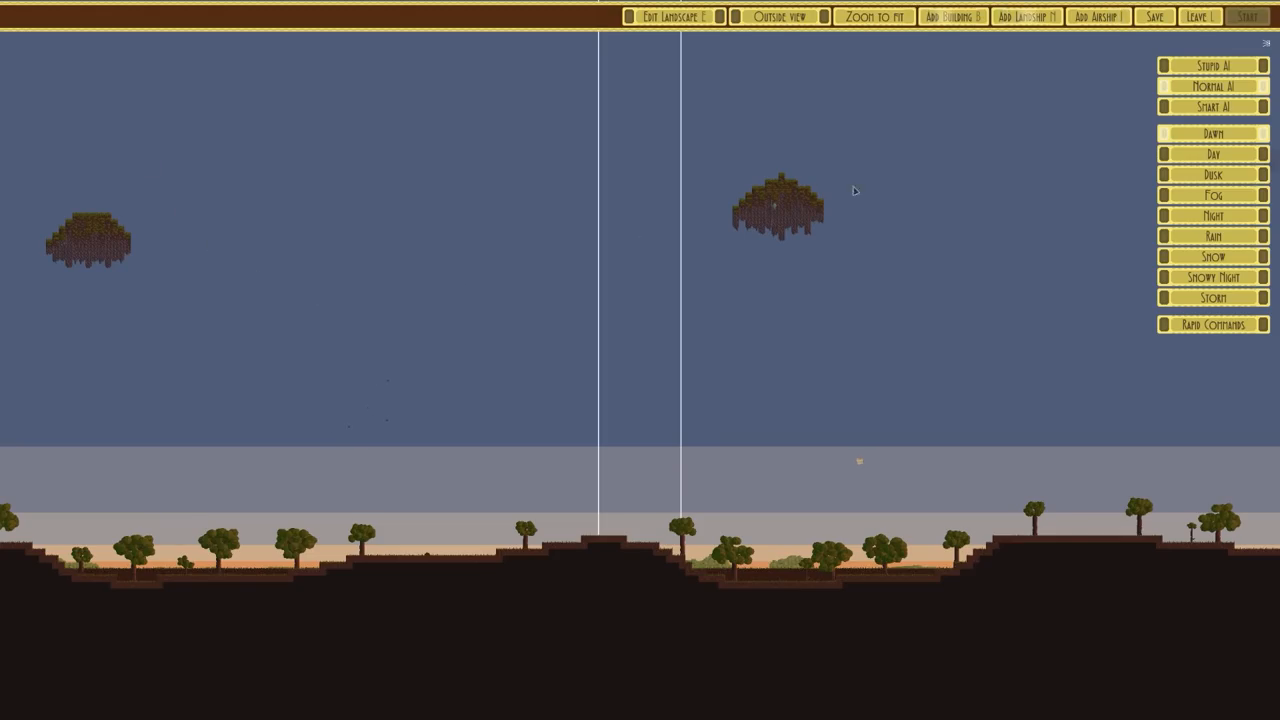
pyautogui.click(1212, 277)
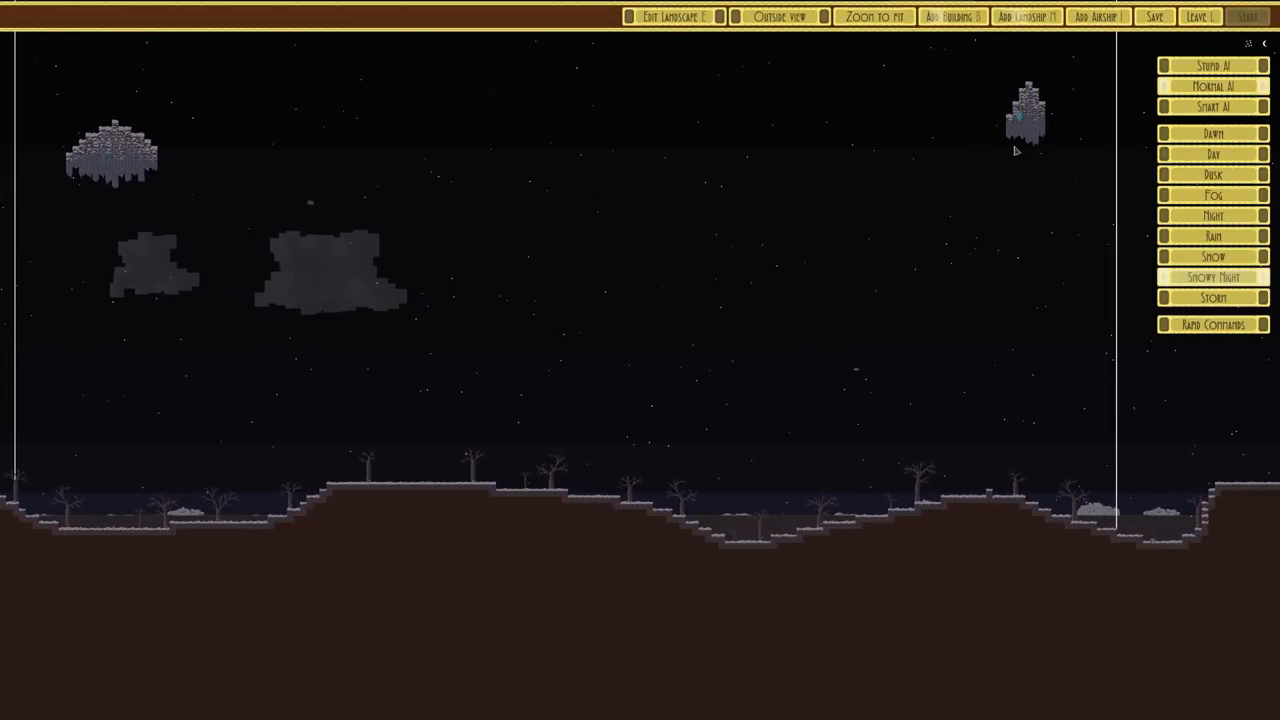
pyautogui.click(951, 16)
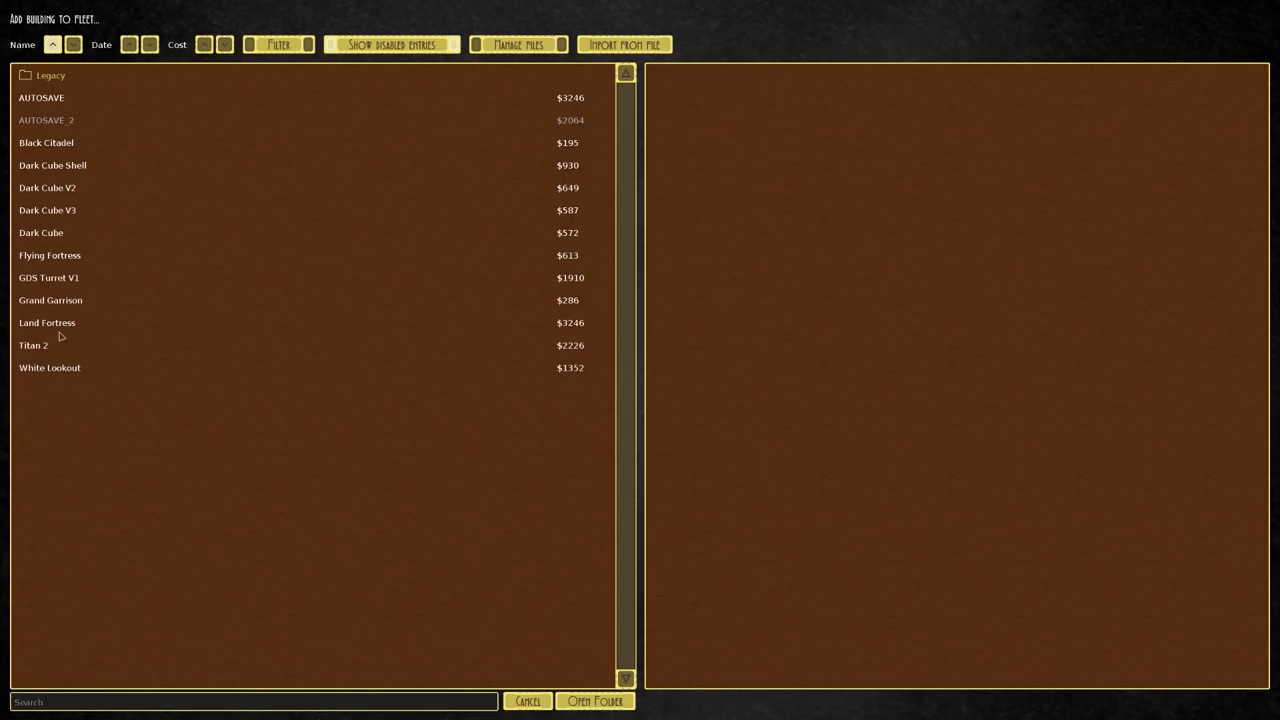
# Add the Land Fortress building to the battle and bring up the landship list.
pyautogui.click(47, 322)
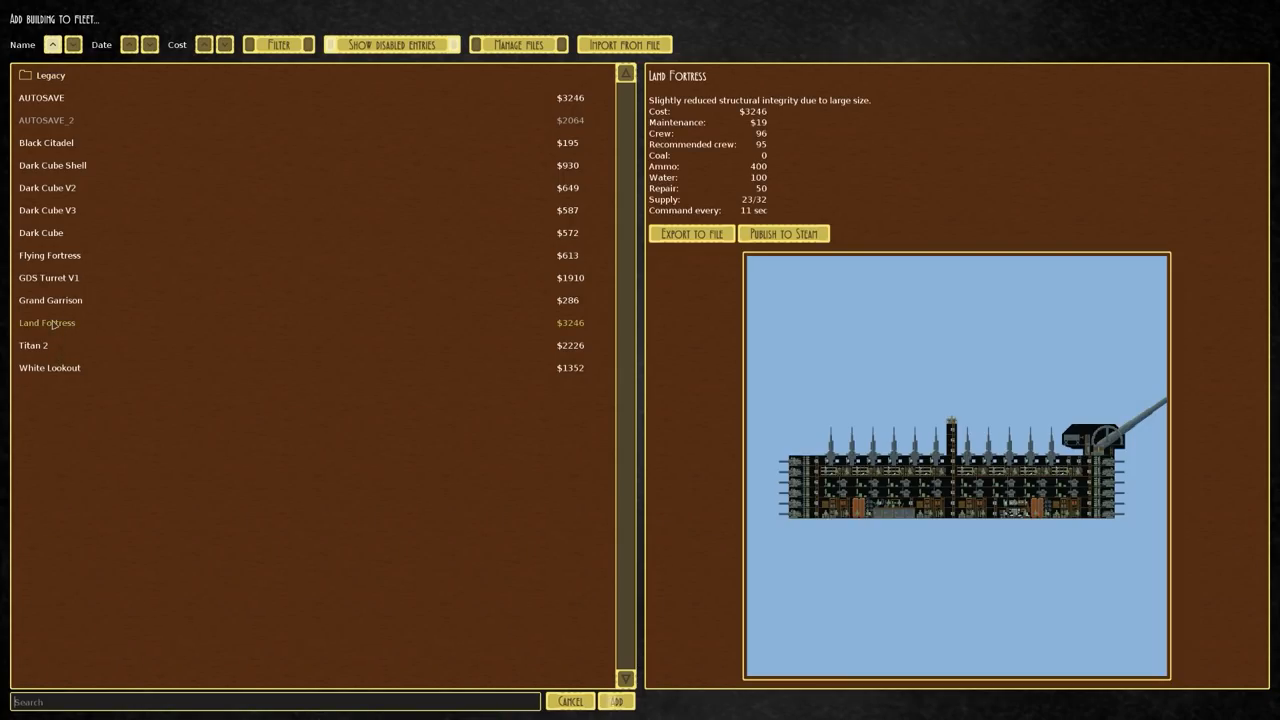
pyautogui.click(616, 701)
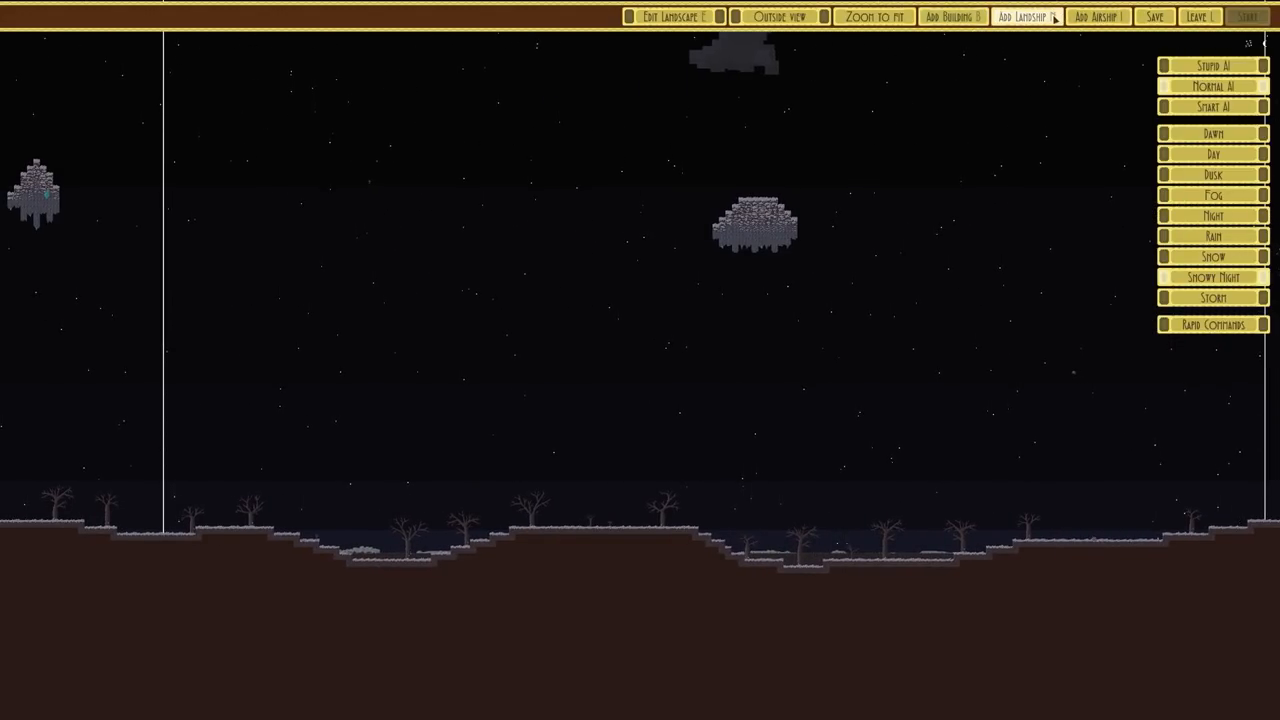
pyautogui.click(1024, 16)
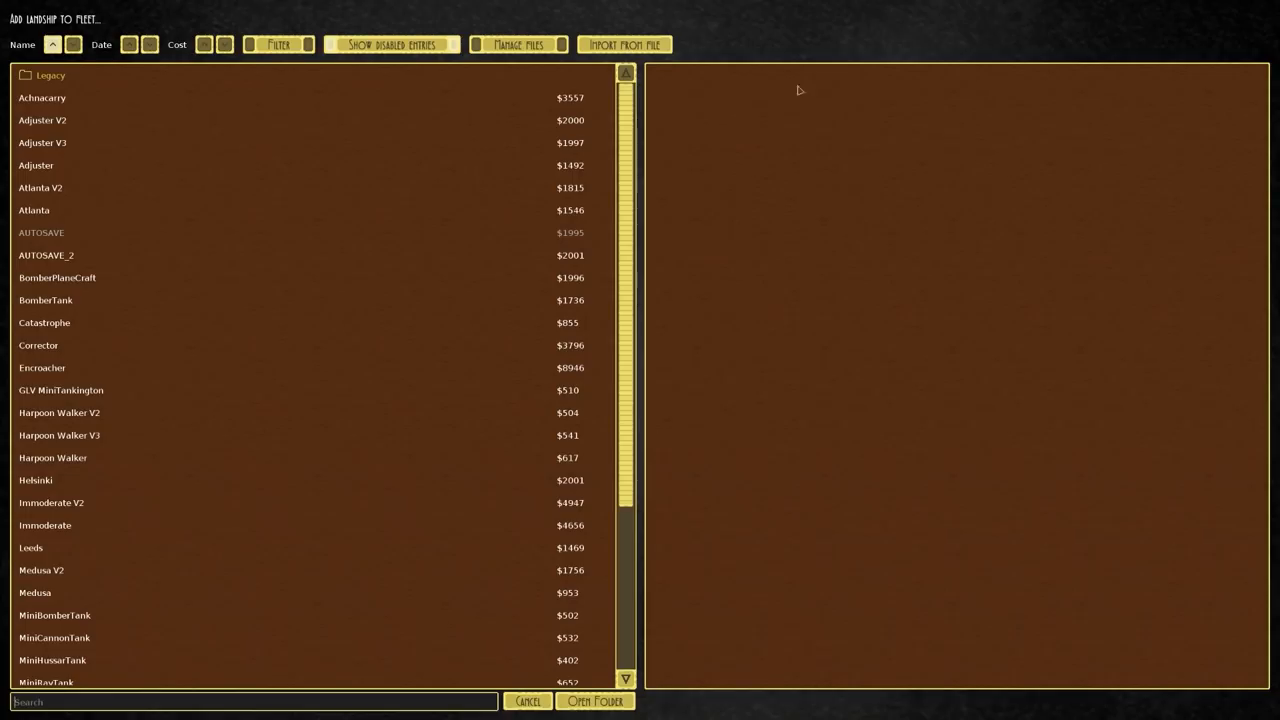
pyautogui.scroll(-3)
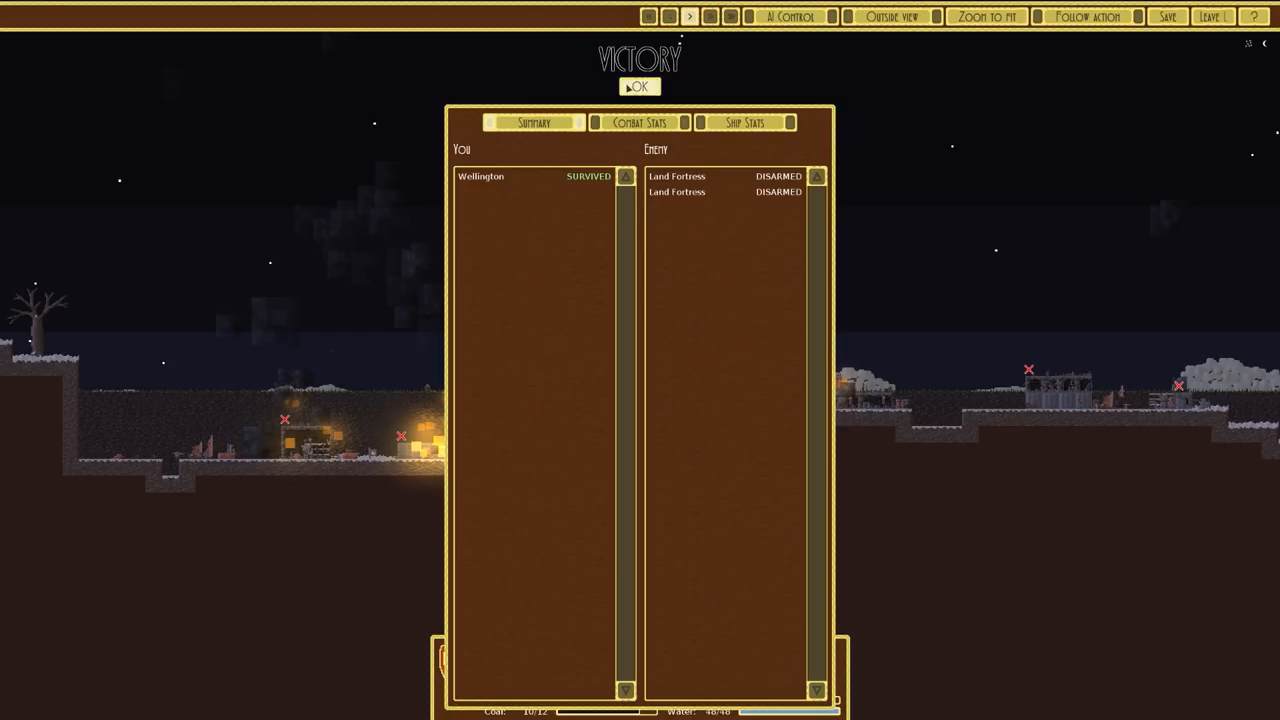
# Dismiss the victory summary, switch weather from rain to snow, and open the building list.
pyautogui.click(638, 86)
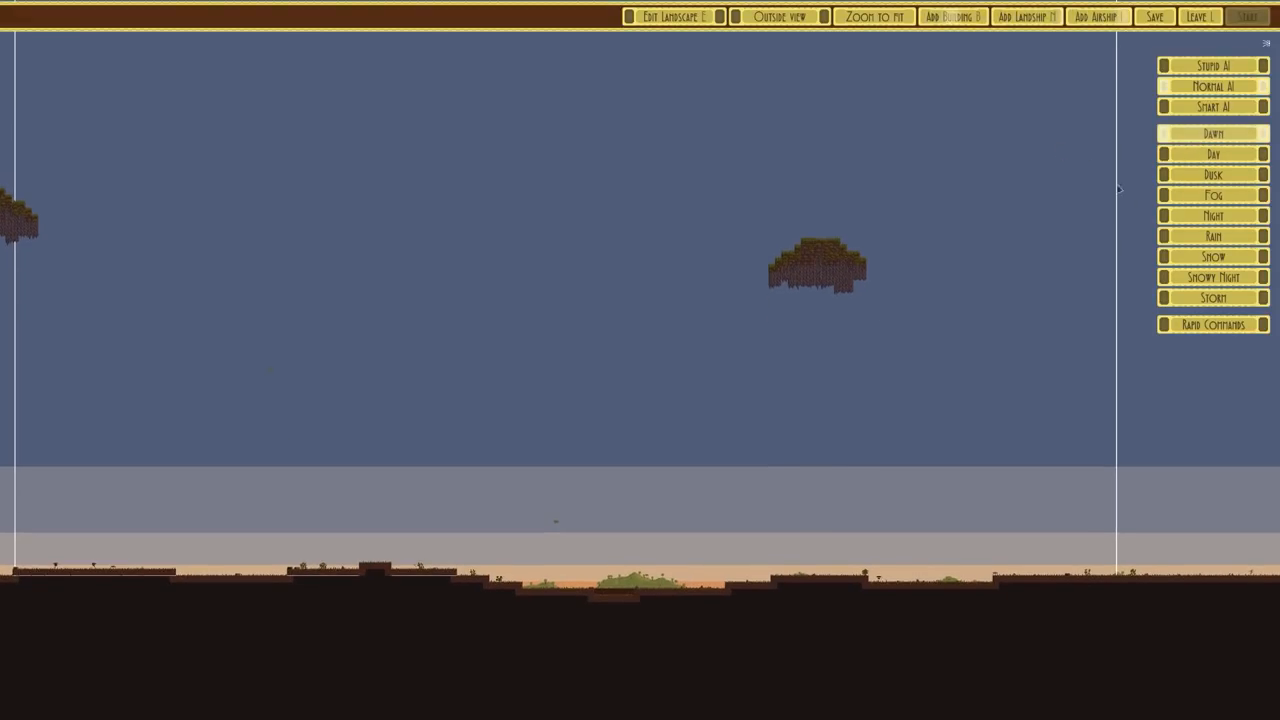
pyautogui.click(1212, 236)
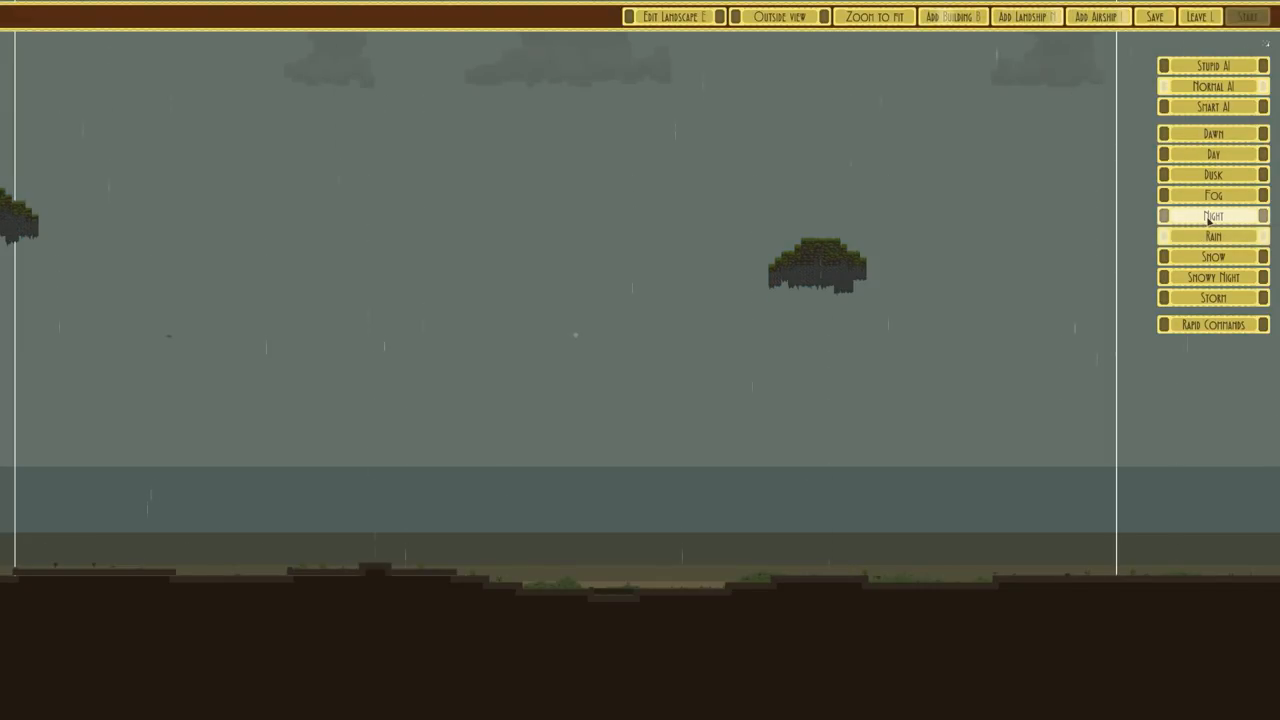
pyautogui.click(1213, 256)
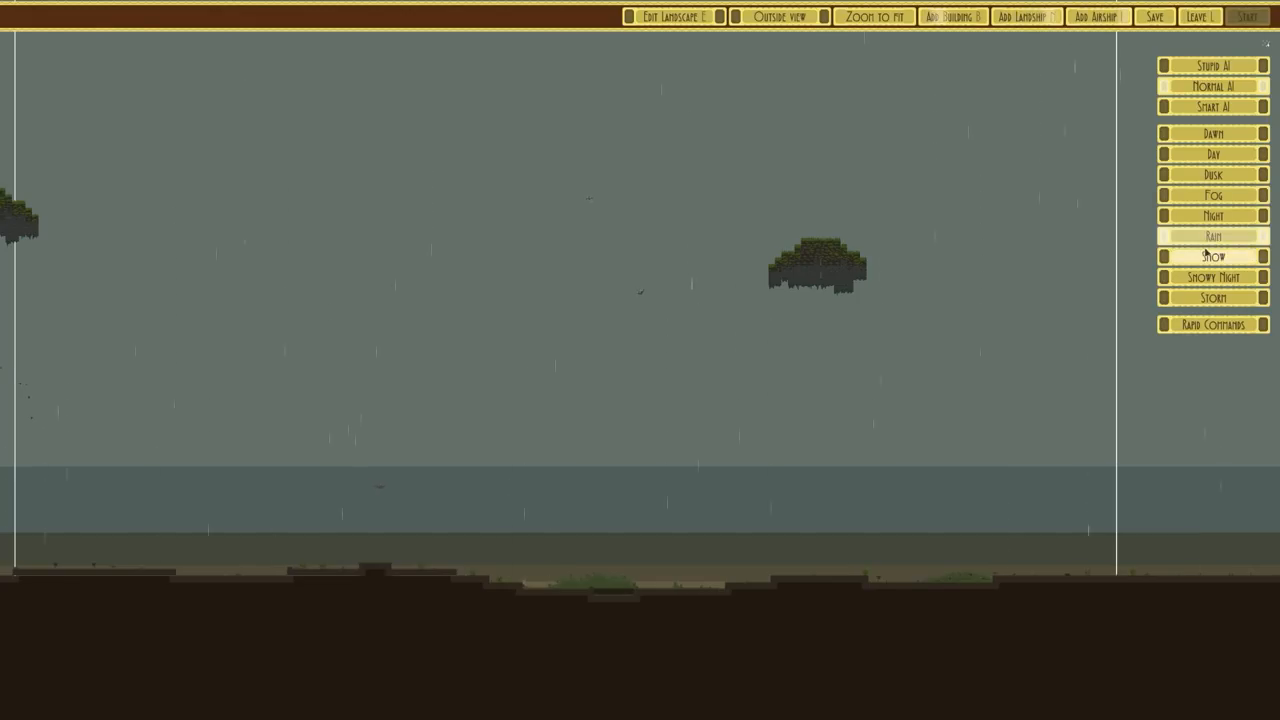
pyautogui.click(1213, 256)
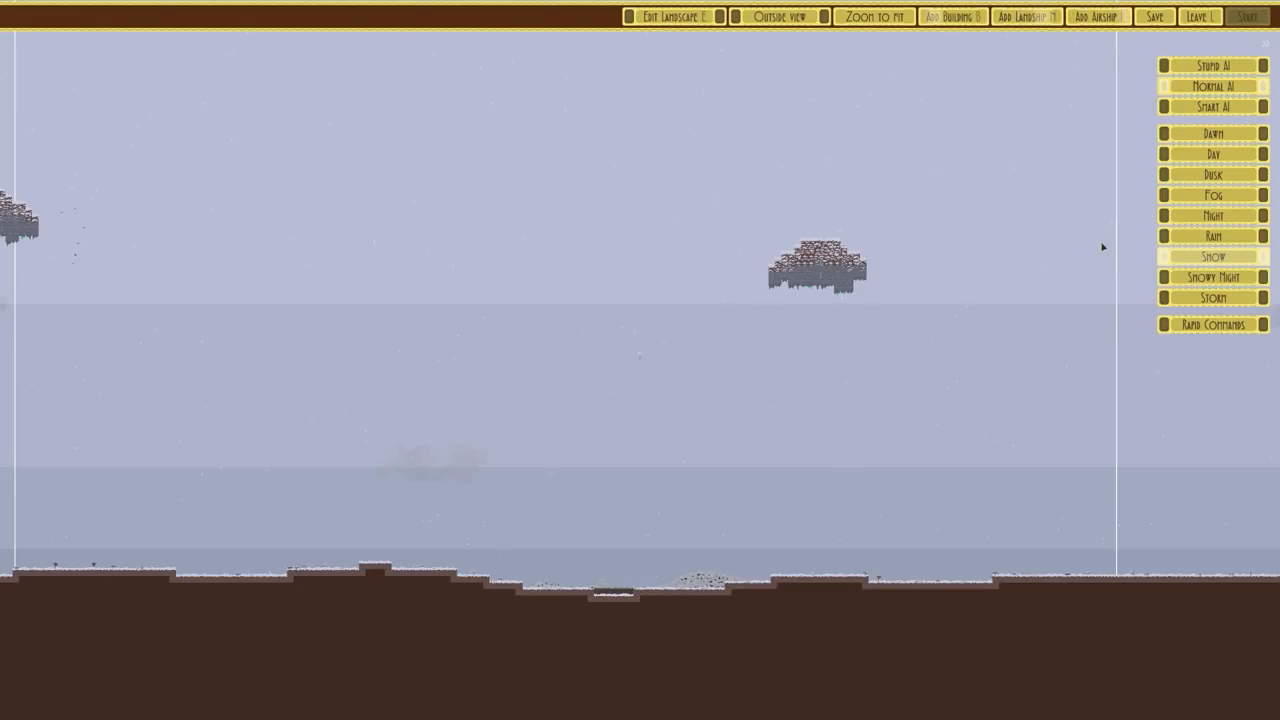
pyautogui.click(951, 16)
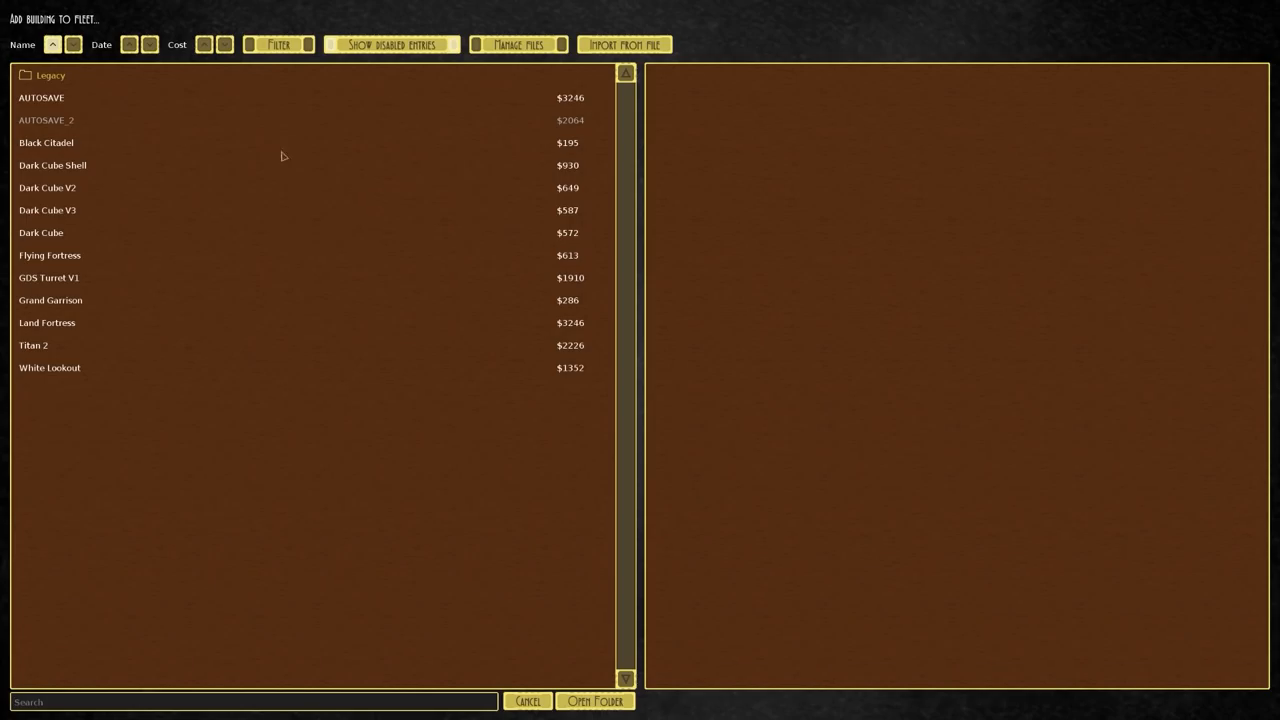
# Preview Black Citadel, Dark Cube V3 and Flying Fortress, then add Dark Cube to the battle.
pyautogui.click(46, 142)
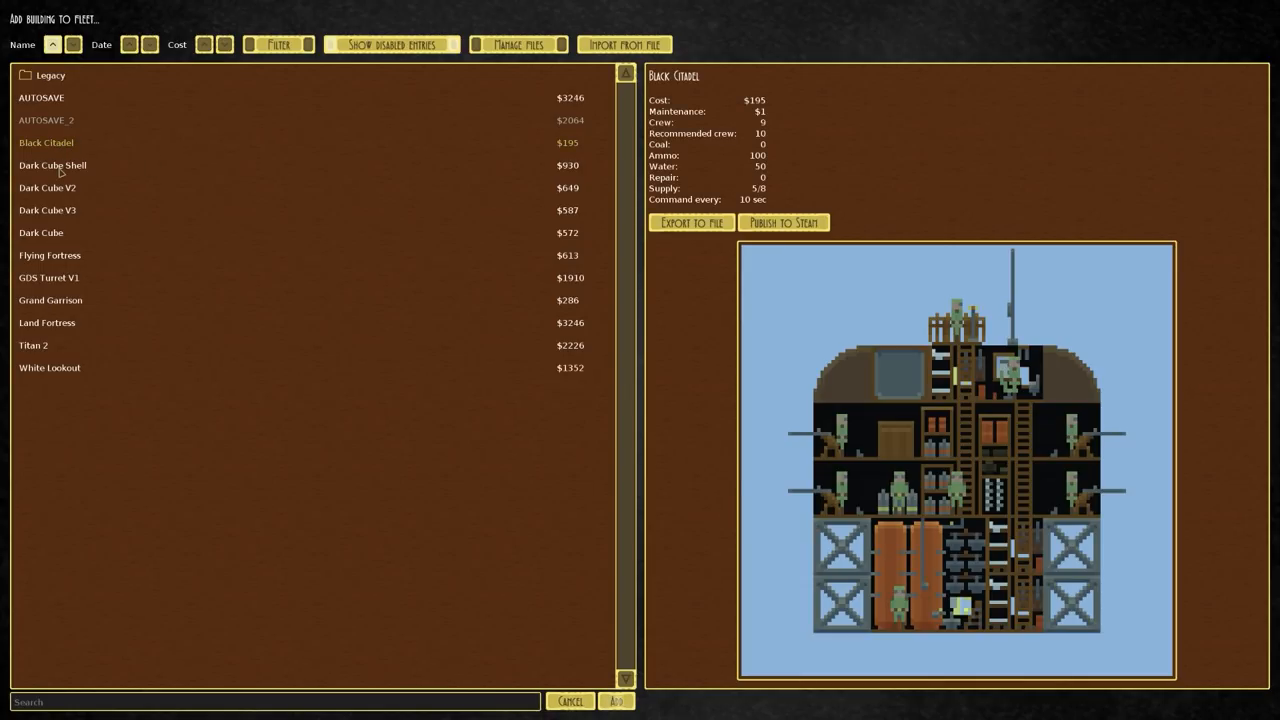
pyautogui.click(47, 210)
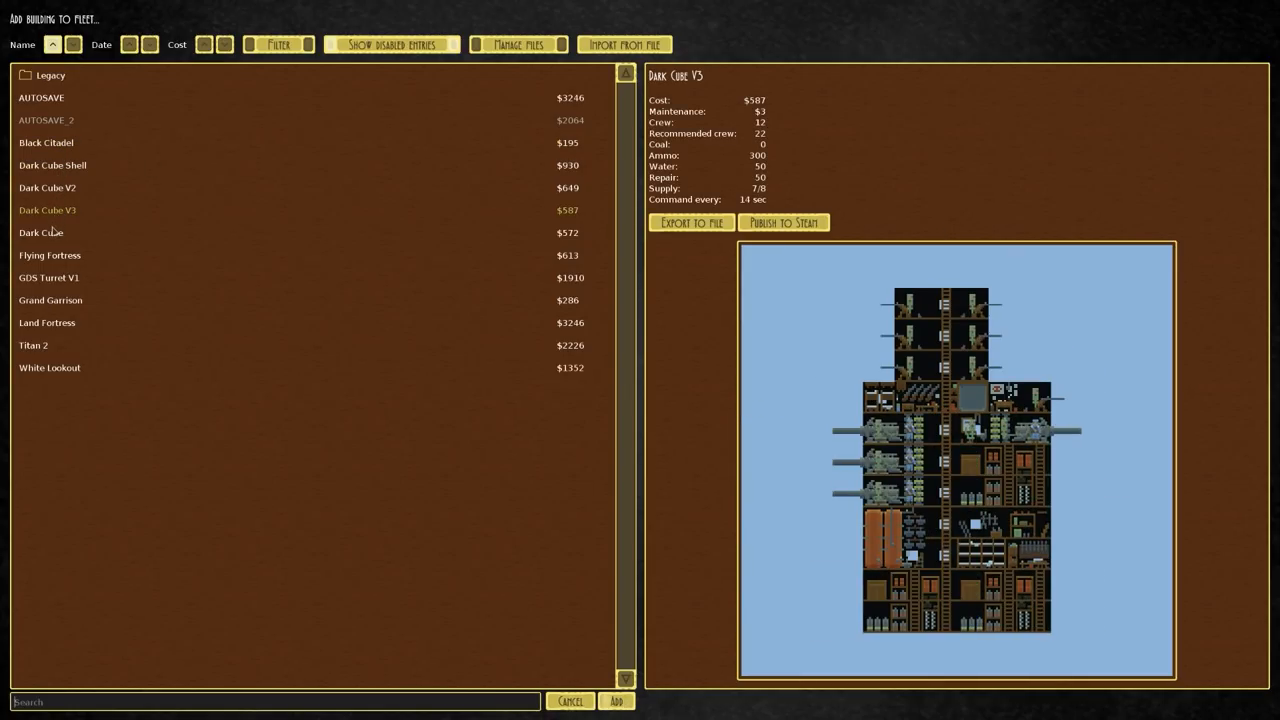
pyautogui.click(49, 255)
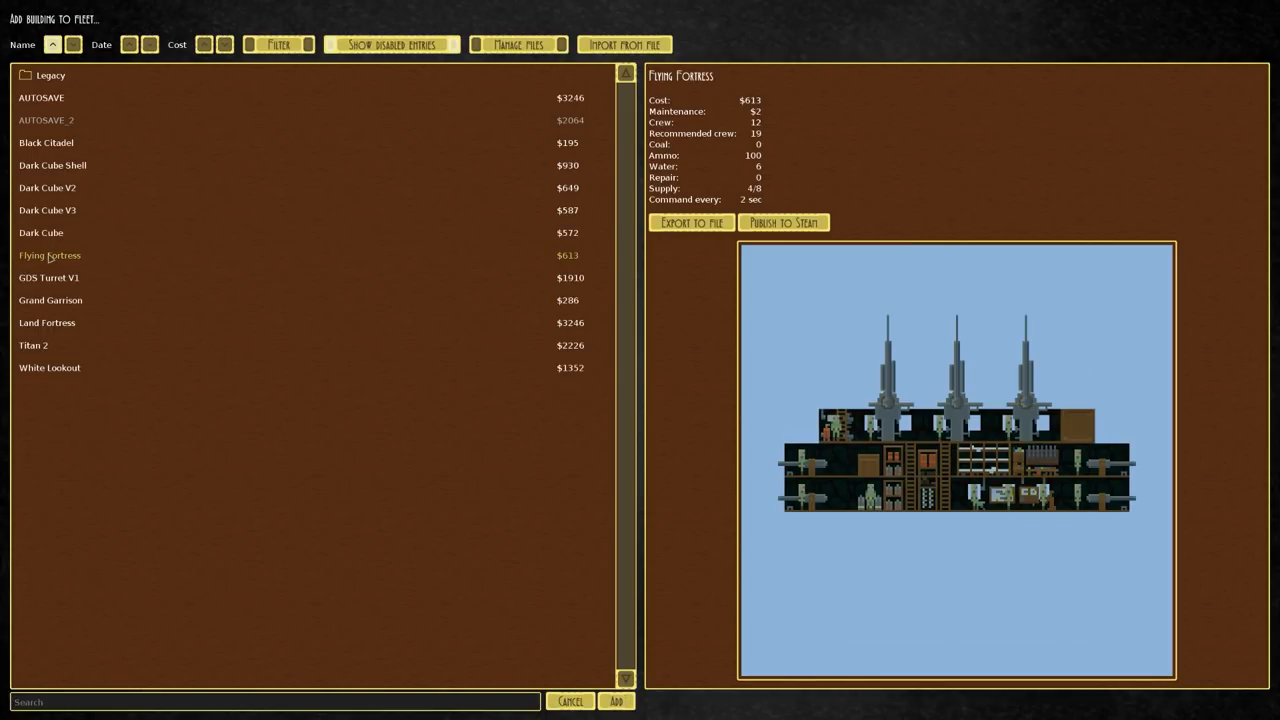
pyautogui.click(41, 233)
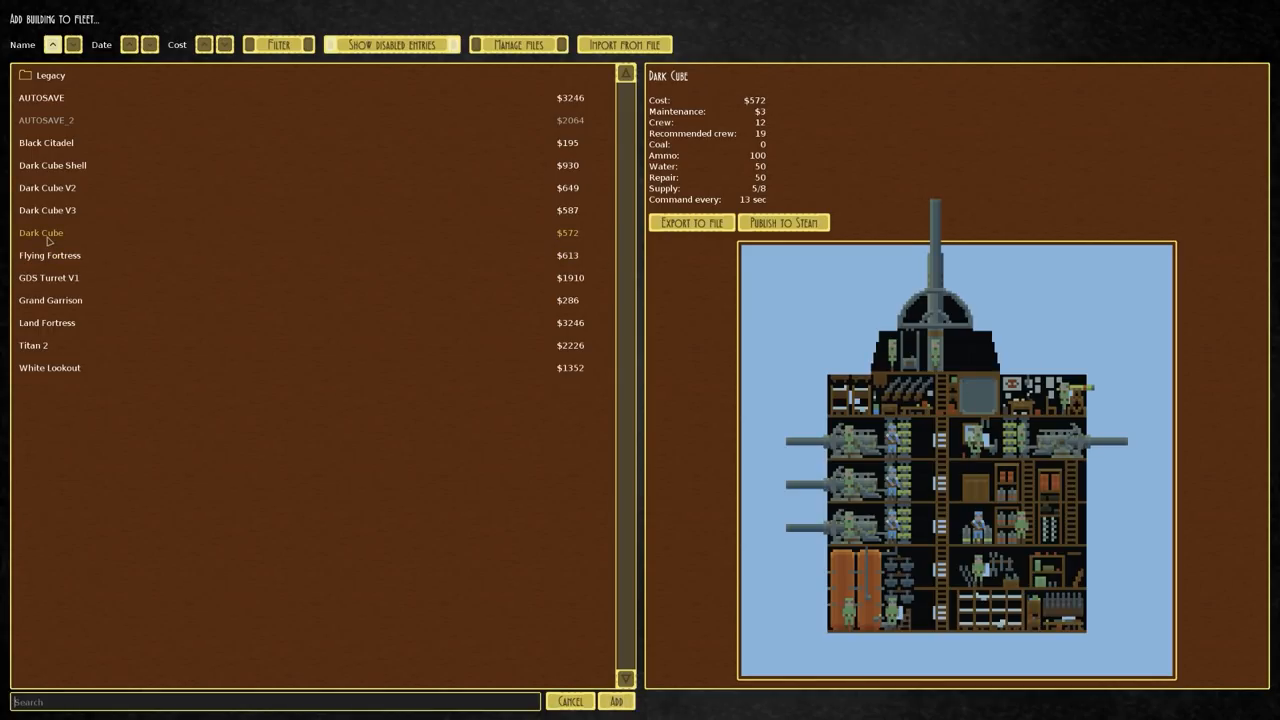
pyautogui.click(616, 701)
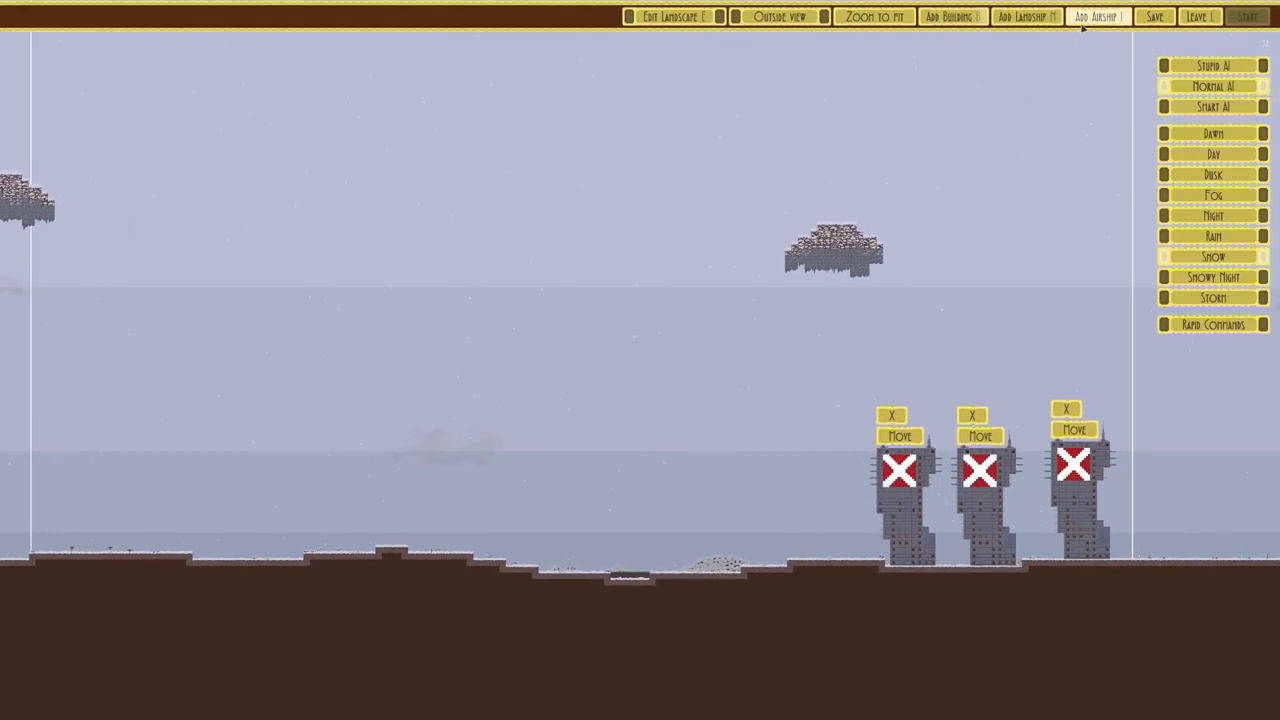
# Switch from the building list to the landship list to bring in the Wellington.
pyautogui.click(951, 16)
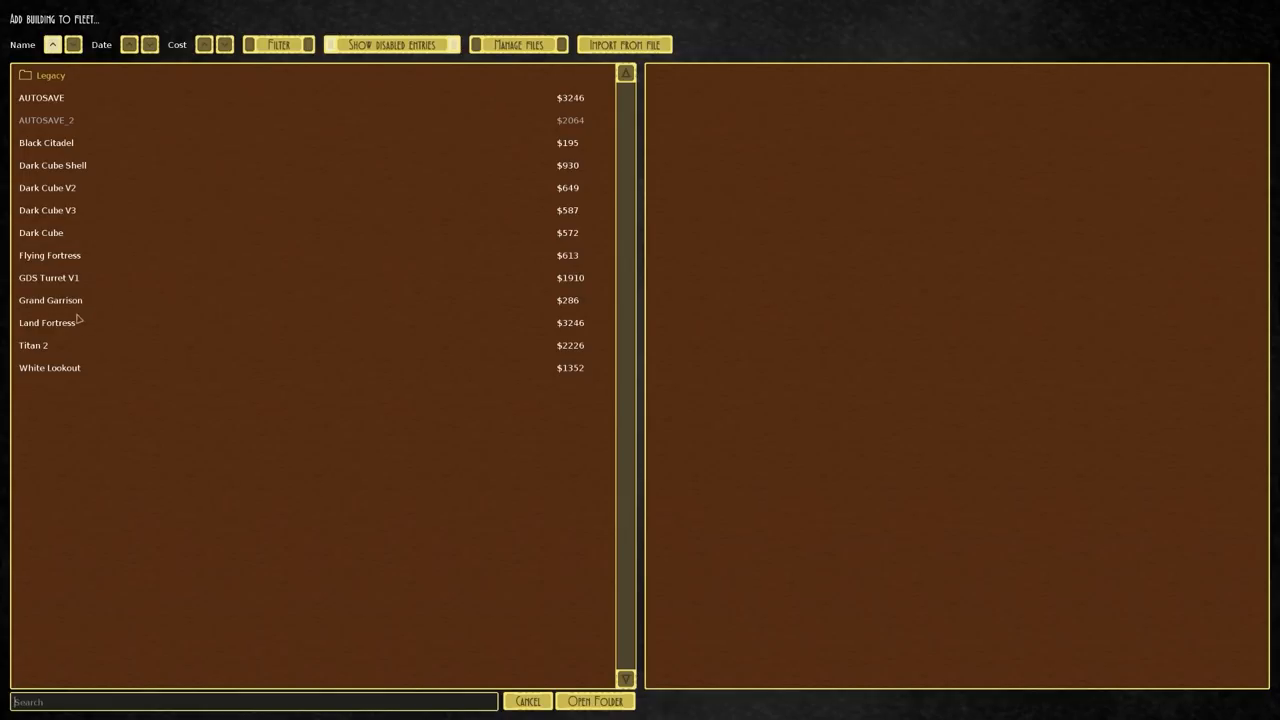
pyautogui.moveTo(103, 257)
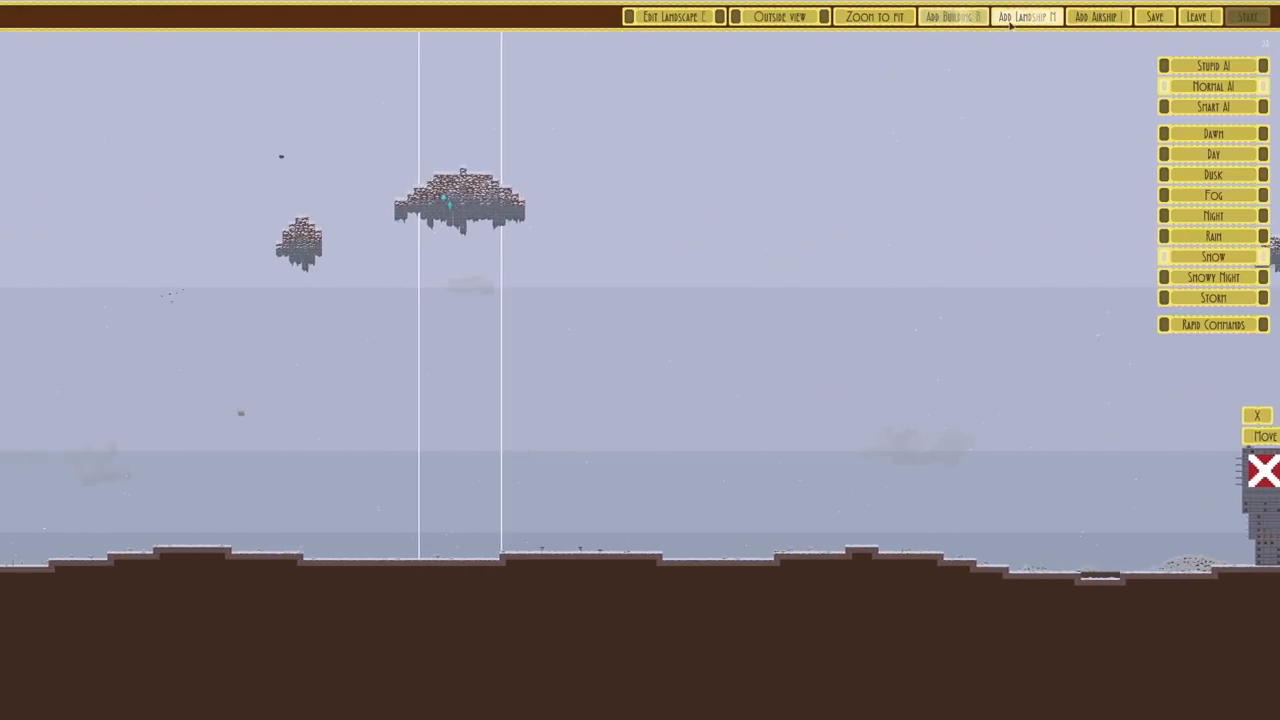
pyautogui.click(1025, 16)
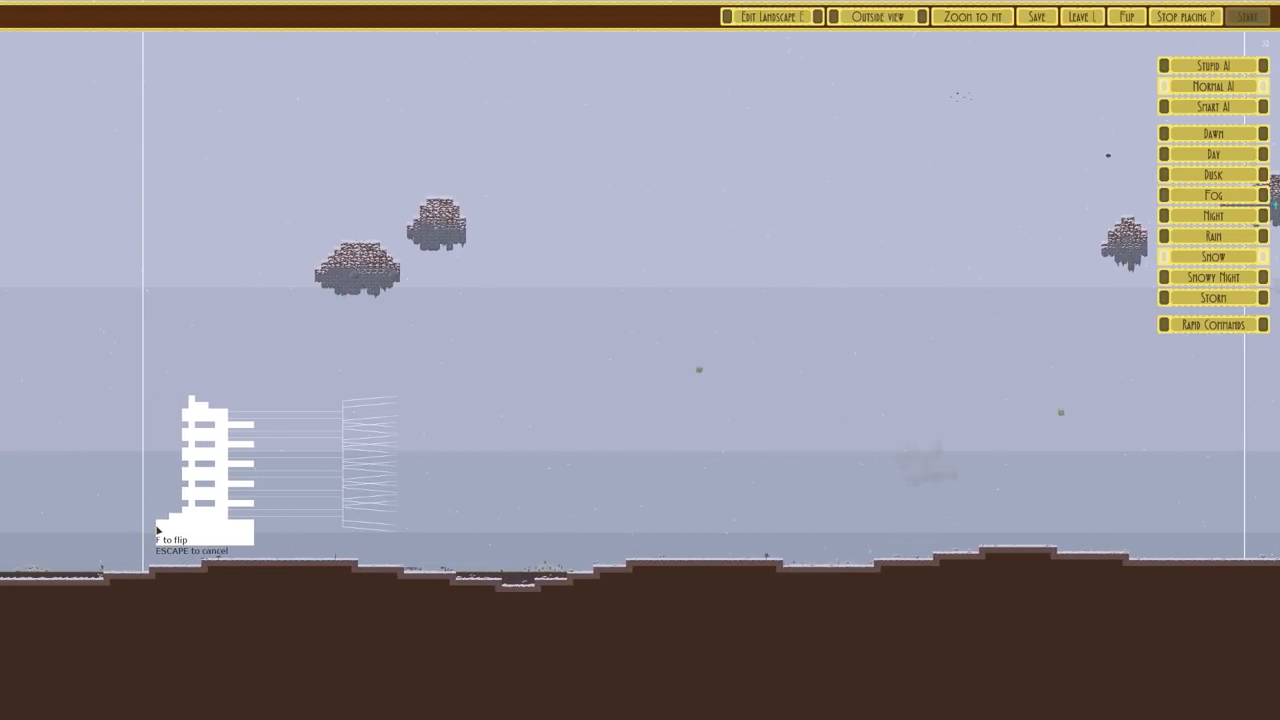
# Place the Wellington on the left side of the snowy battlefield.
pyautogui.click(1246, 17)
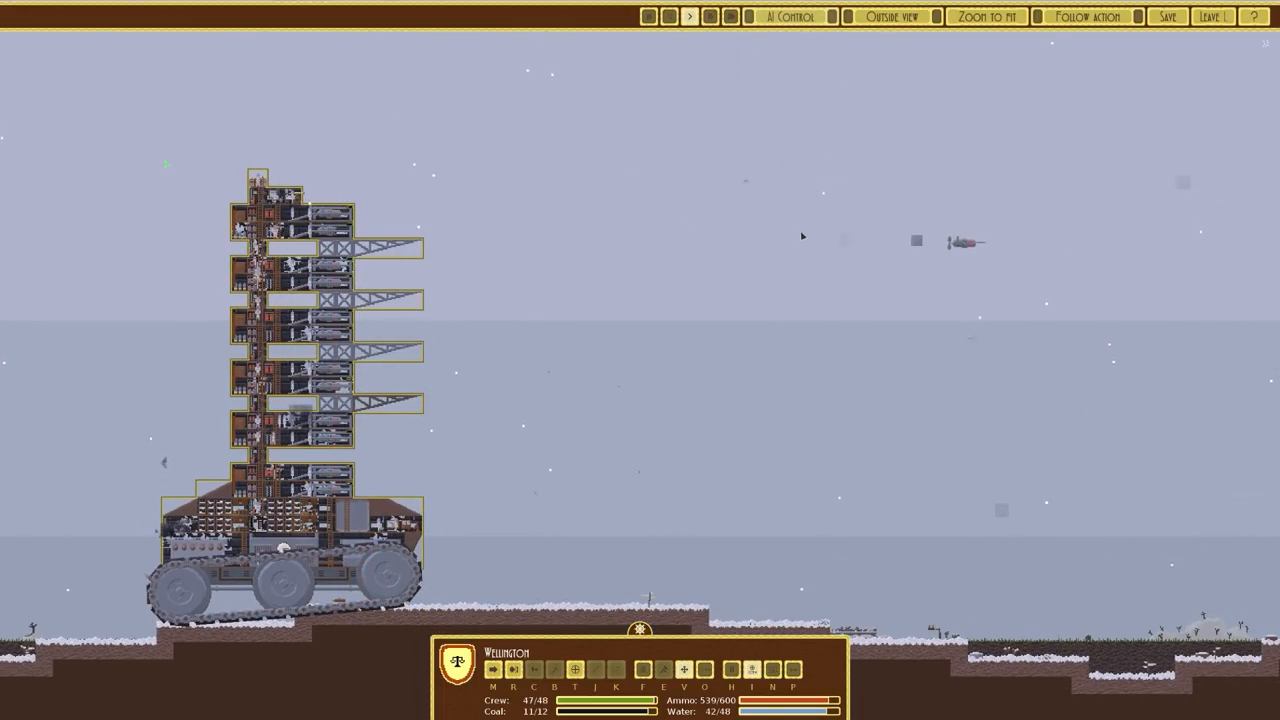
pyautogui.click(889, 16)
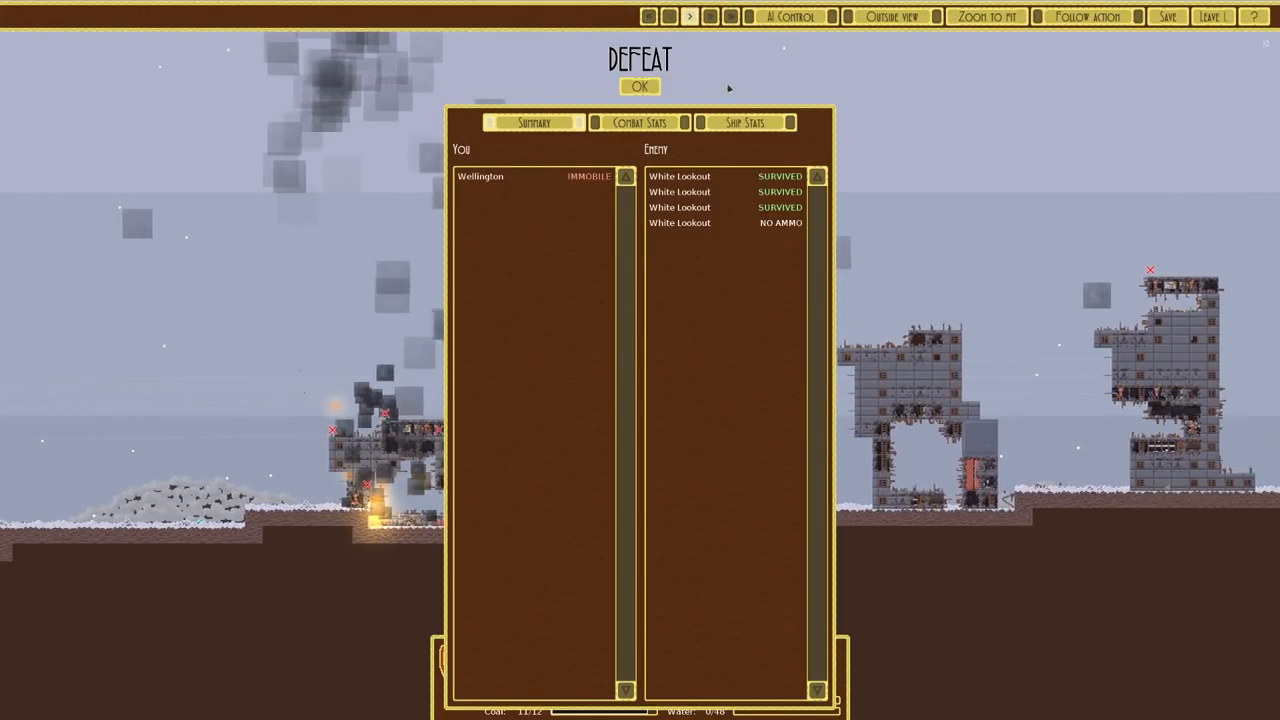
# Dismiss the Defeat results and start an empty design in the editor.
pyautogui.click(639, 87)
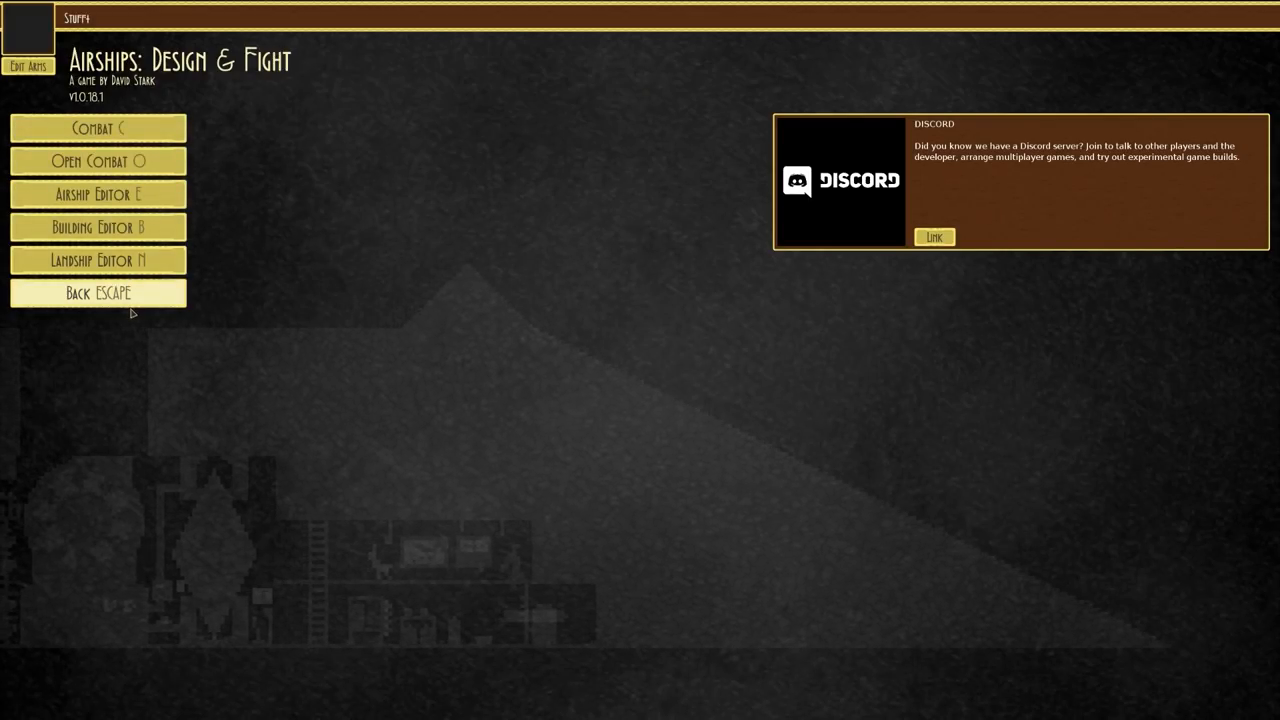
pyautogui.click(97, 194)
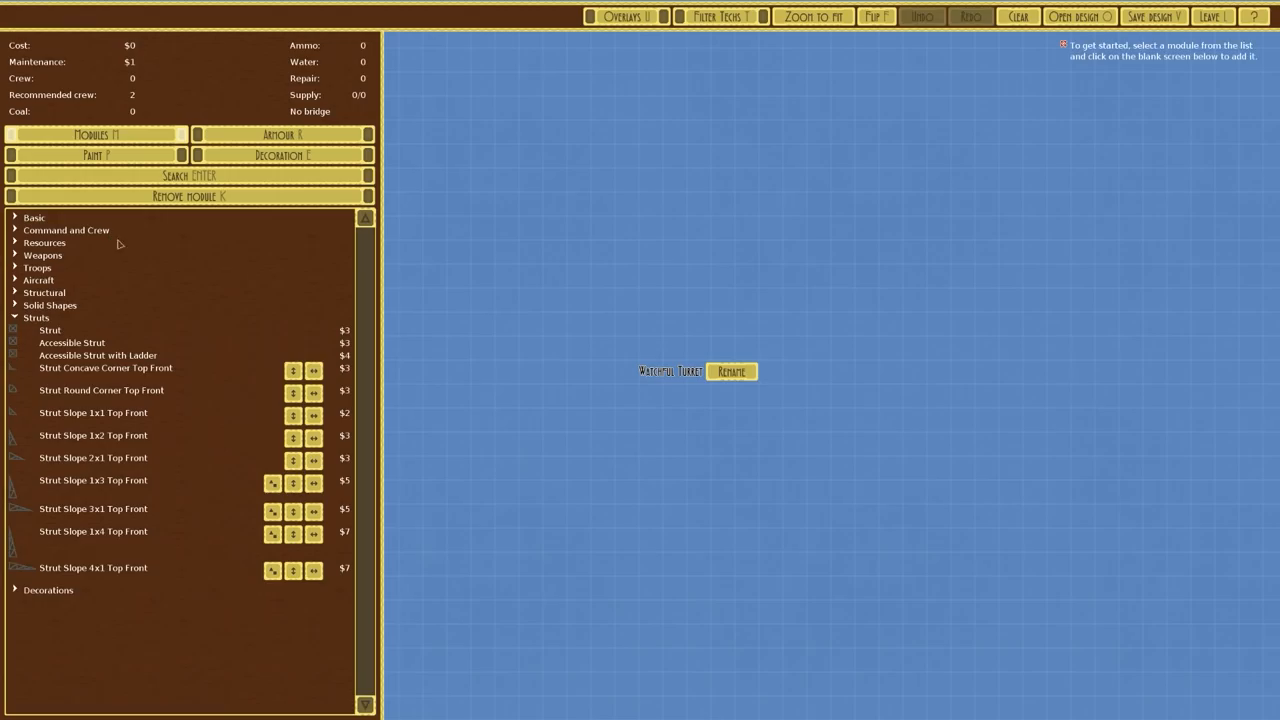
# Back out to the editor menu, enter the Landship Editor and load Wellington.
pyautogui.click(1078, 16)
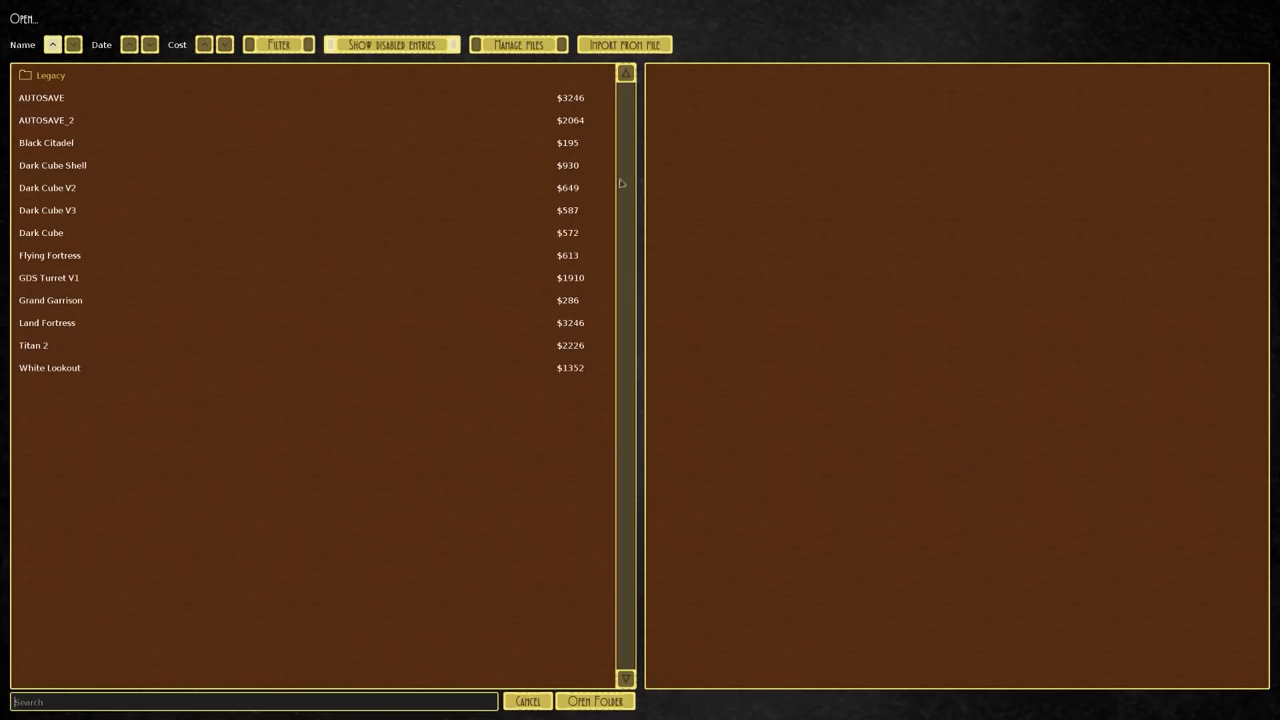
pyautogui.click(527, 700)
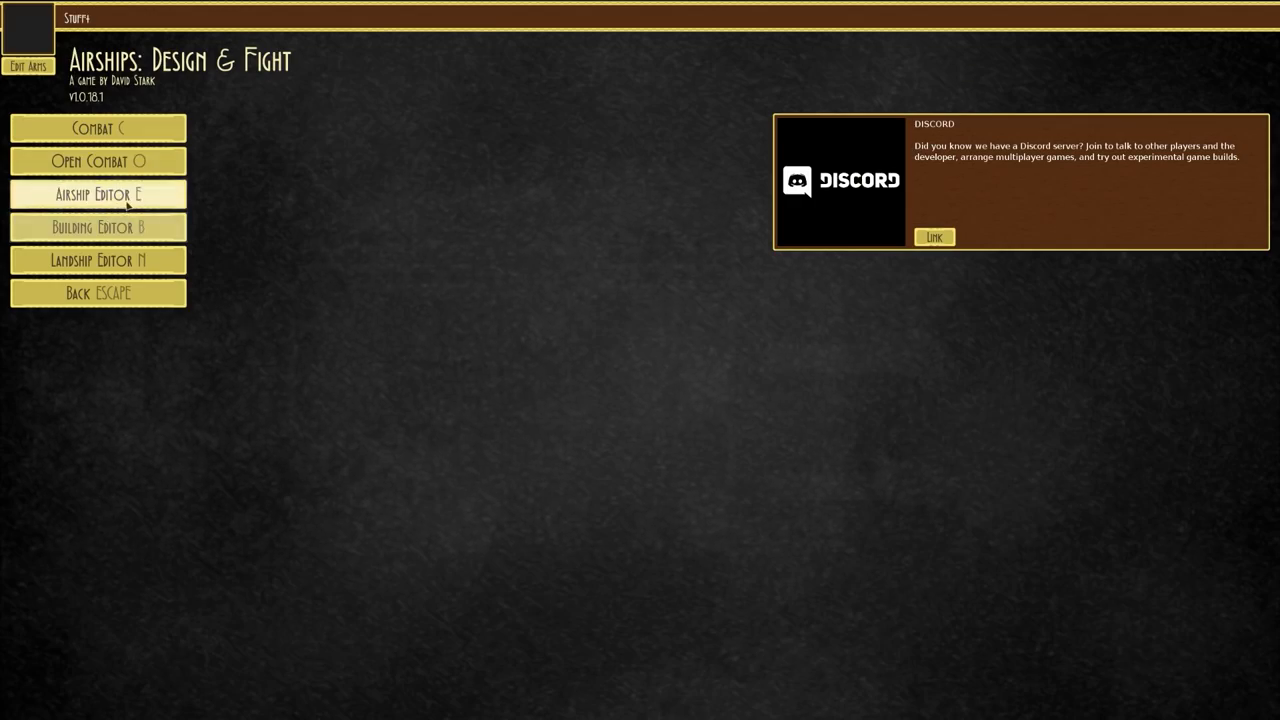
pyautogui.click(98, 194)
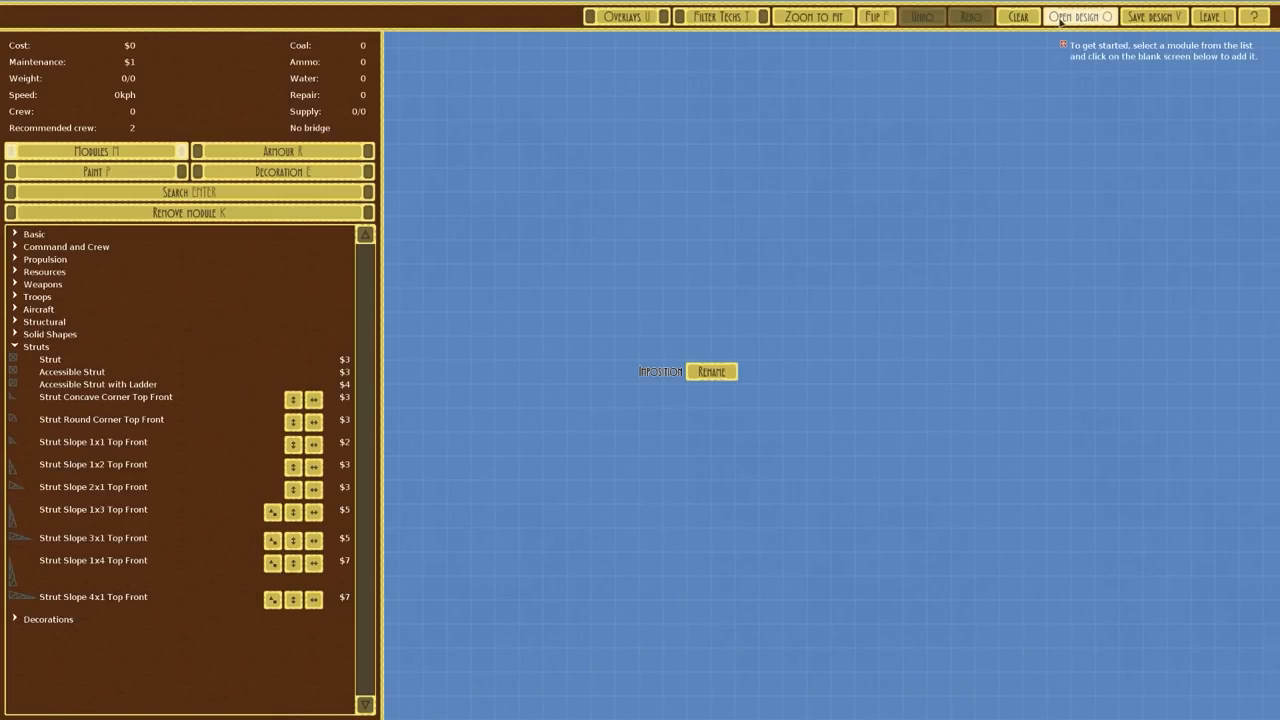
pyautogui.click(1078, 16)
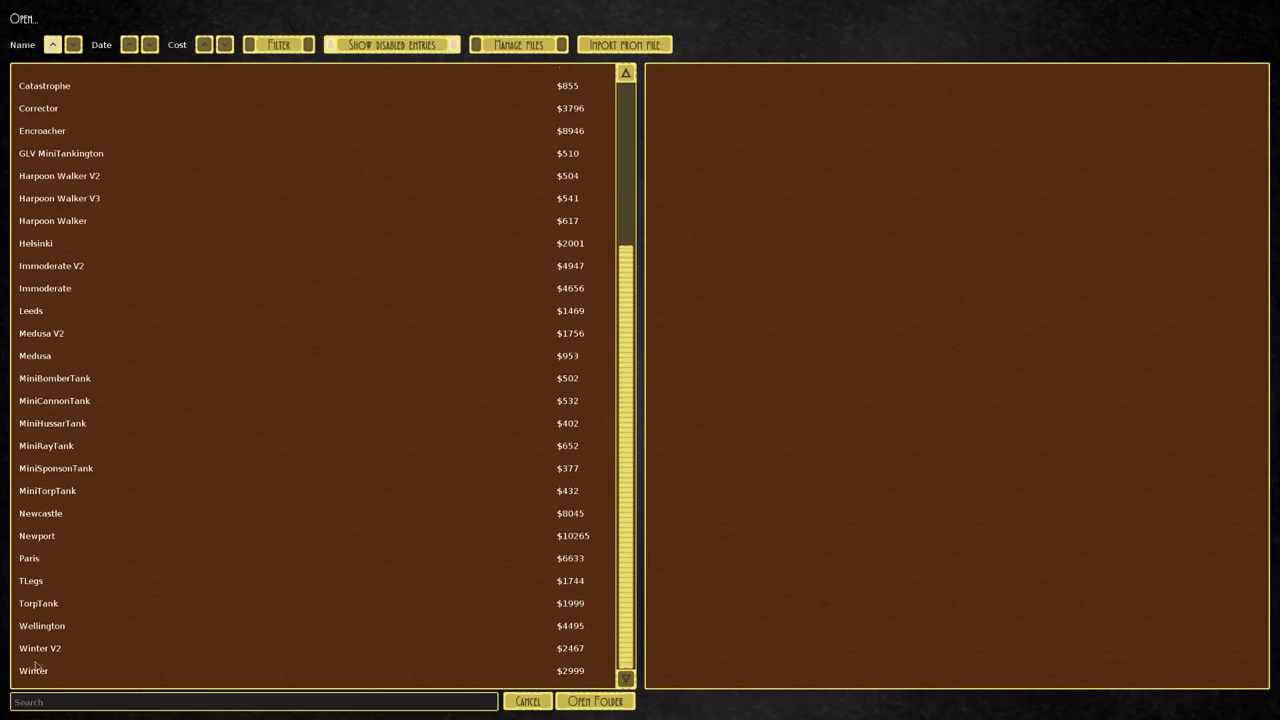
pyautogui.doubleClick(41, 625)
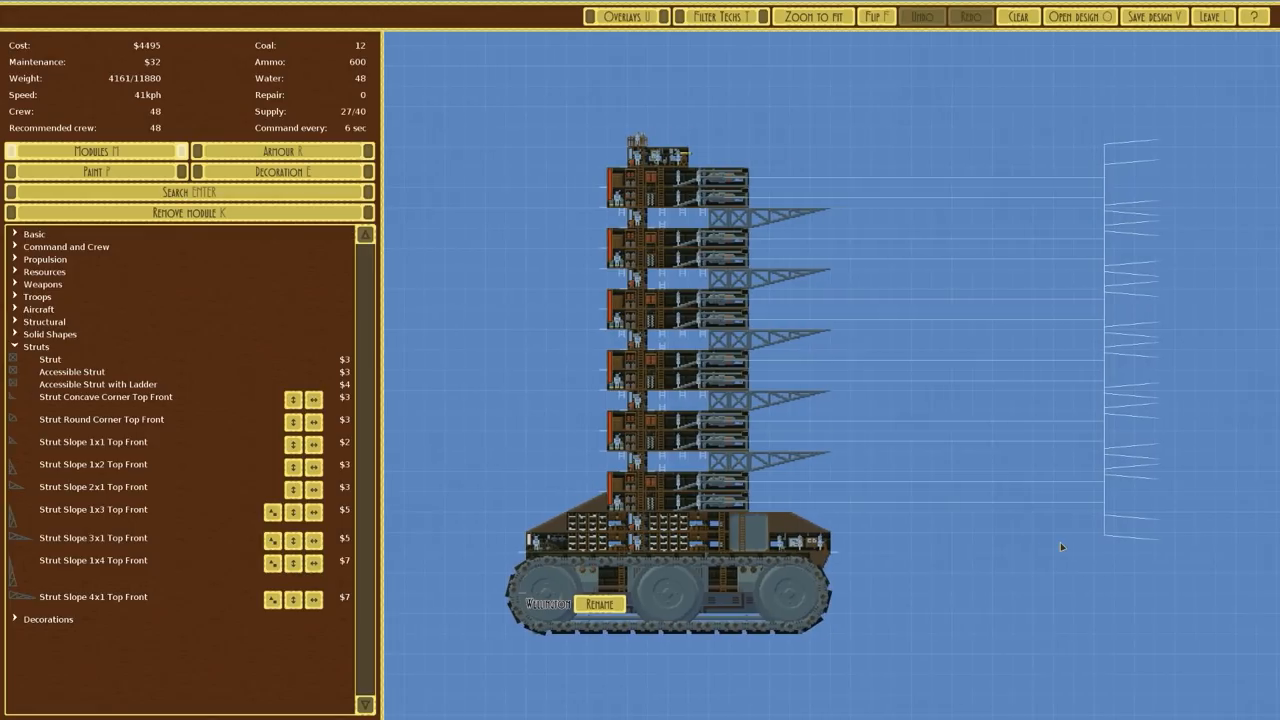
pyautogui.moveTo(1017, 630)
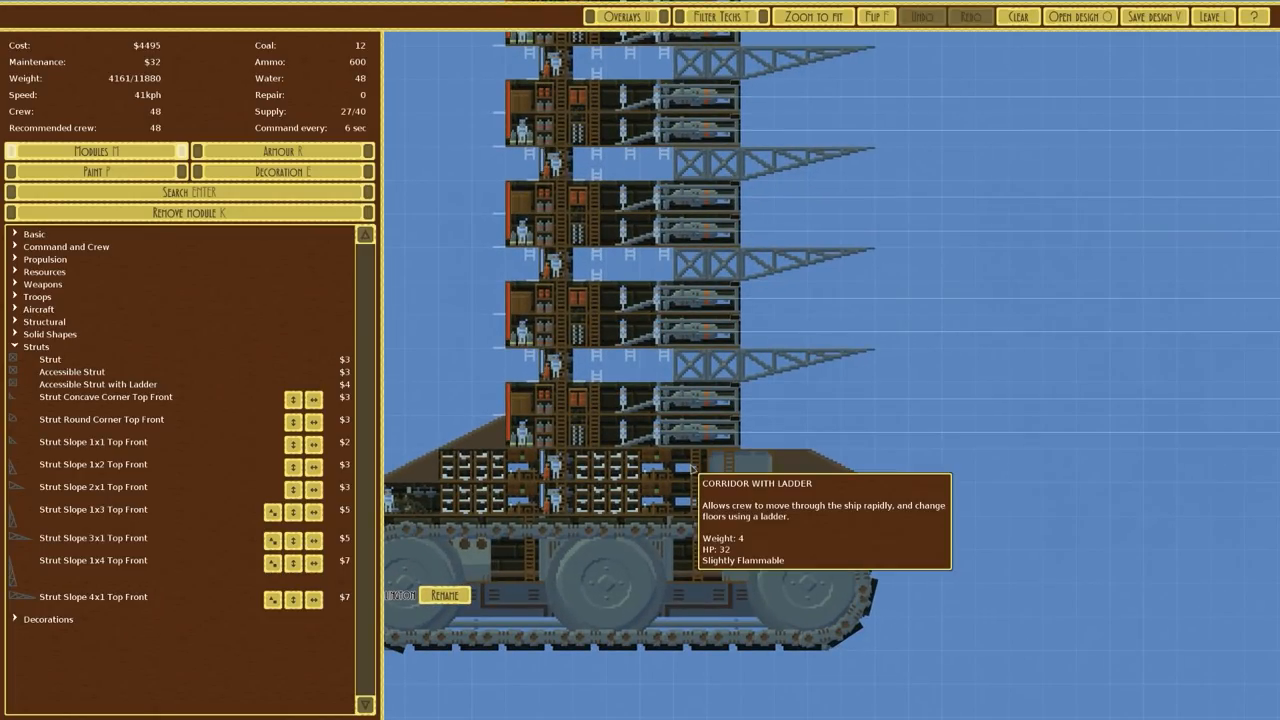
# Pick up a hull module, cutting cost to $4457, and collapse the Struts category.
pyautogui.click(690, 485)
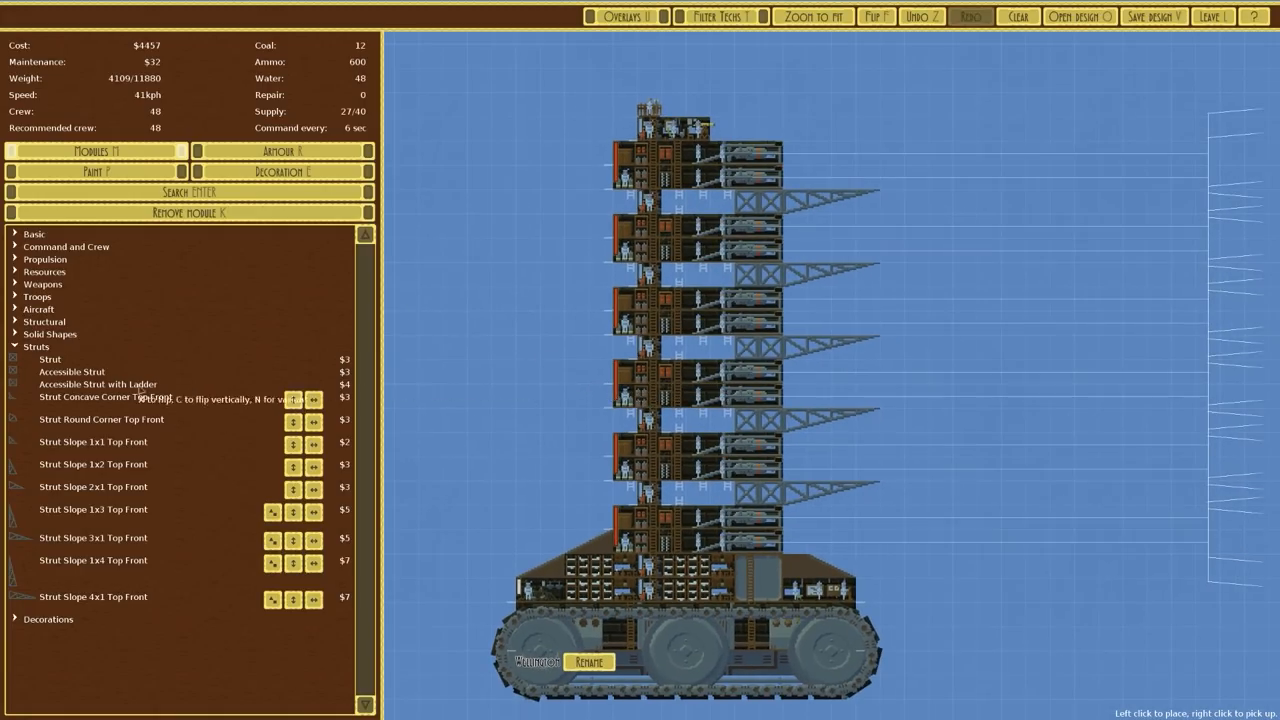
pyautogui.click(36, 346)
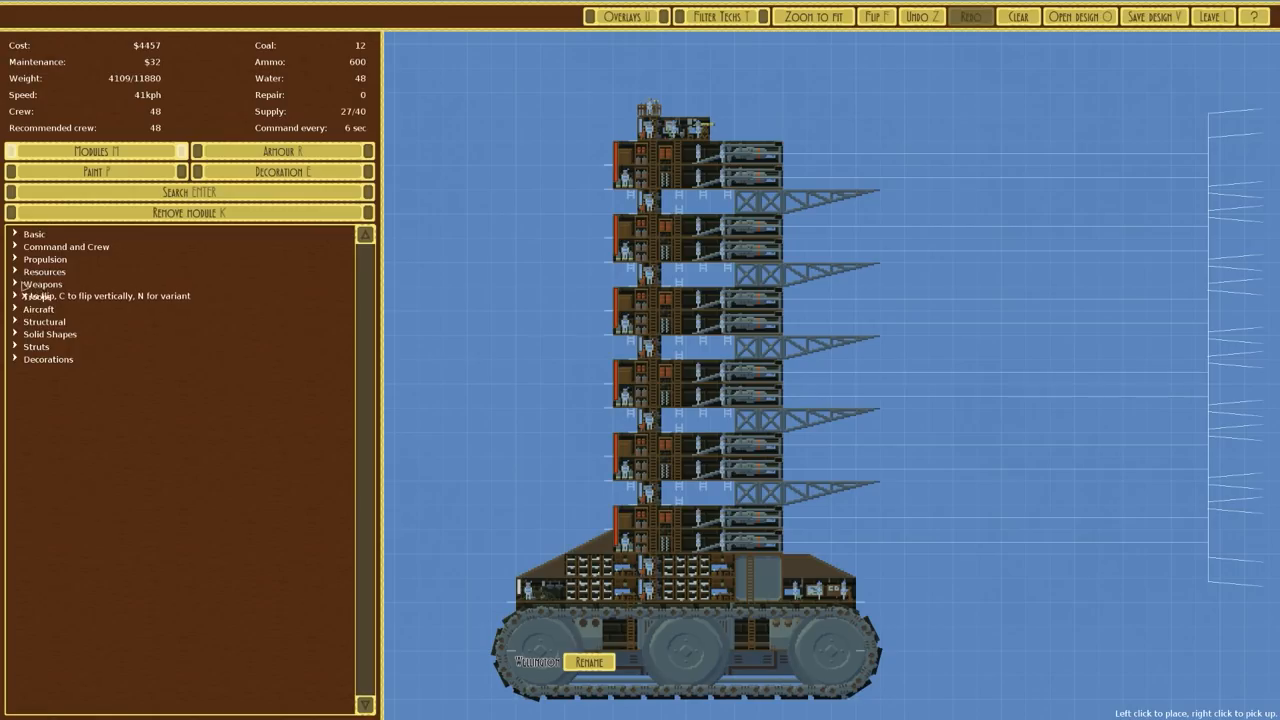
# Expand Command and Crew and set the lifted module back atop the tower.
pyautogui.click(66, 246)
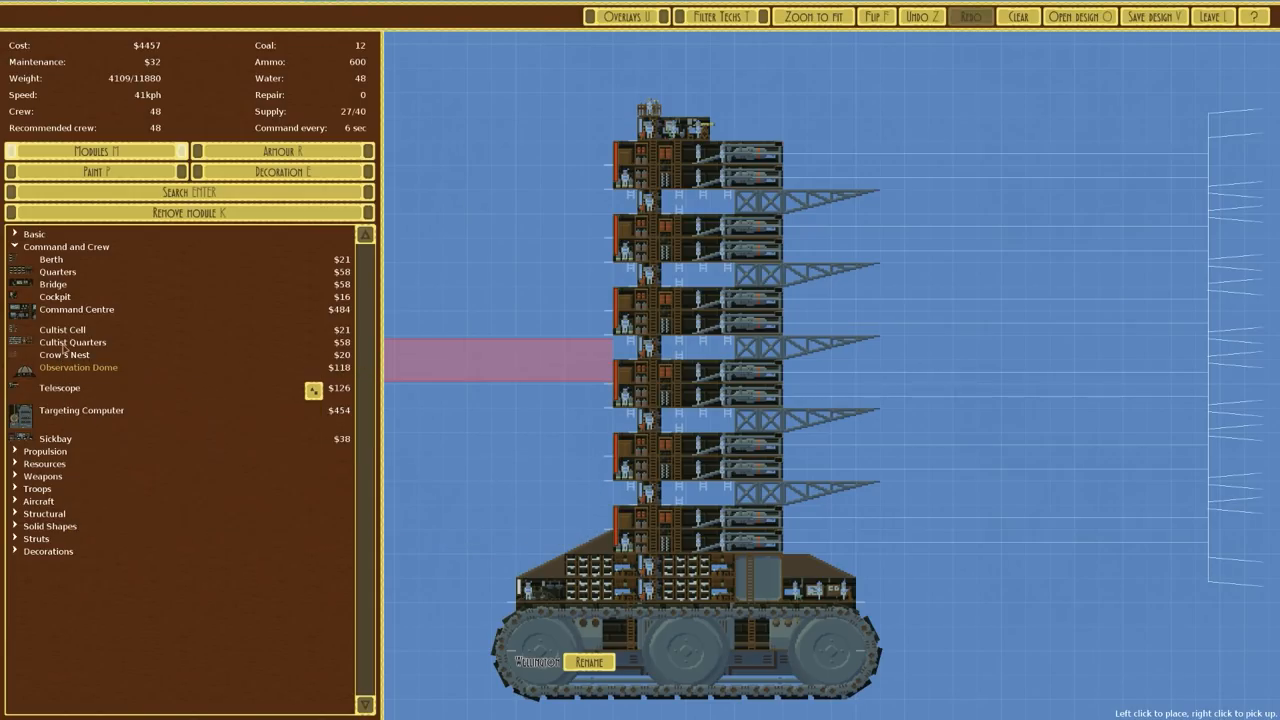
pyautogui.moveTo(64, 354)
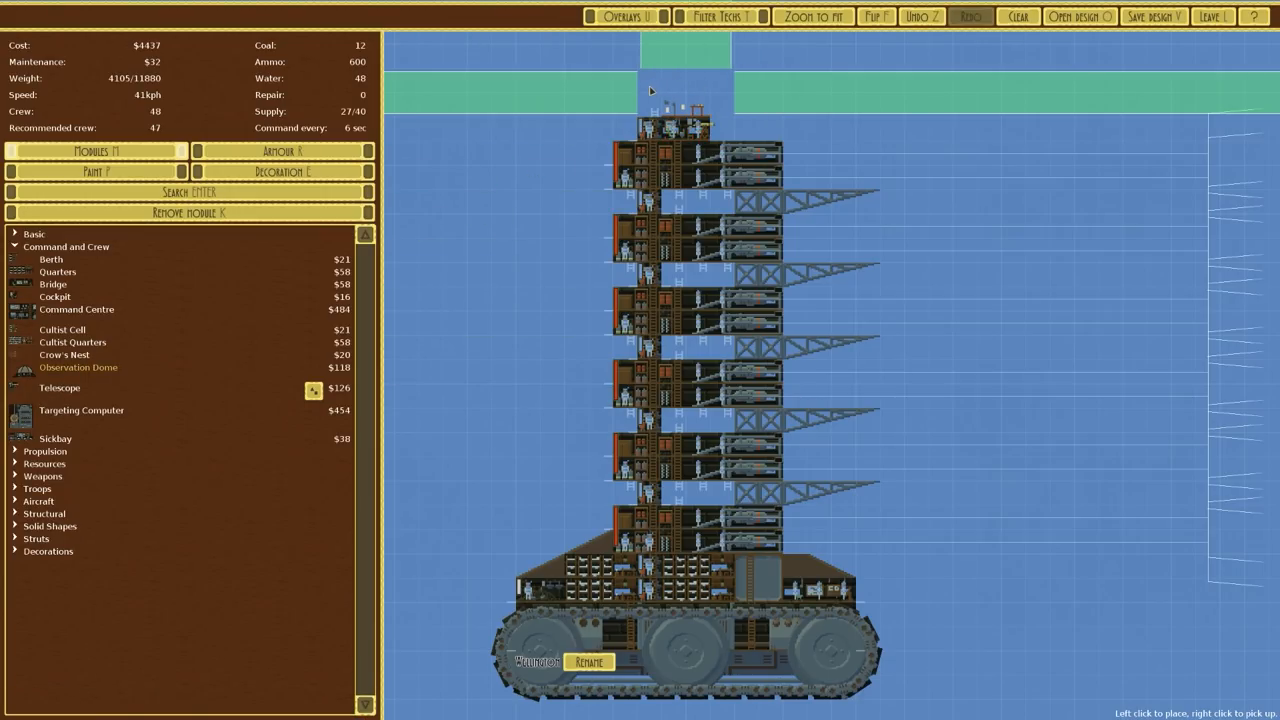
pyautogui.click(680, 100)
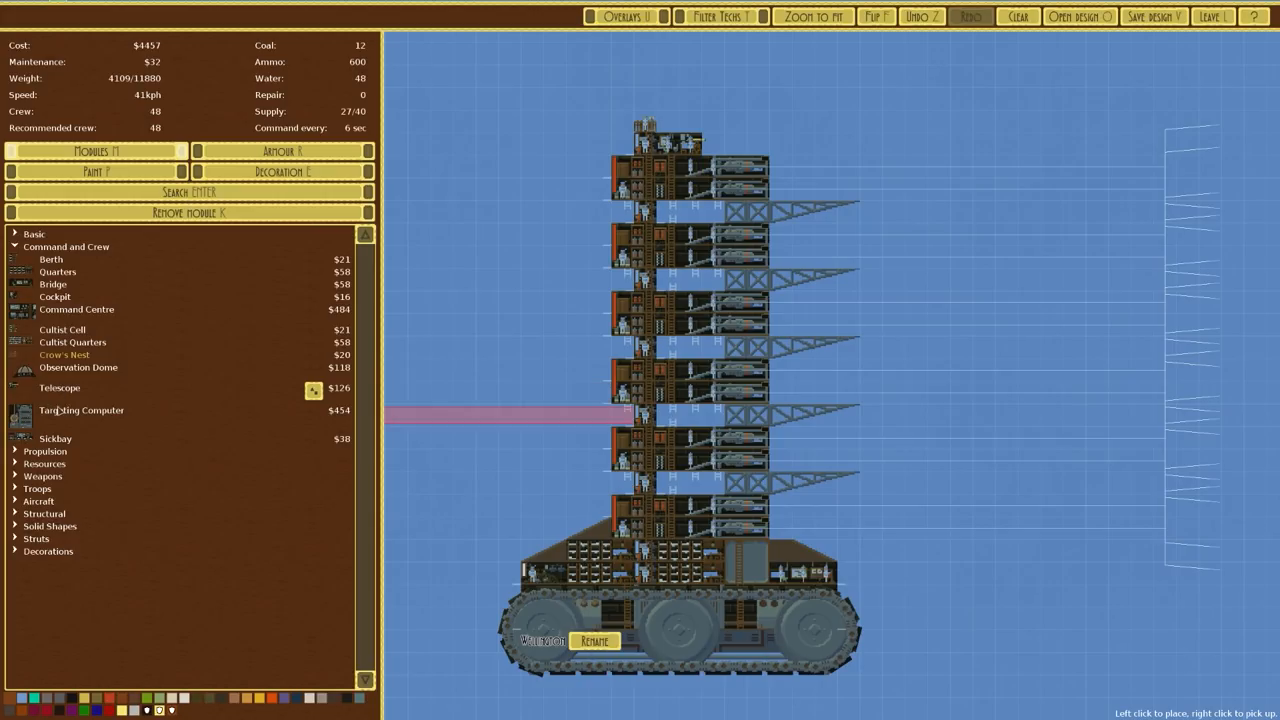
pyautogui.moveTo(59, 387)
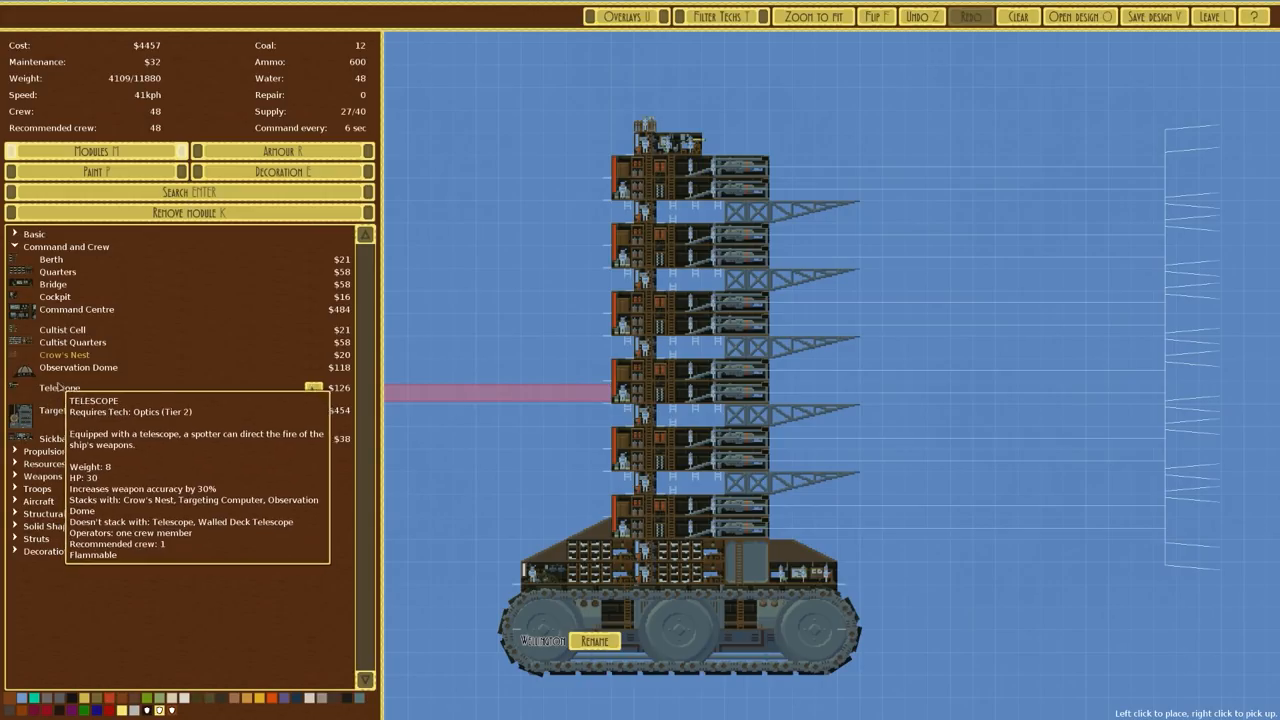
pyautogui.moveTo(64, 354)
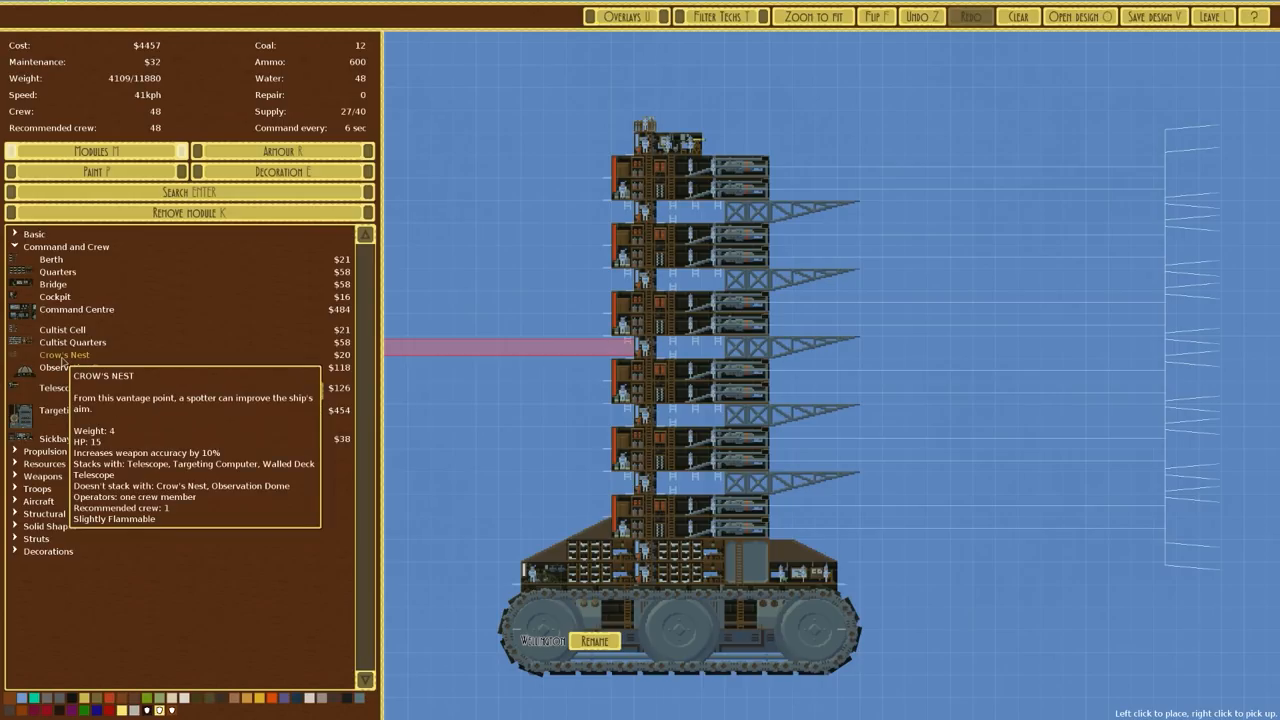
pyautogui.moveTo(78, 367)
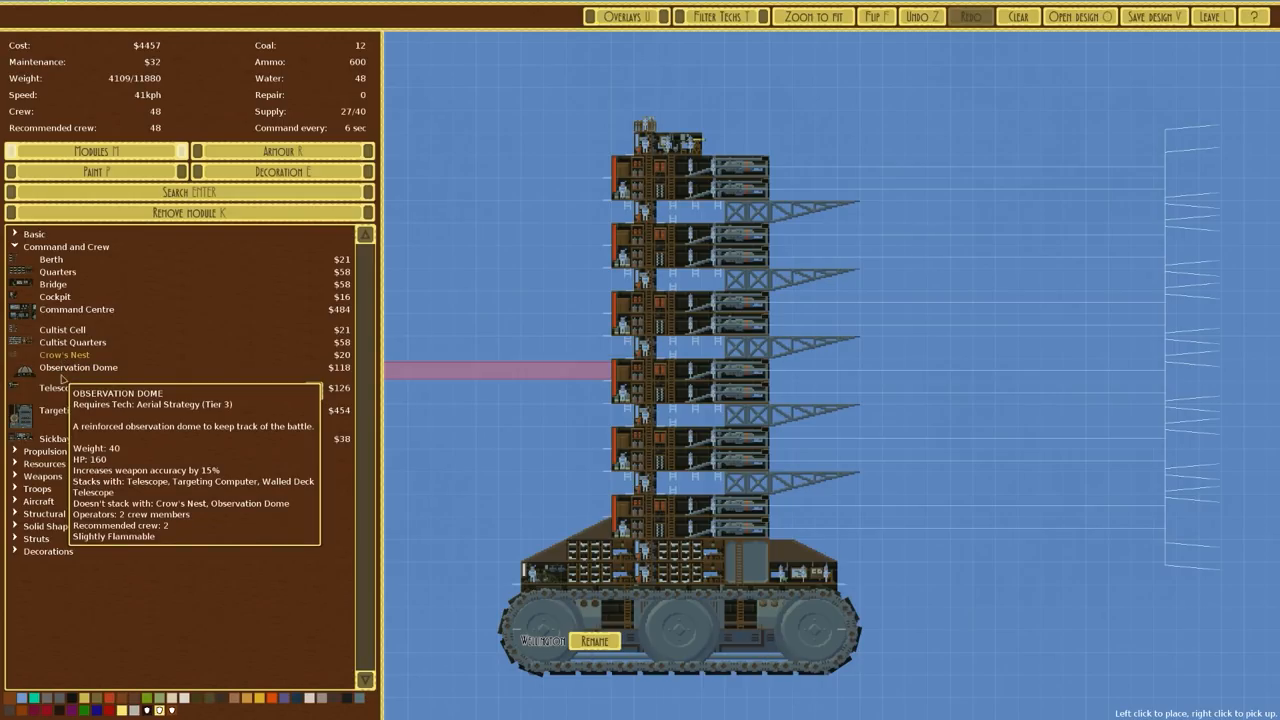
pyautogui.moveTo(95, 271)
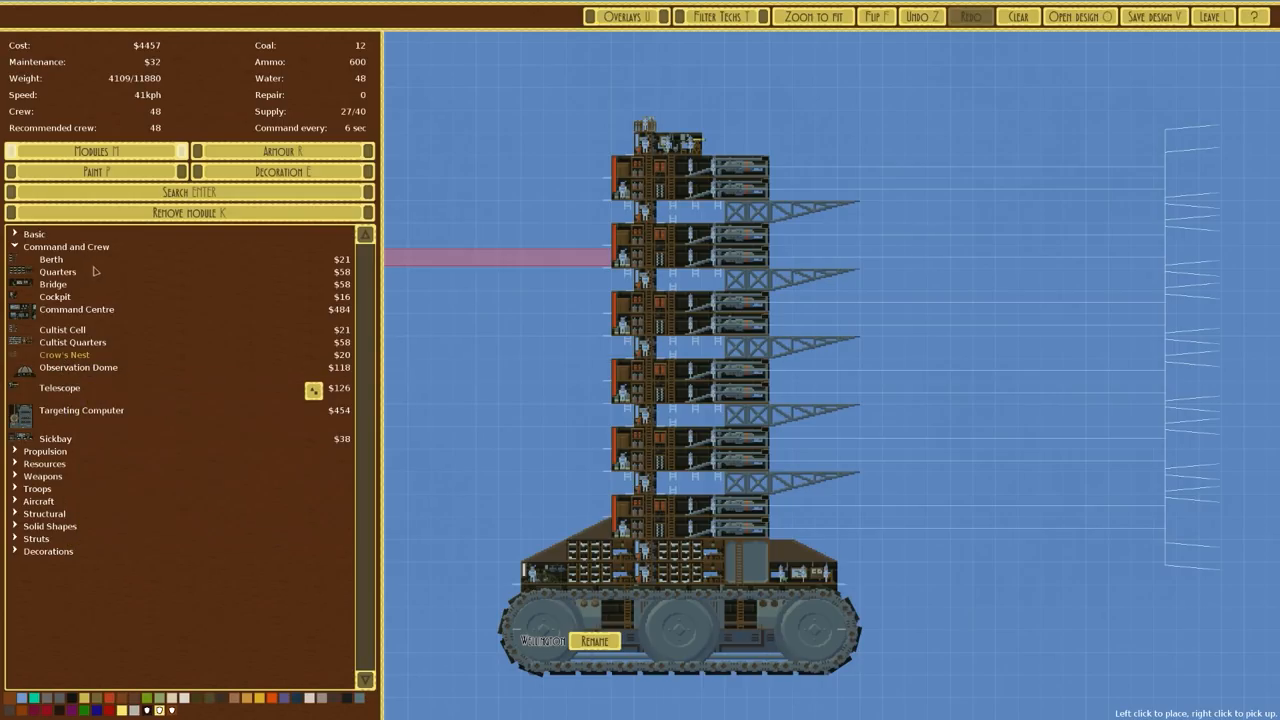
# Browse Resources, Weapons, Structural and Aircraft categories, finishing with Resources expanded.
pyautogui.click(66, 246)
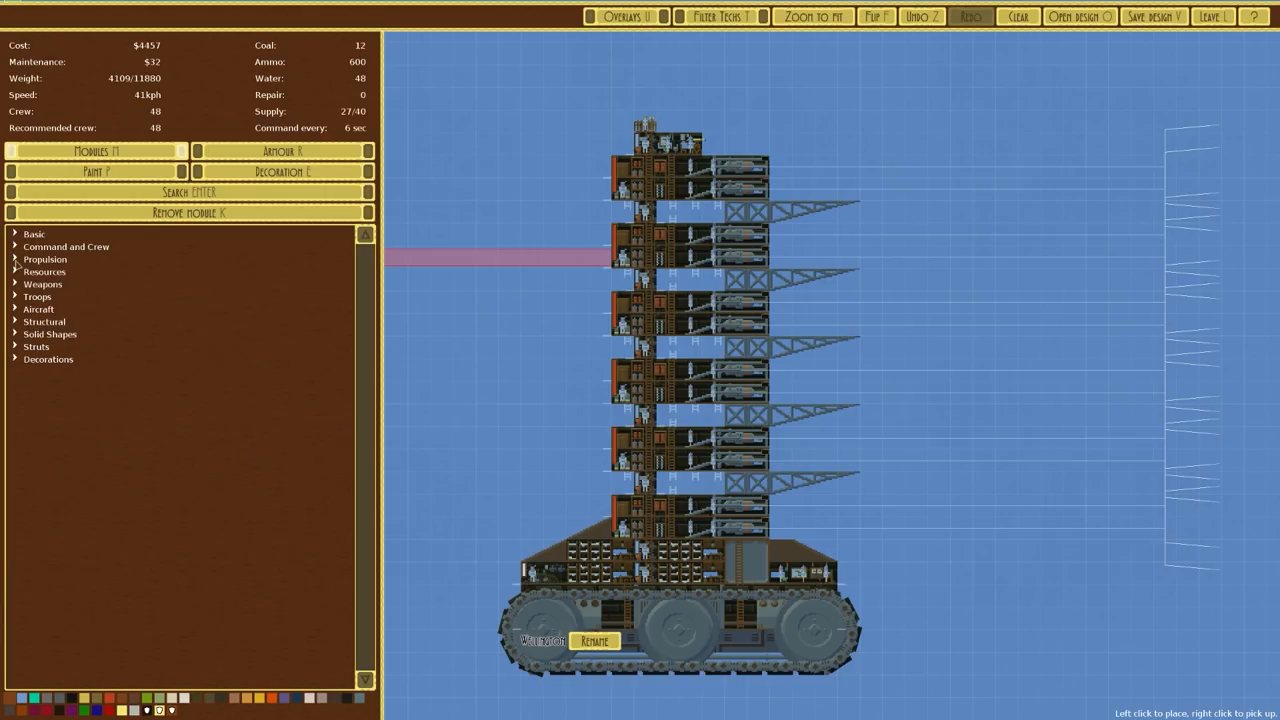
pyautogui.click(44, 271)
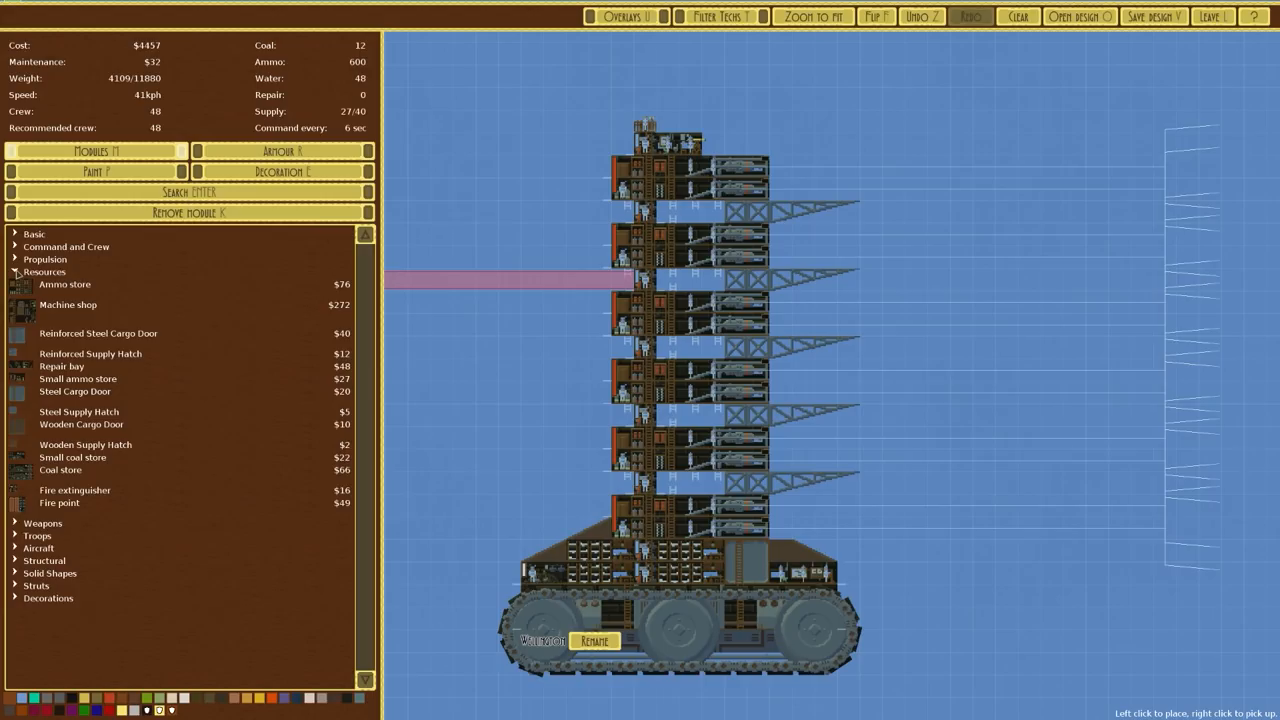
pyautogui.click(44, 271)
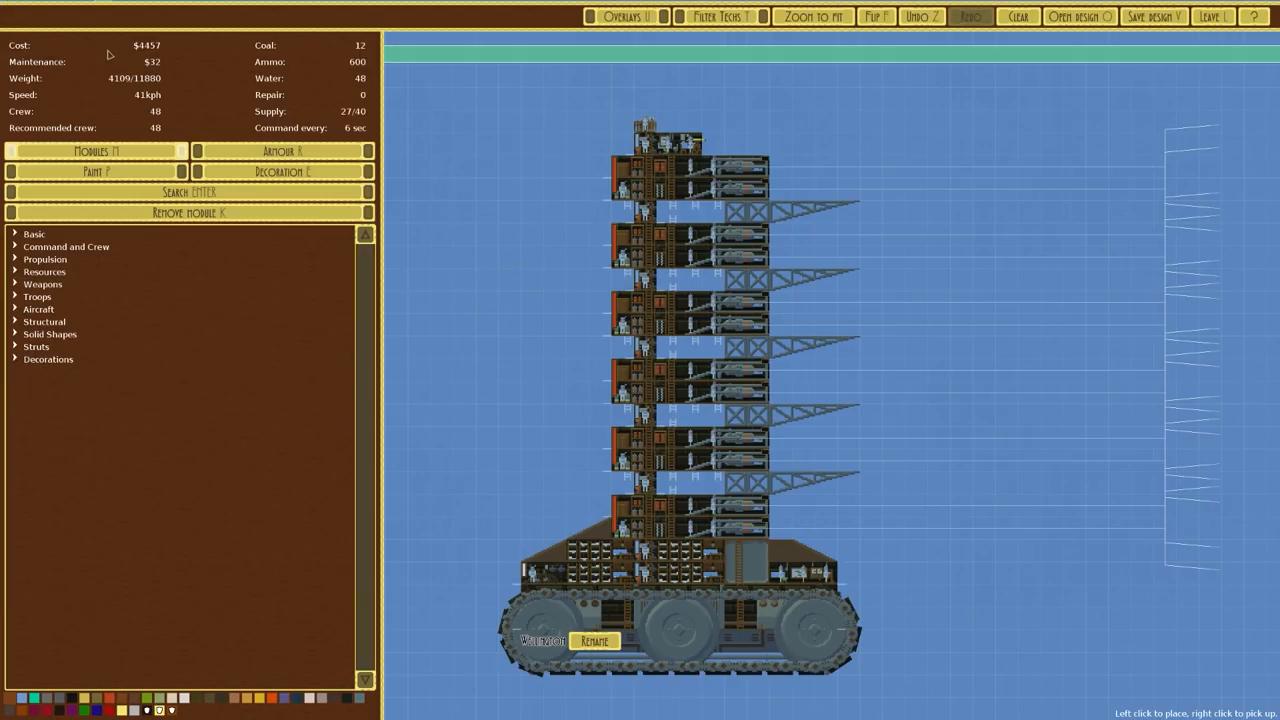
pyautogui.click(43, 284)
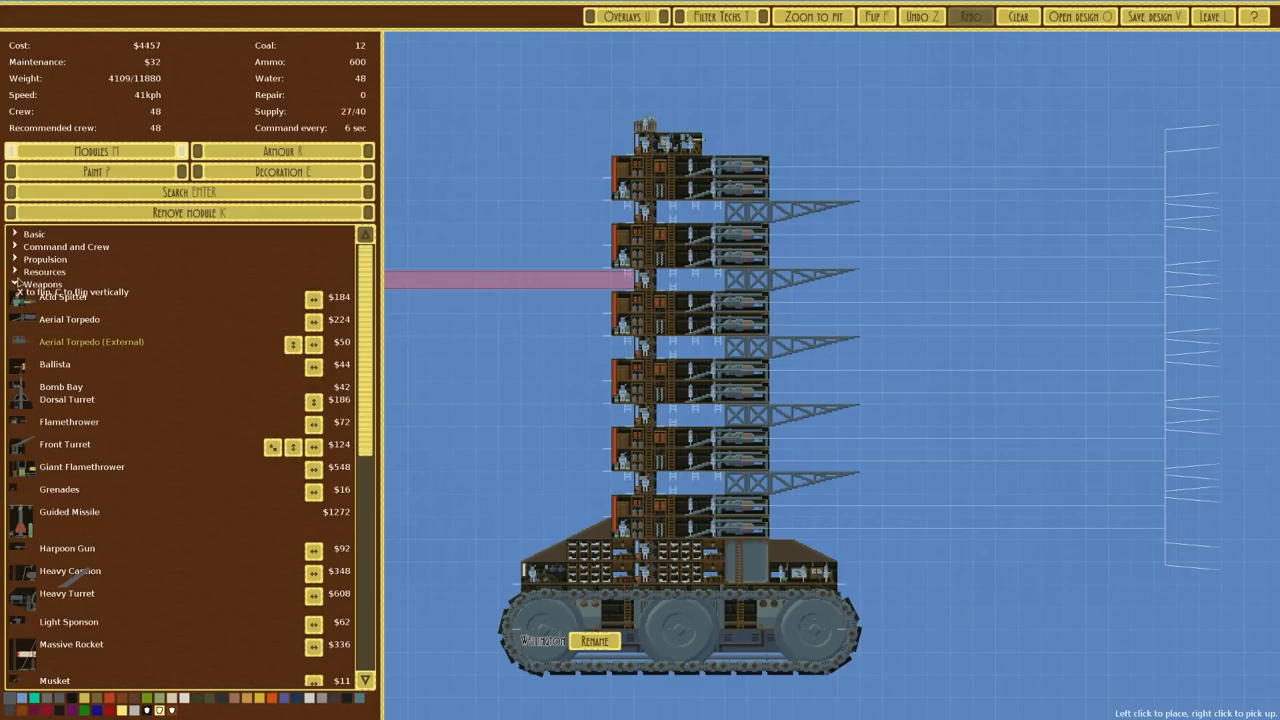
pyautogui.click(43, 284)
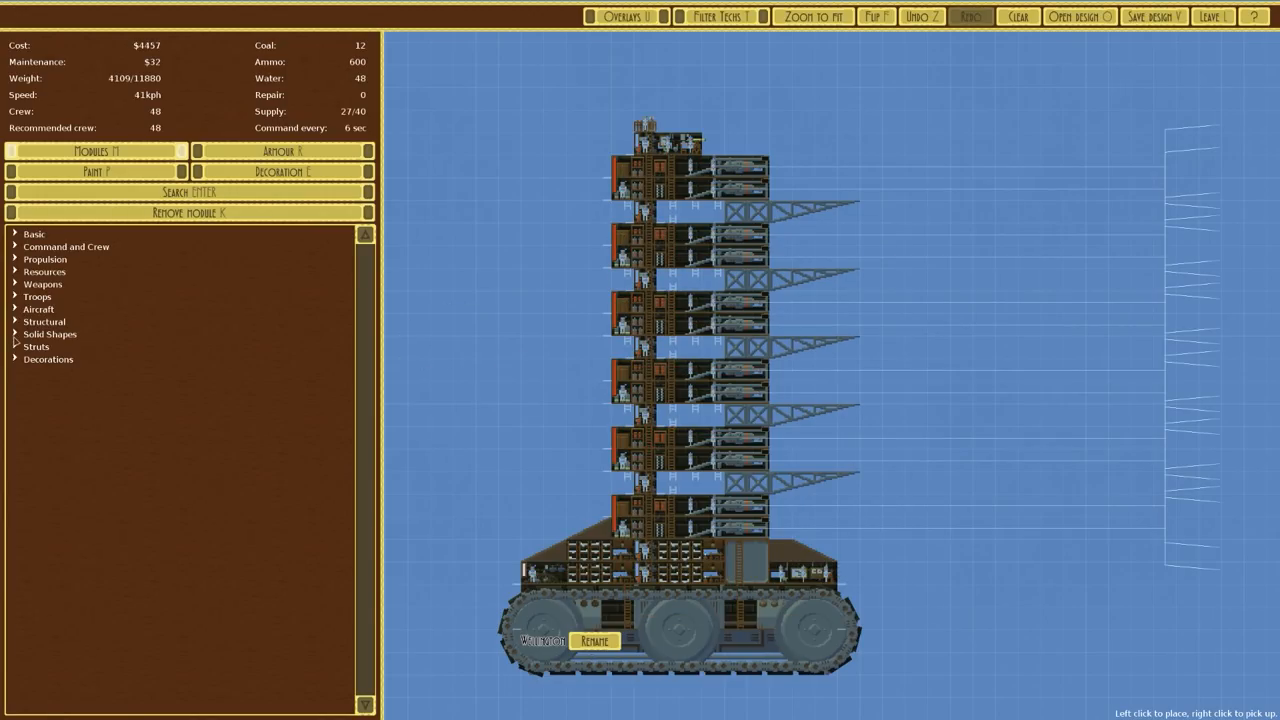
pyautogui.click(44, 321)
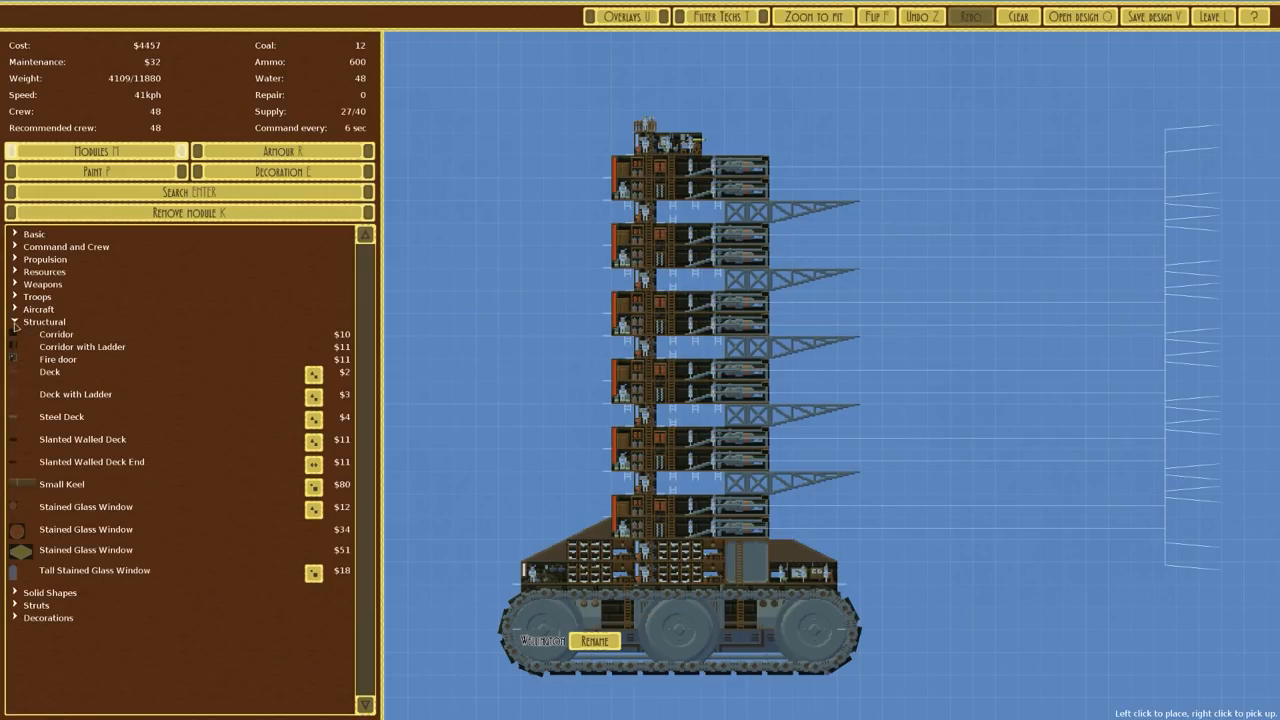
pyautogui.click(38, 309)
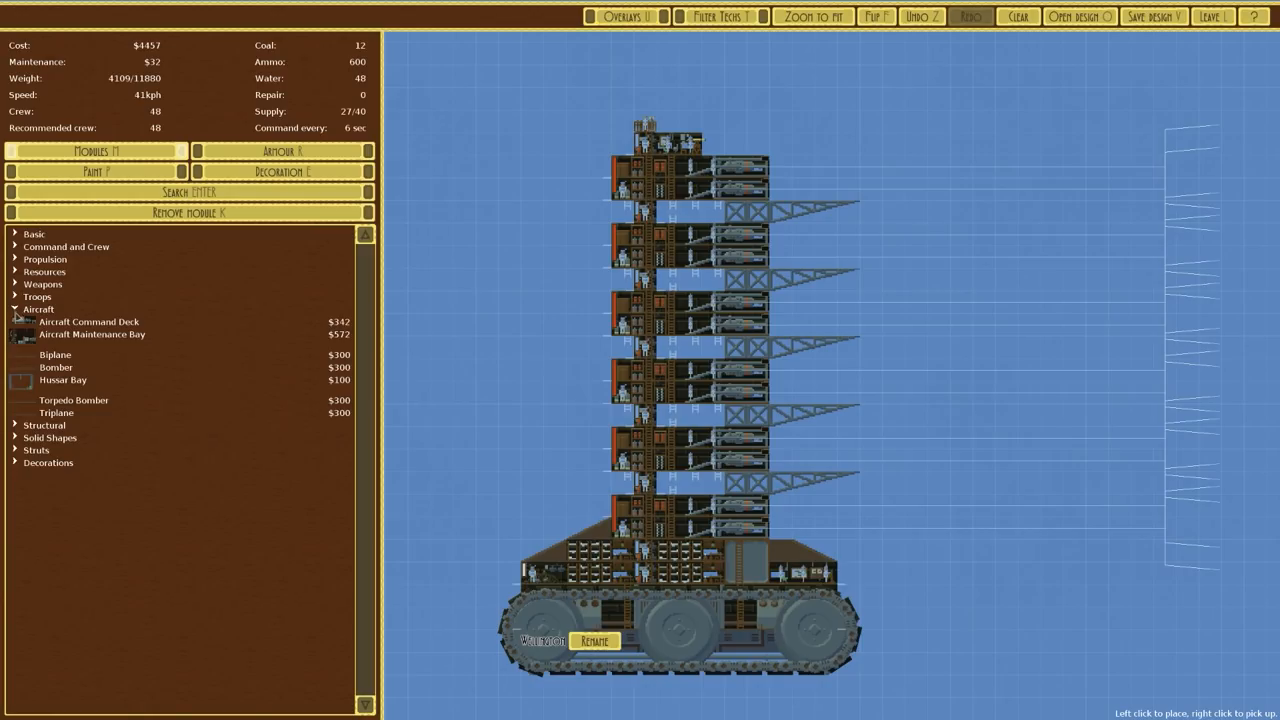
pyautogui.moveTo(92, 334)
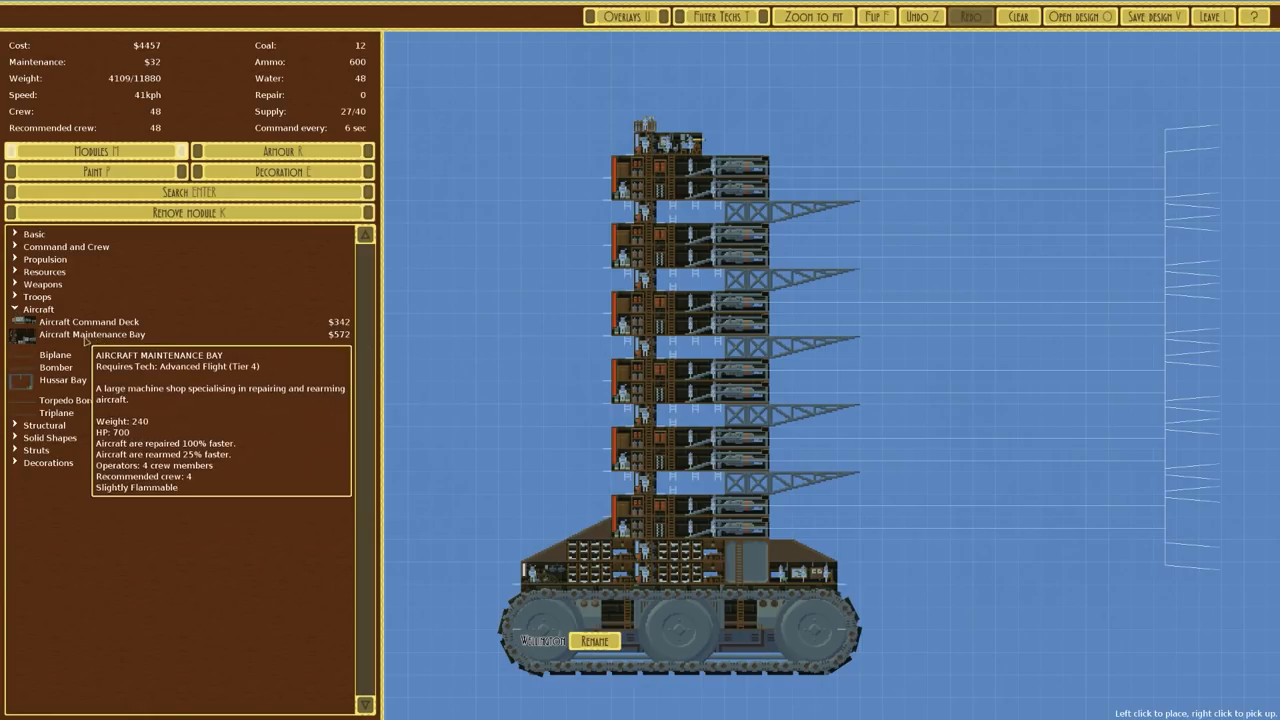
pyautogui.click(38, 309)
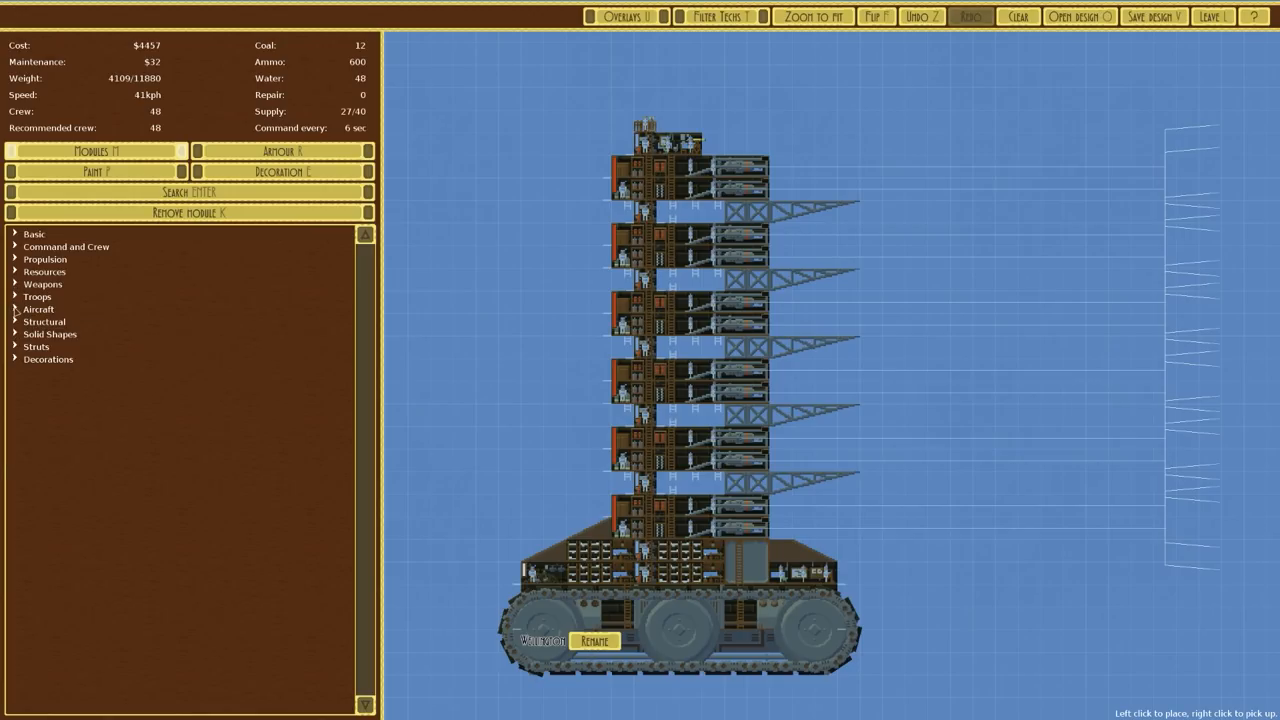
pyautogui.click(38, 309)
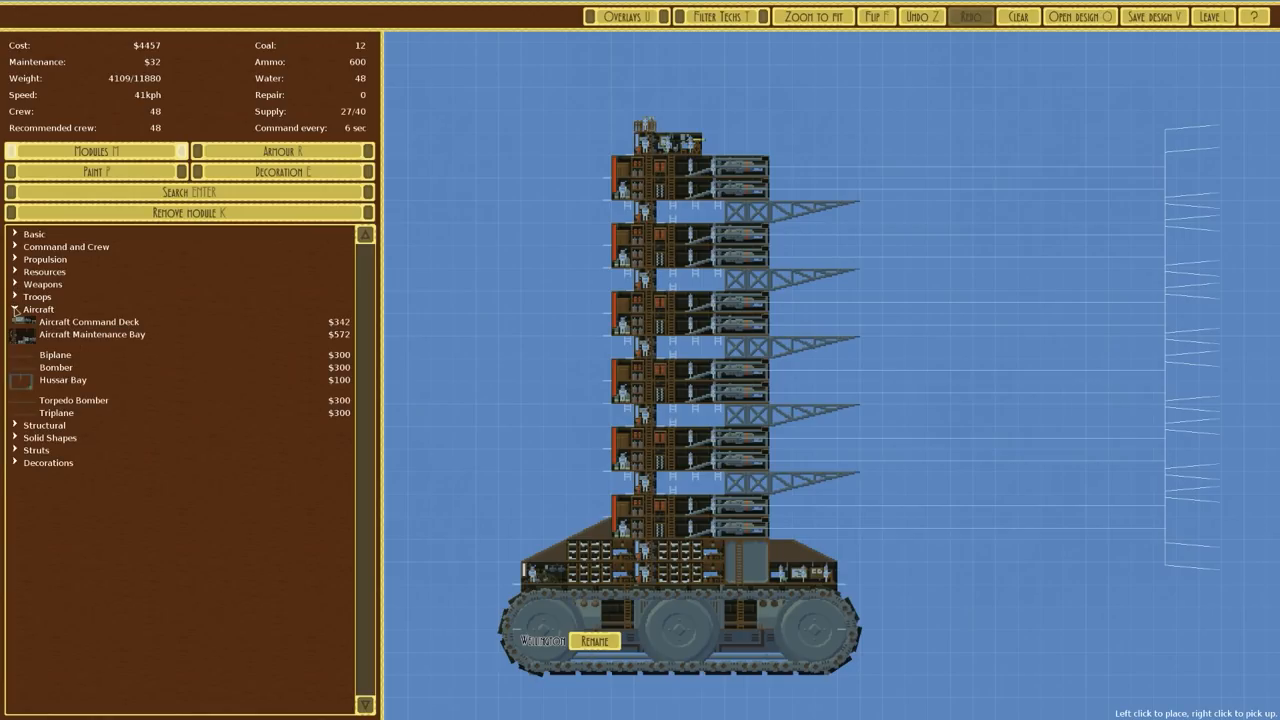
pyautogui.click(14, 309)
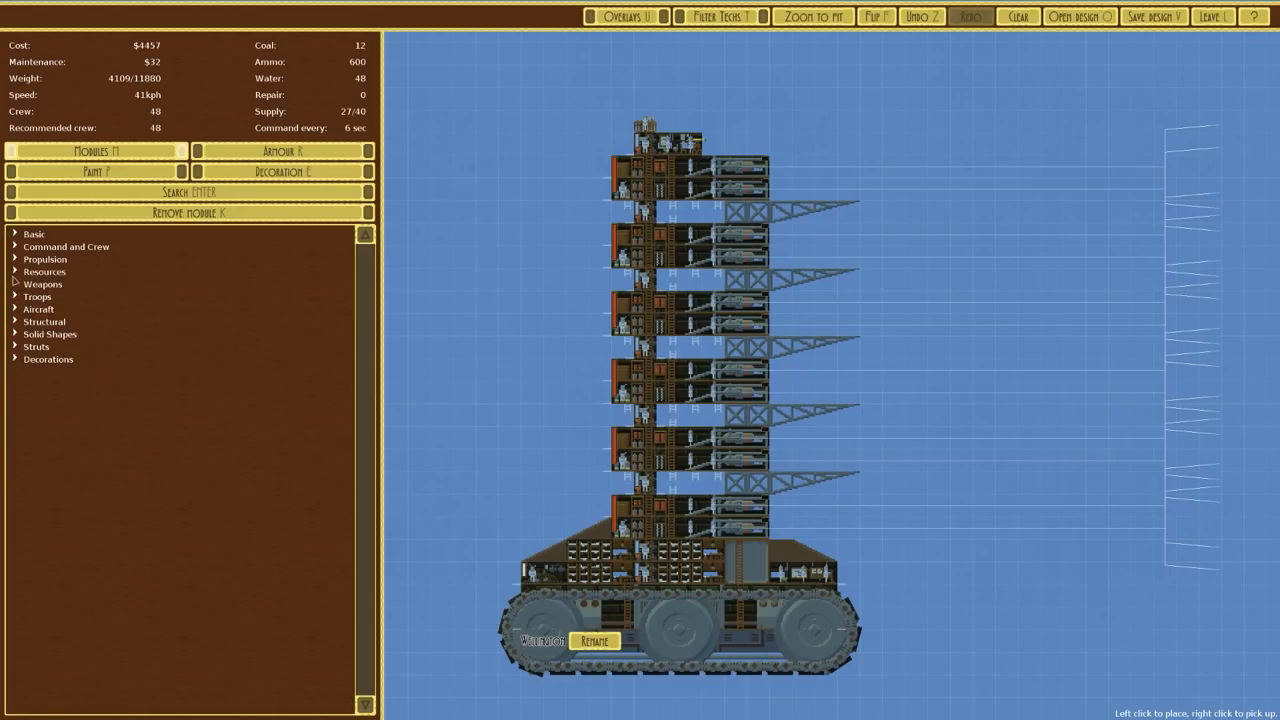
pyautogui.click(45, 271)
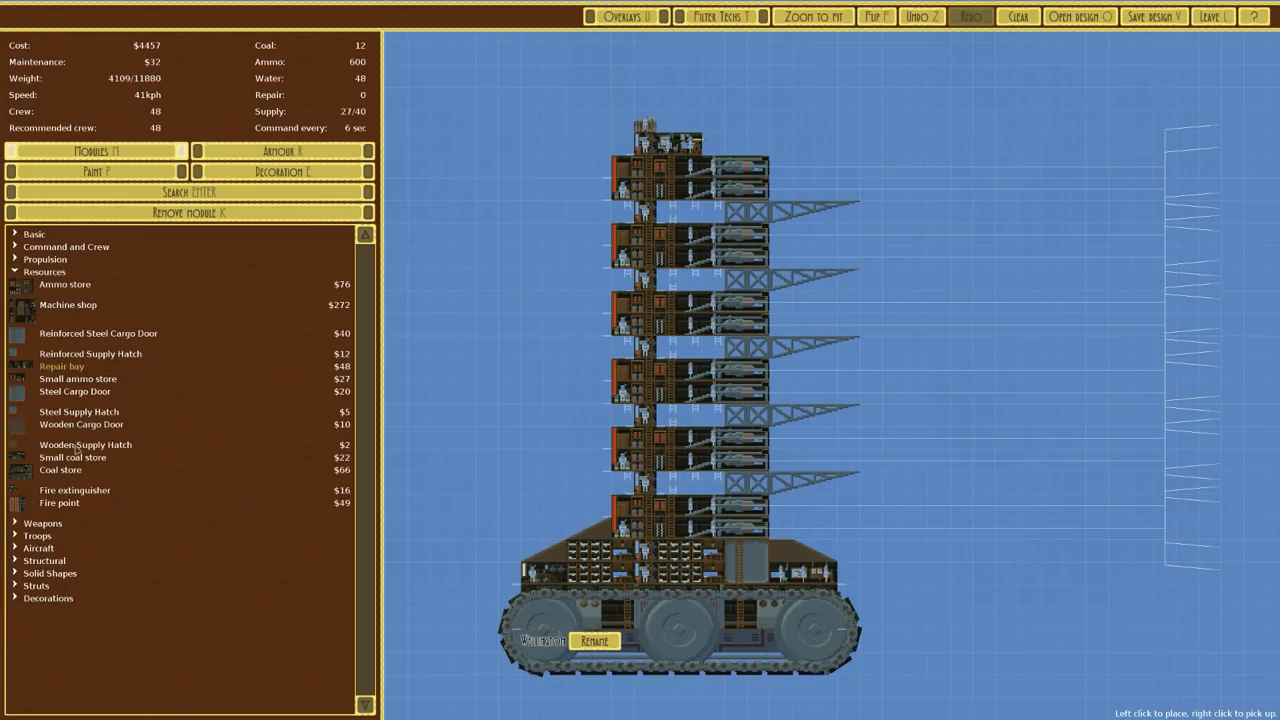
# Place a sickbay in the lower tower and a repair bay beside the lowest deck.
pyautogui.click(66, 246)
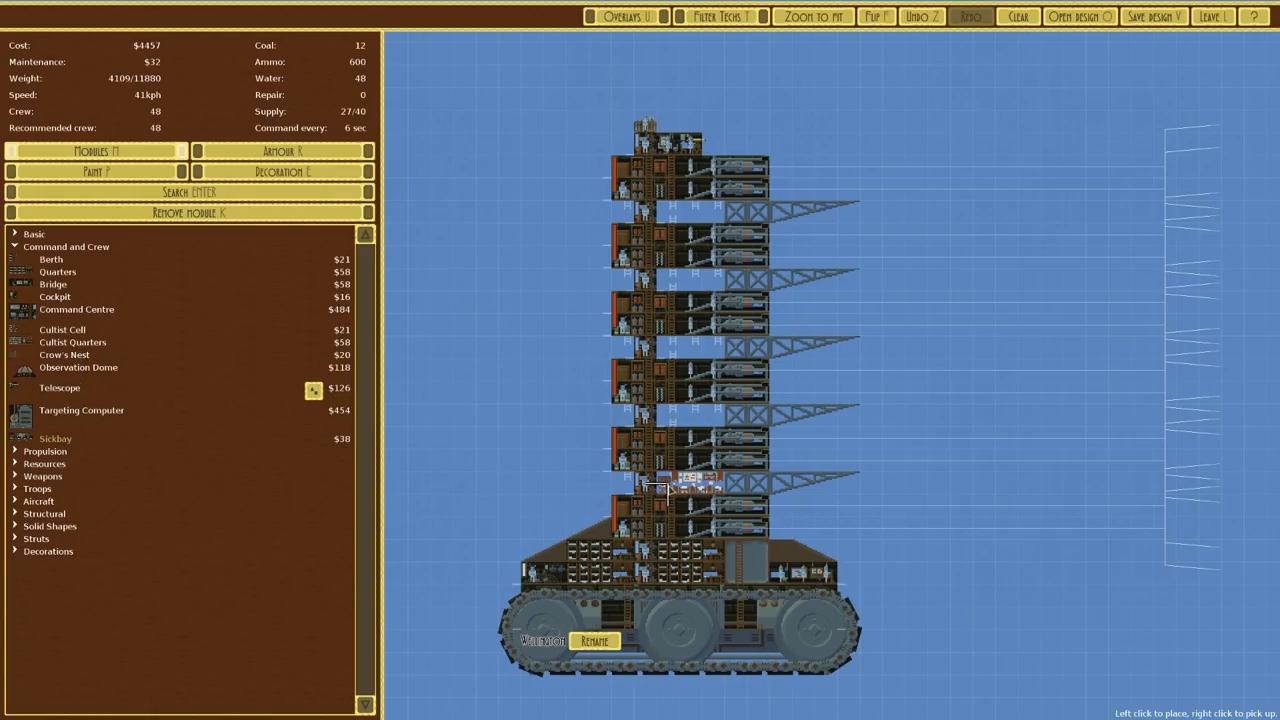
pyautogui.click(685, 487)
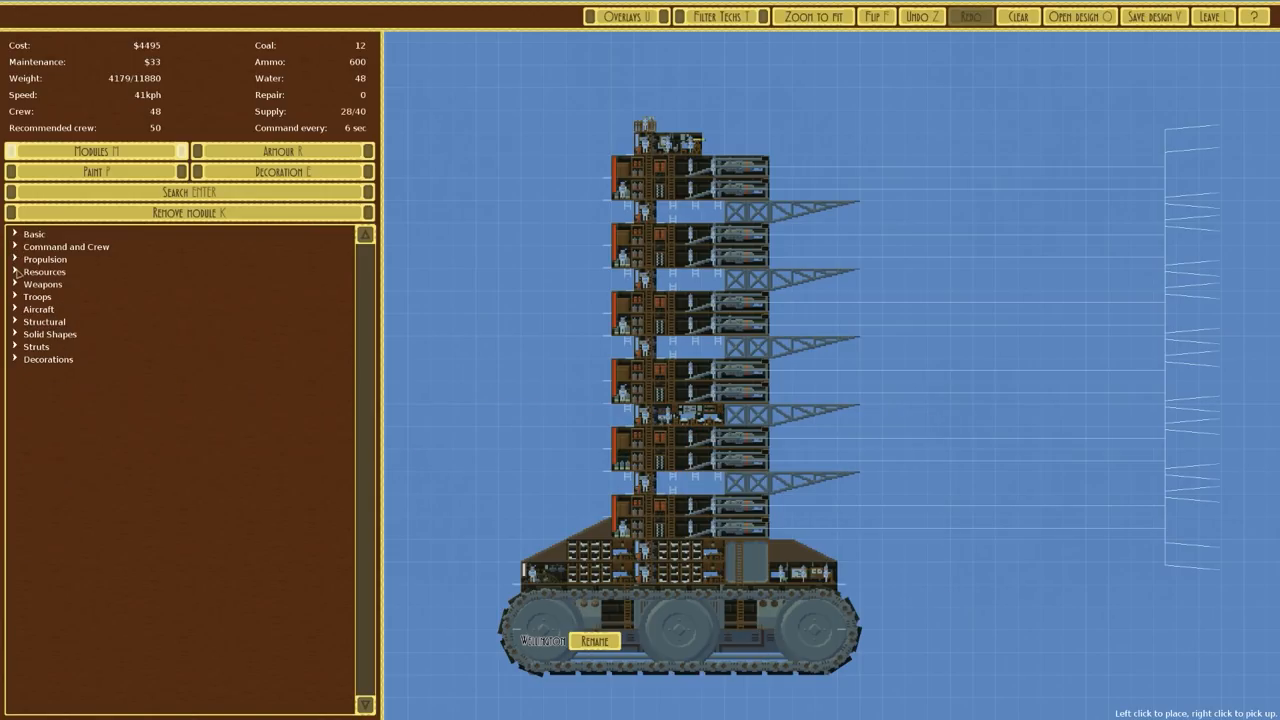
pyautogui.click(45, 271)
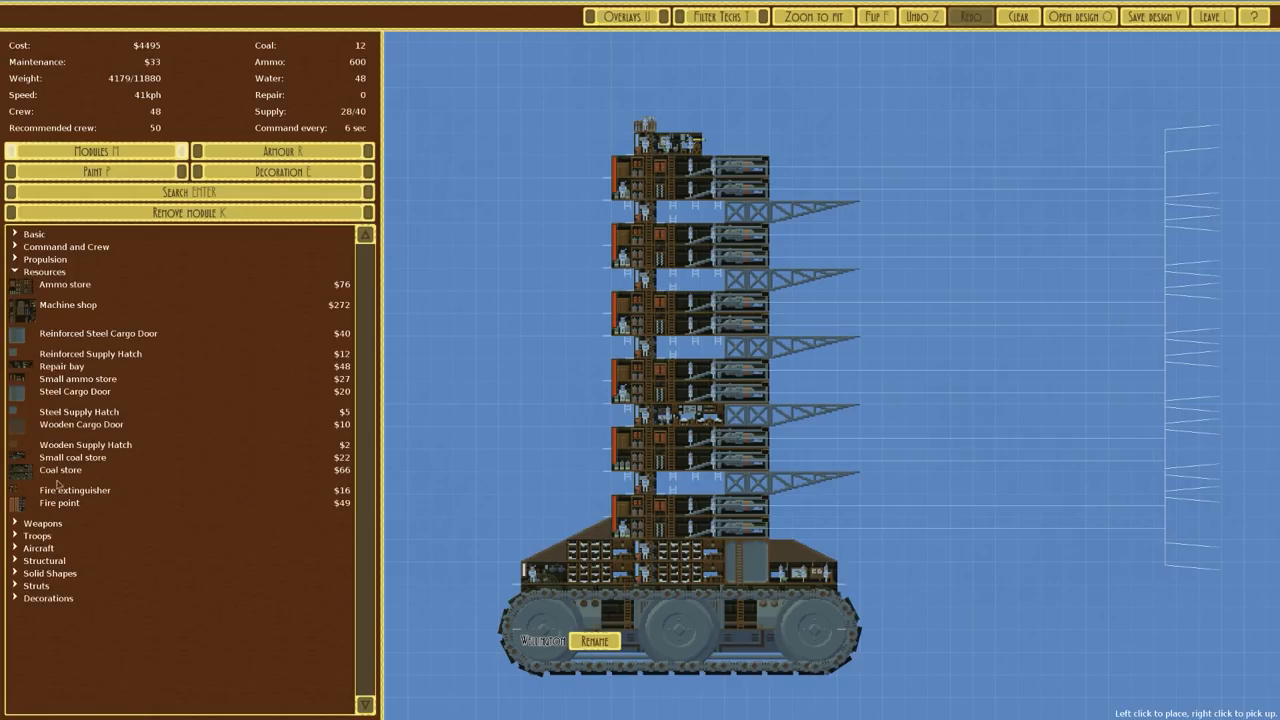
pyautogui.moveTo(62, 360)
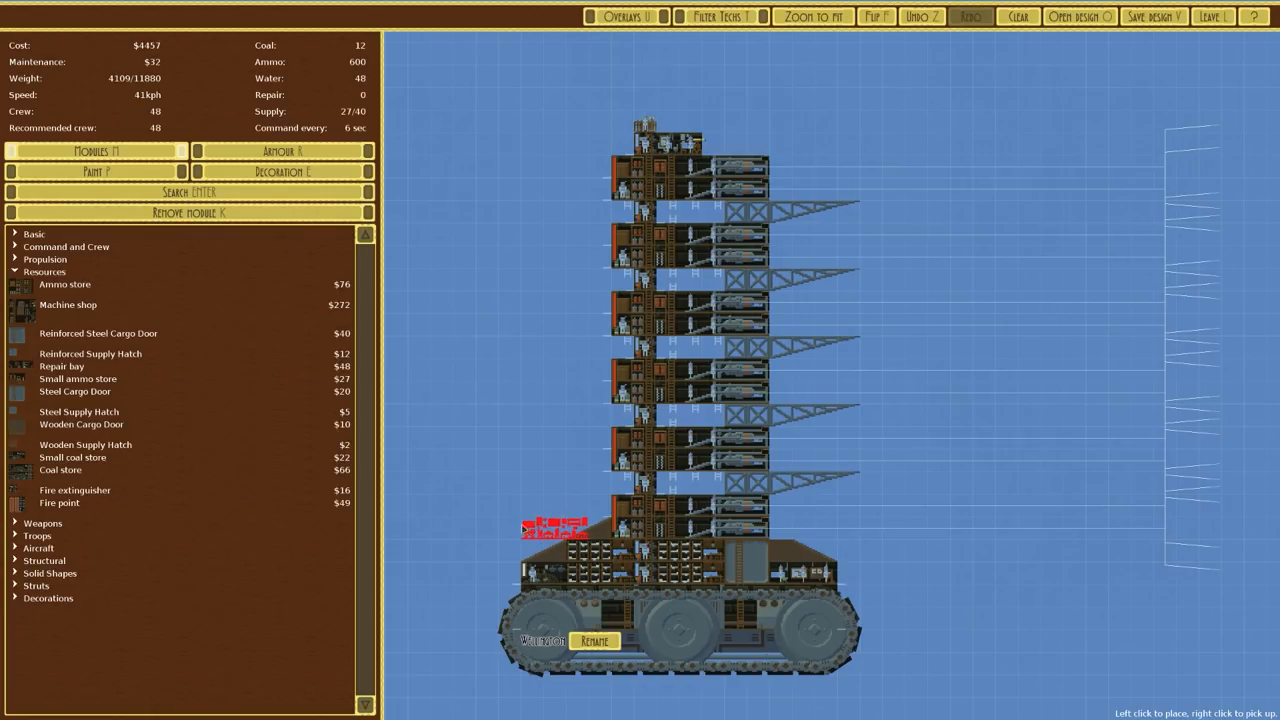
pyautogui.click(540, 555)
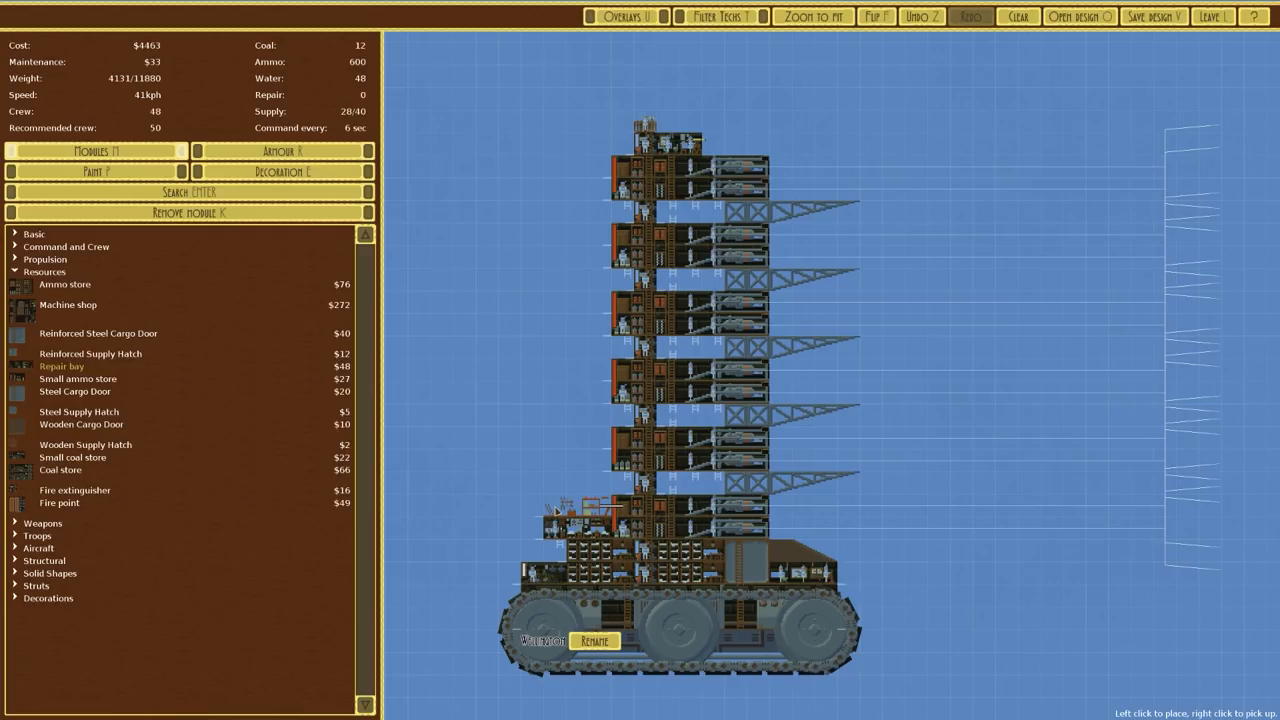
pyautogui.click(580, 505)
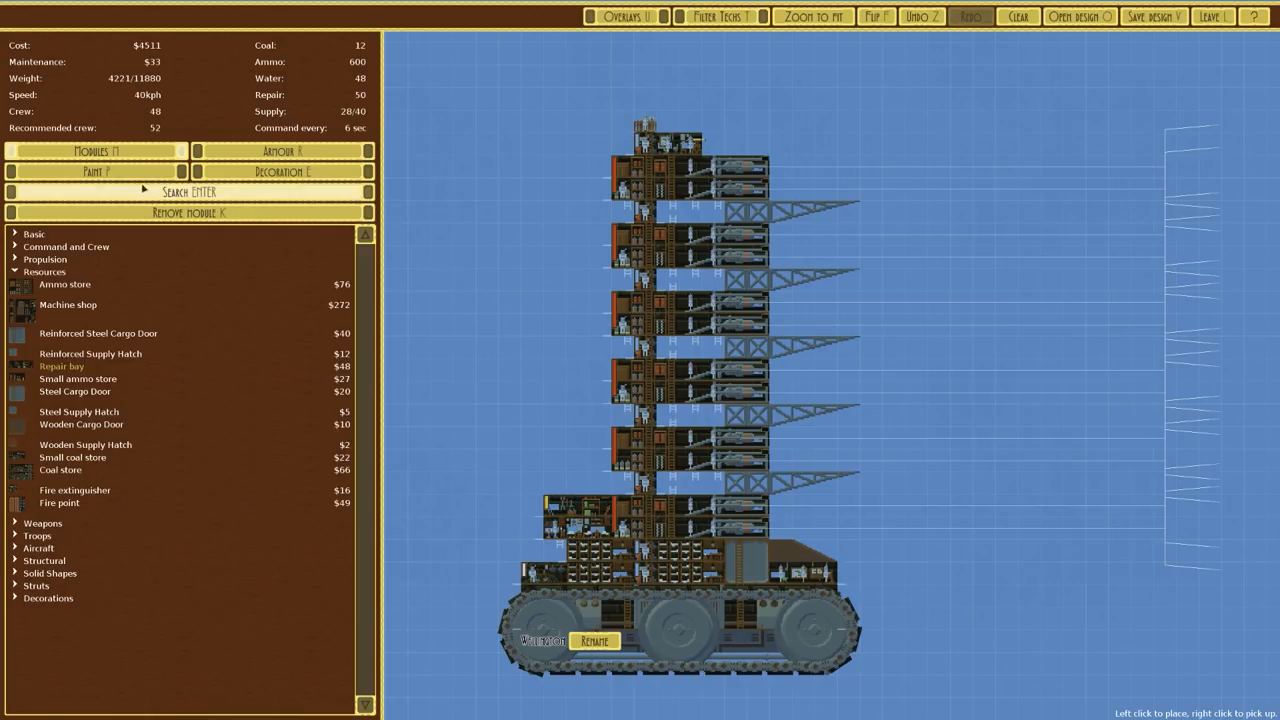
pyautogui.click(45, 271)
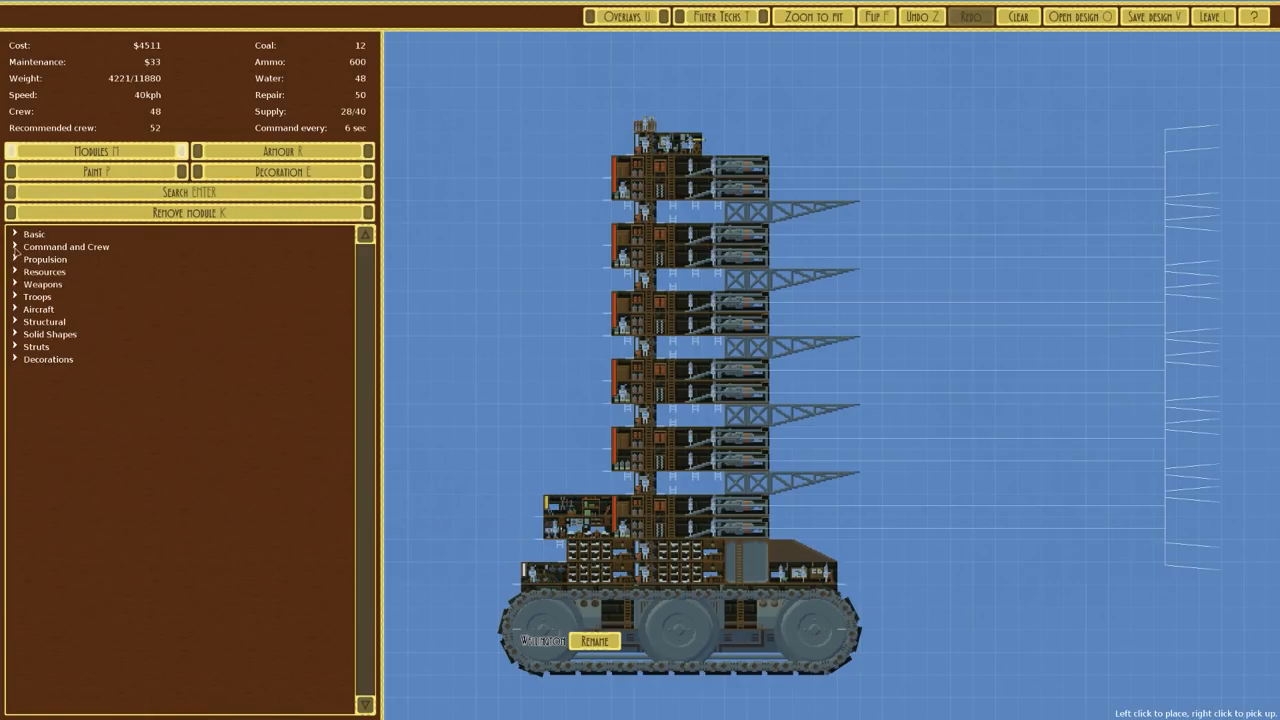
# Add two berths at the hull front for 54 crew, then bring up the save screen.
pyautogui.click(66, 246)
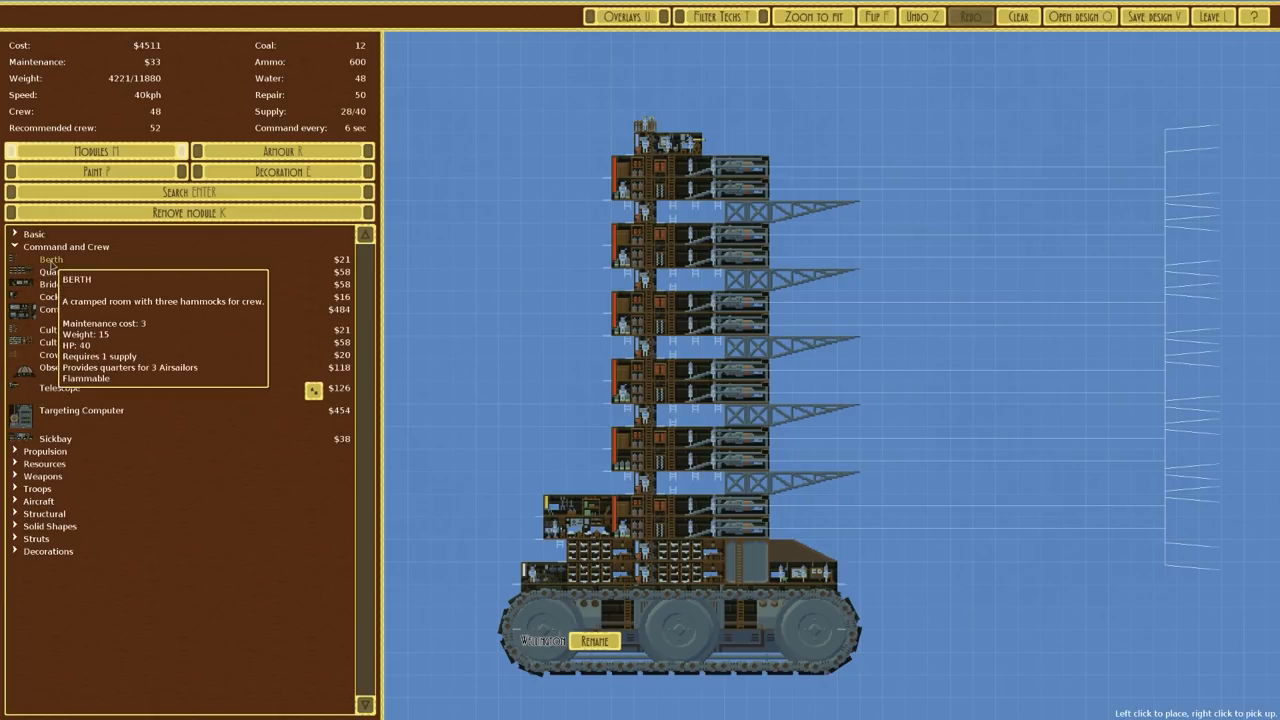
pyautogui.click(555, 548)
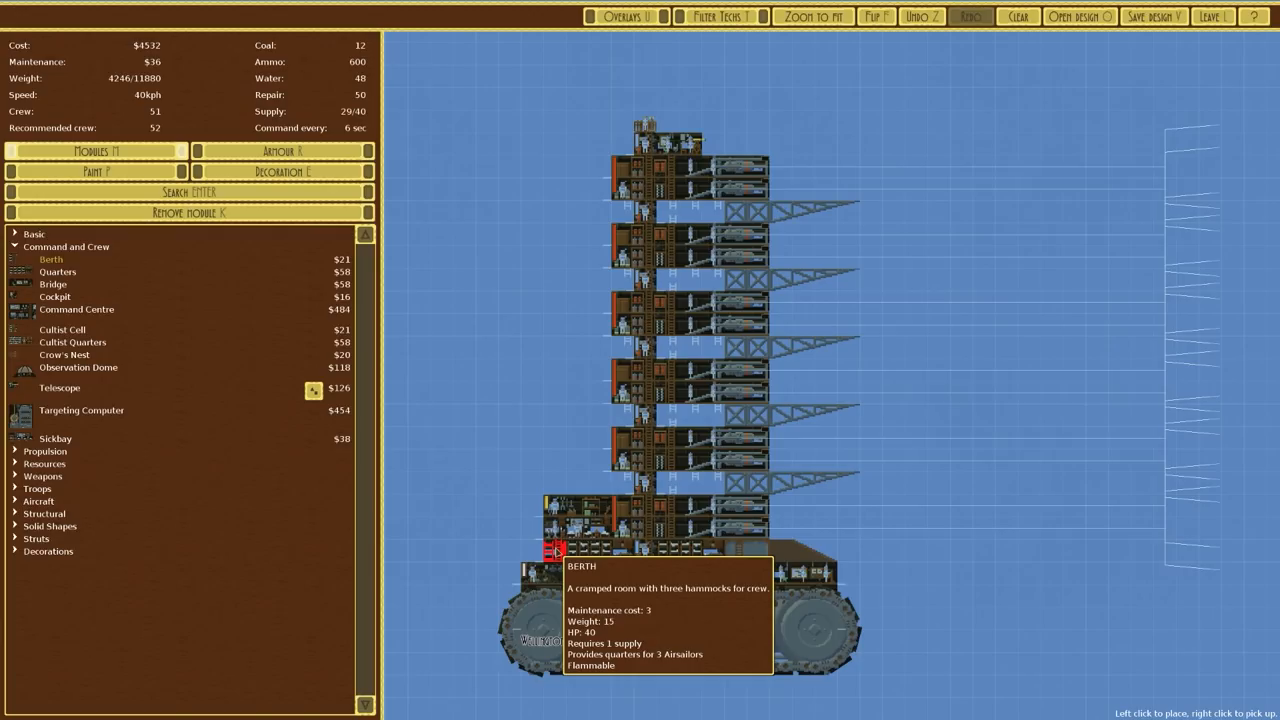
pyautogui.click(555, 550)
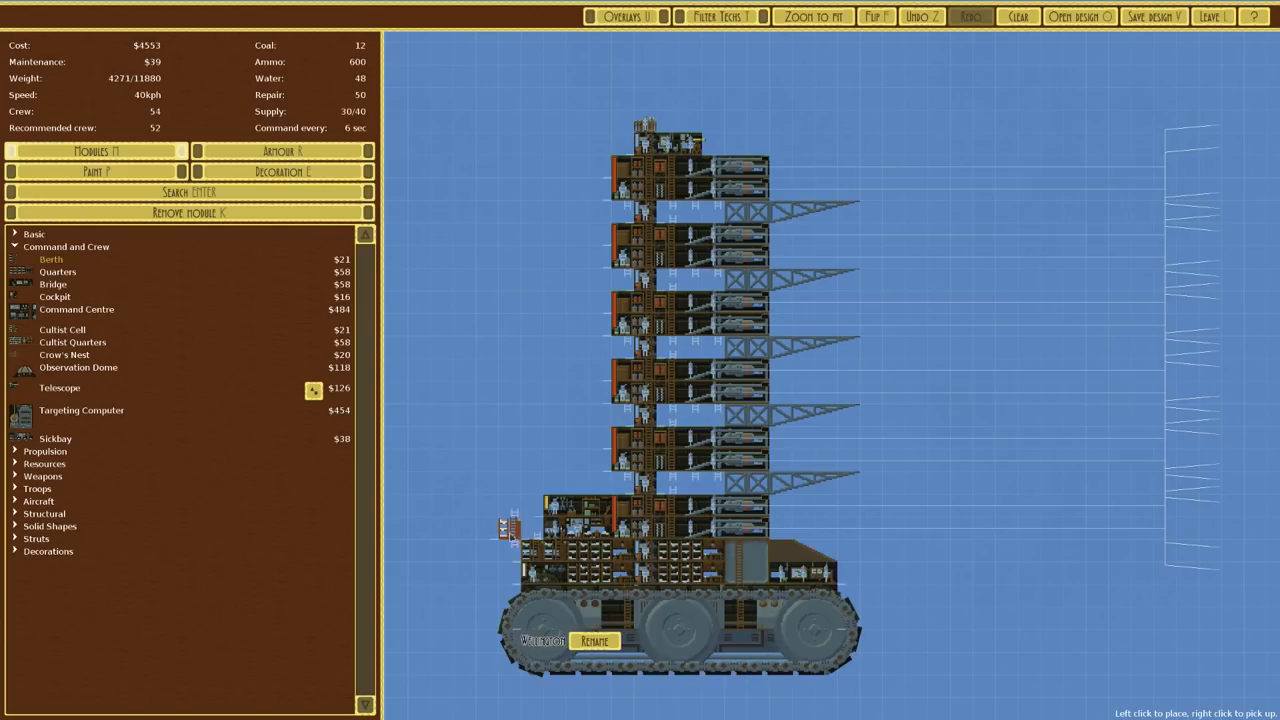
pyautogui.click(66, 246)
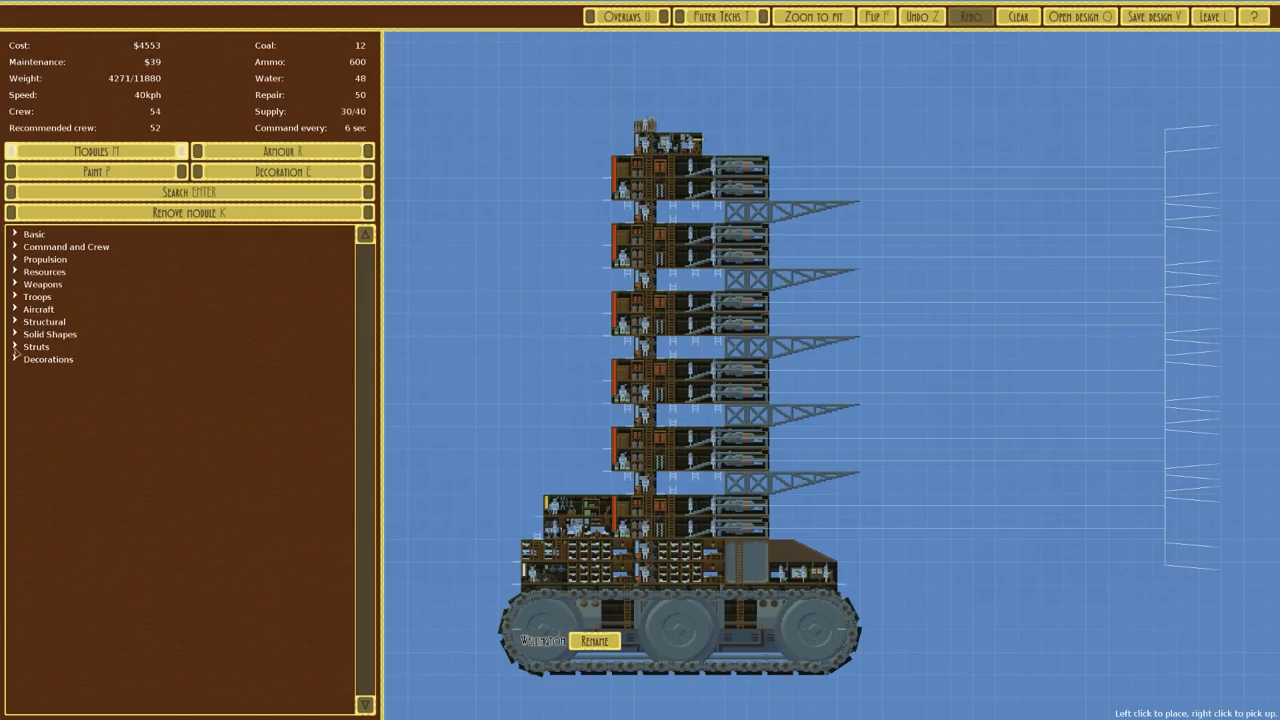
pyautogui.click(50, 334)
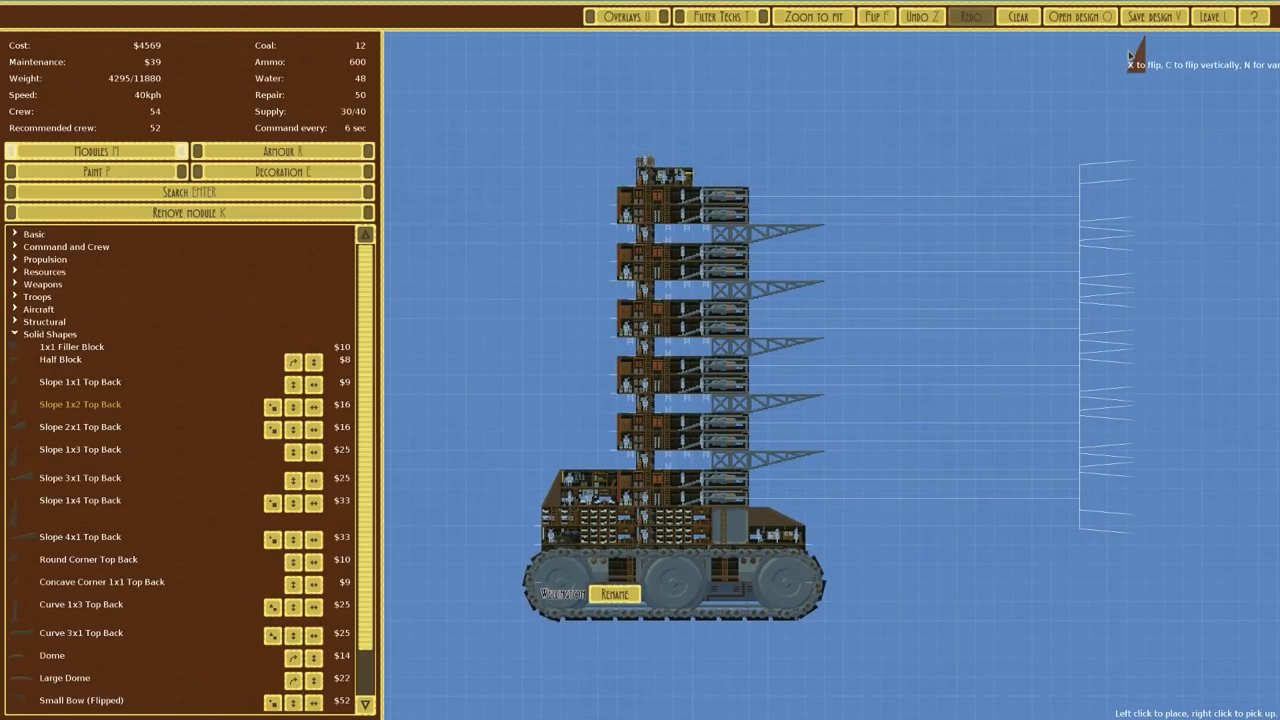
pyautogui.click(1152, 16)
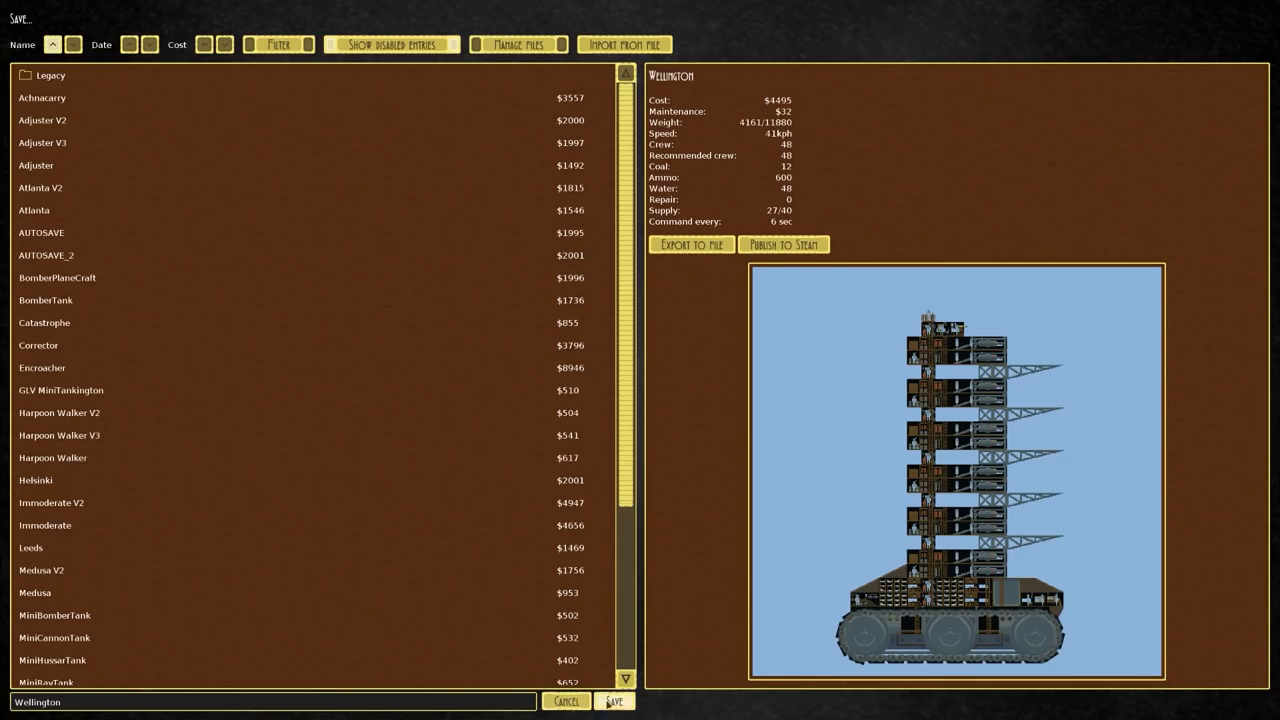
# Save the landship as 'Wellington', confirming the overwrite of the existing file.
pyautogui.click(613, 701)
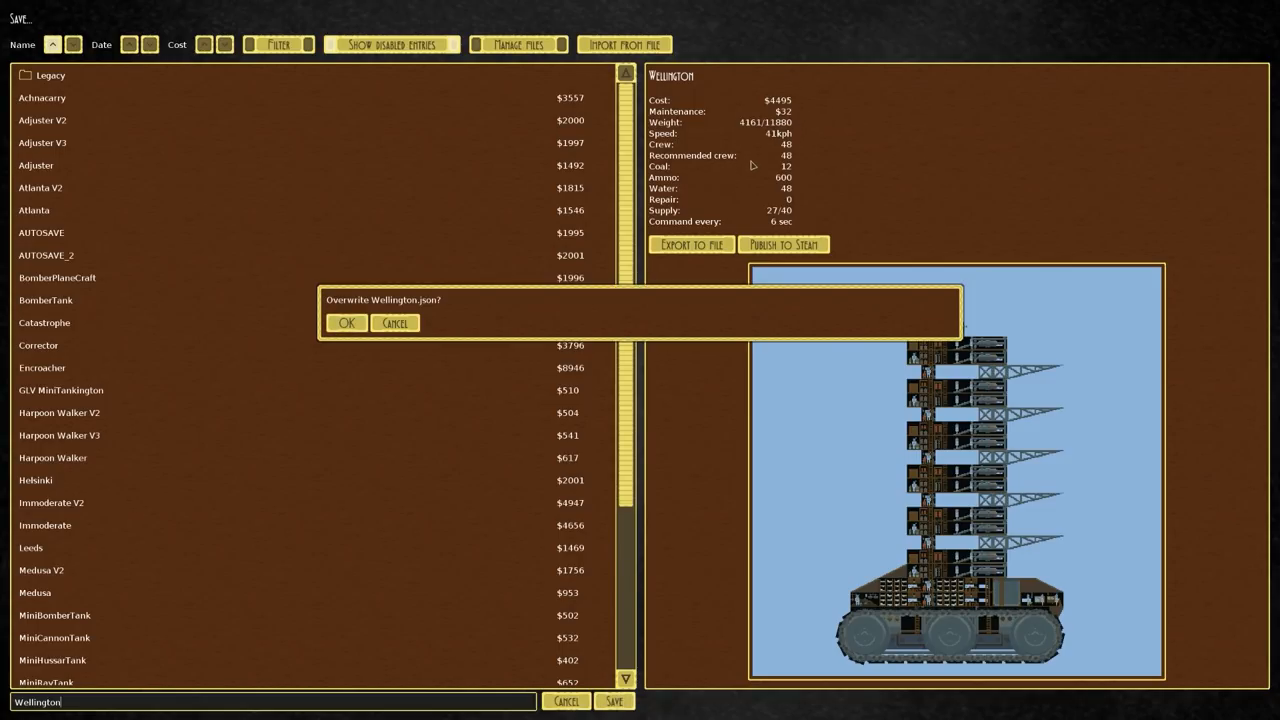
pyautogui.click(346, 322)
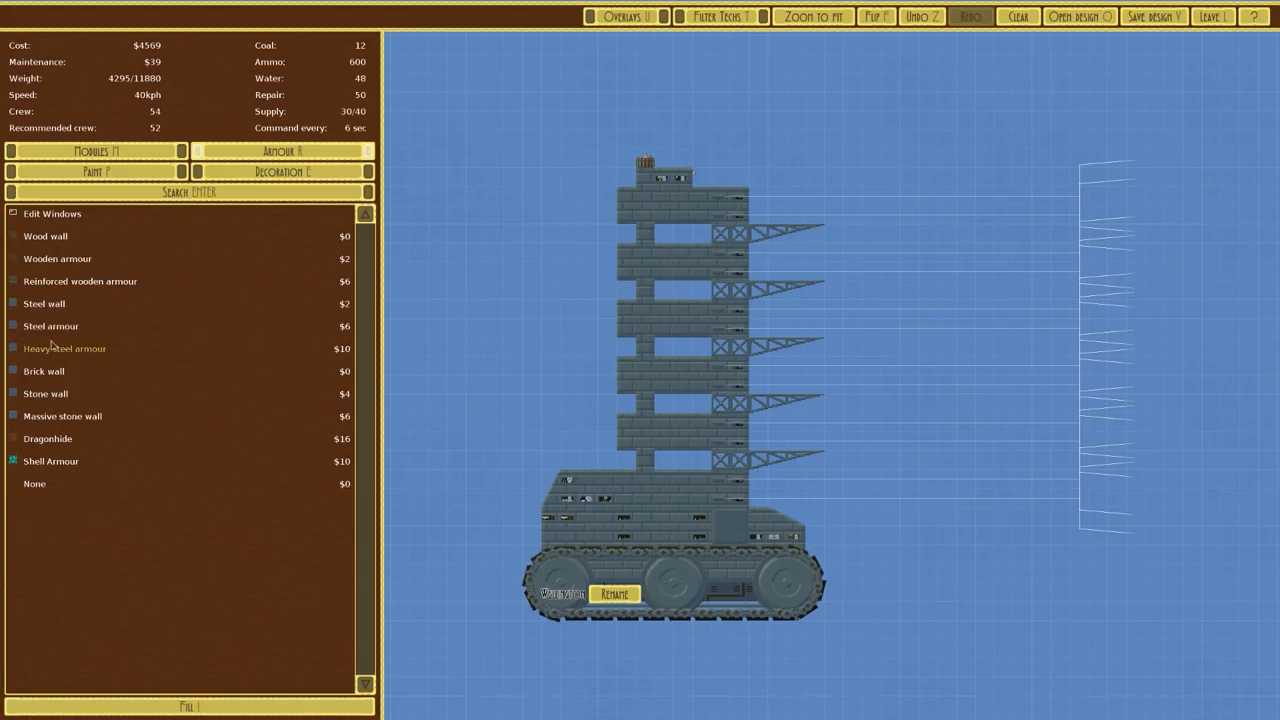
pyautogui.moveTo(50, 326)
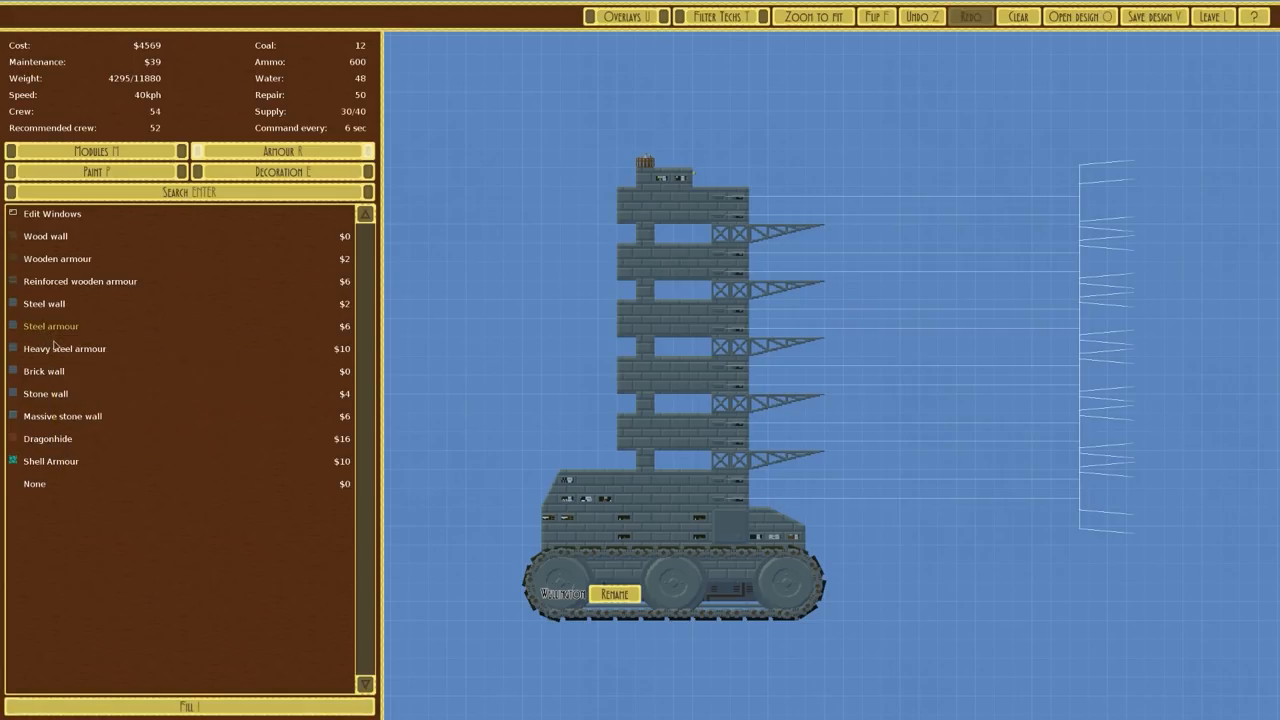
pyautogui.moveTo(65, 348)
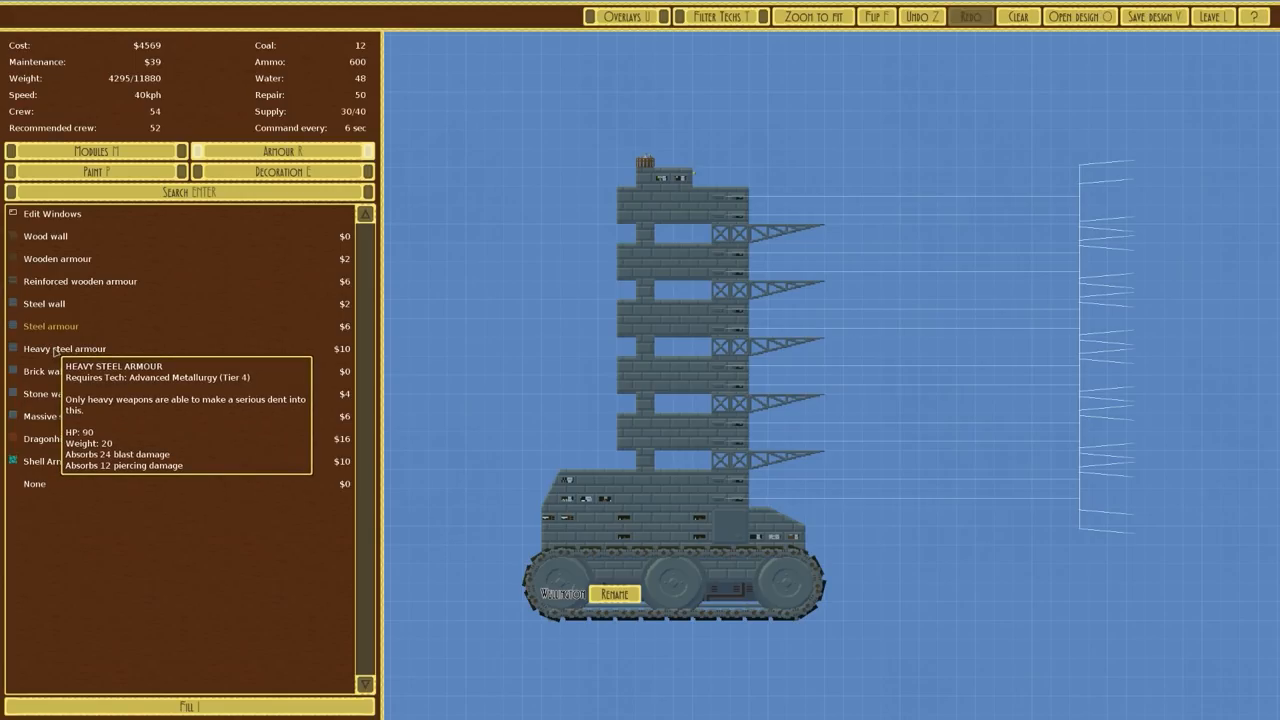
pyautogui.moveTo(65, 348)
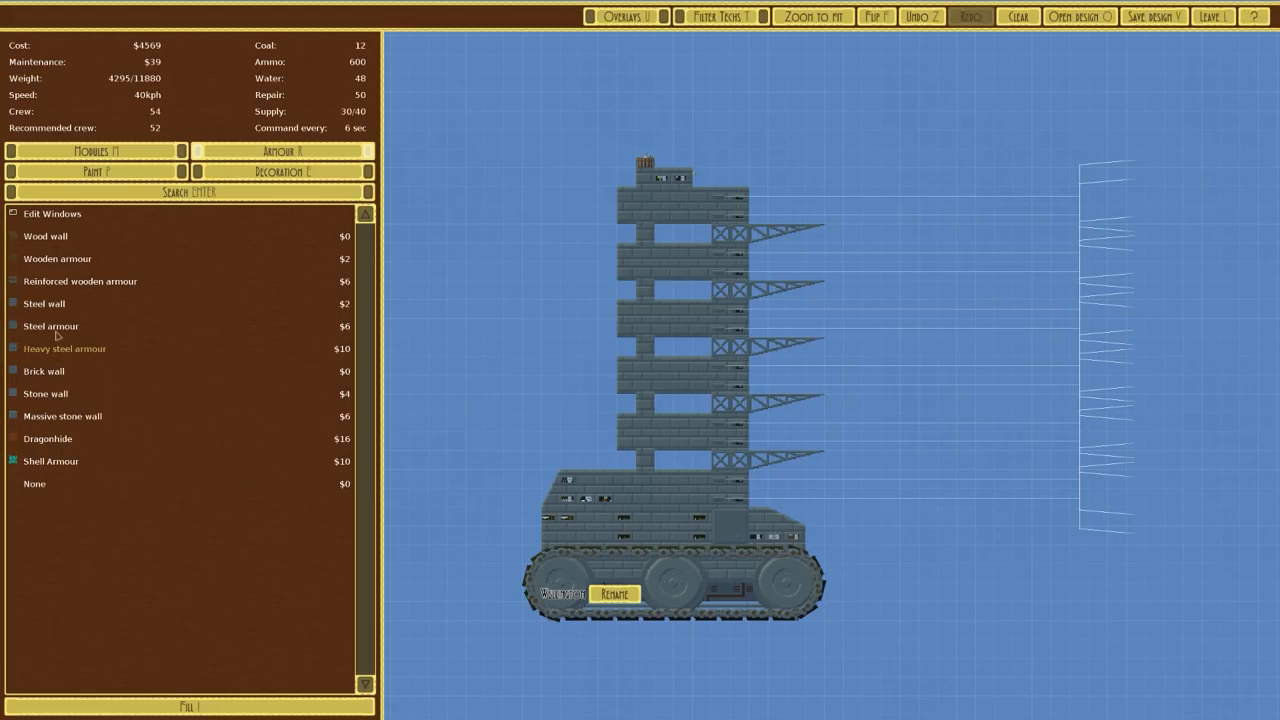
pyautogui.moveTo(64, 348)
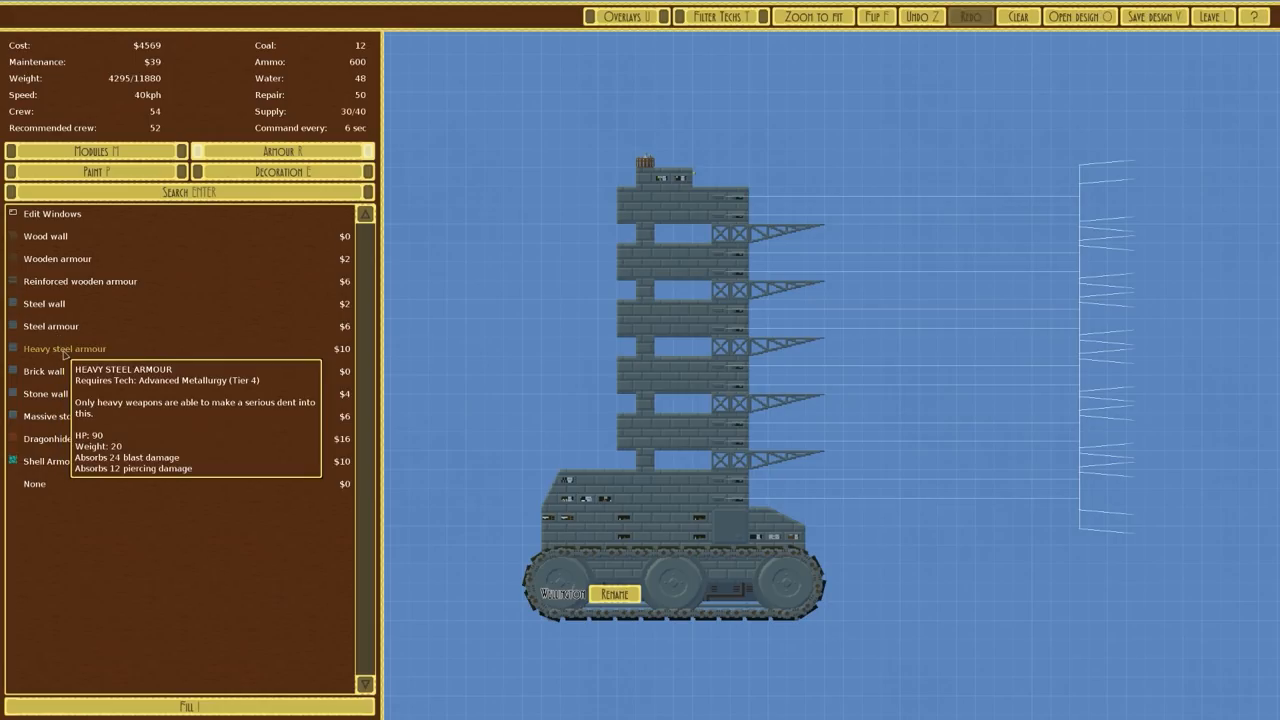
pyautogui.moveTo(50, 326)
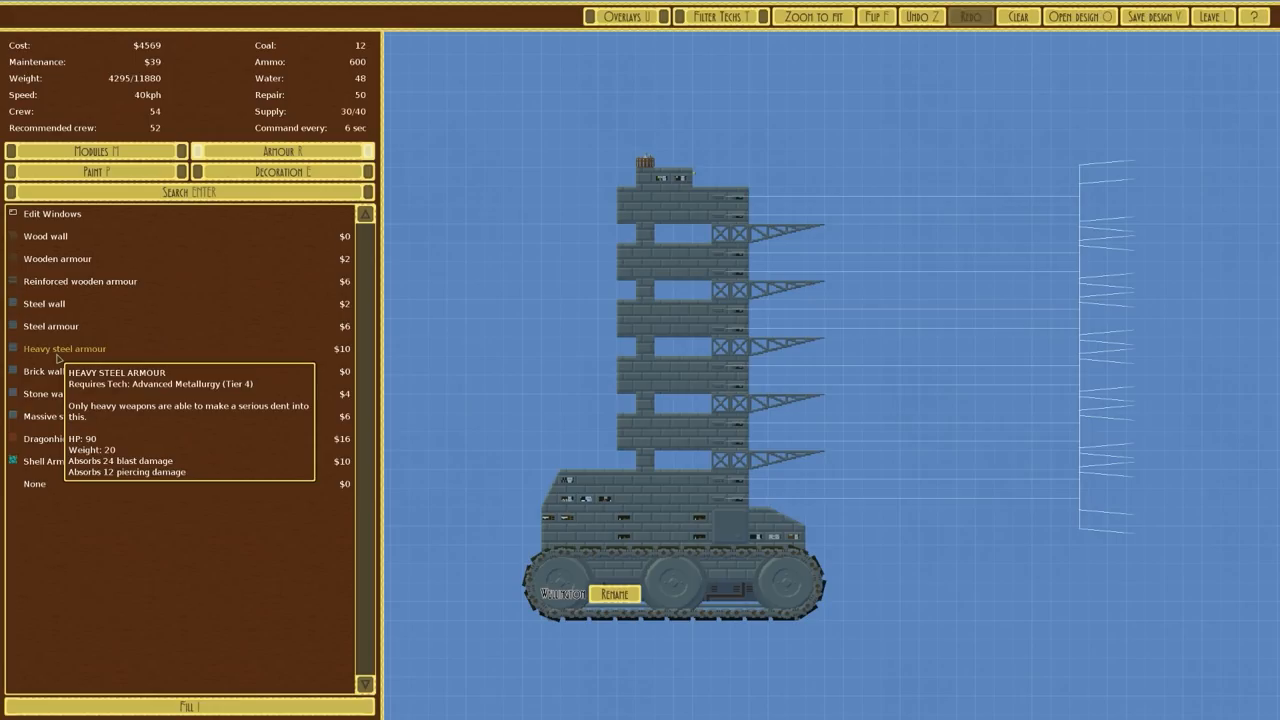
pyautogui.moveTo(65, 348)
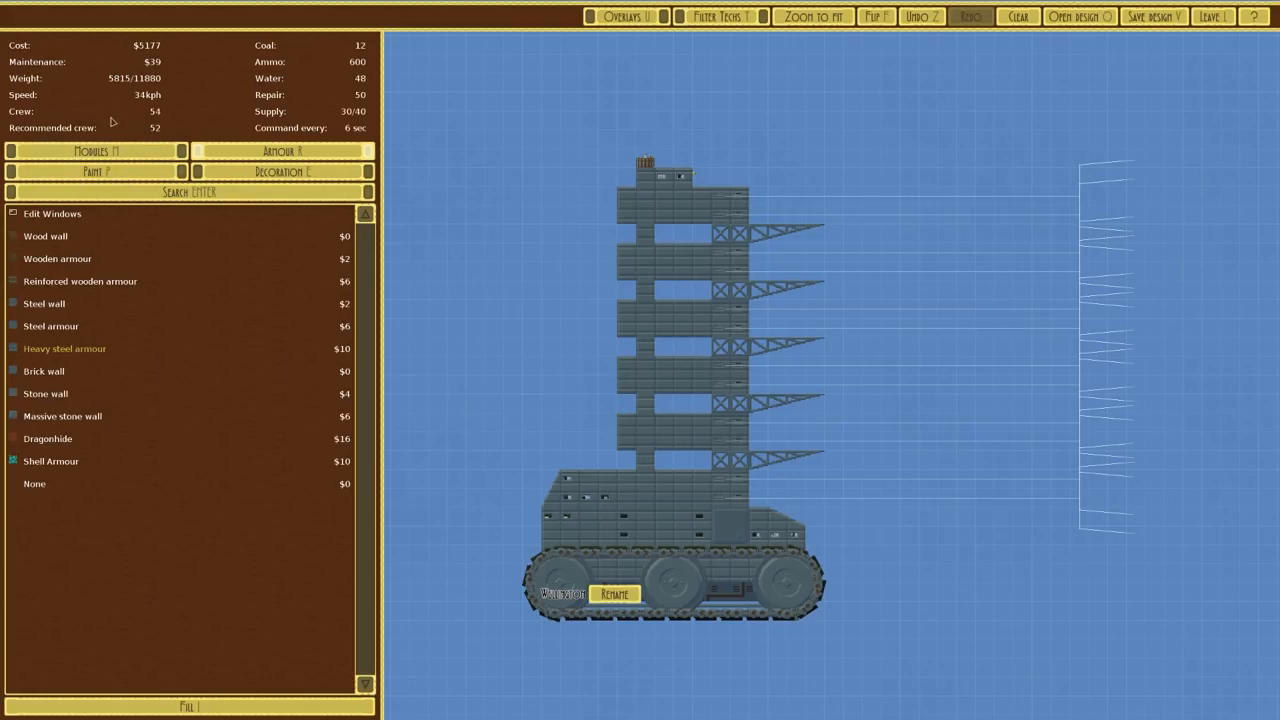
pyautogui.moveTo(112, 140)
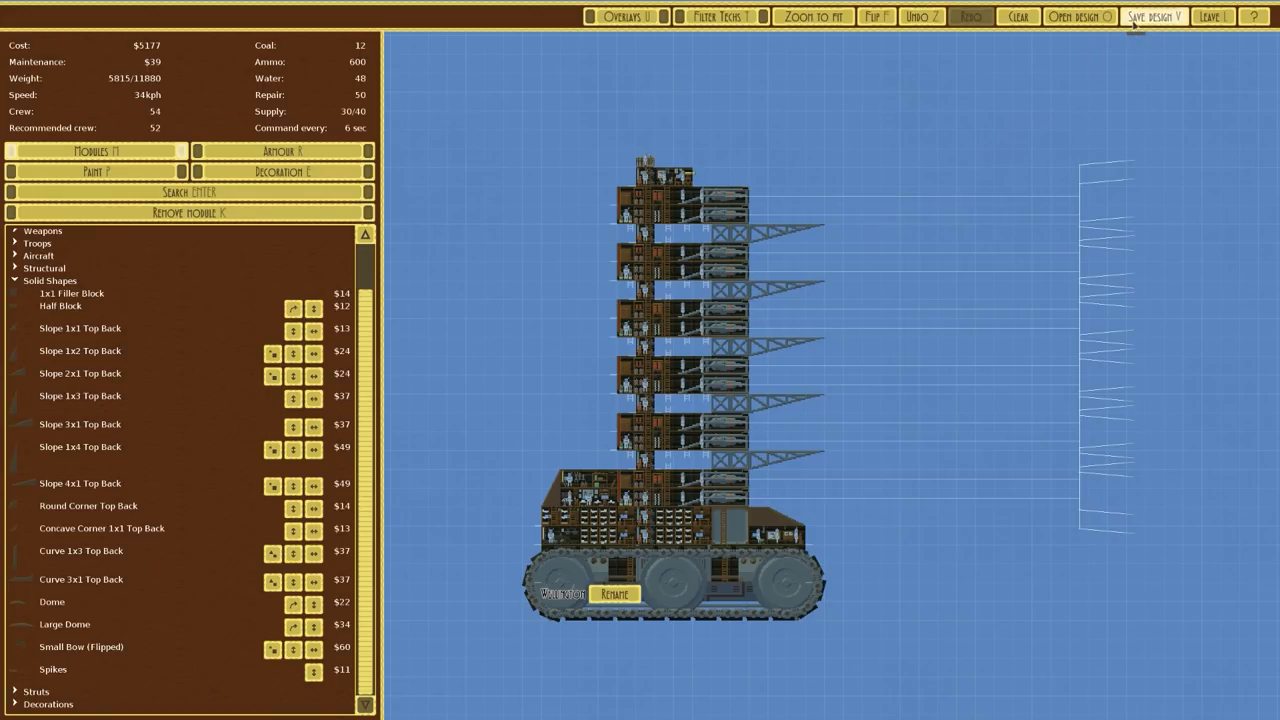
# Overwrite the 'Wellington' file with the armoured design and bring up the saved designs list.
pyautogui.click(1153, 16)
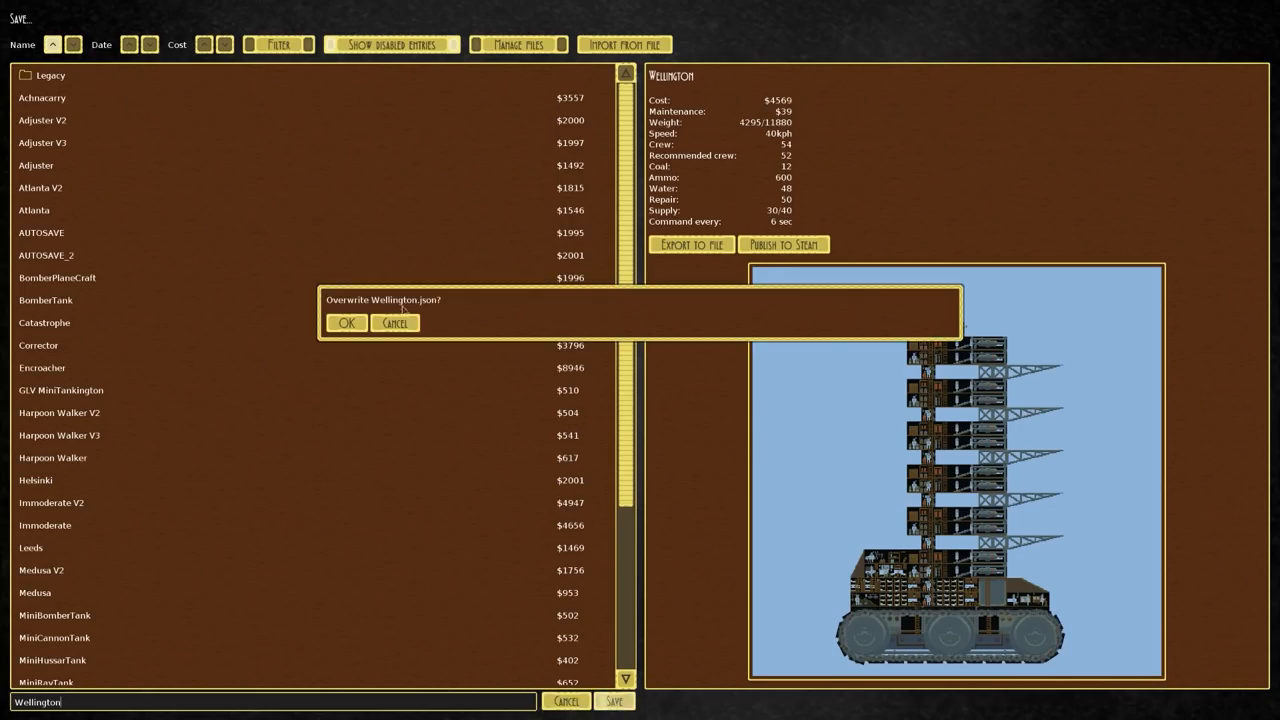
pyautogui.click(346, 323)
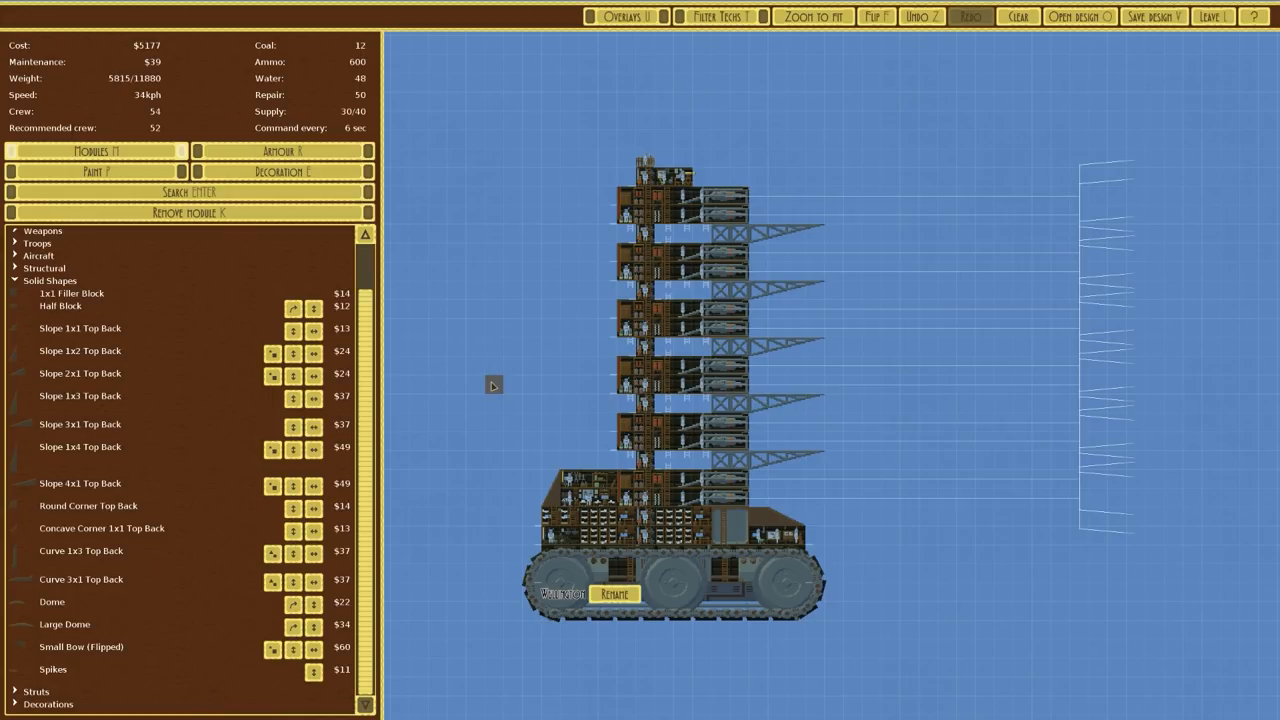
pyautogui.click(1212, 16)
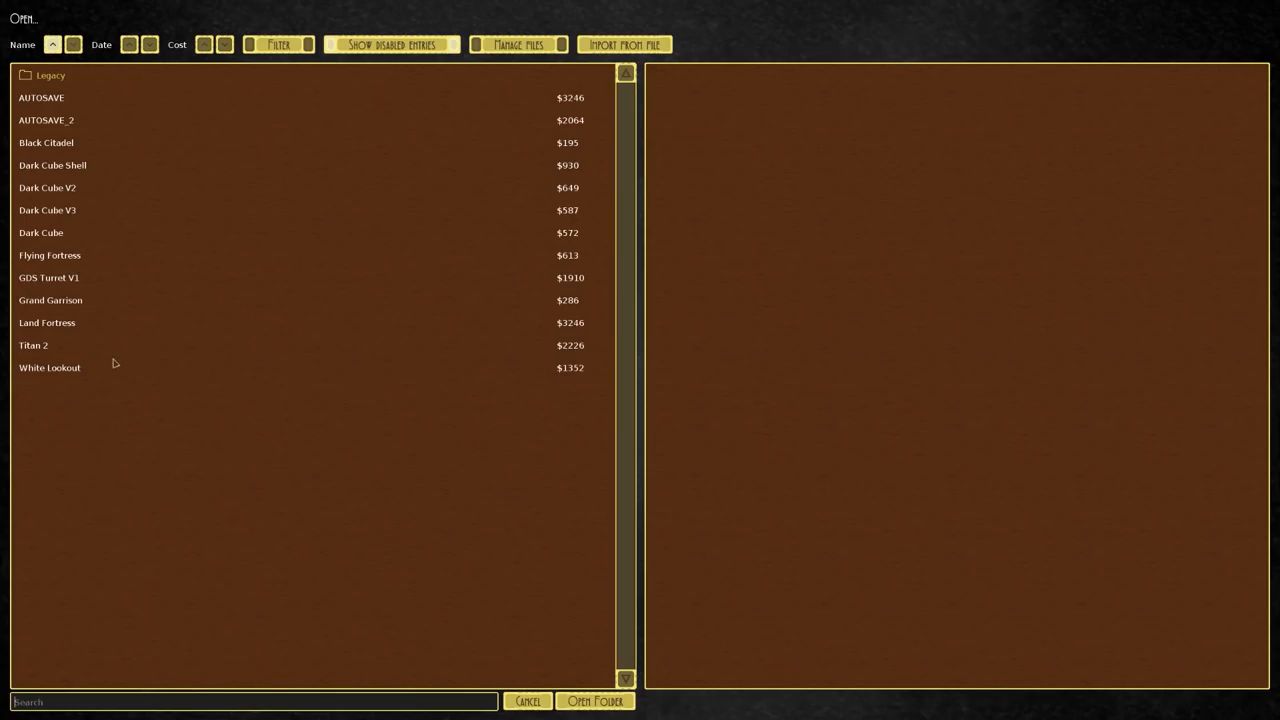
# Cancel out of the design browser and go Back from Design & Fight.
pyautogui.click(47, 322)
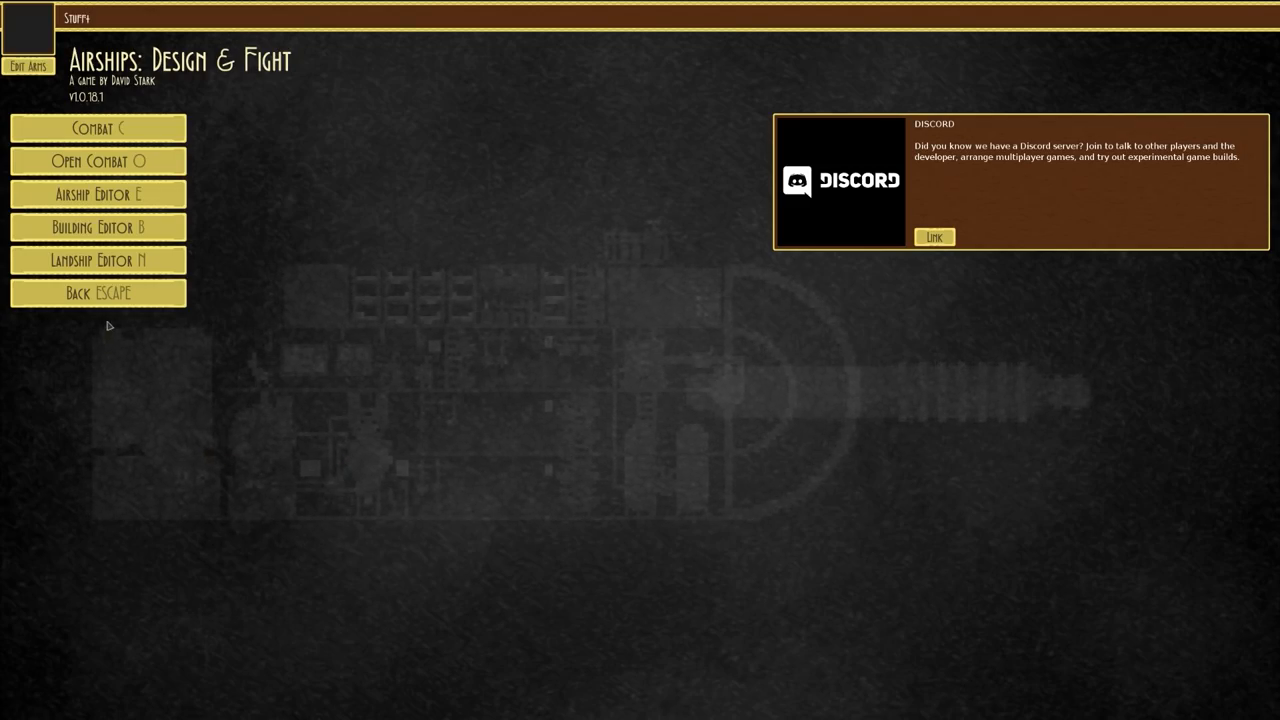
pyautogui.click(97, 293)
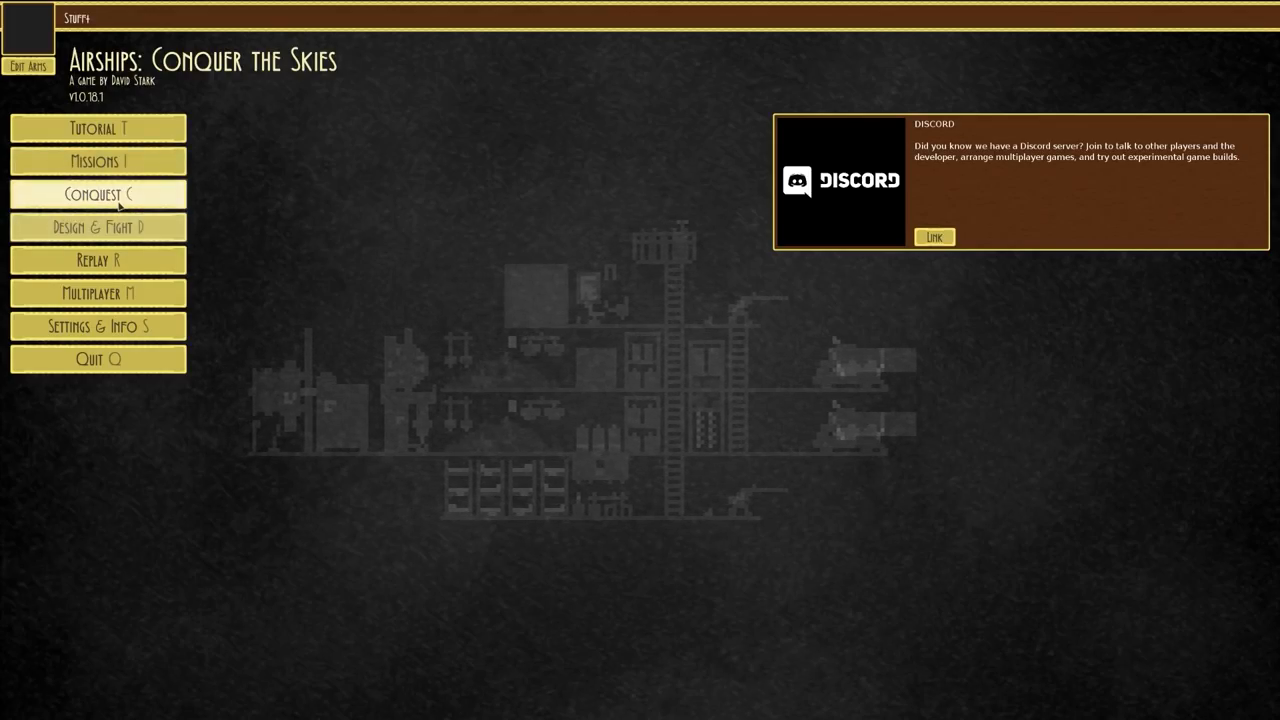
pyautogui.moveTo(430, 458)
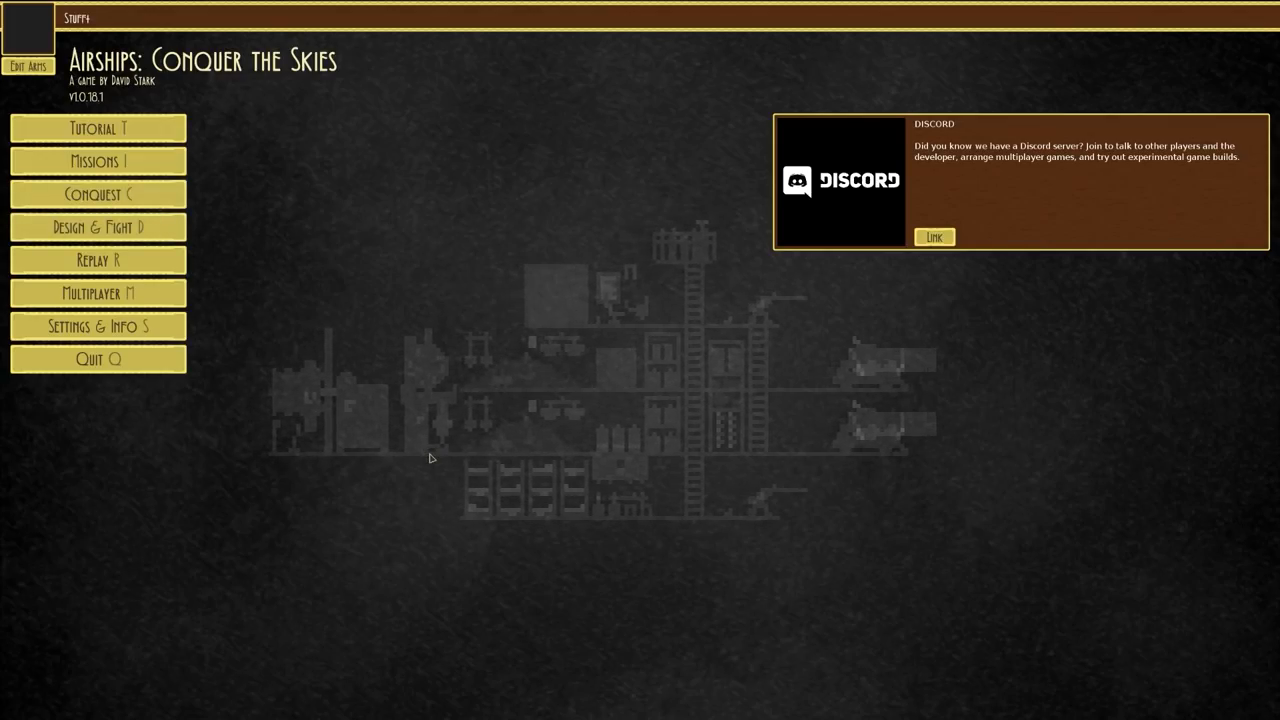